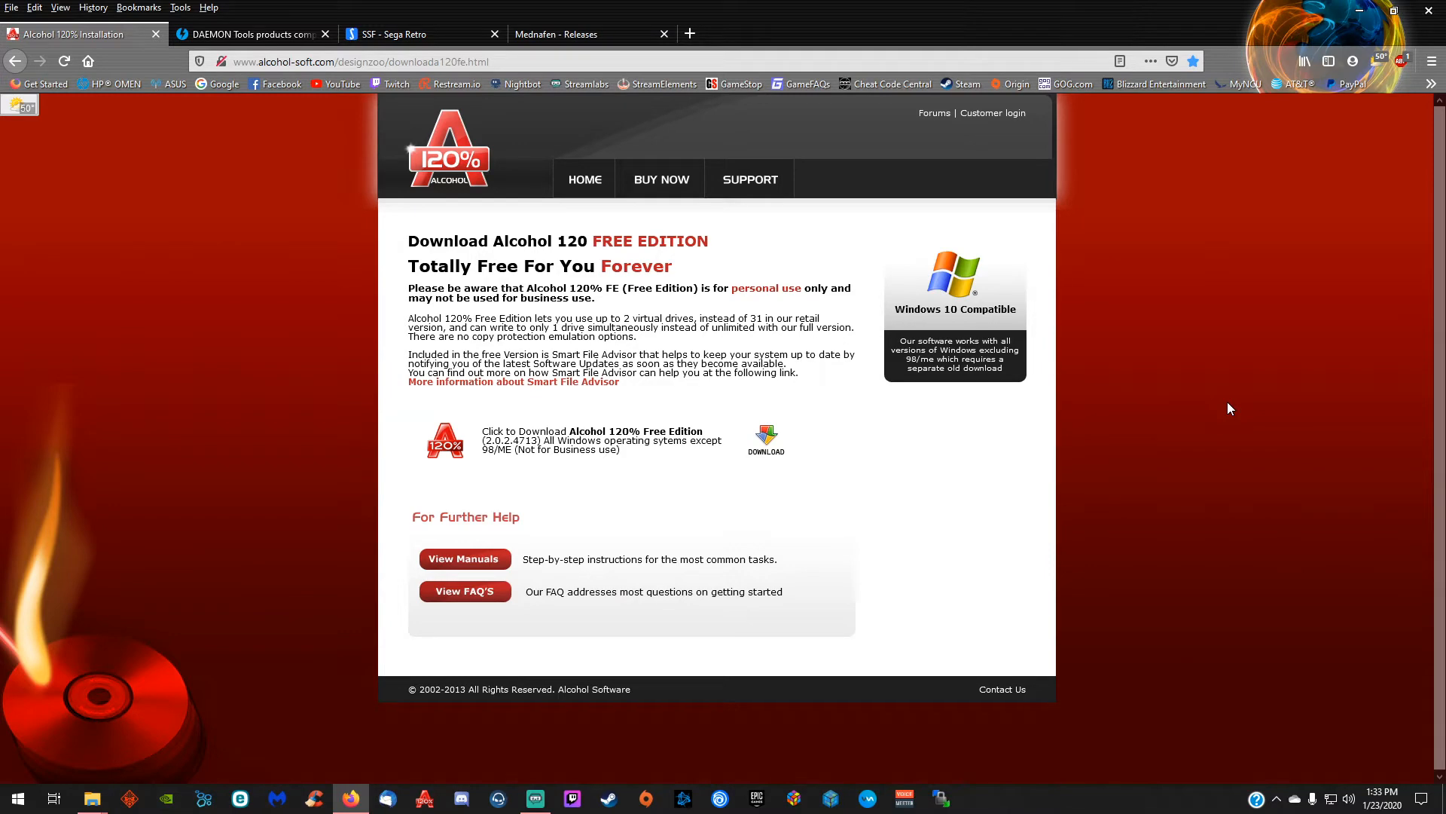
mouse_move(800, 448)
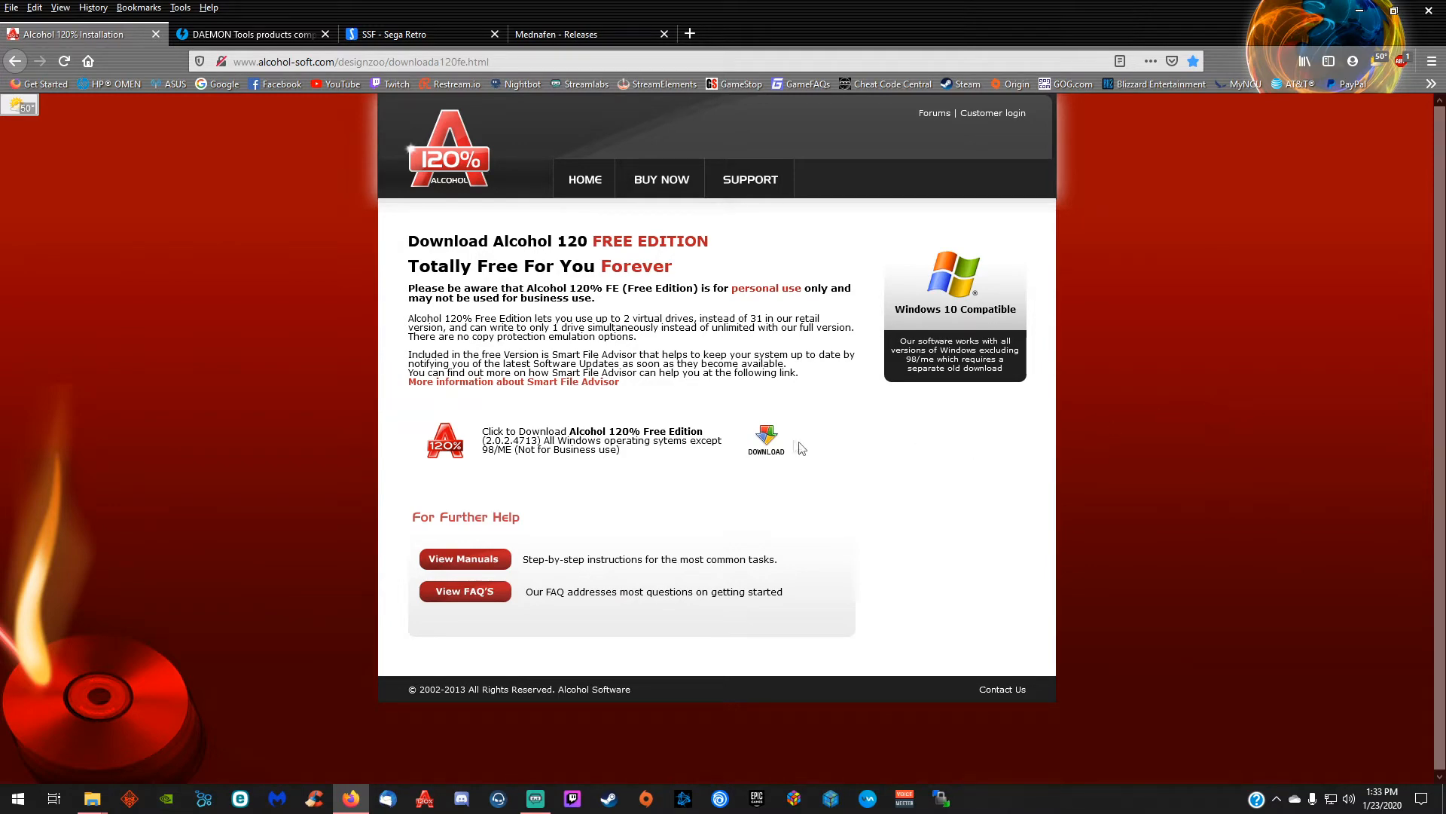
Switch through the DAEMON Tools tab to the 'SSF - Sega Retro' article tab
left_click(249, 35)
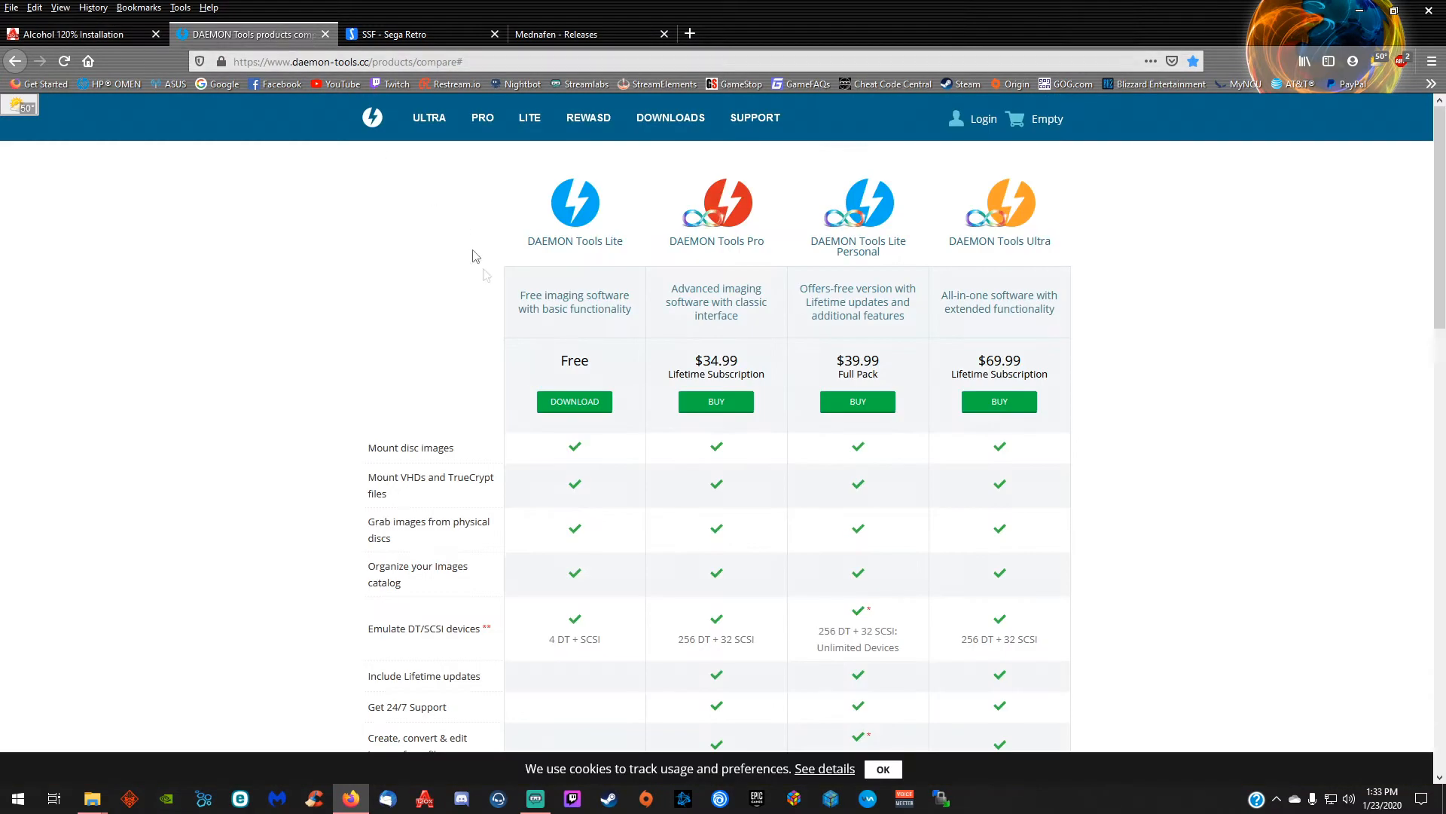
mouse_move(572, 401)
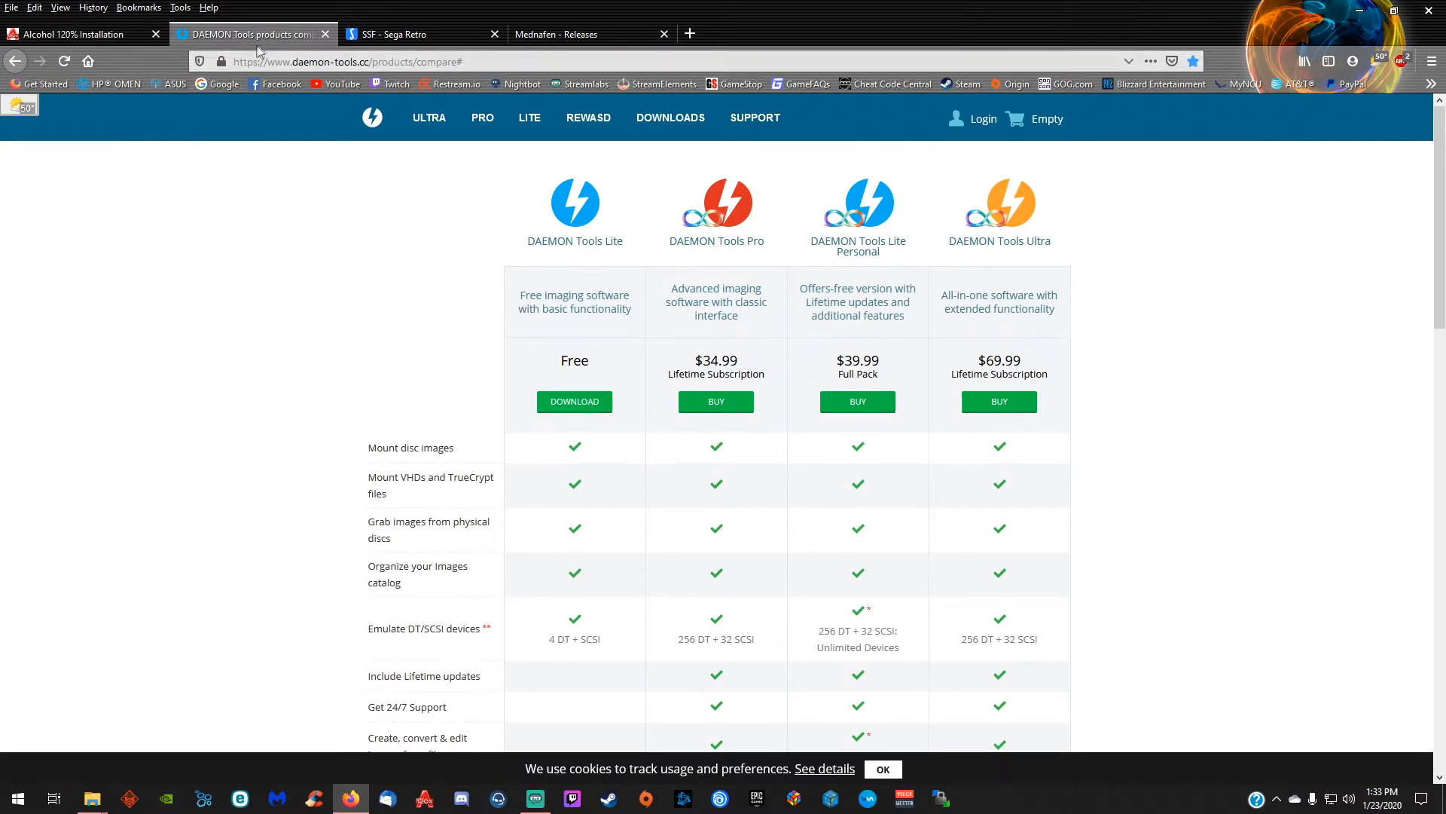
left_click(420, 35)
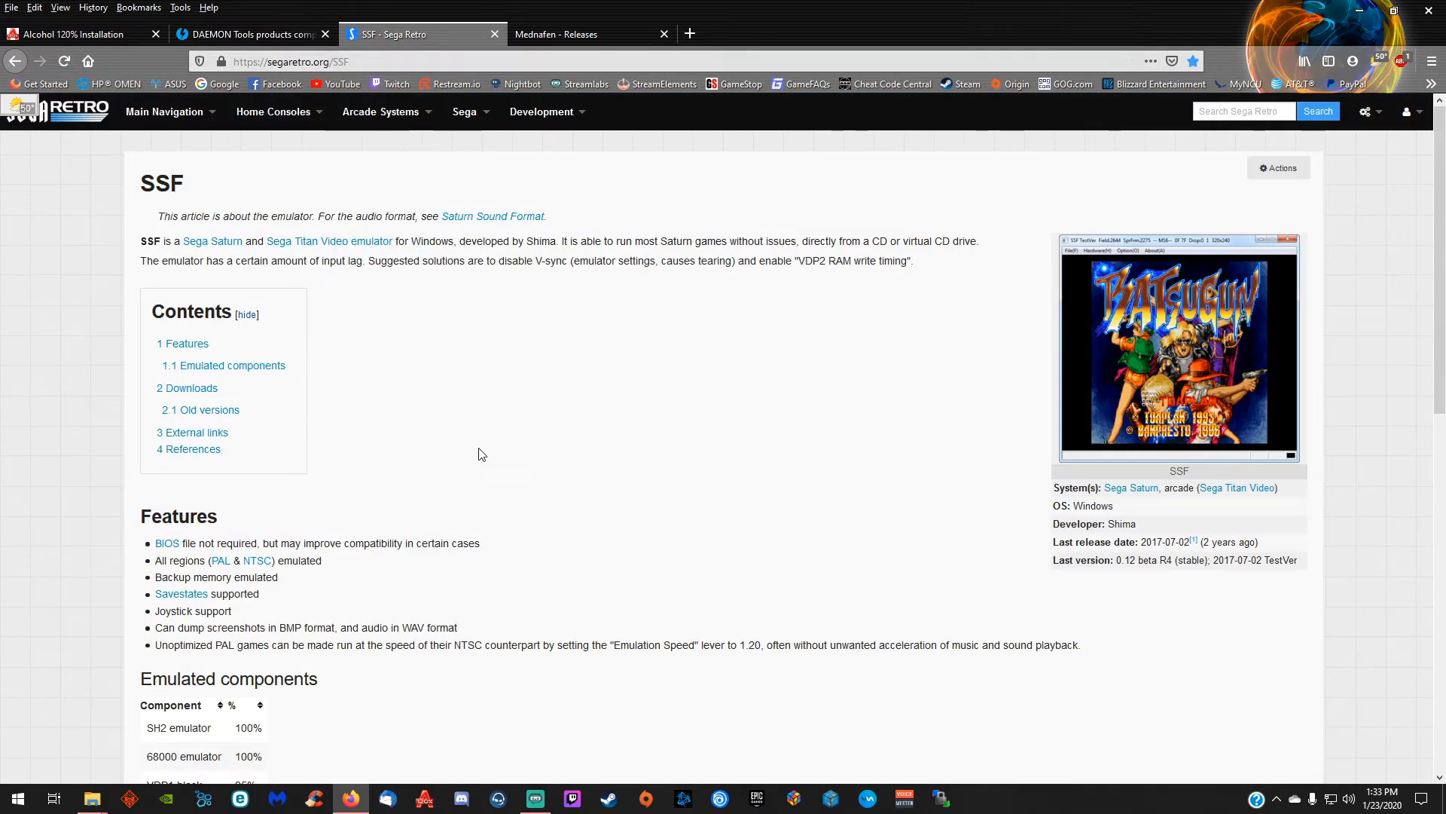
mouse_move(495, 279)
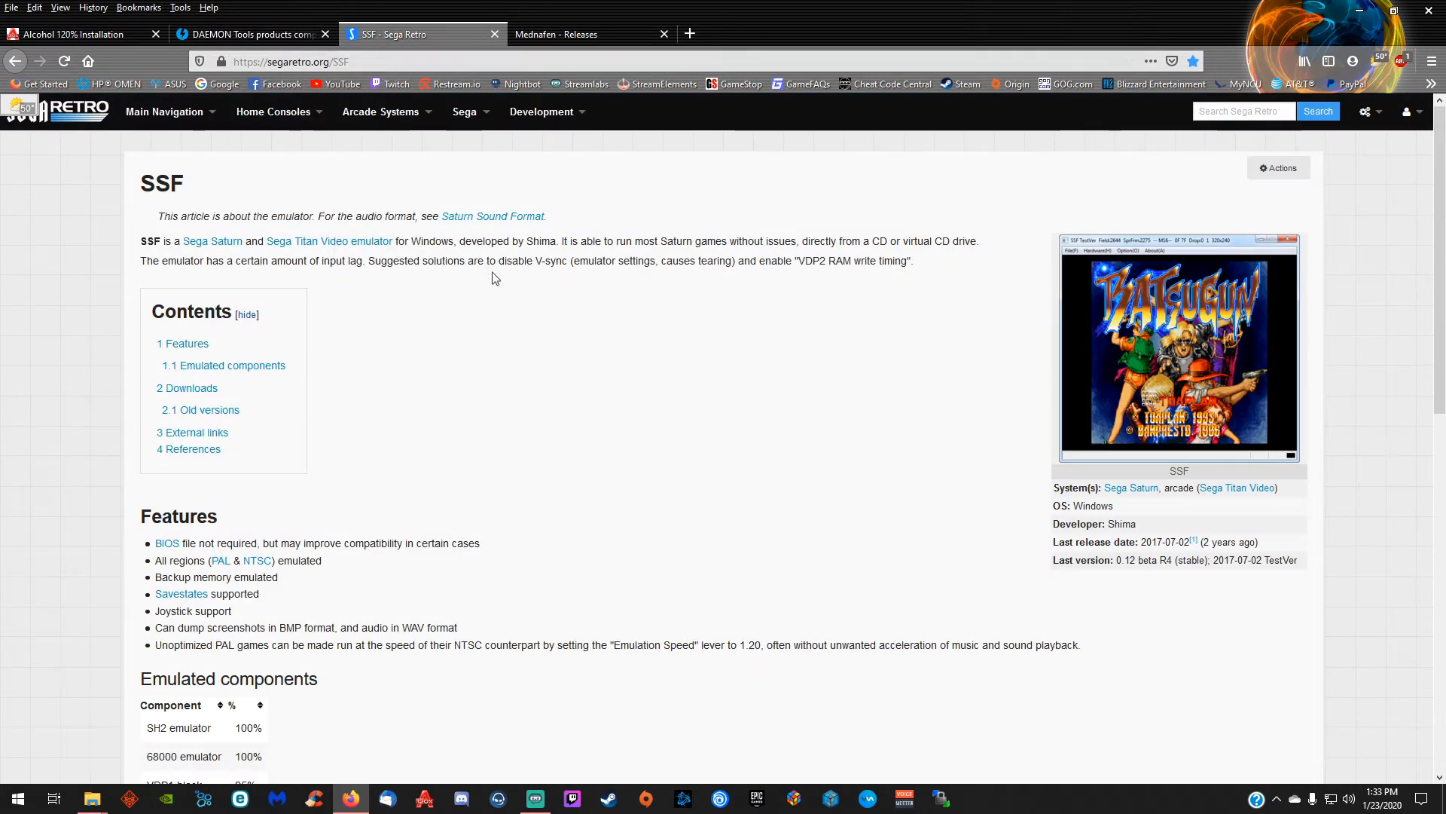
mouse_move(591, 34)
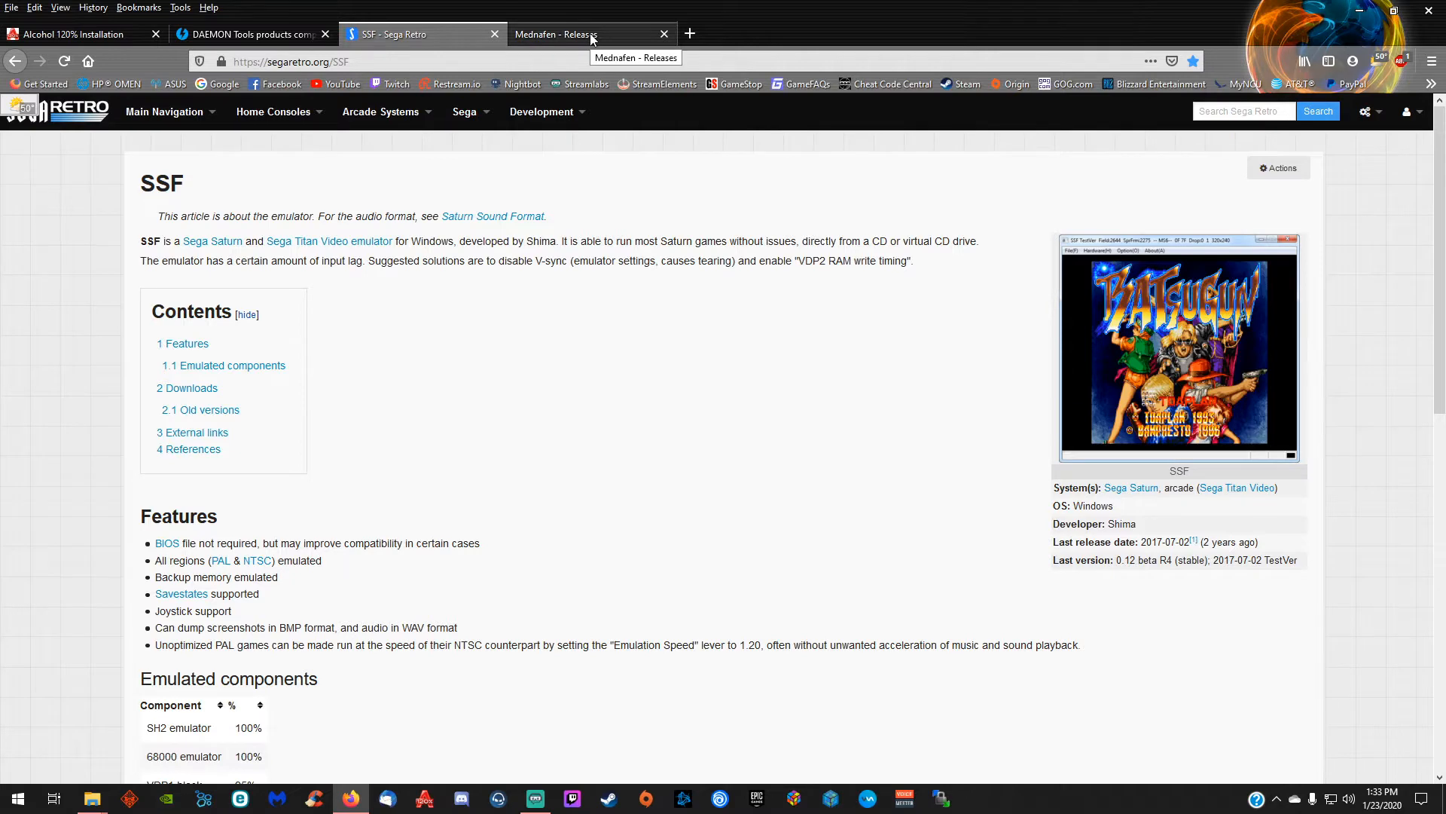
Glance at the Mednafen releases tab, then scroll the SSF article to its Downloads section (v0.12 beta R4)
left_click(553, 34)
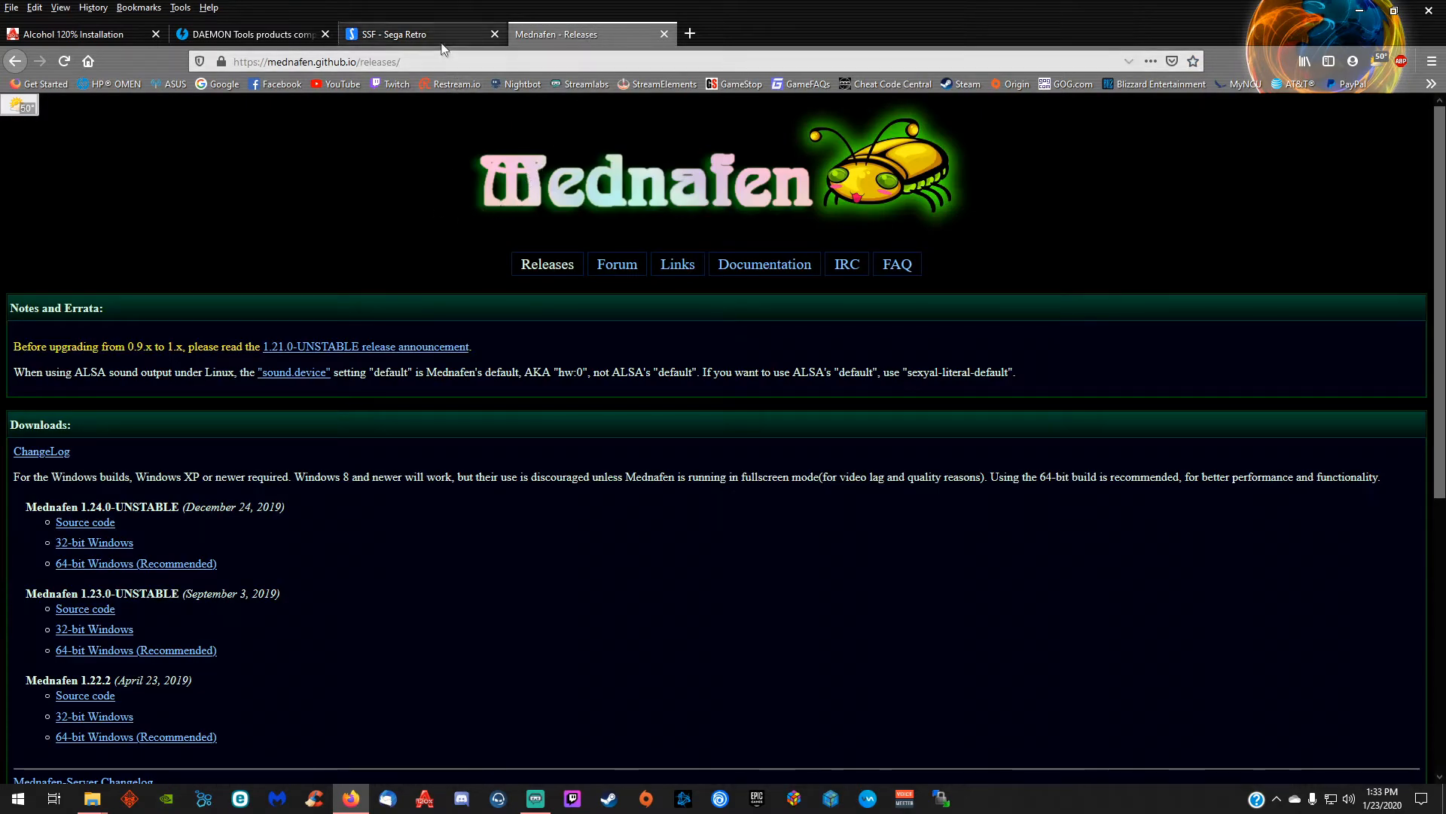
mouse_move(417, 35)
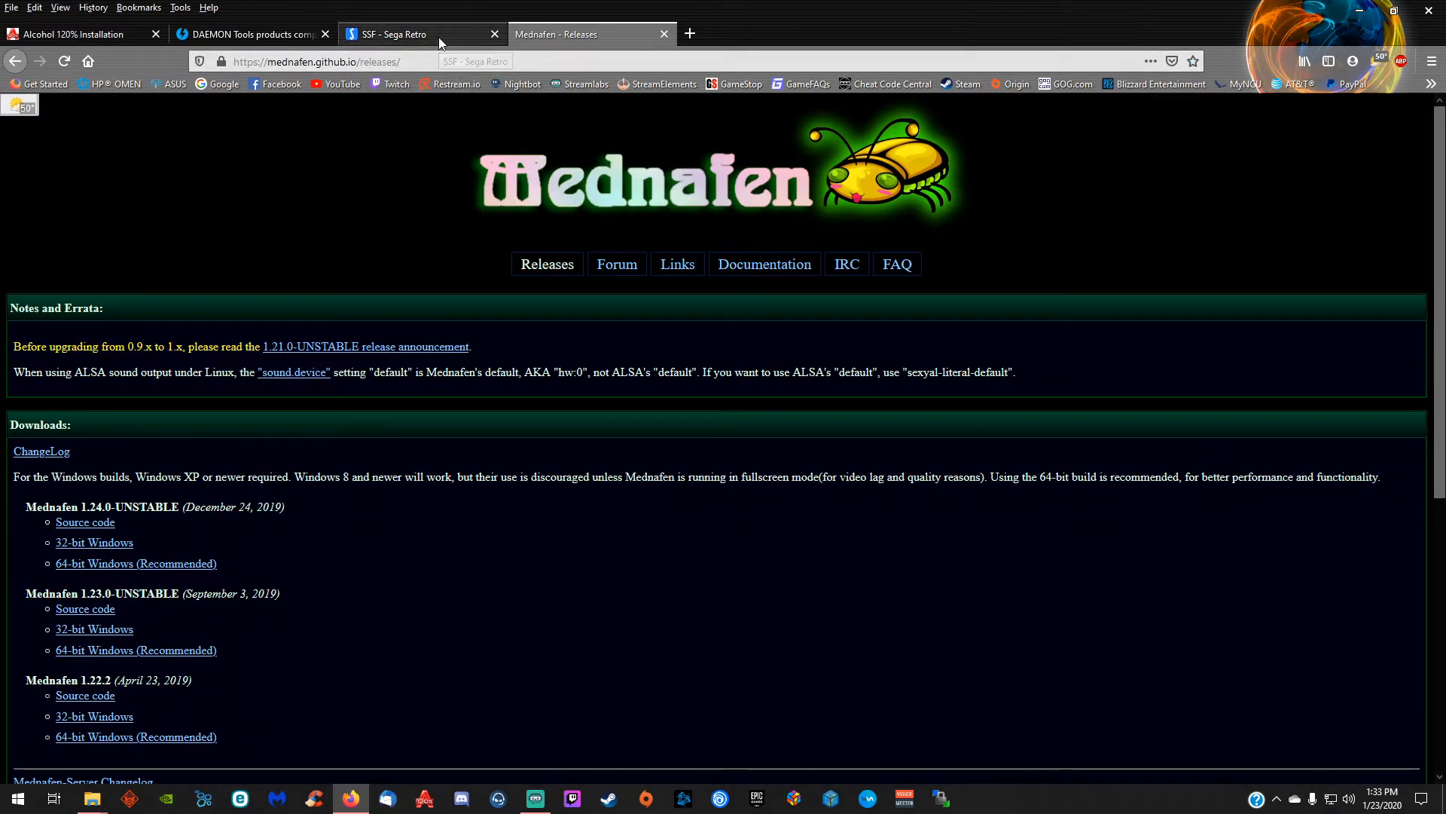
left_click(421, 35)
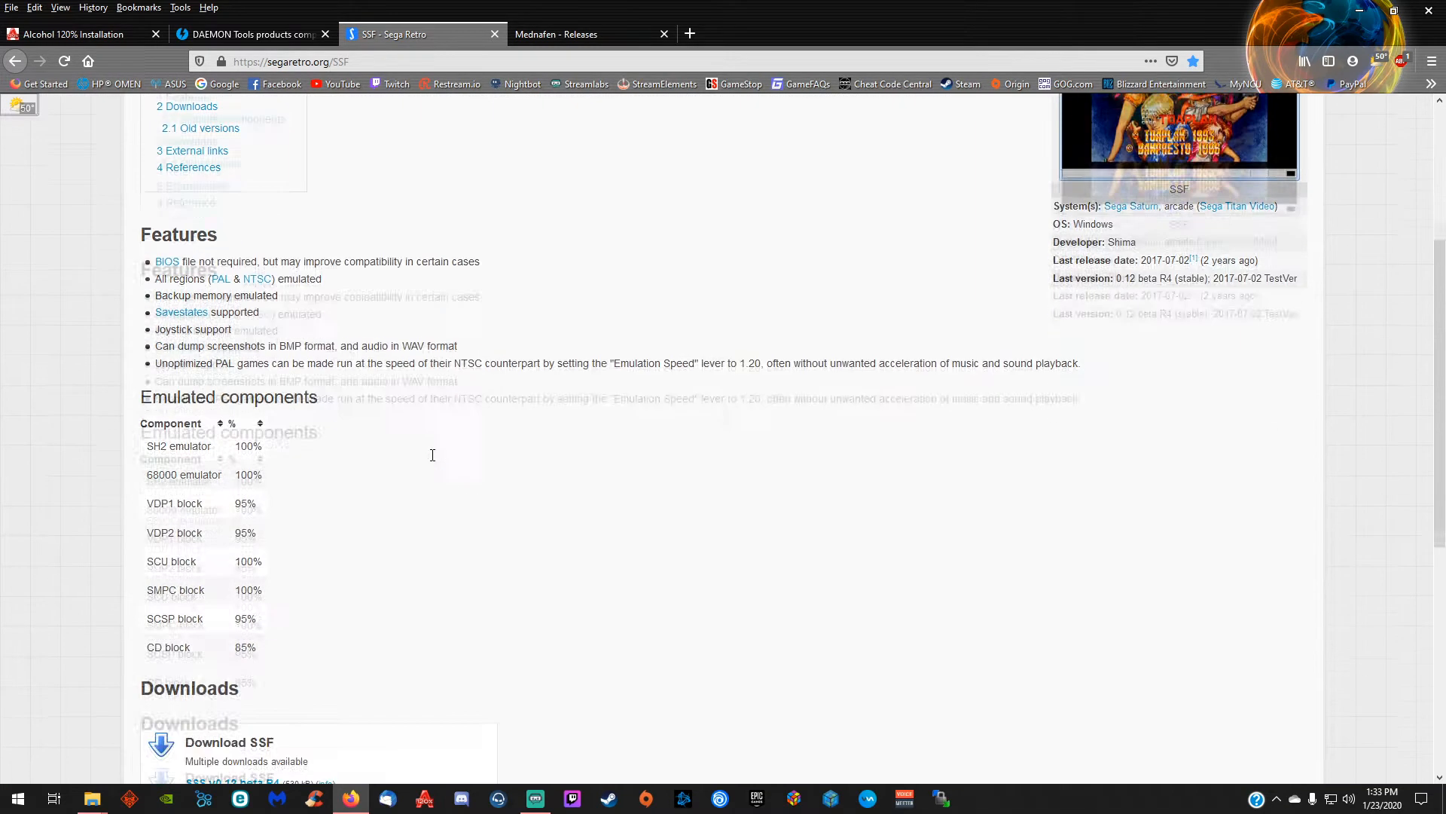
scroll("down", 3)
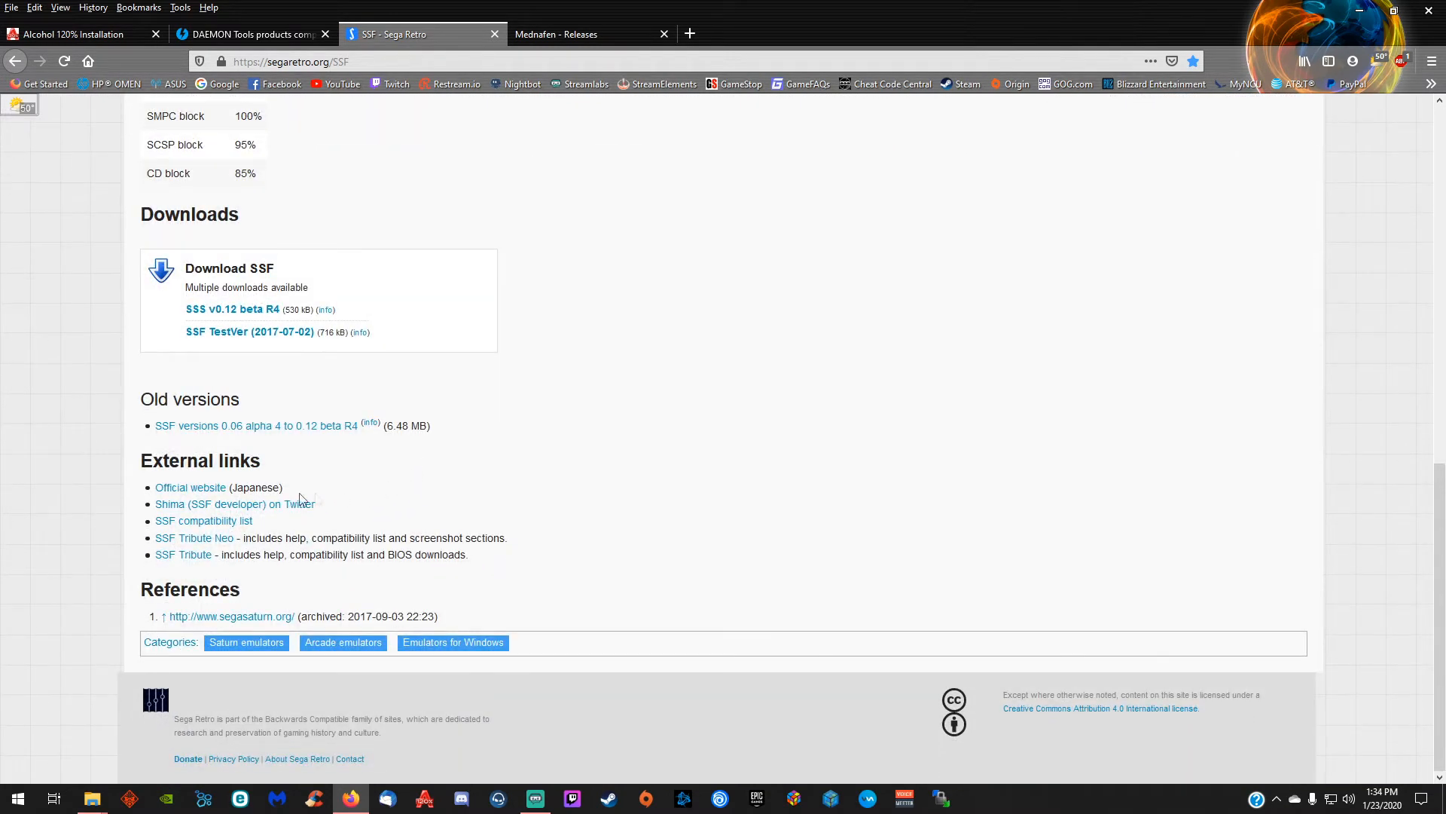
mouse_move(321, 432)
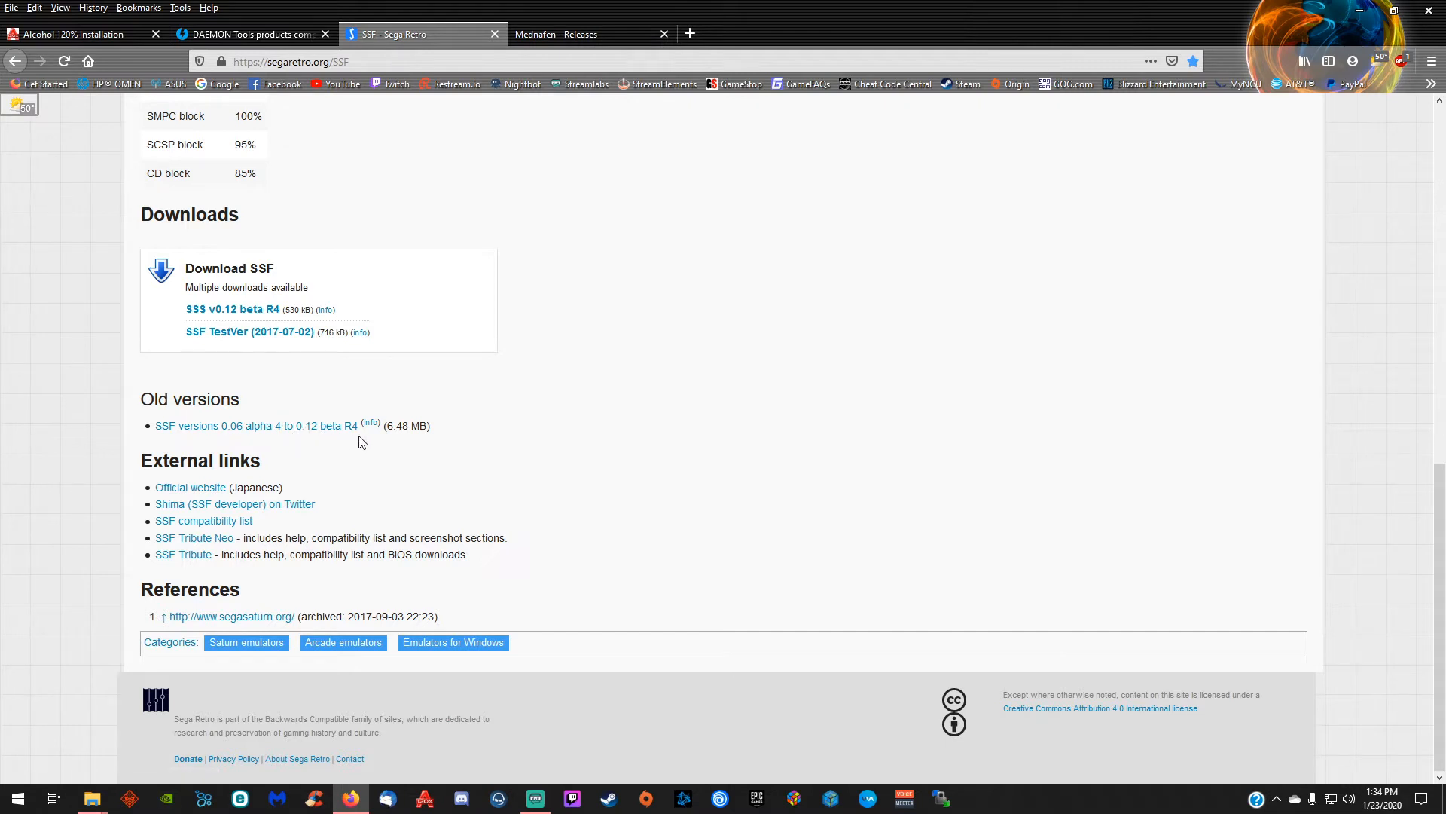
mouse_move(339, 438)
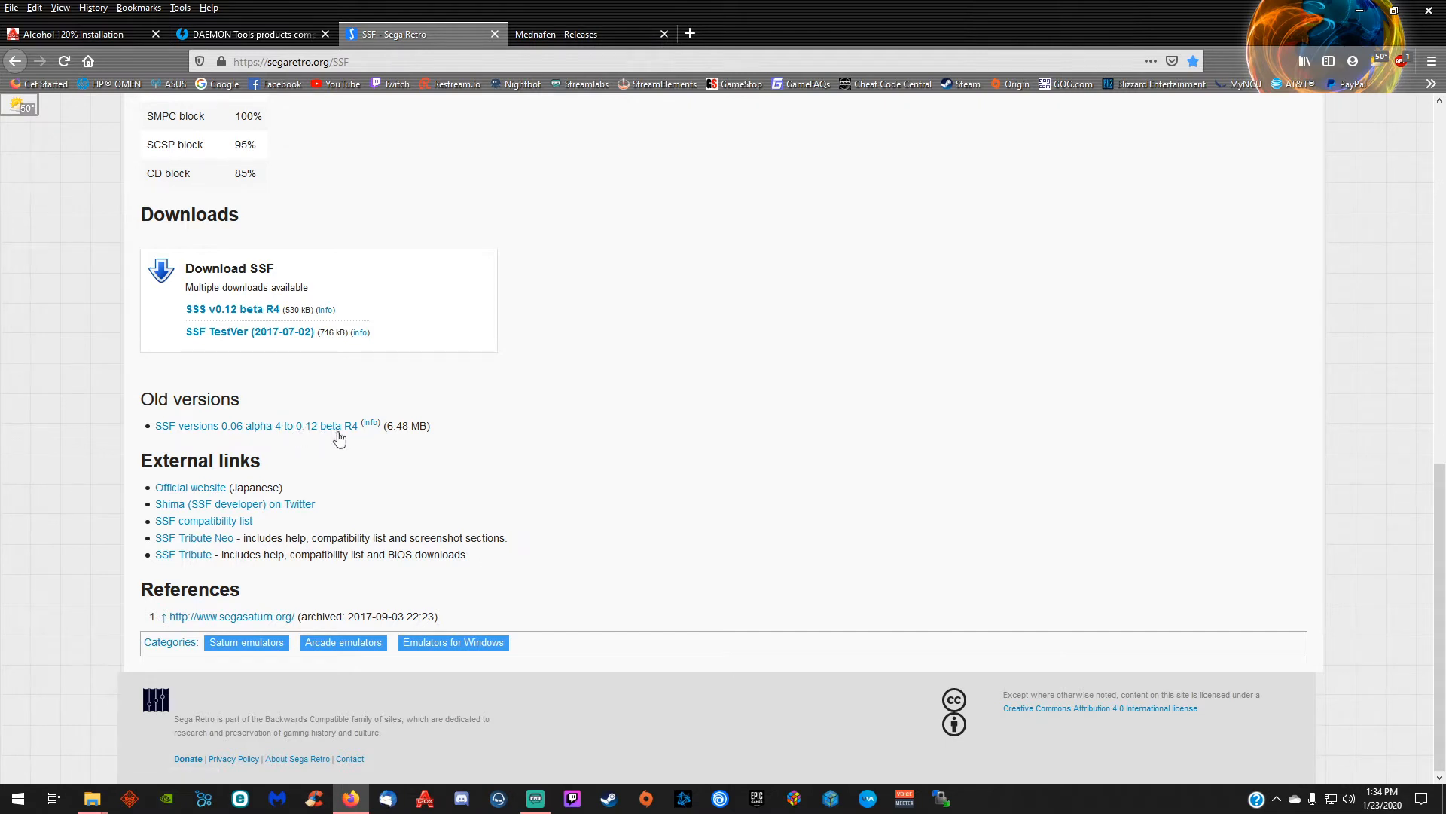
mouse_move(253, 363)
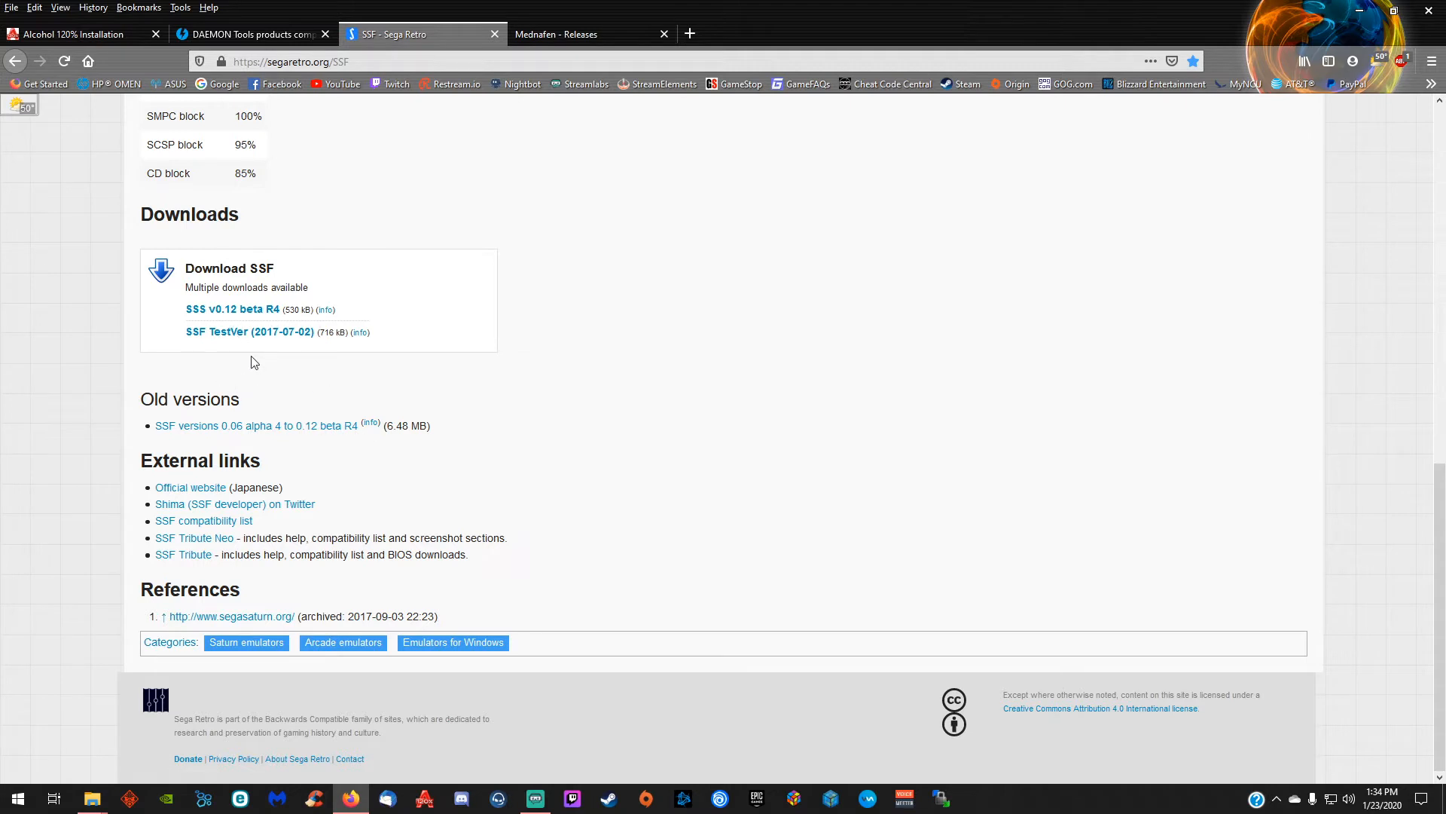
mouse_move(222, 323)
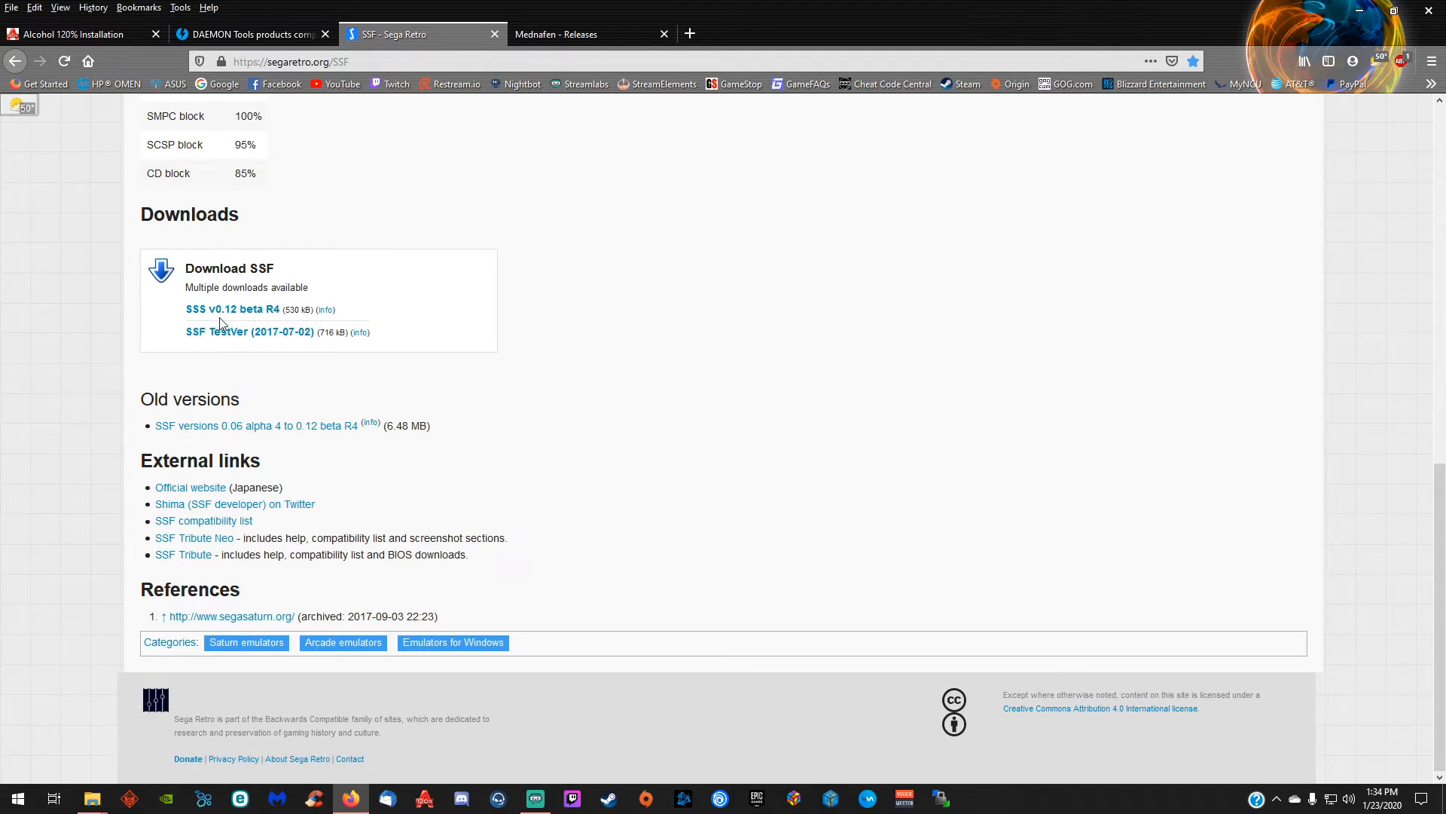
mouse_move(249, 325)
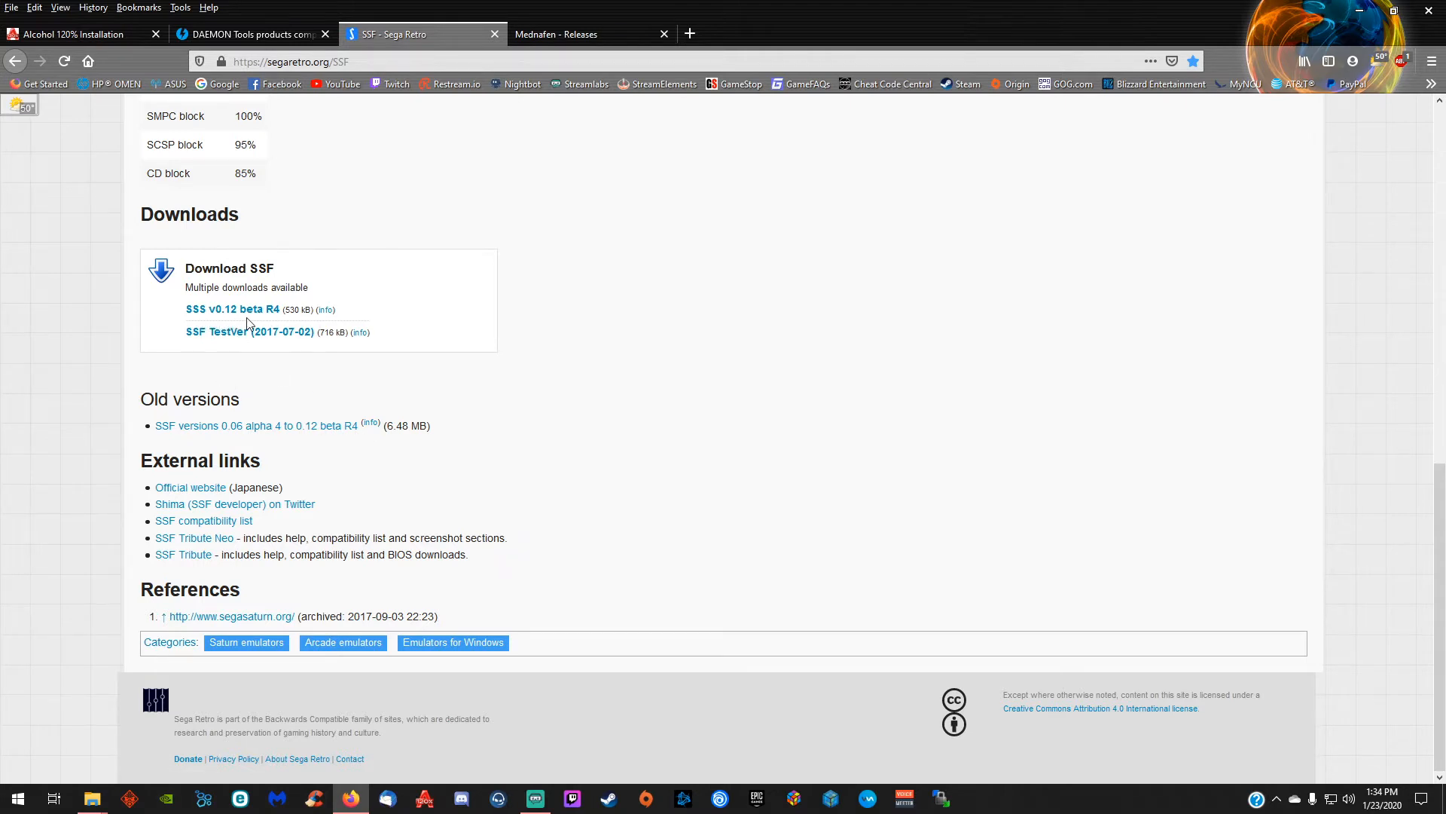
mouse_move(286, 433)
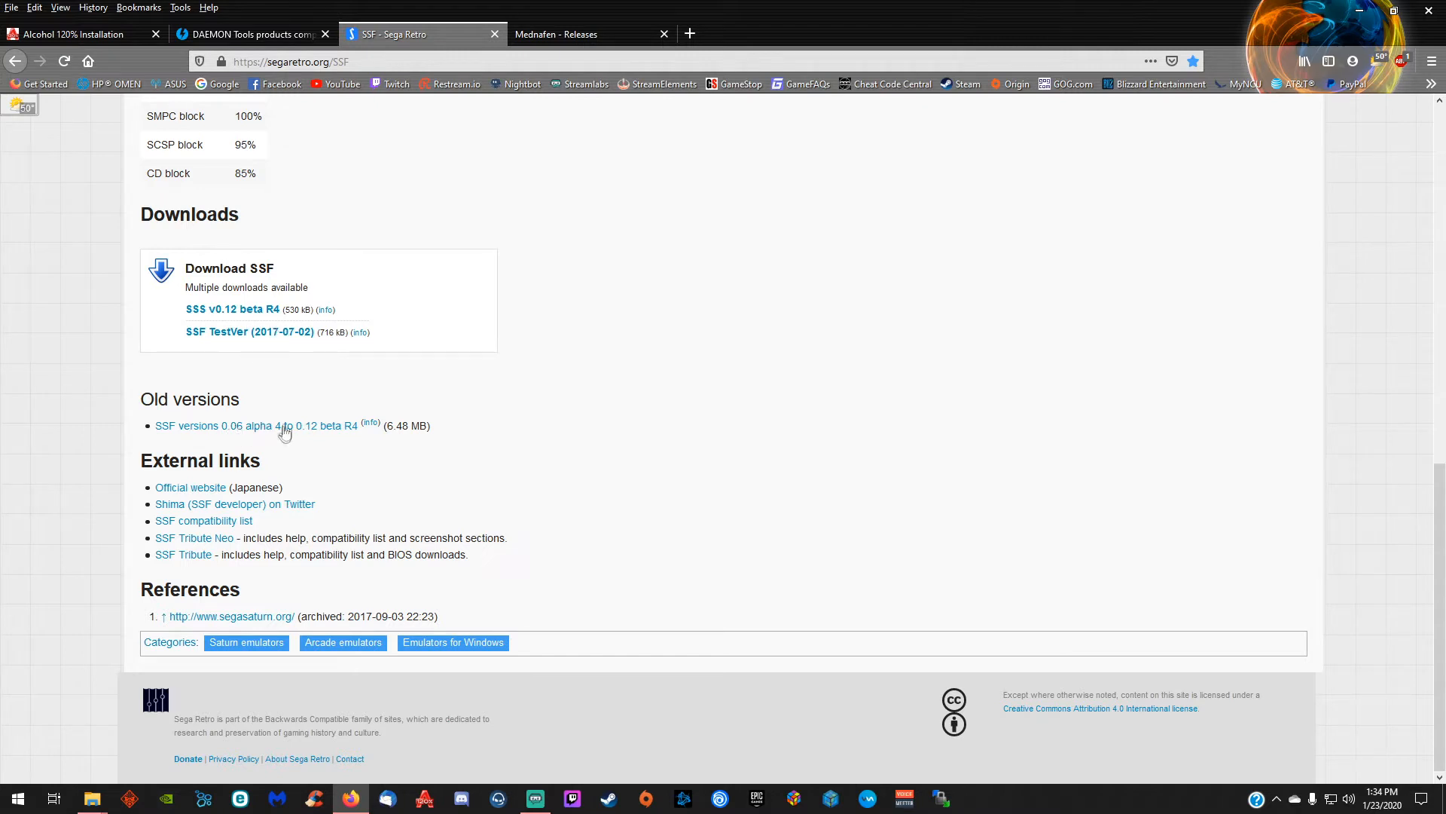
mouse_move(298, 436)
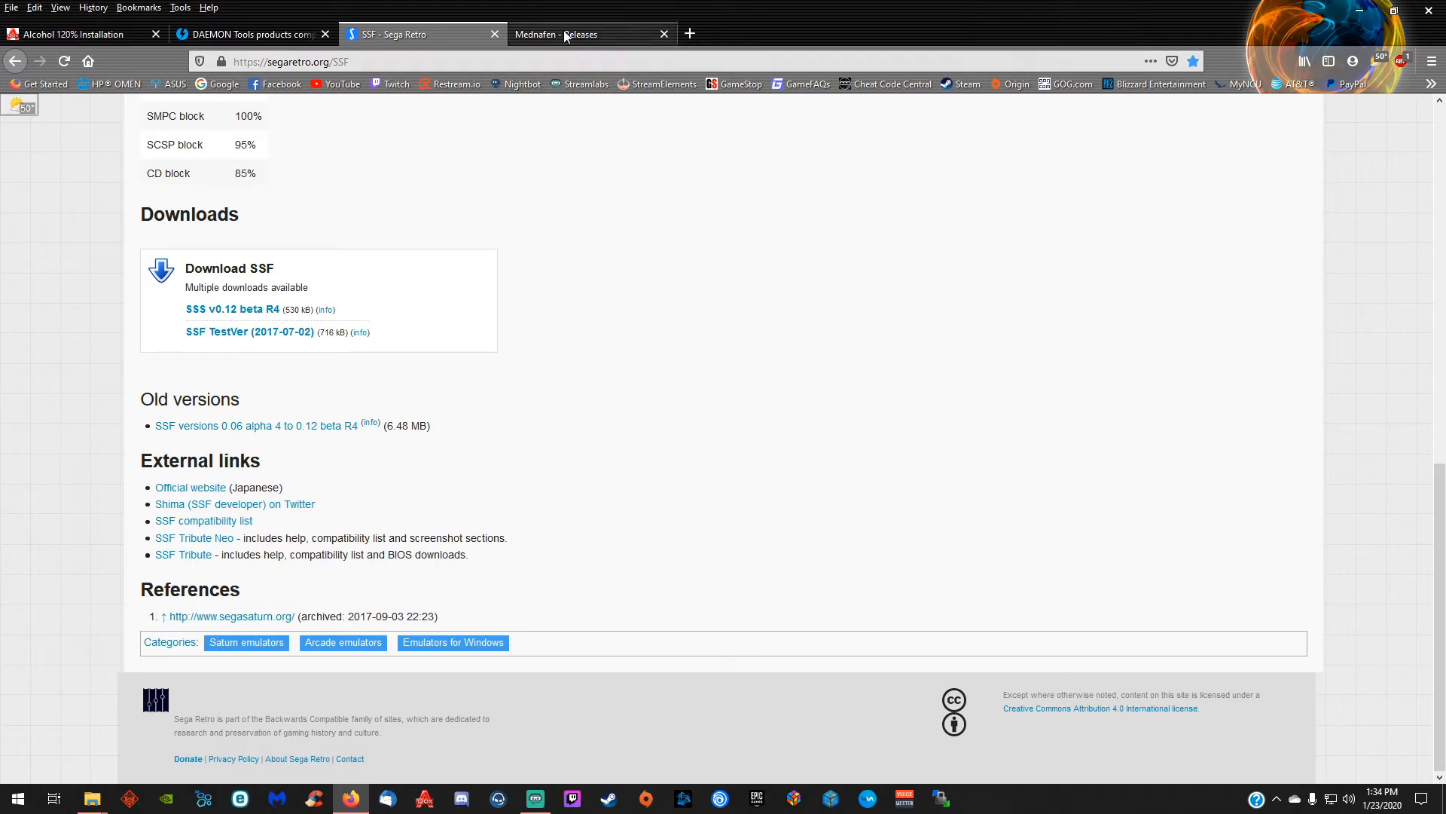
From the Mednafen releases page, open the General Documentation and scroll into it
left_click(581, 35)
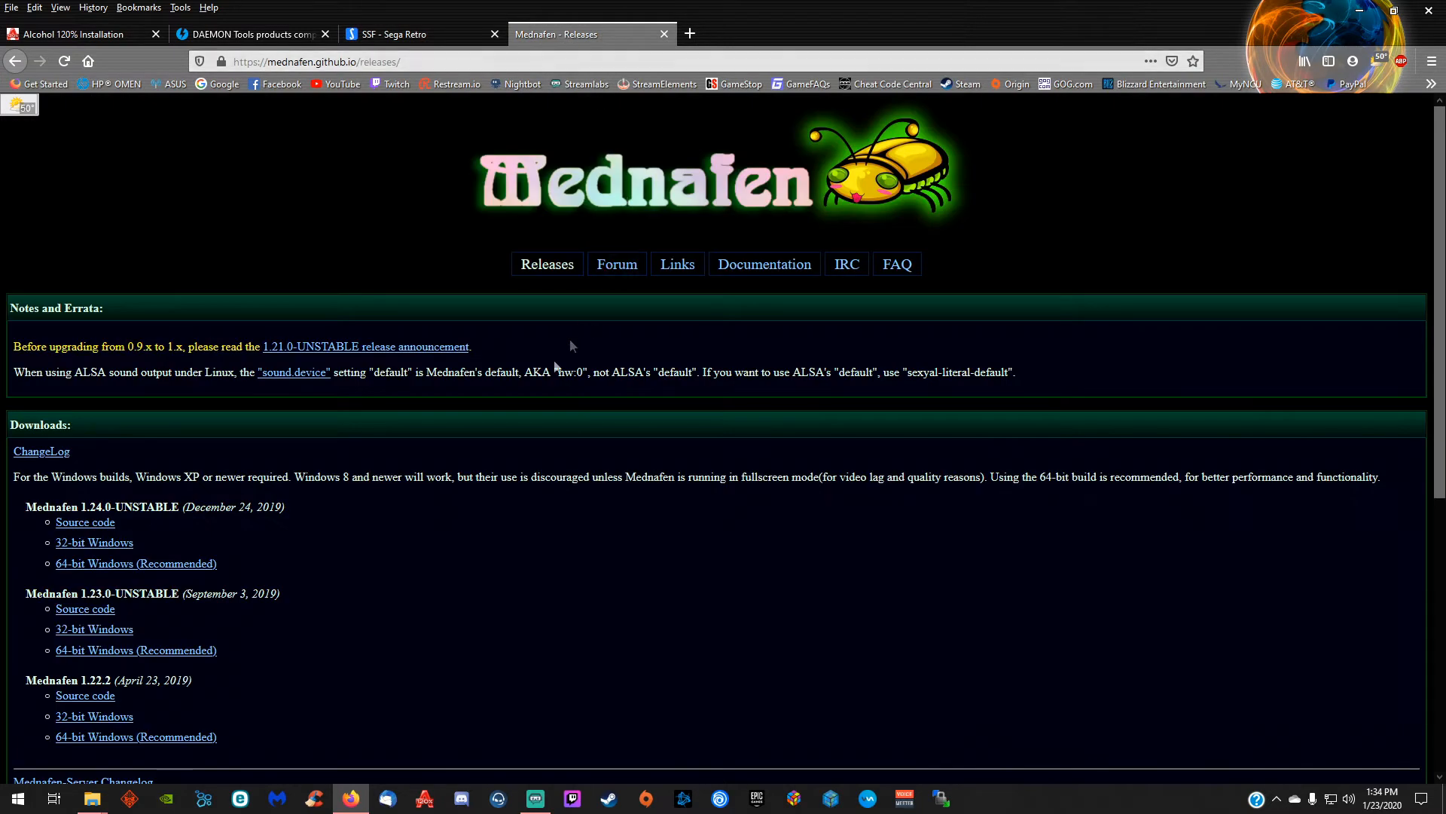
mouse_move(260, 582)
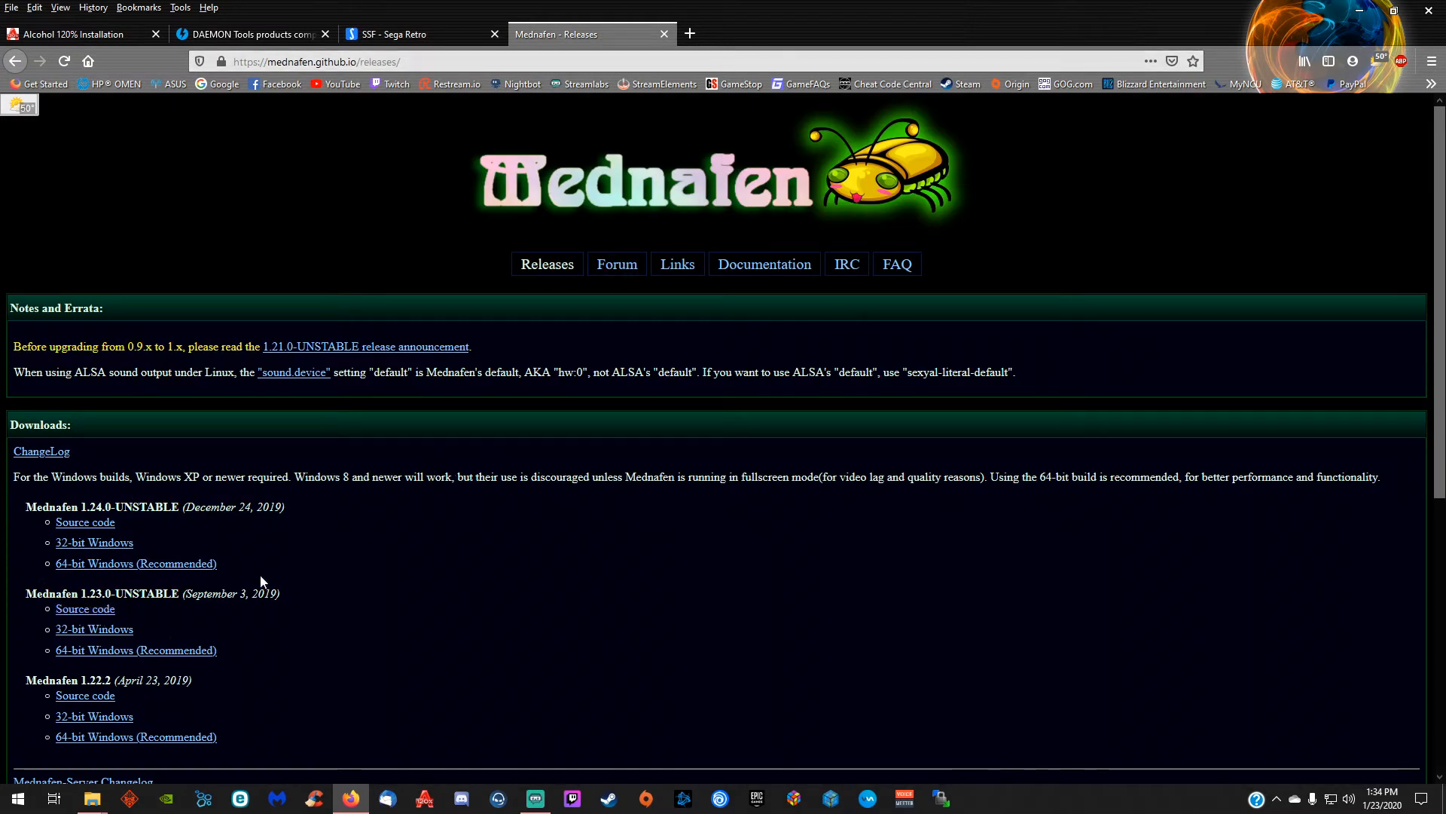
mouse_move(277, 713)
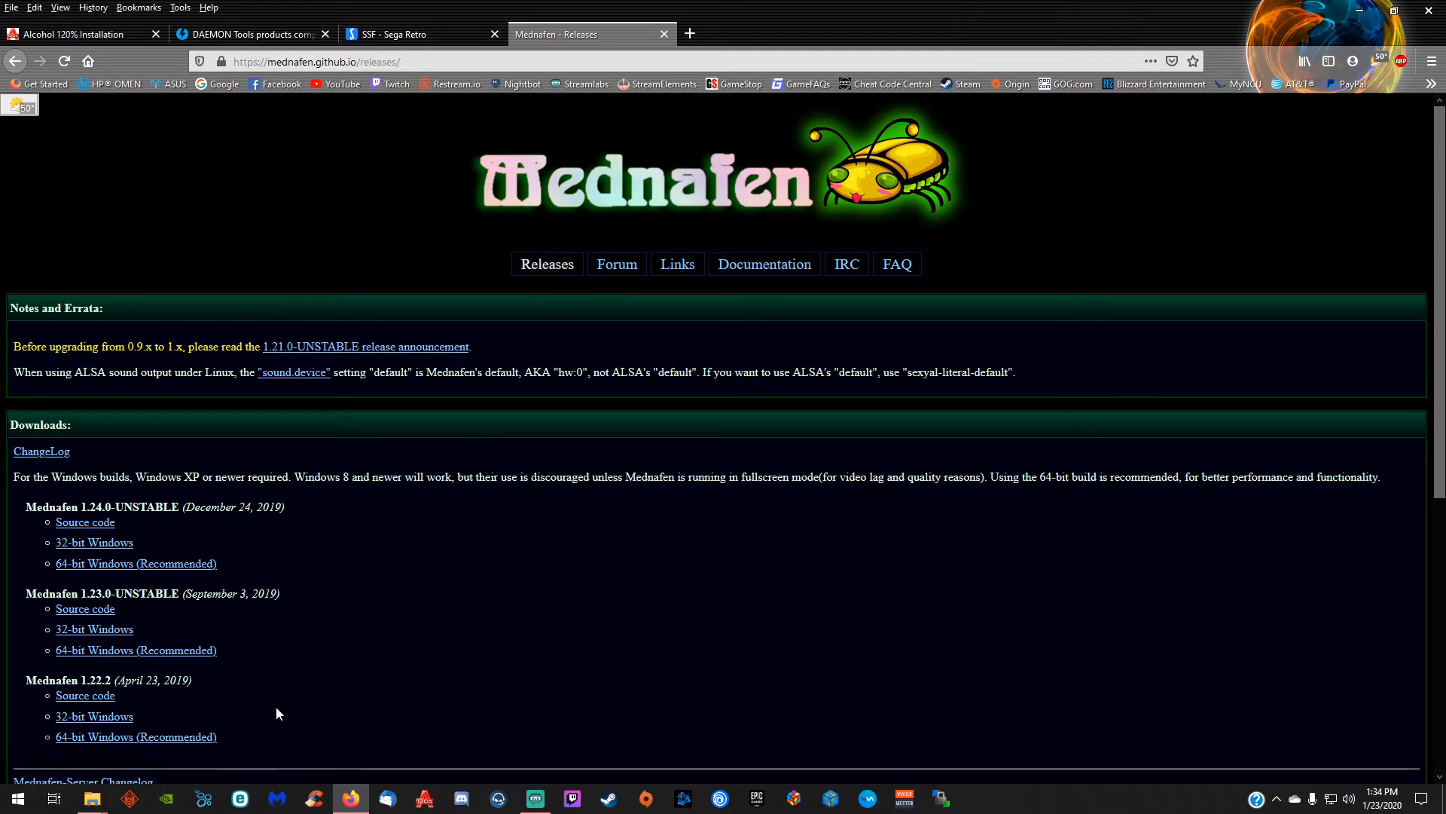
mouse_move(84, 696)
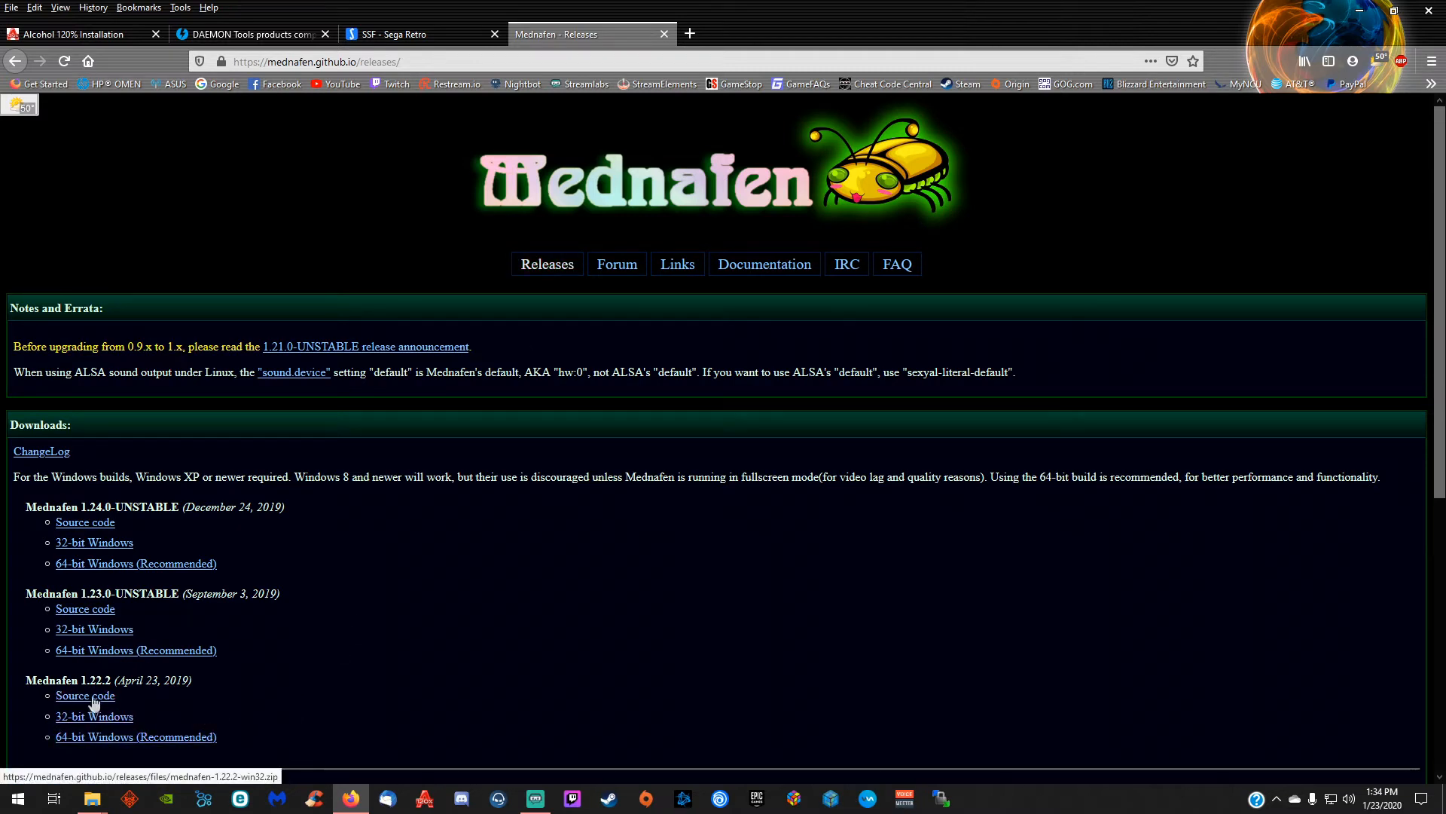
mouse_move(135, 737)
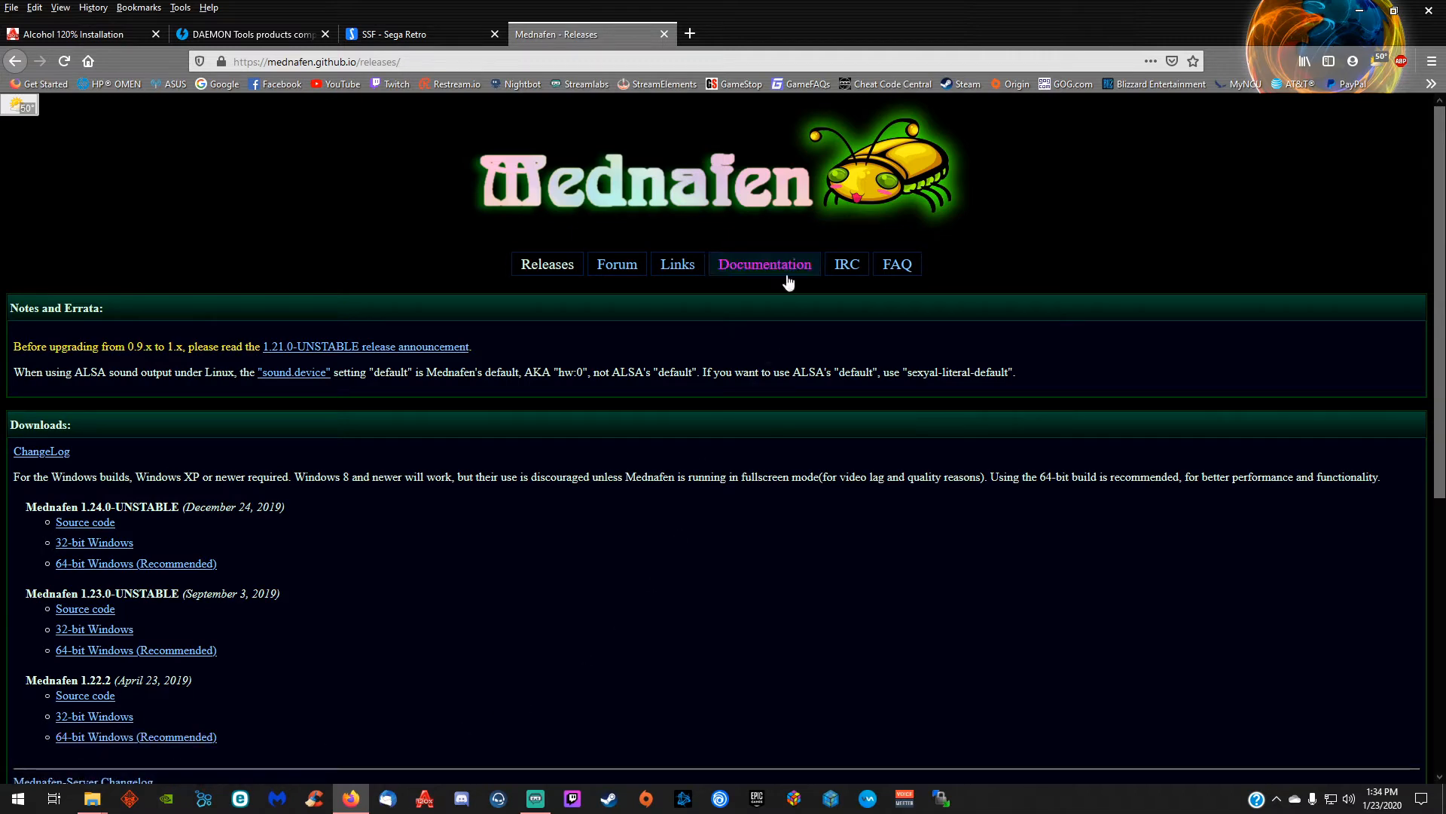
left_click(764, 264)
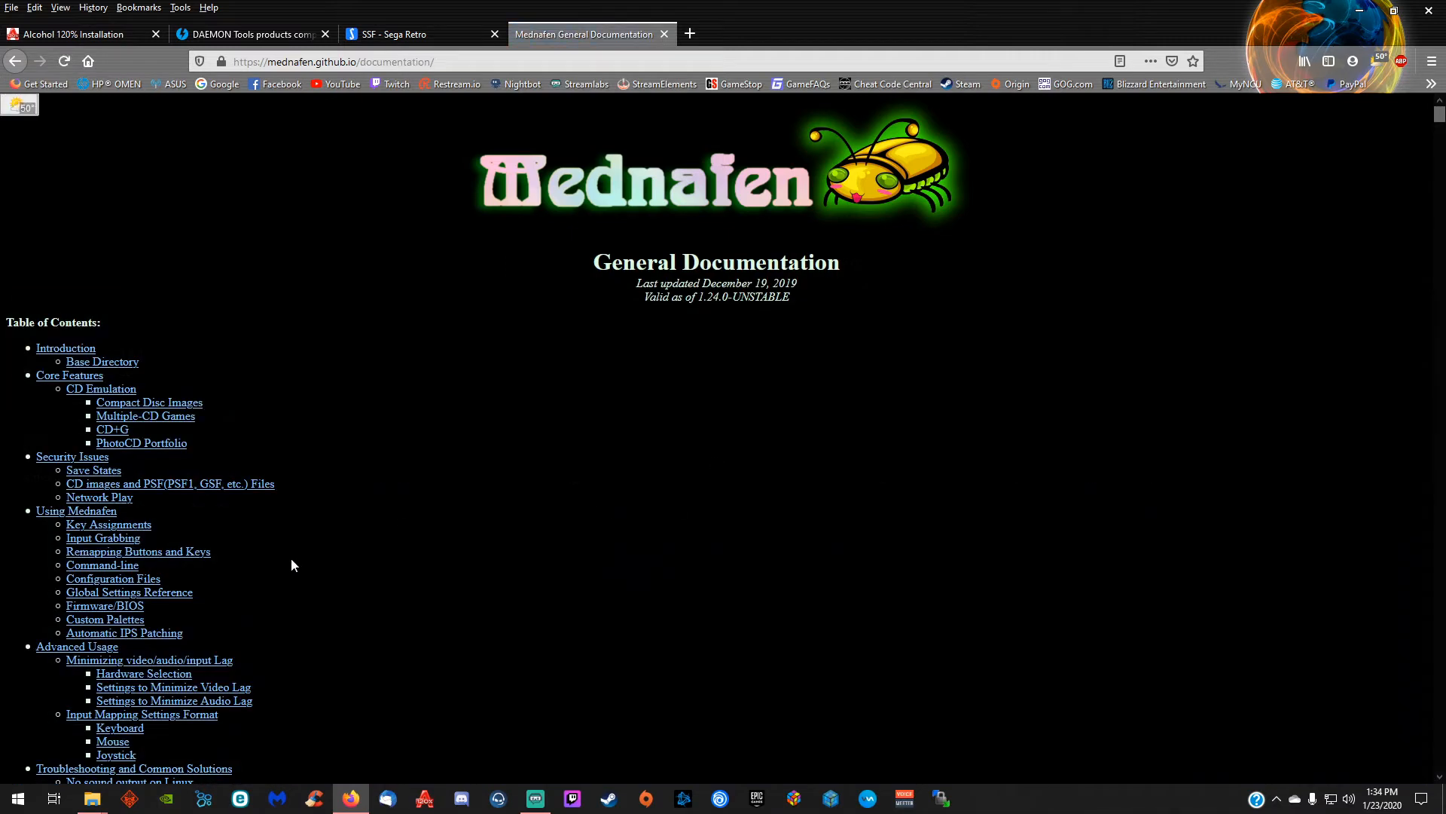
scroll("down", 3)
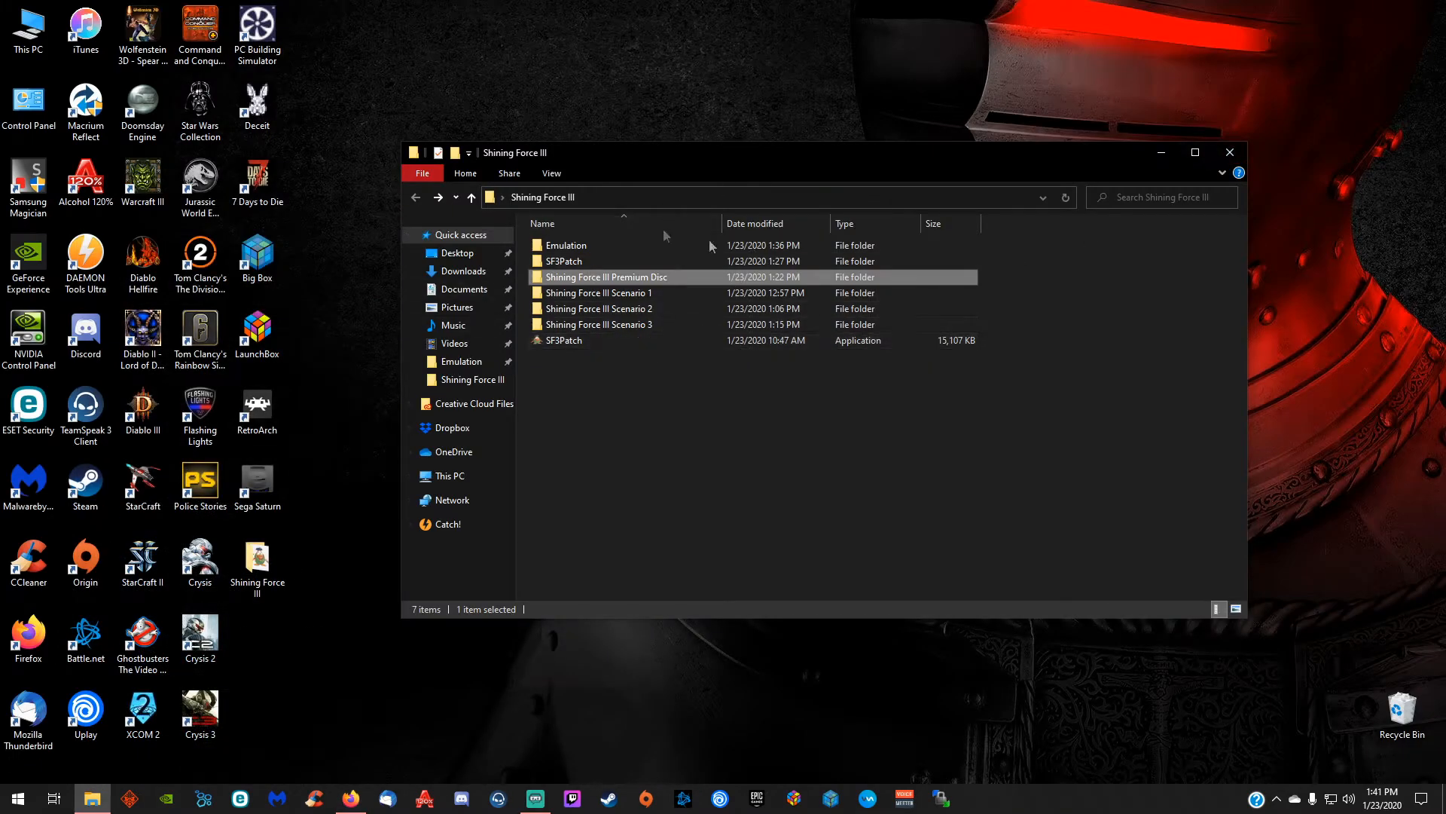
Open the Shining Force III Scenario 1 folder showing its BIN and CUE files
double_click(598, 292)
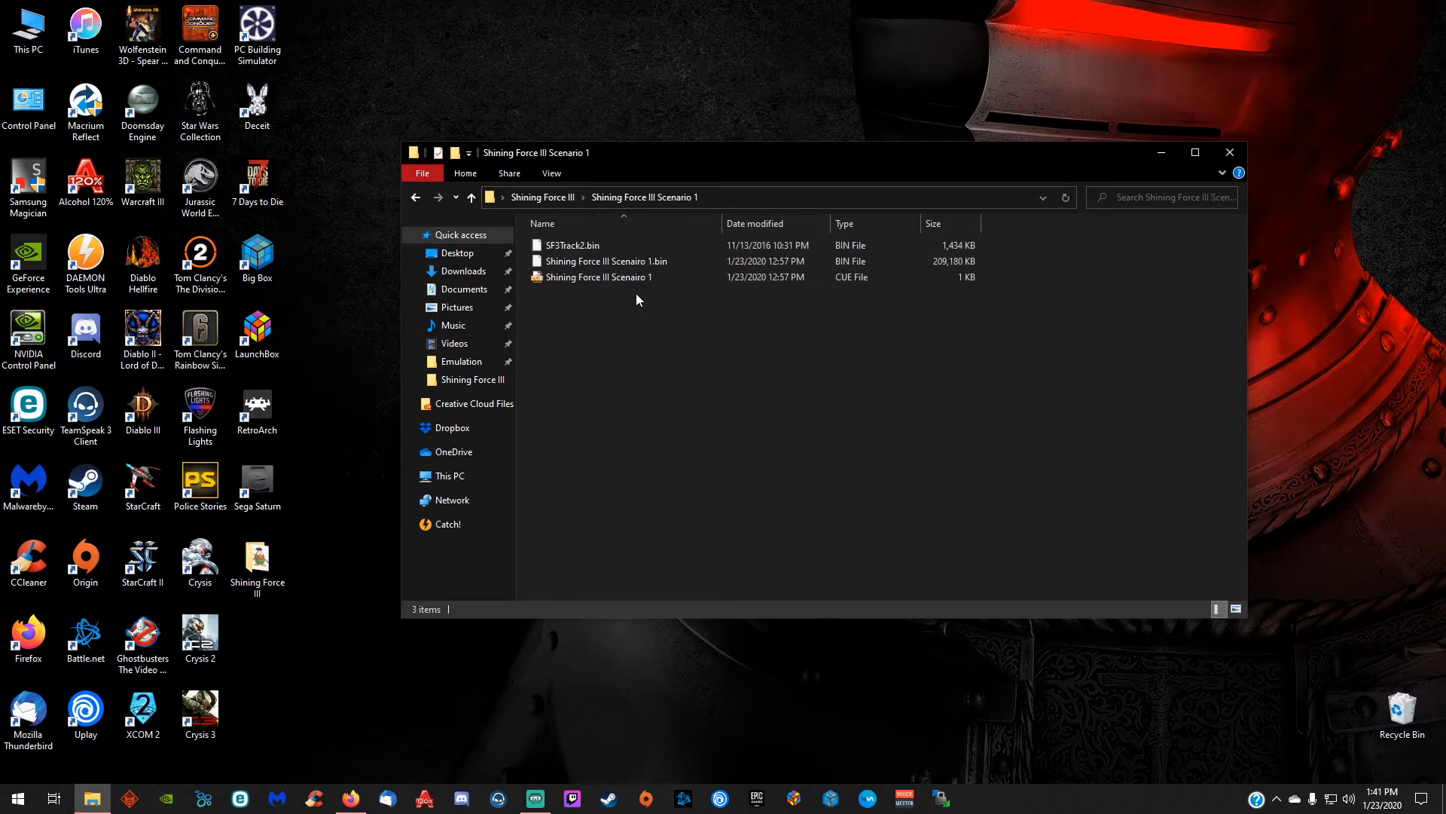
left_click(470, 196)
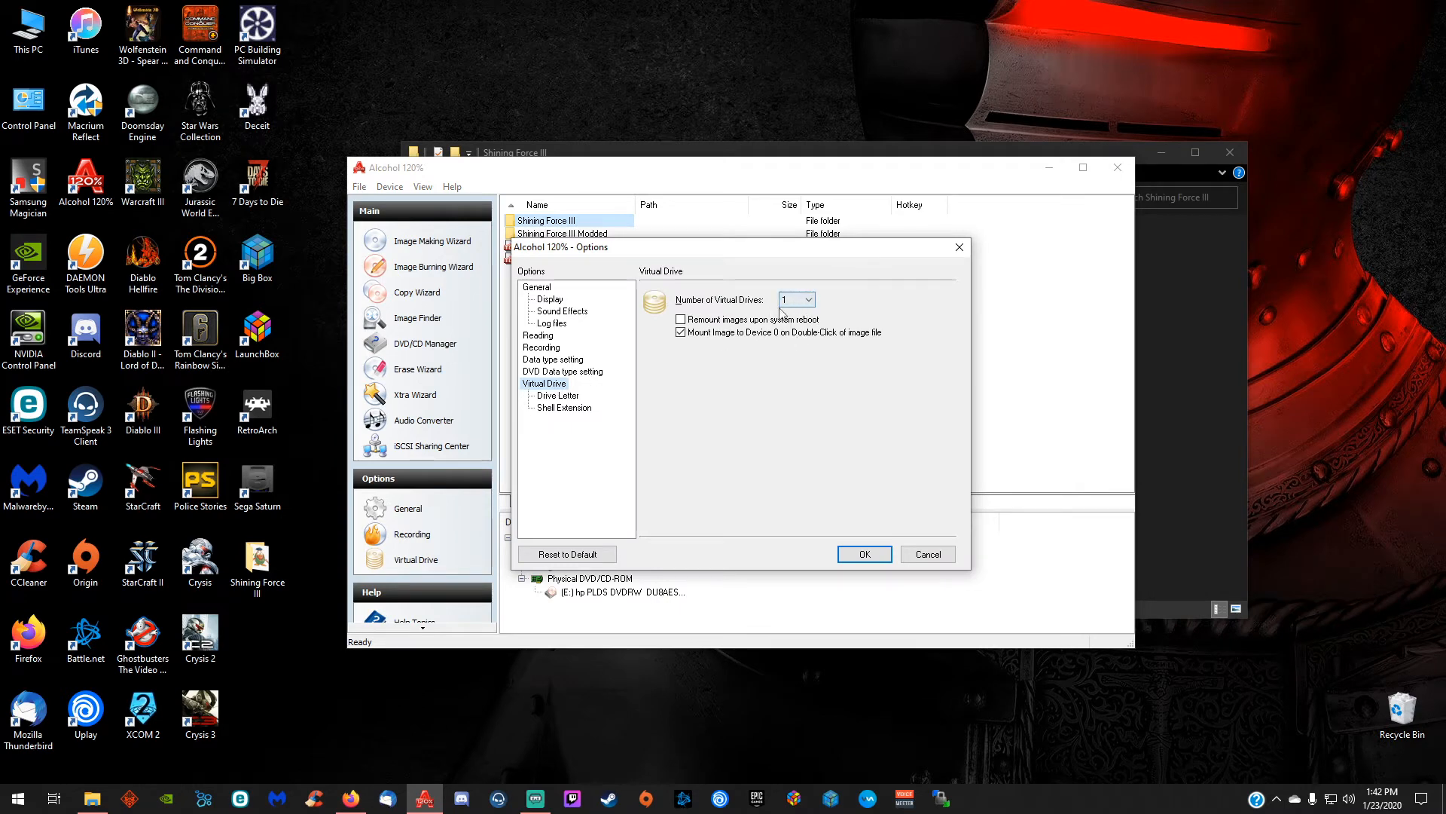
Confirm the Virtual Drive options with Number of Virtual Drives left at 1
left_click(862, 553)
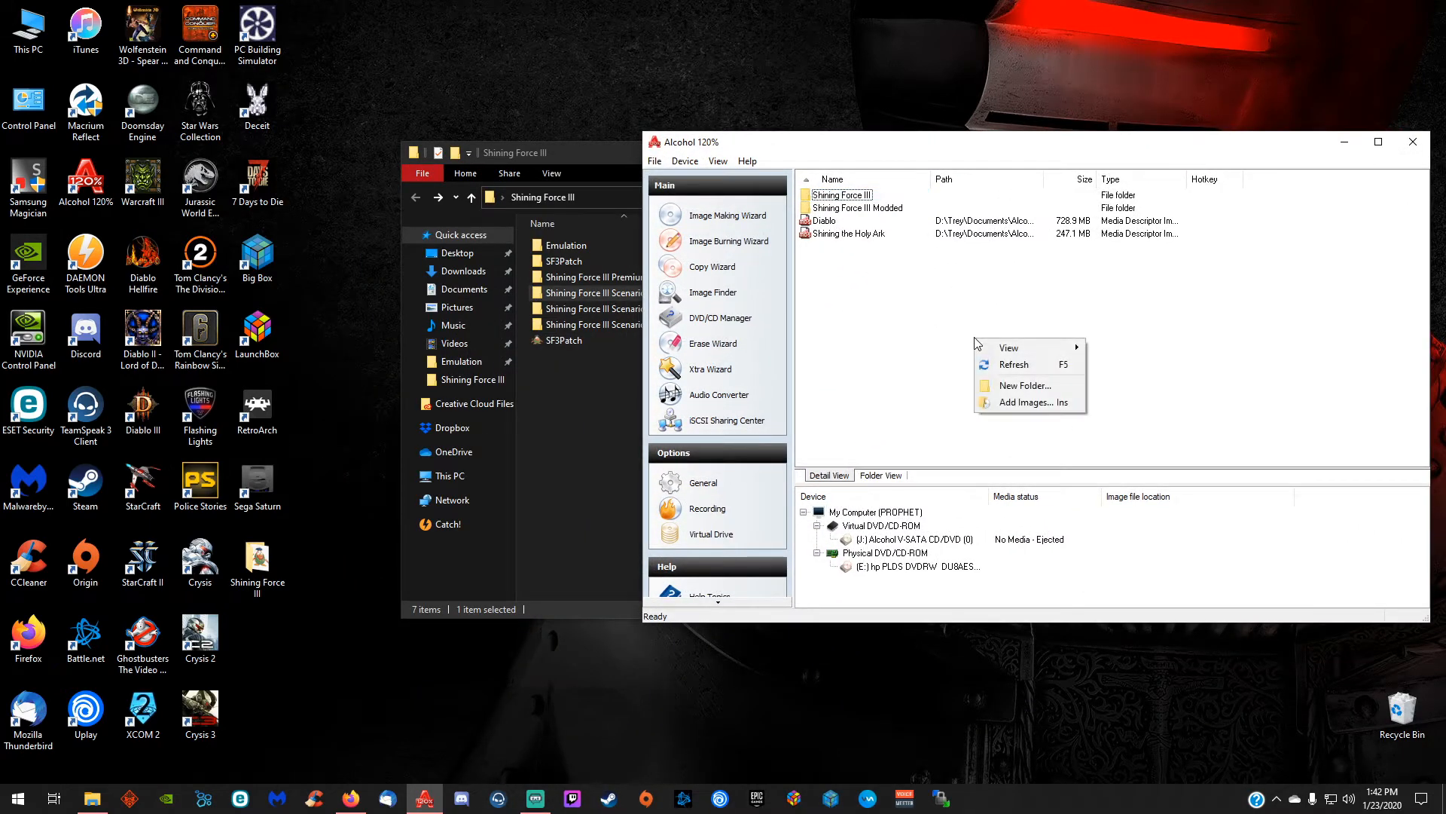
Add the Shining Force III Scenario 1 CUE file to the image list via Add Images
left_click(1026, 404)
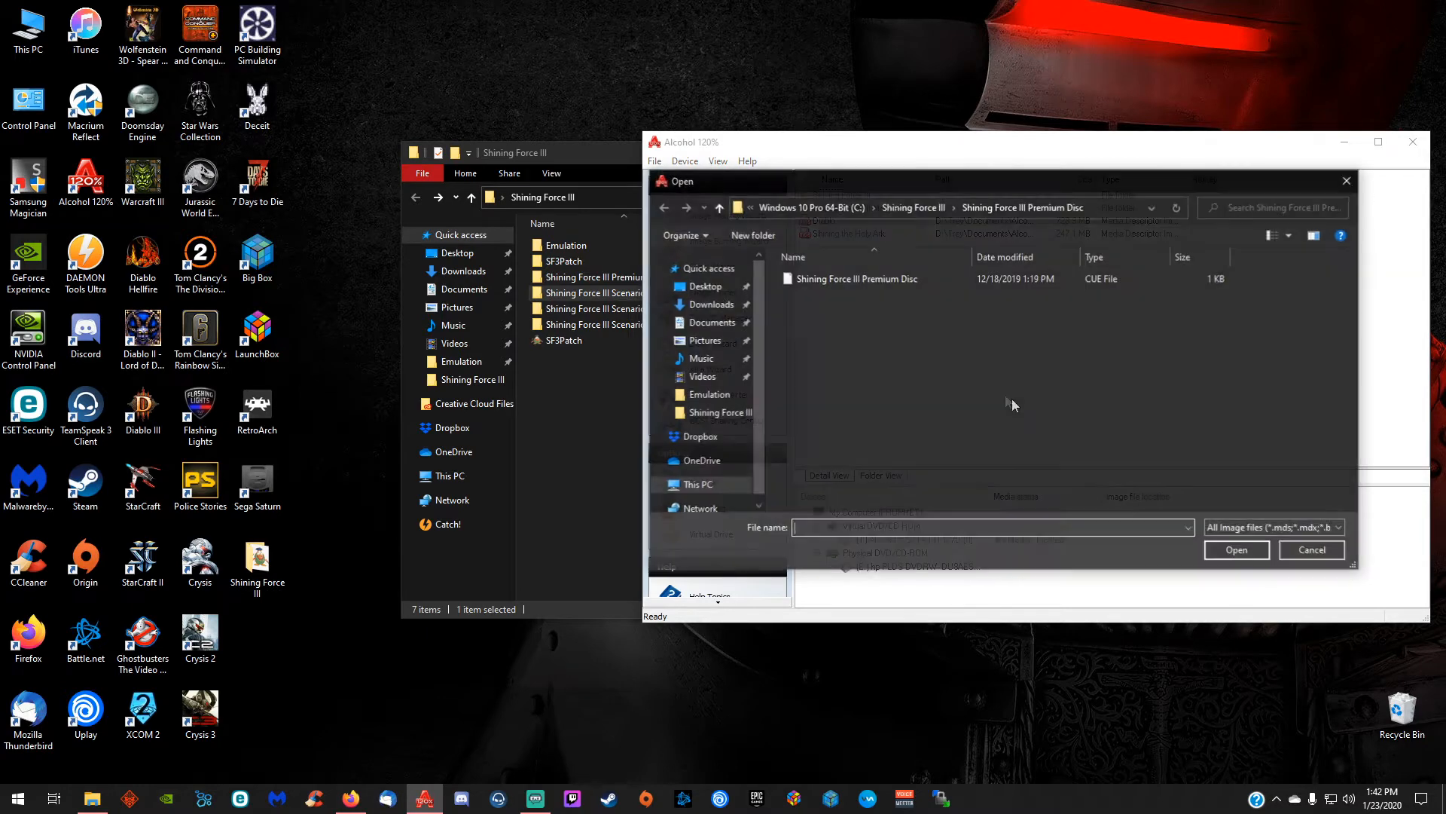
left_click(913, 207)
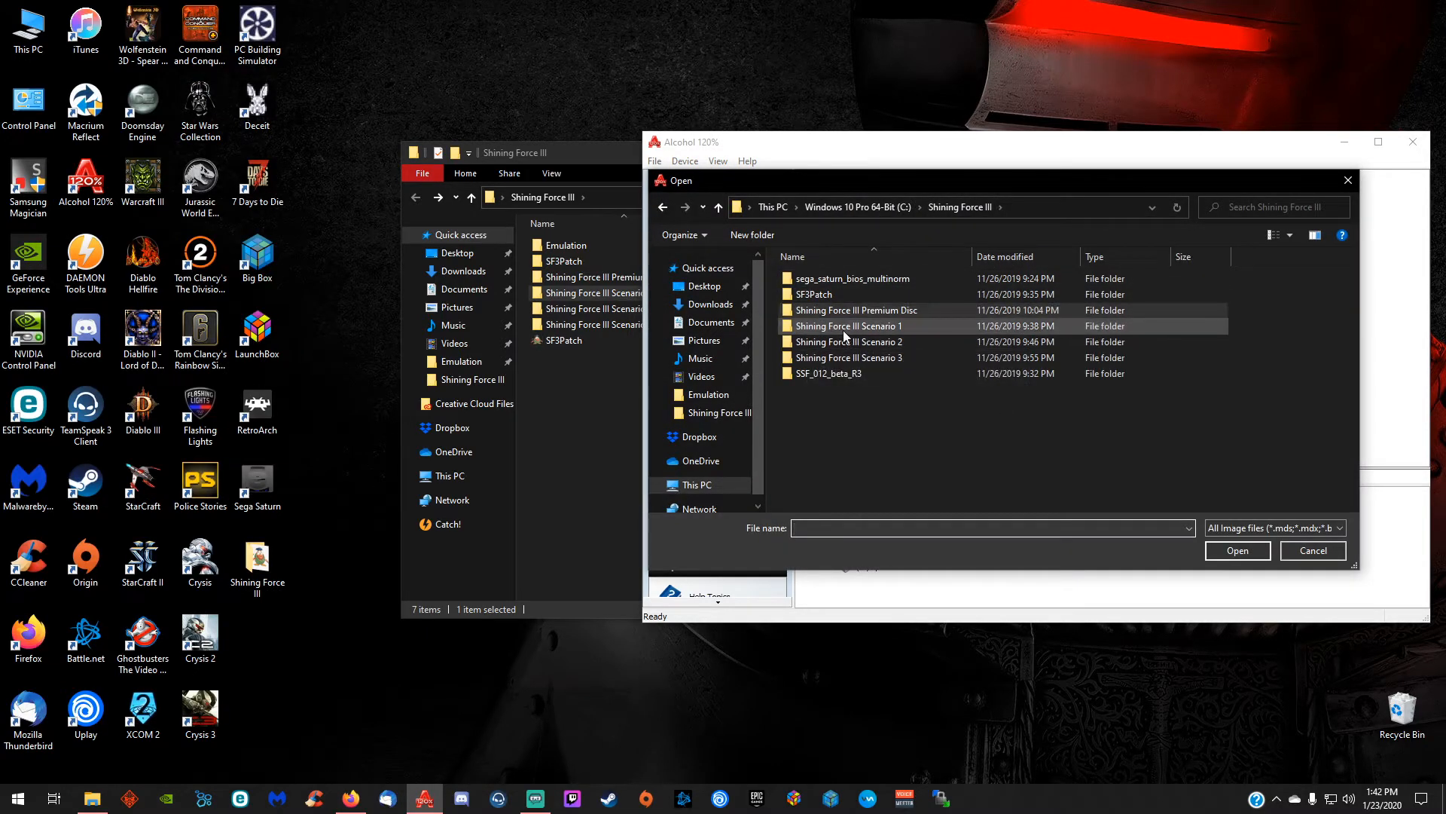
double_click(847, 326)
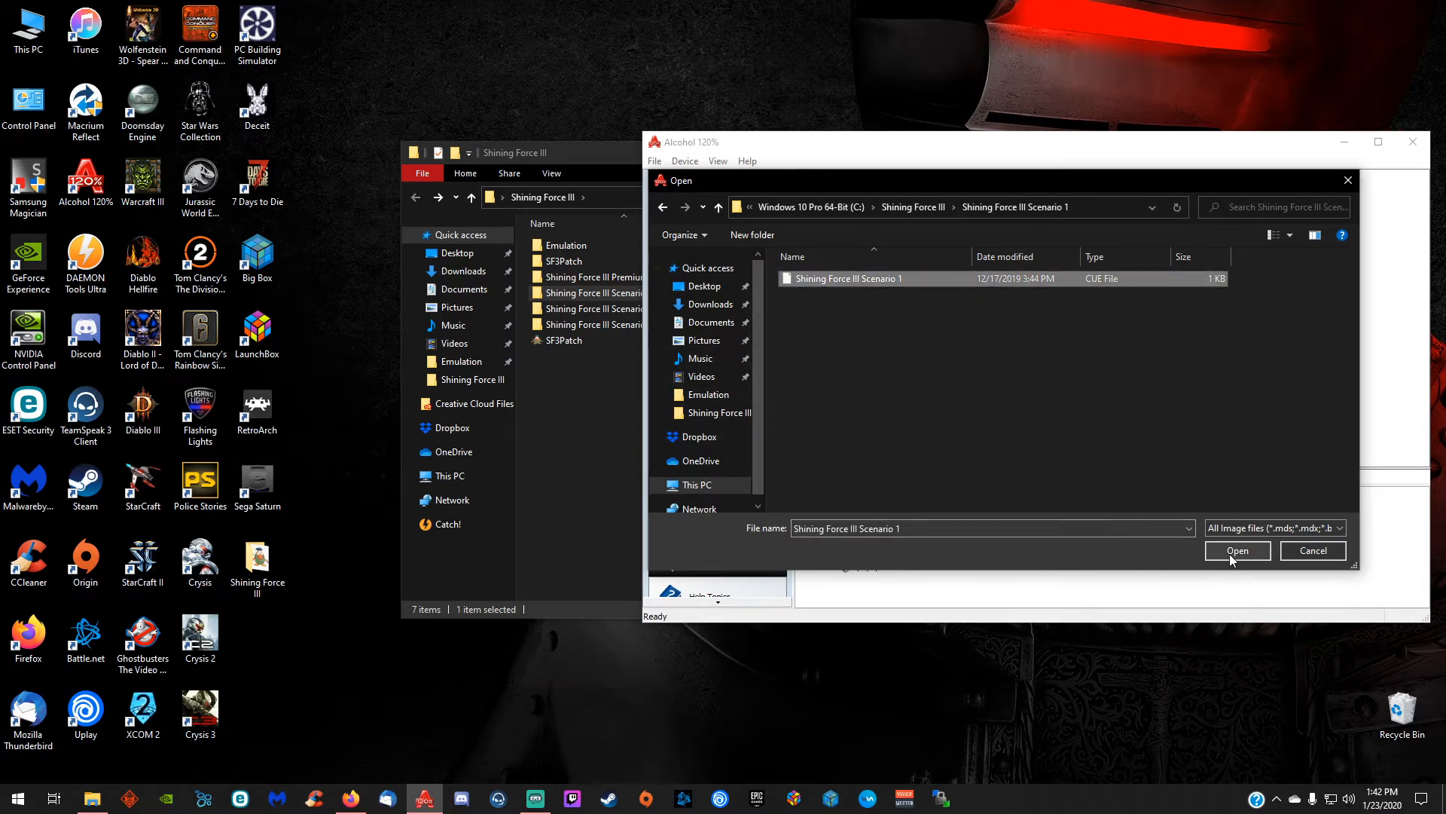
left_click(1237, 550)
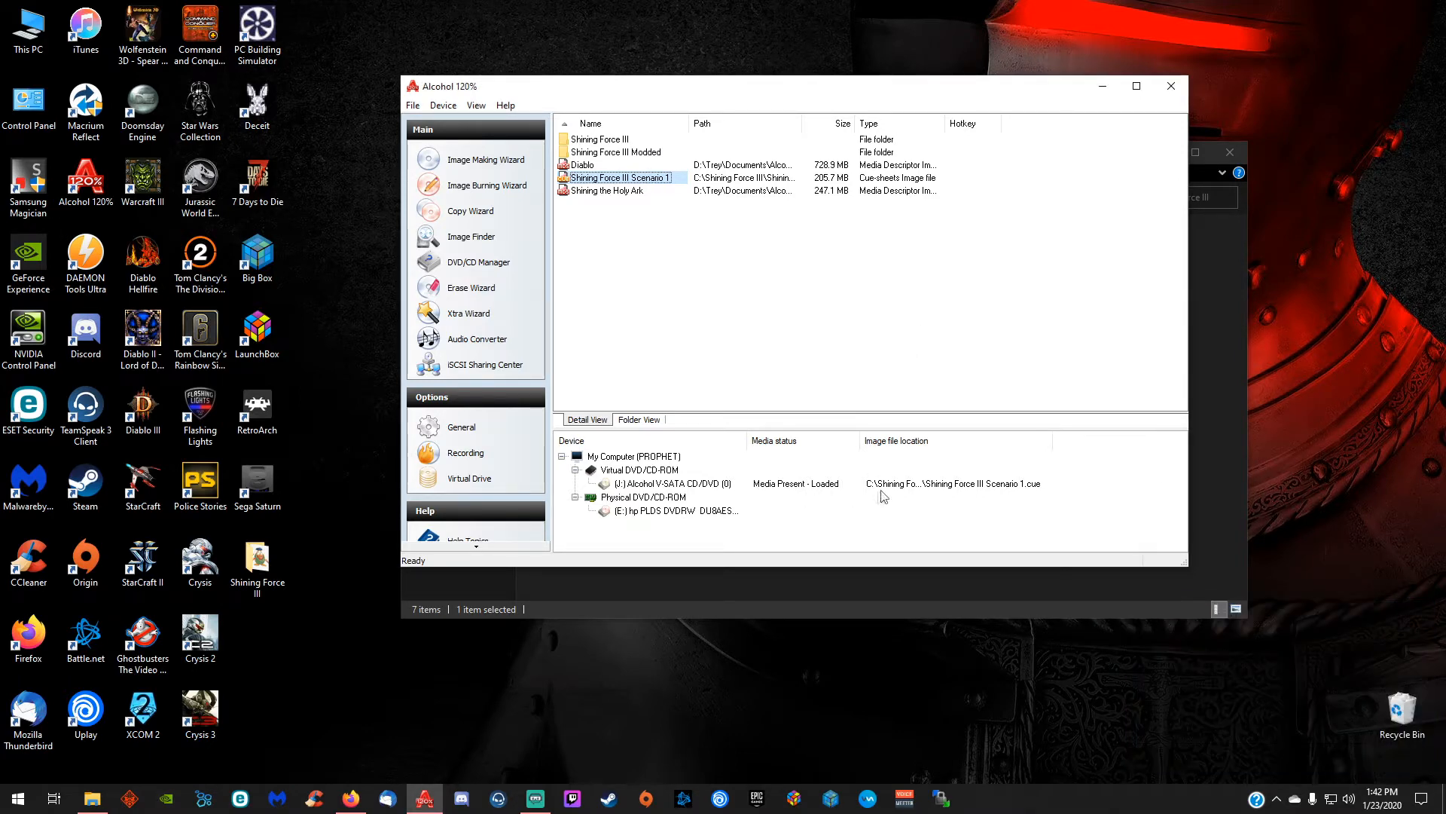
Unmount the Scenario 1 image from the virtual drive and close Alcohol 120%
right_click(674, 482)
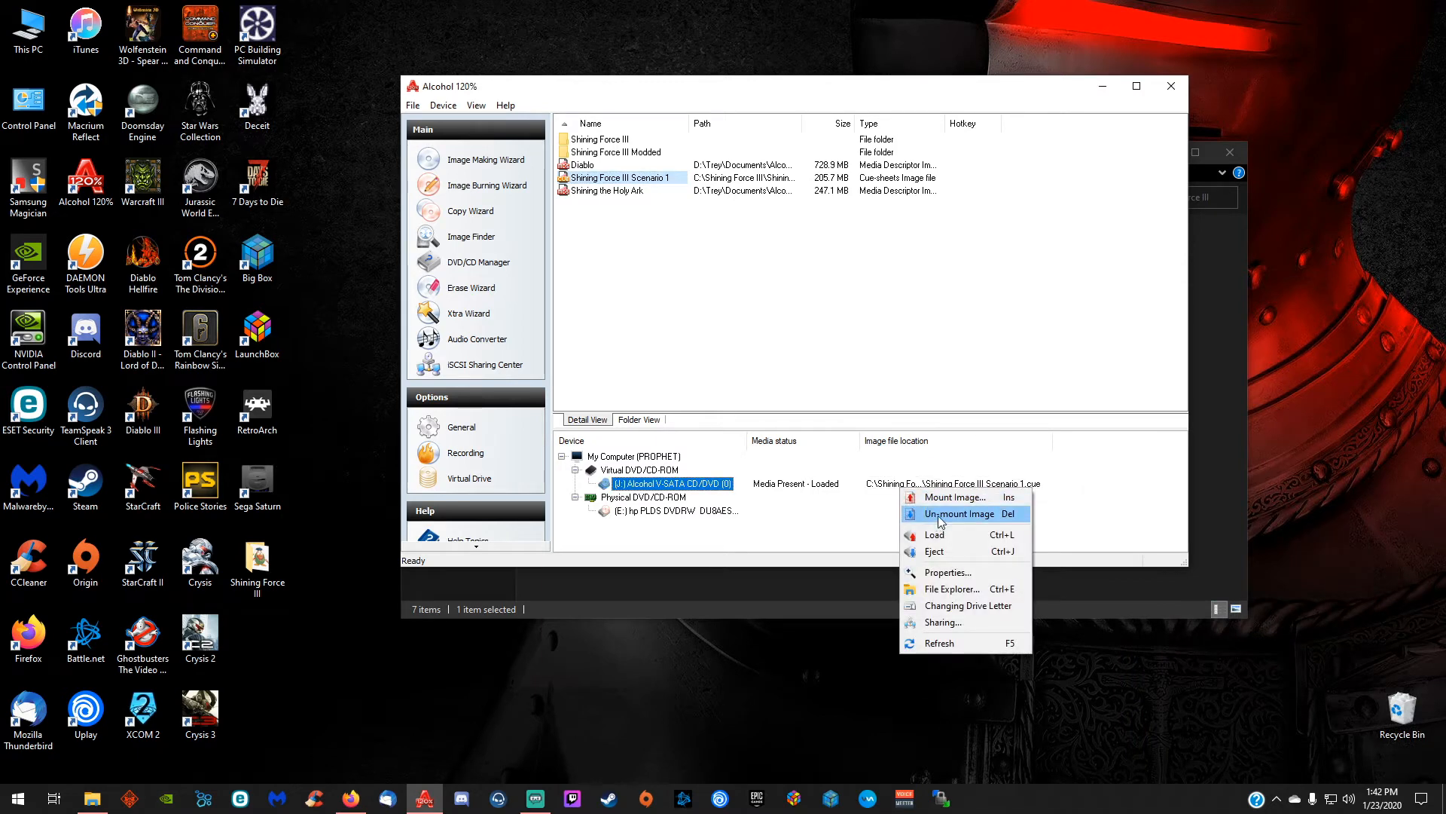
left_click(960, 513)
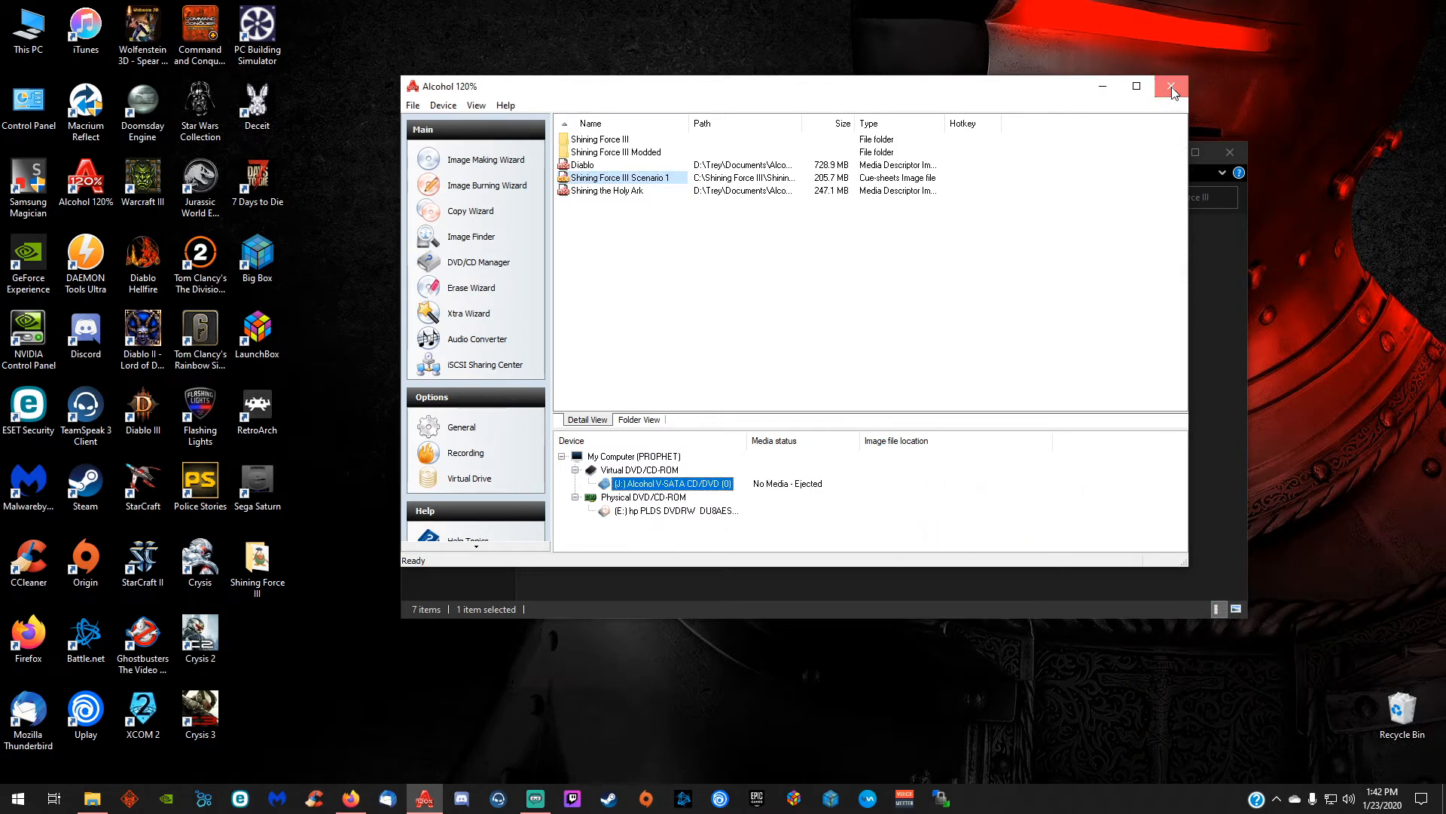
left_click(1171, 86)
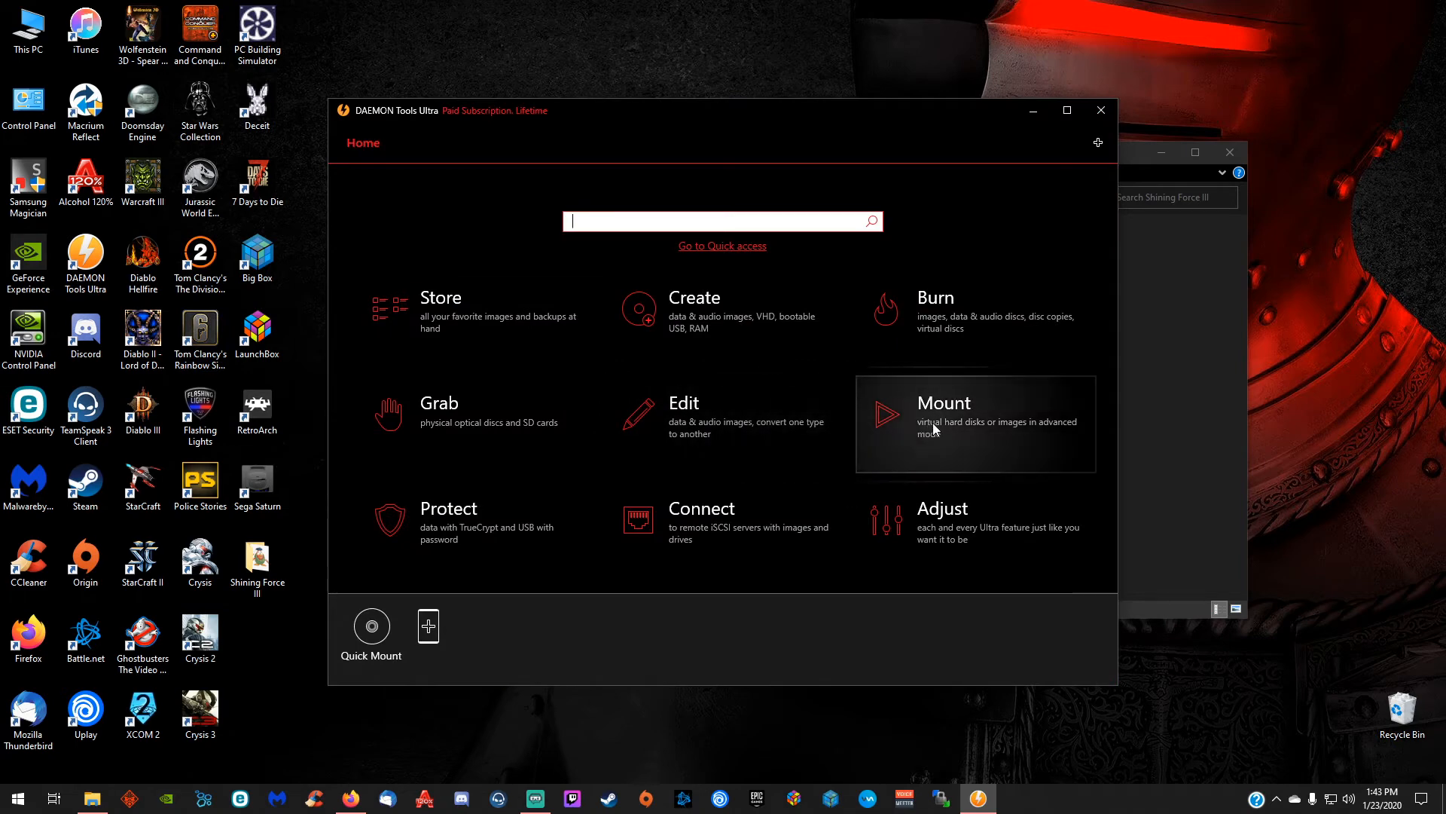
In Mount > Image, browse to and select the Scenario 1 .cue file
left_click(943, 402)
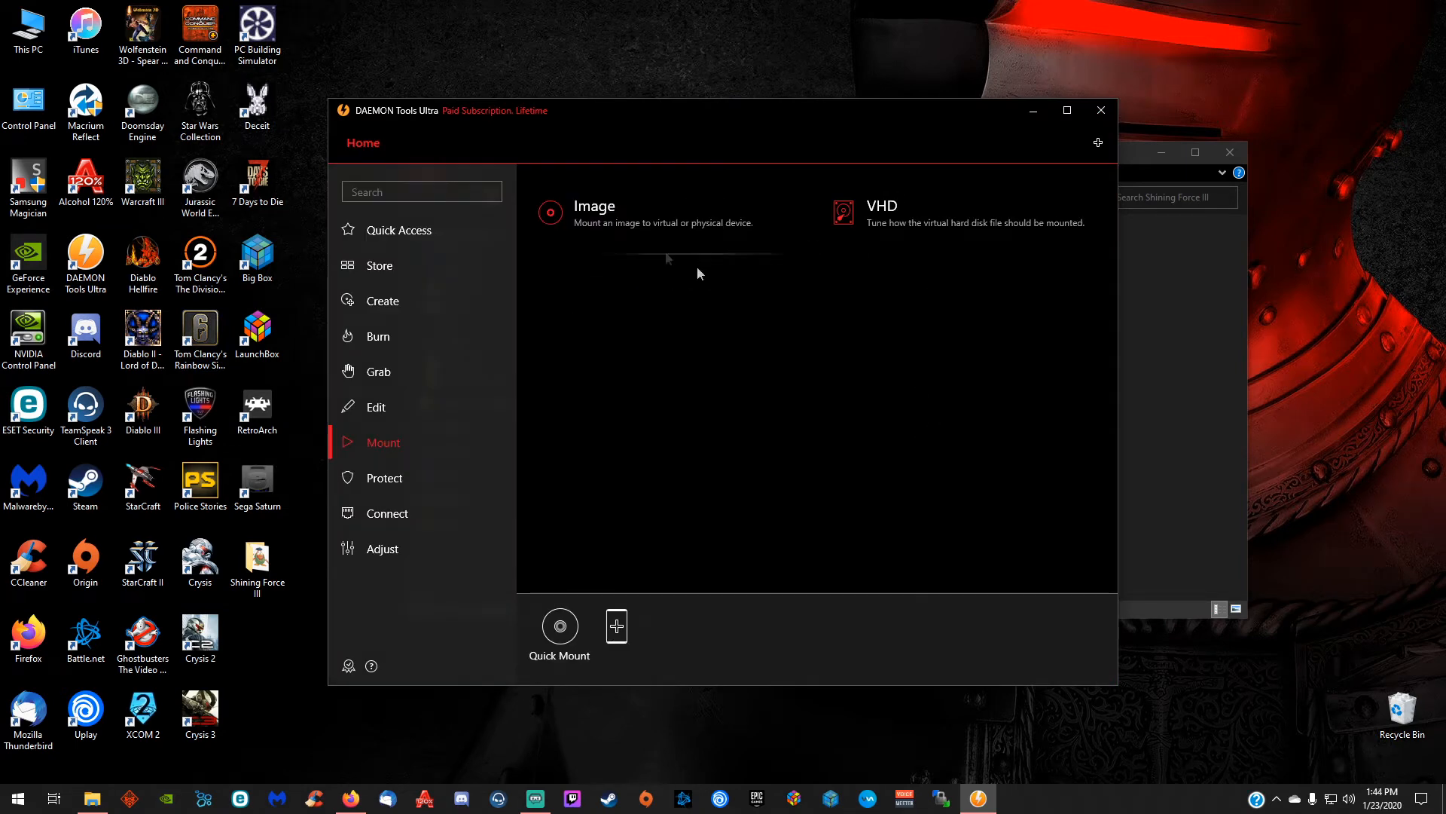
left_click(593, 207)
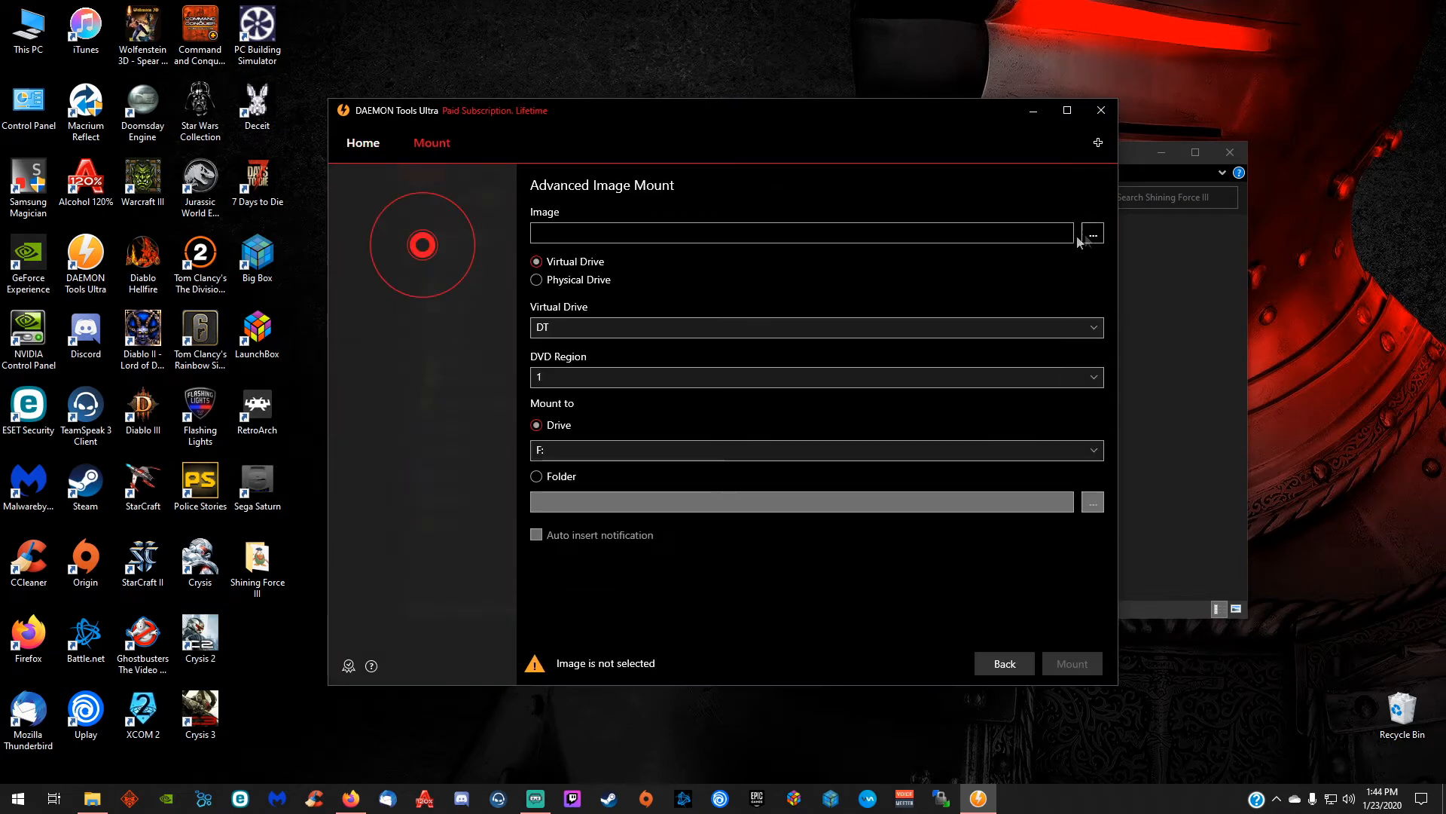
left_click(1091, 232)
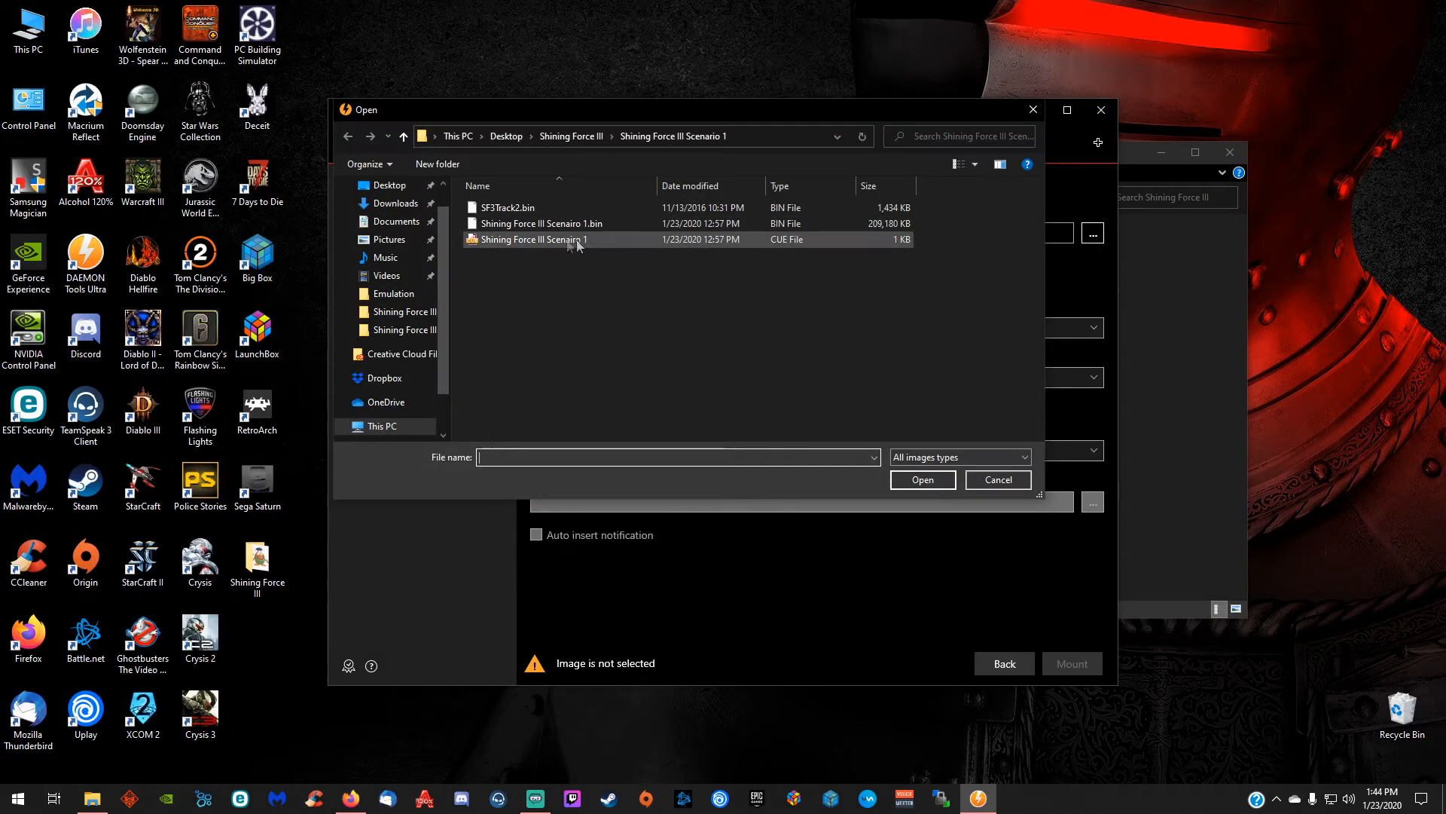
left_click(533, 239)
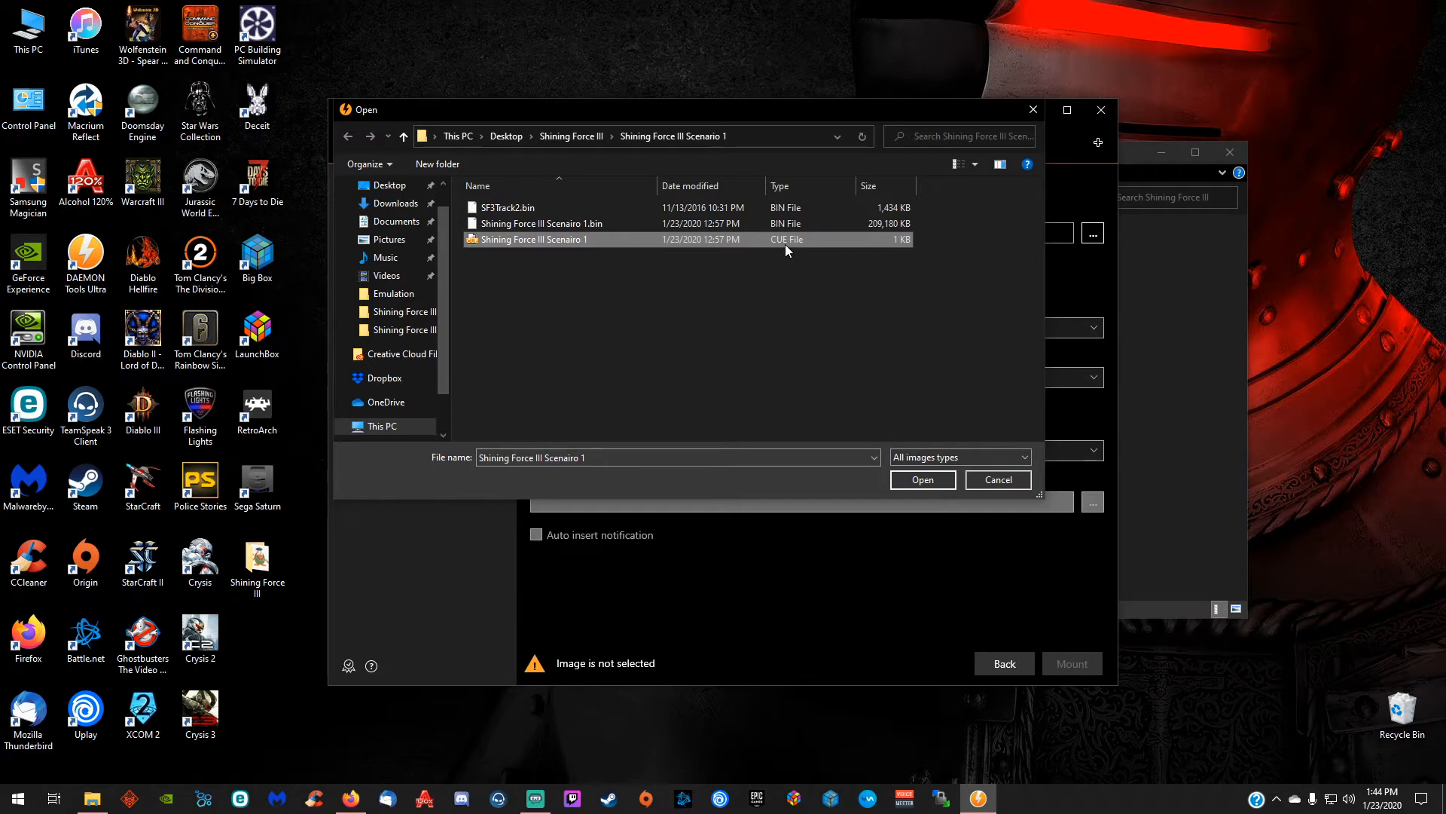
left_click(922, 479)
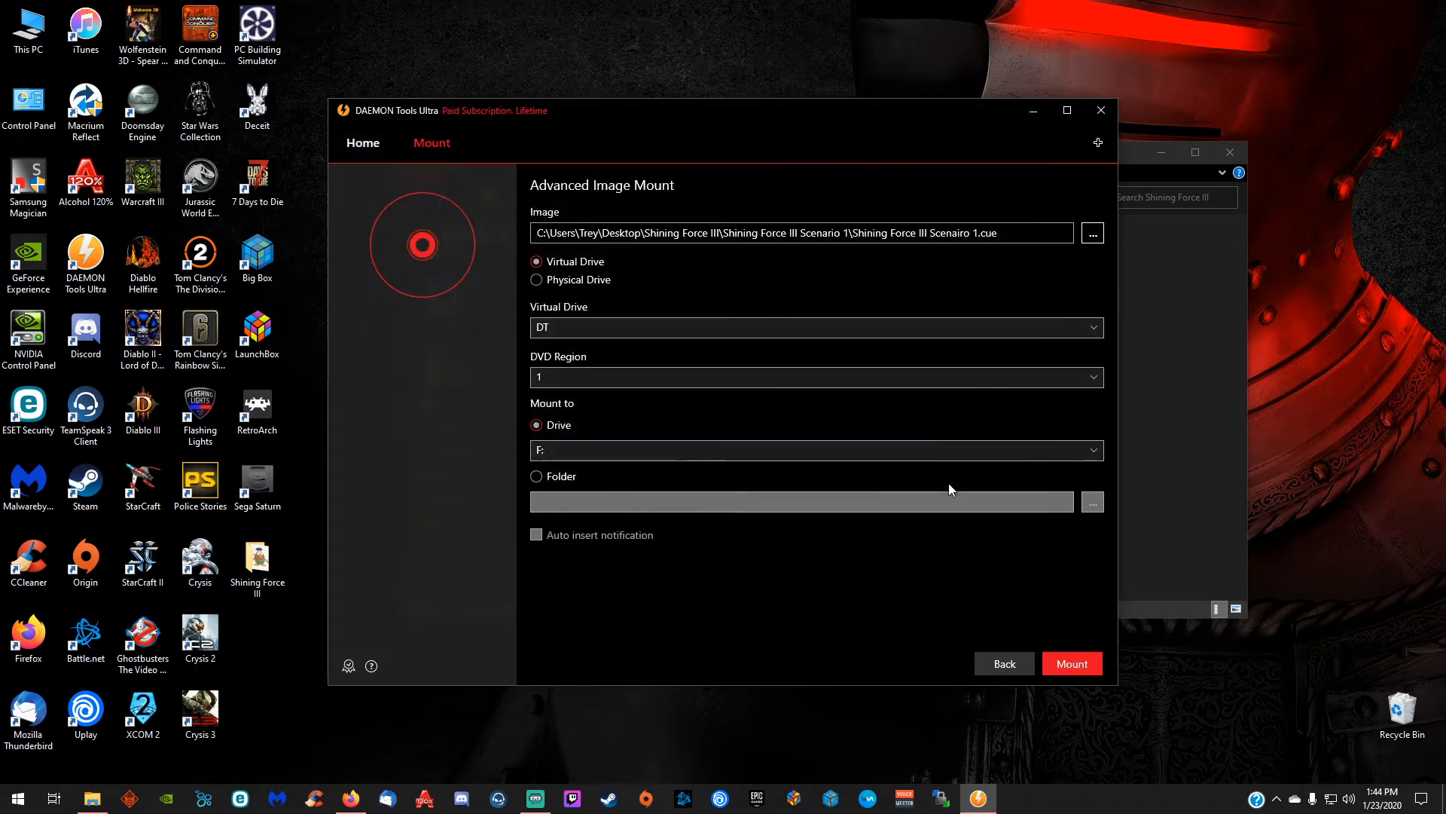
Mount the selected cue image on virtual drive F:
left_click(1071, 663)
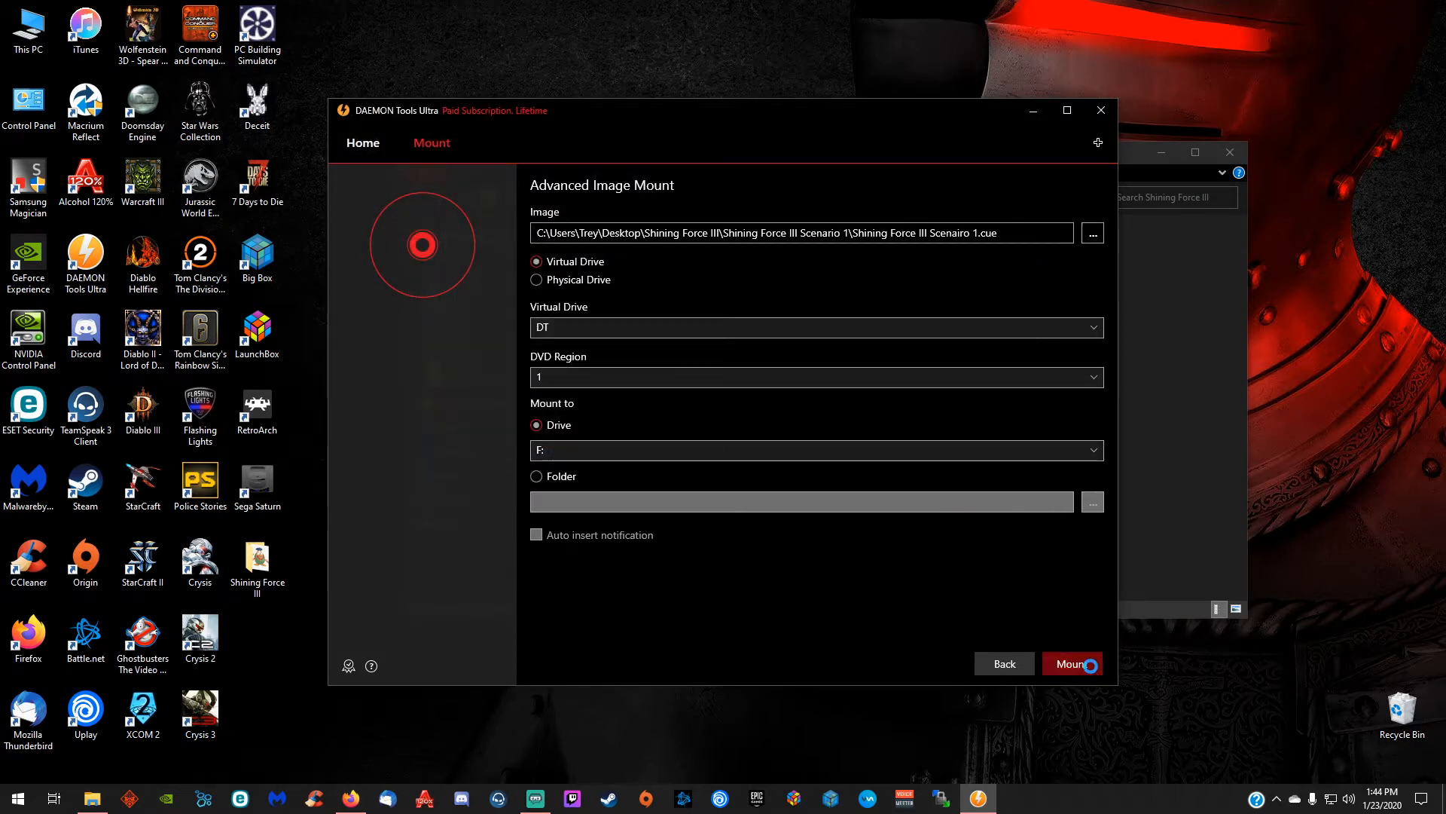
left_click(1071, 663)
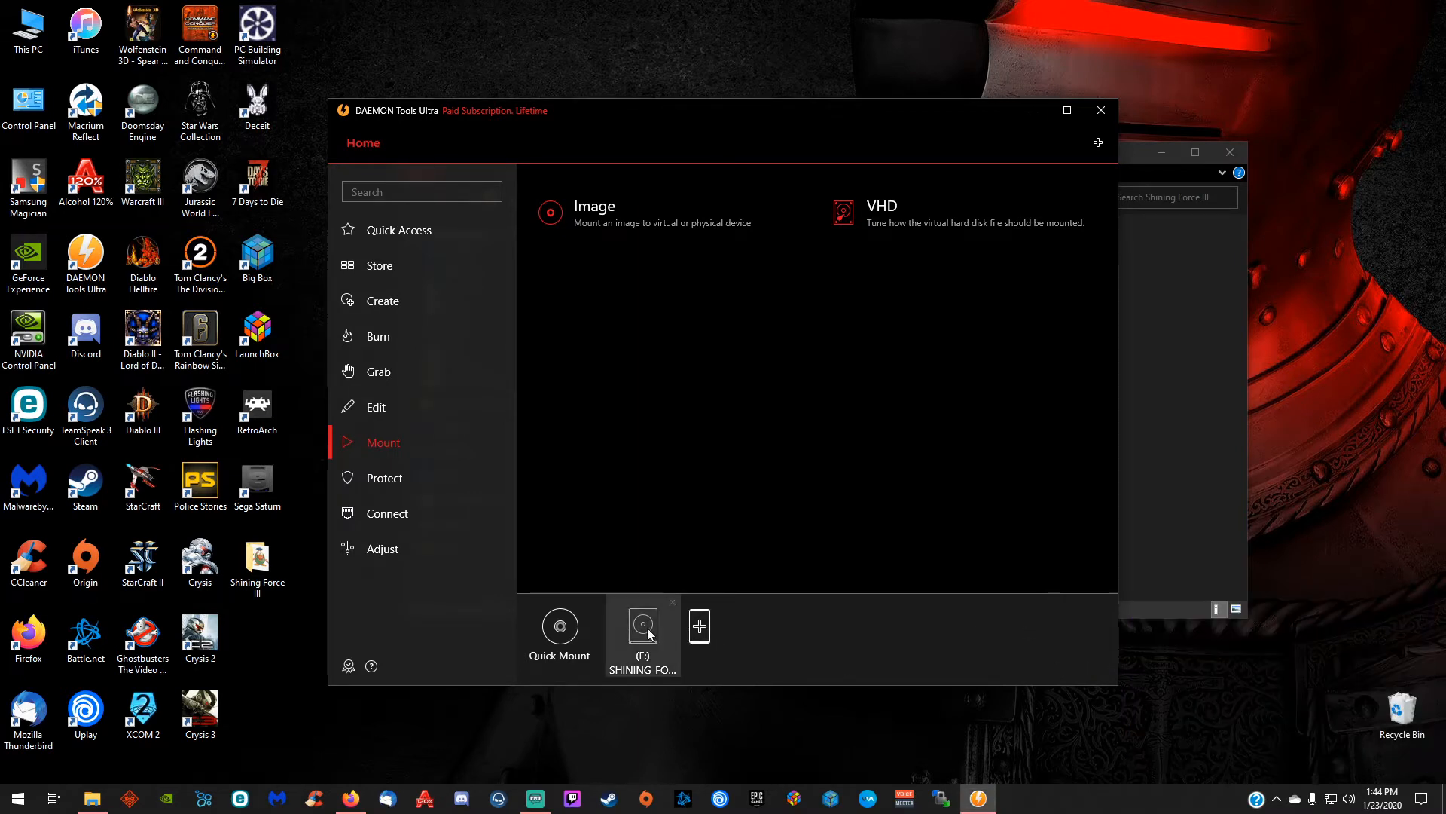
left_click(672, 603)
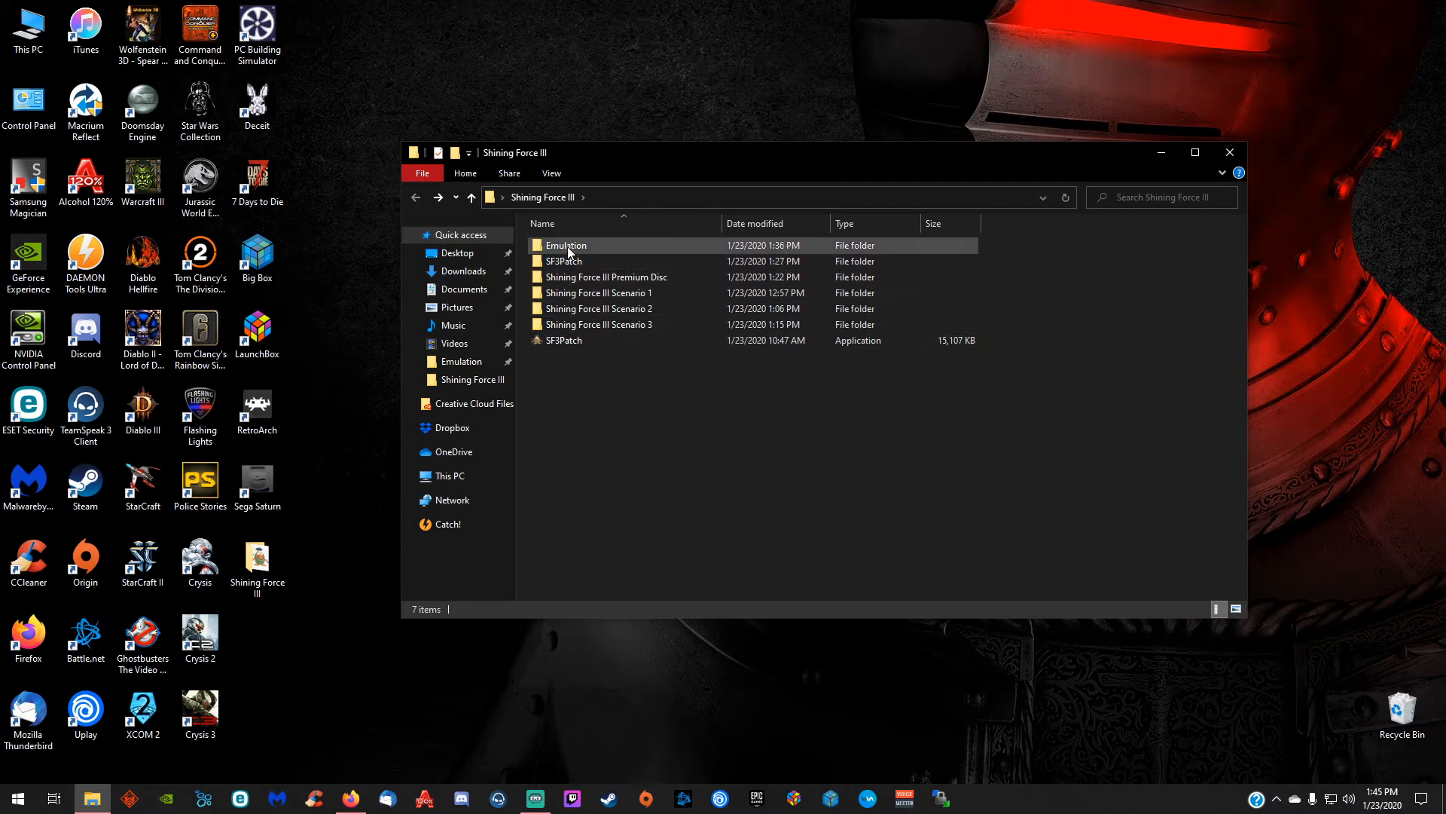
Open the Emulation folder and bring up the context menu for SSF_old_versions.7z
left_click(565, 244)
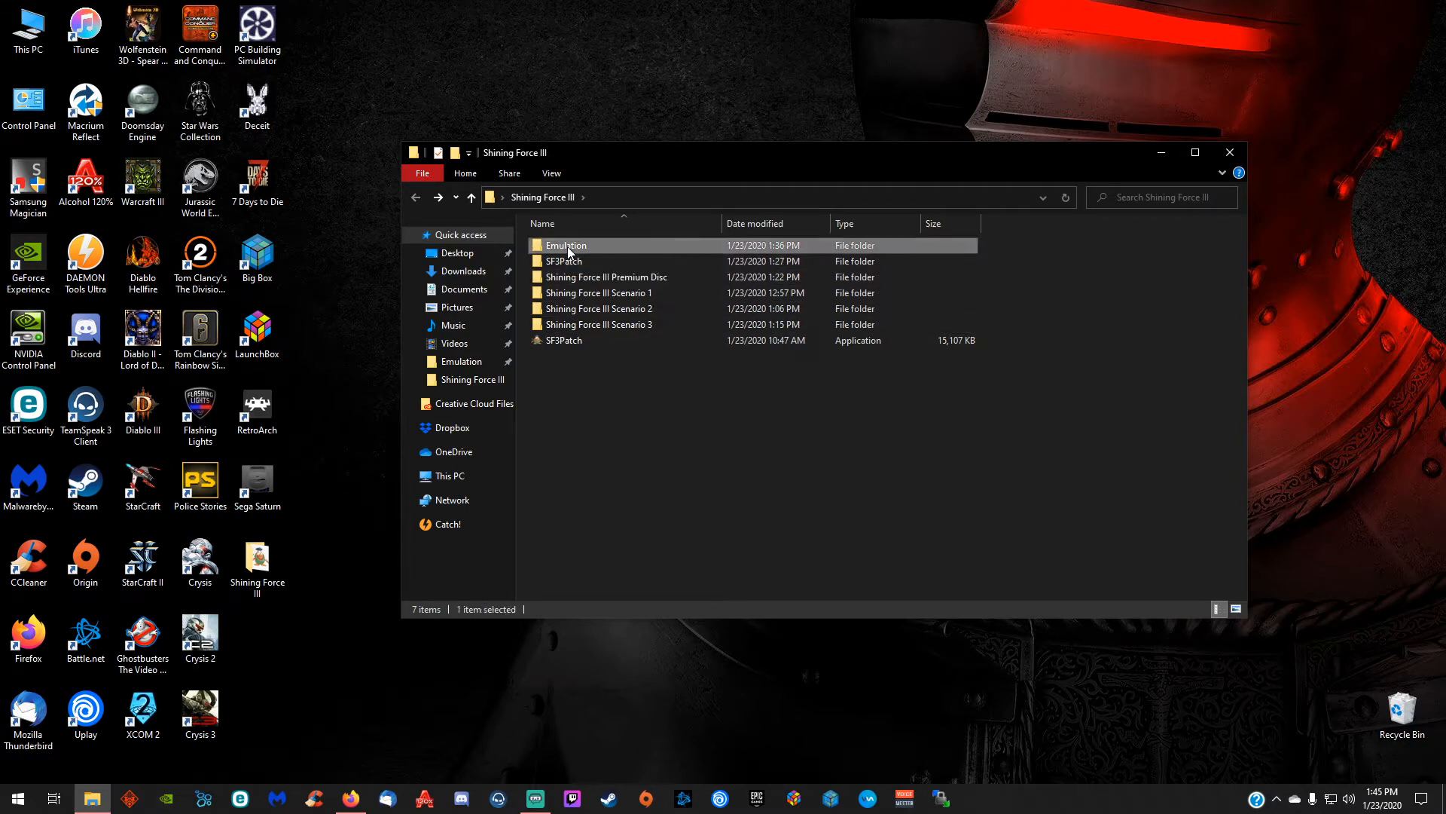
double_click(565, 244)
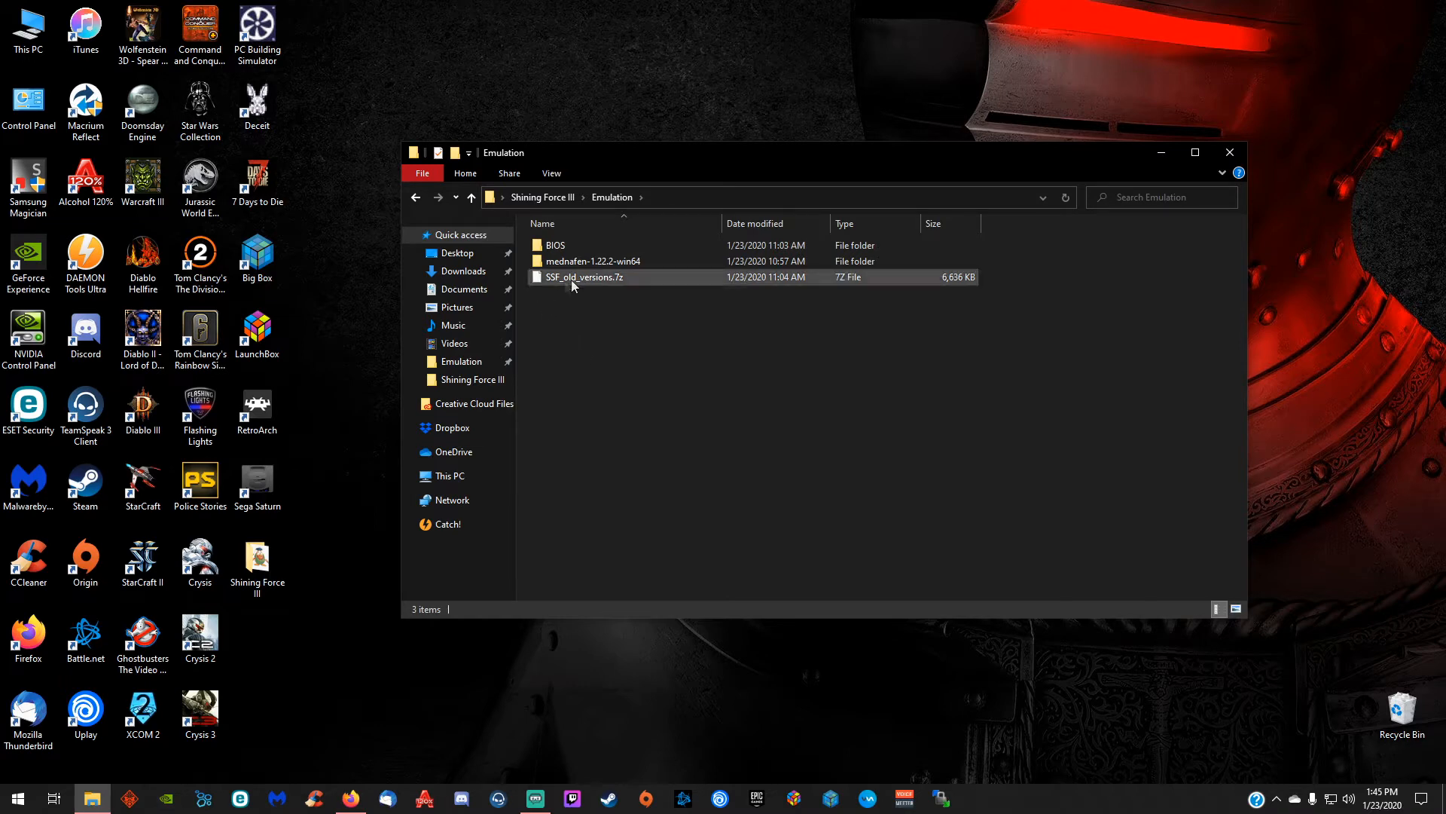
mouse_move(586, 277)
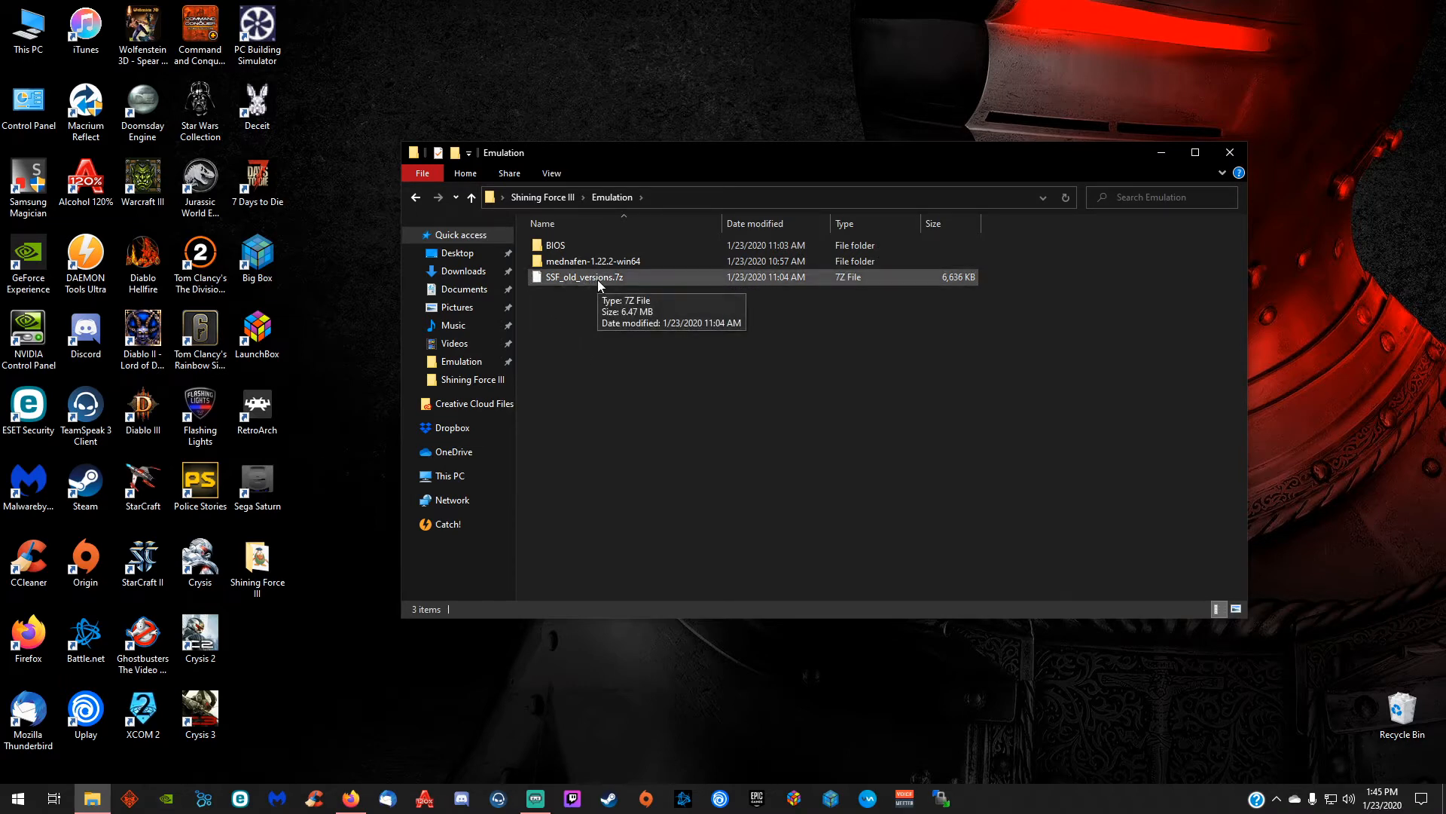
right_click(584, 278)
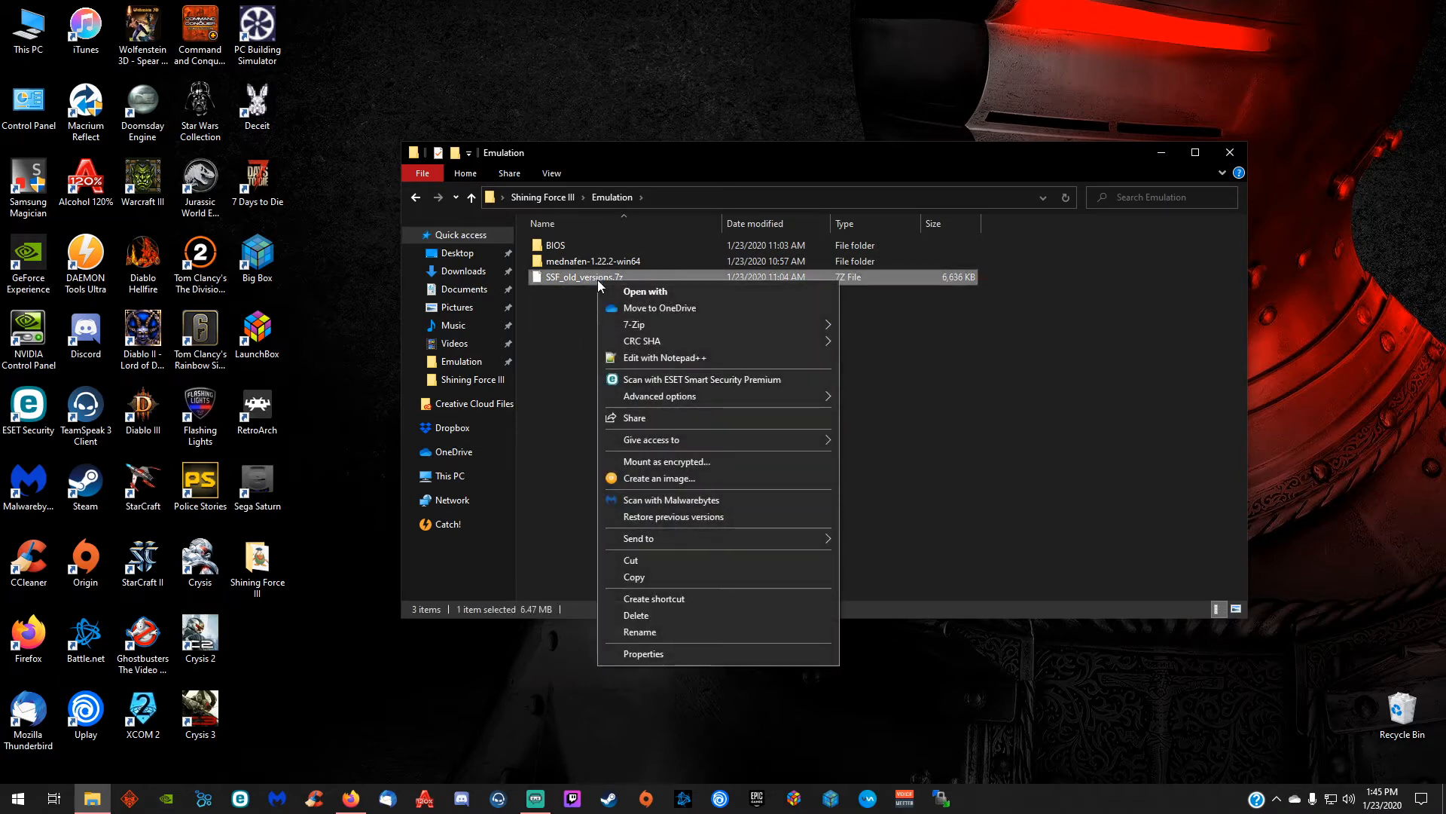
mouse_move(634, 324)
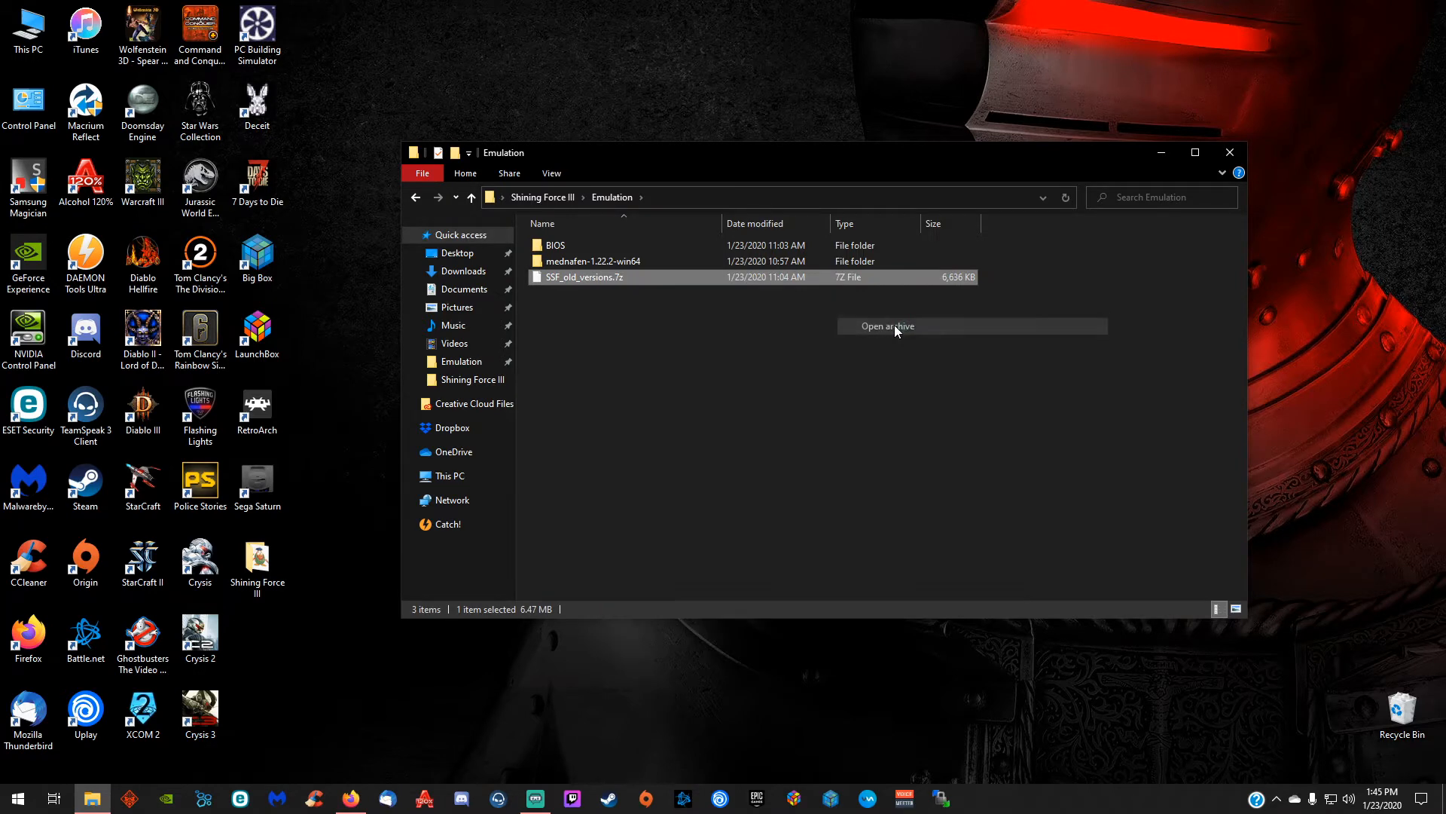
Extract SSF_012_beta_R3 from SSF_old_versions.7z into the Emulation folder and close 7-Zip
left_click(886, 325)
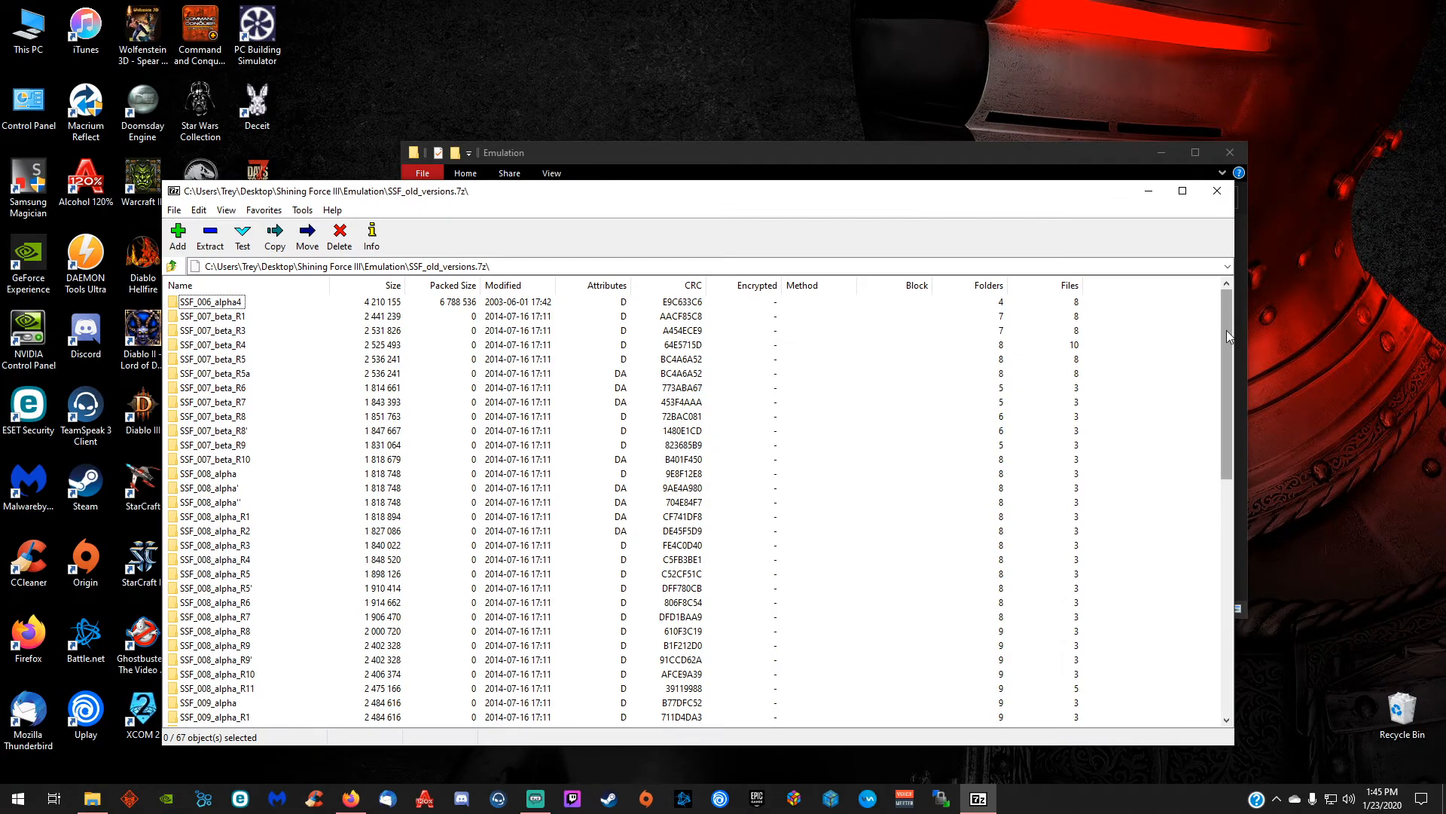
scroll("down", 3)
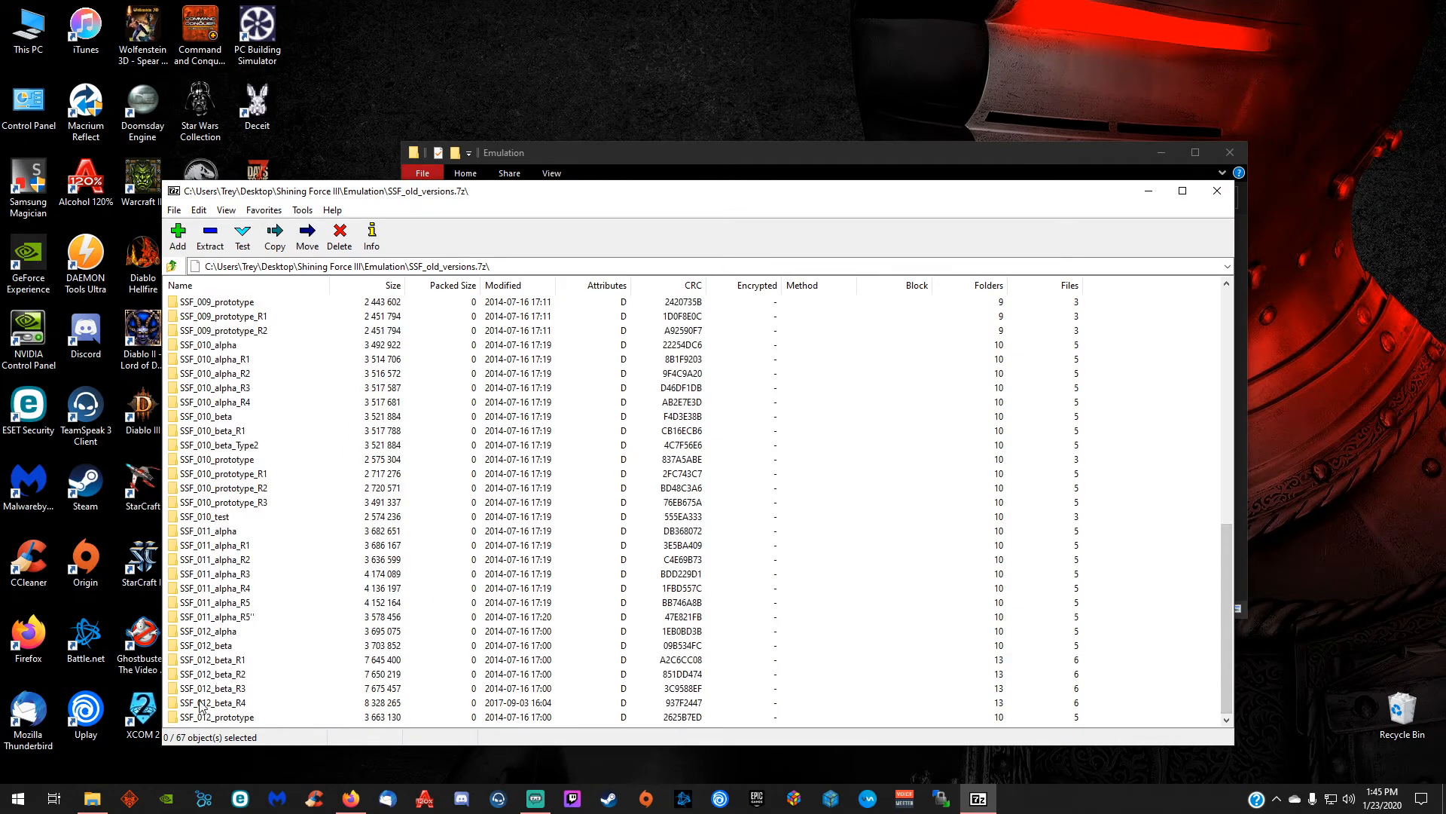
mouse_move(222, 696)
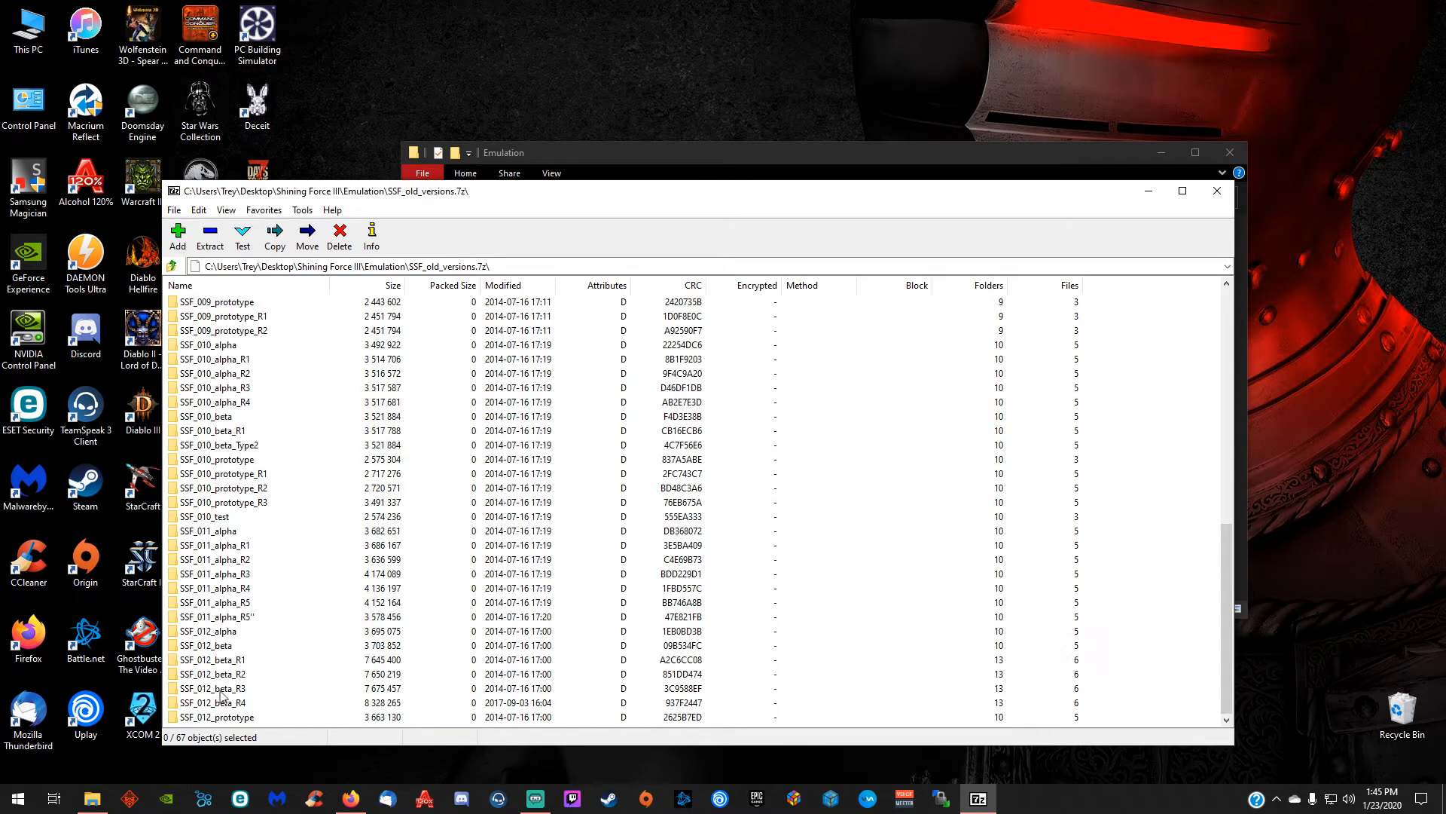
left_click(221, 688)
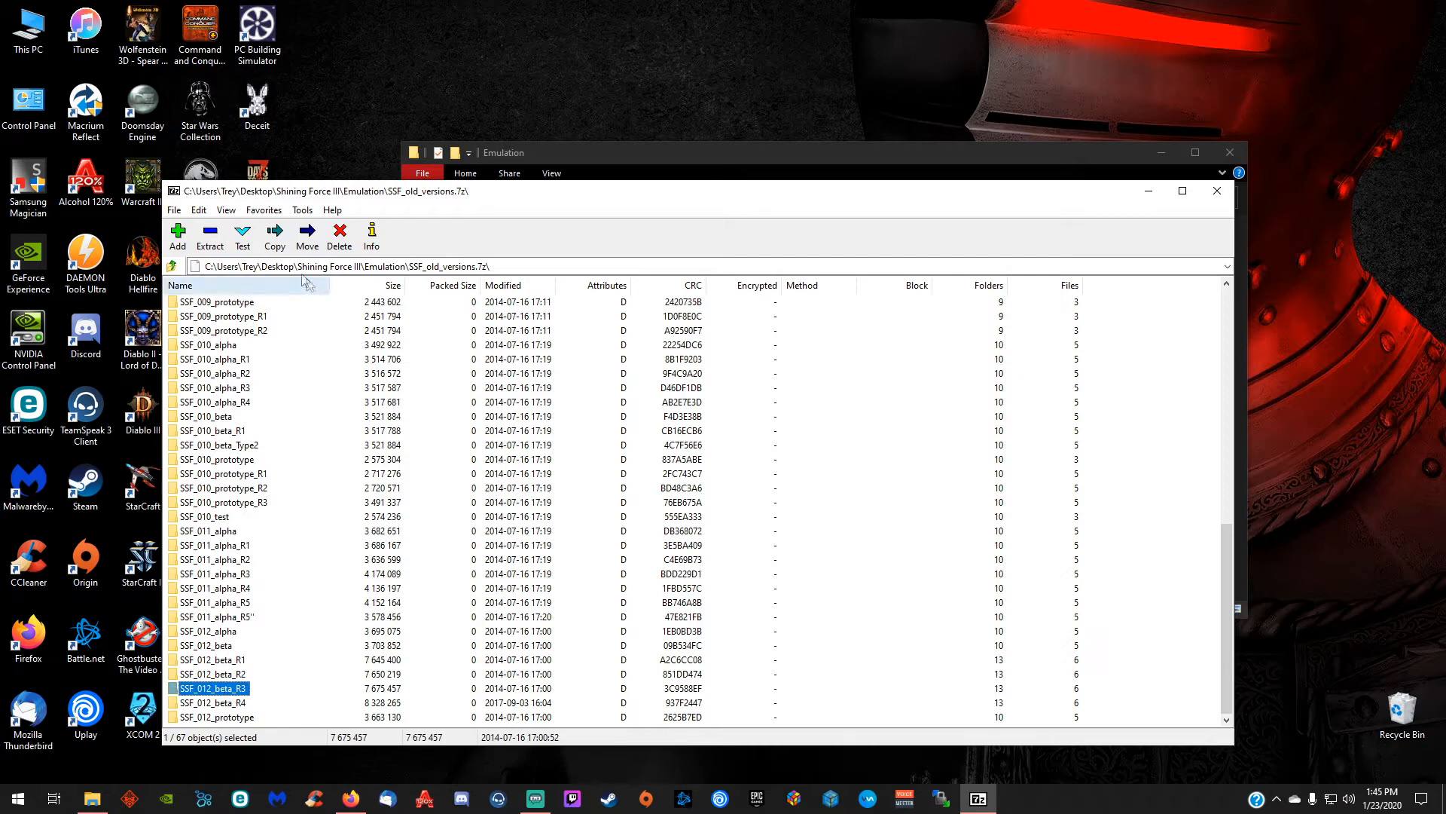
left_click(275, 236)
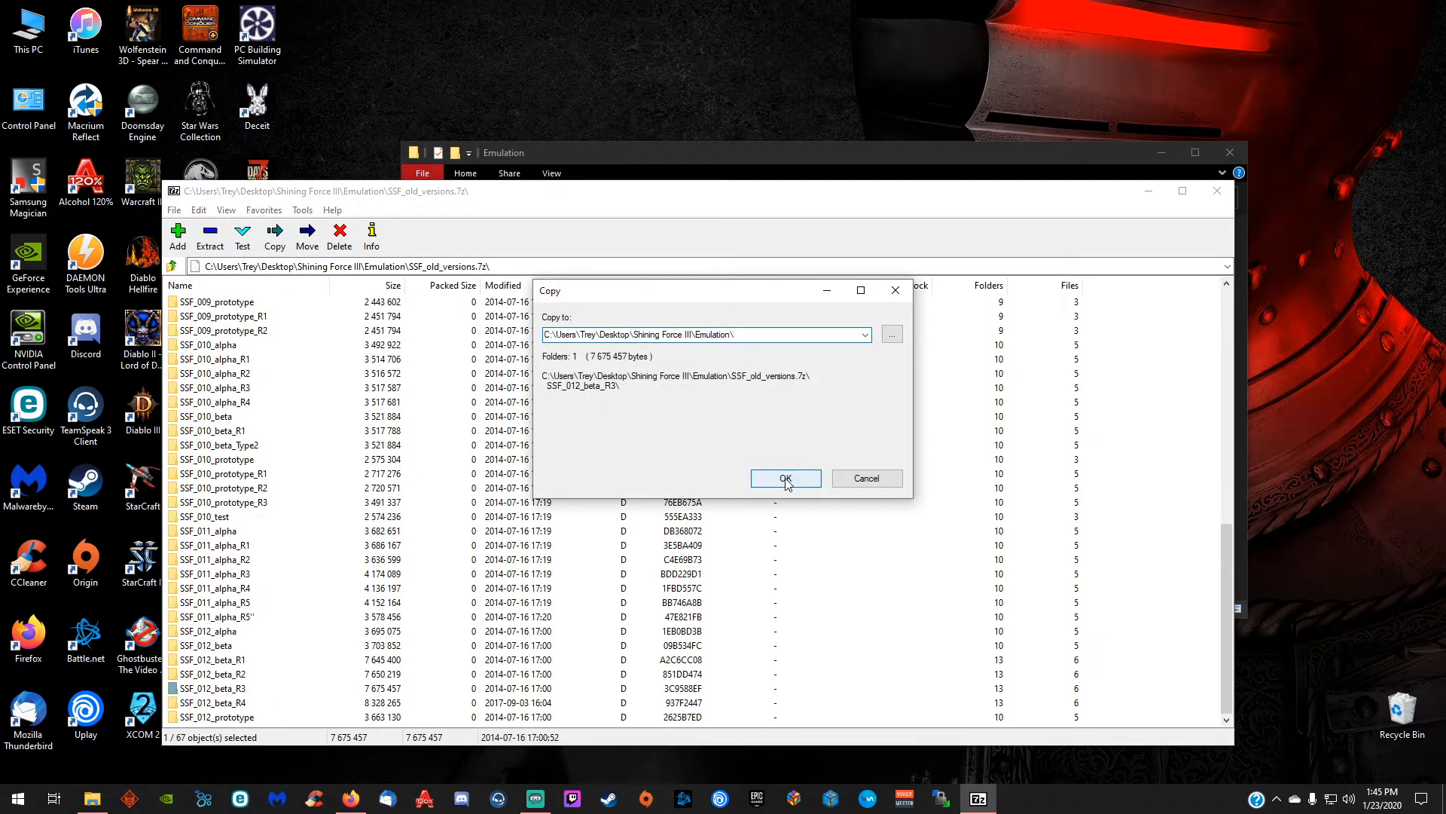
left_click(785, 477)
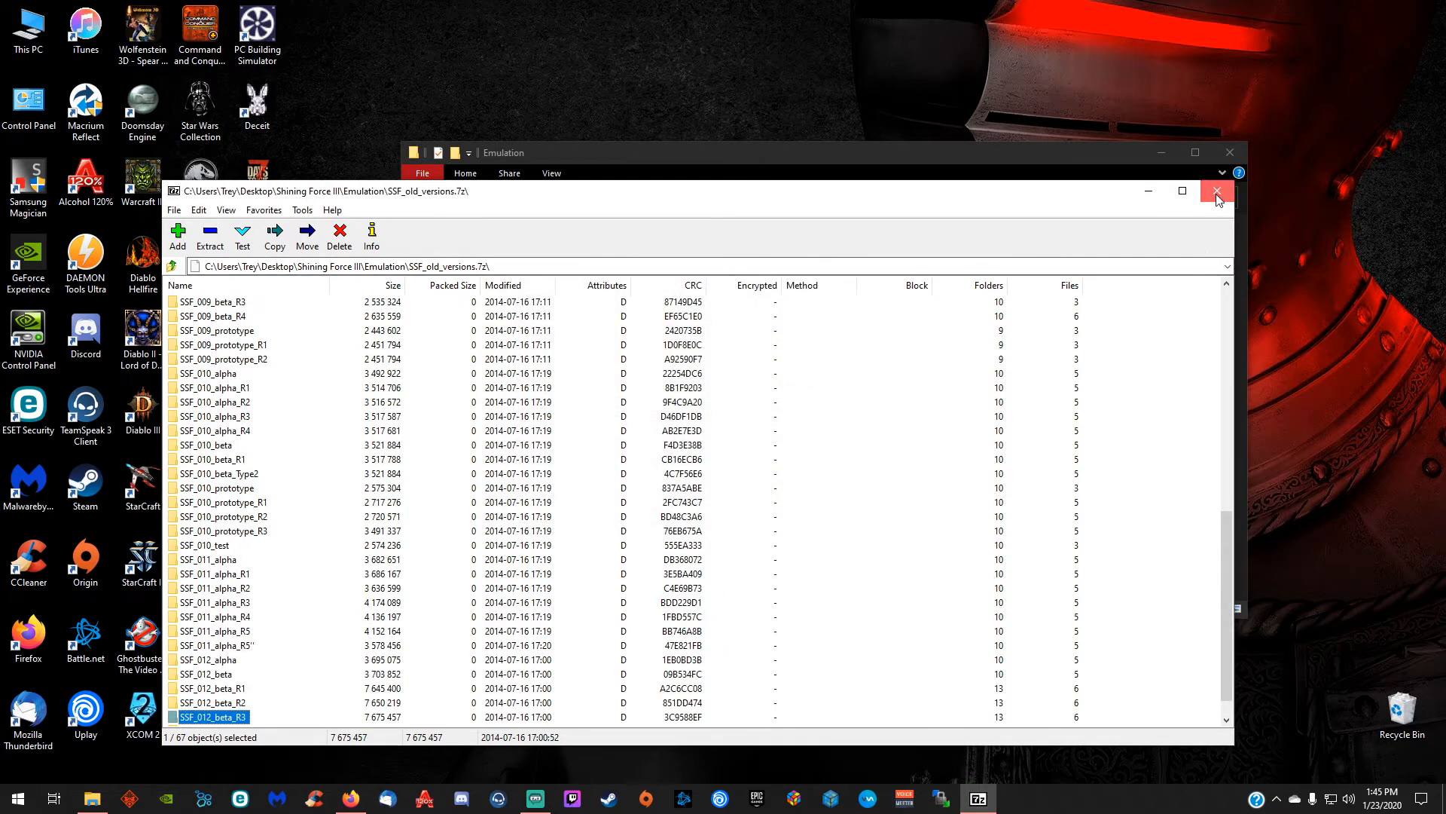
left_click(1217, 191)
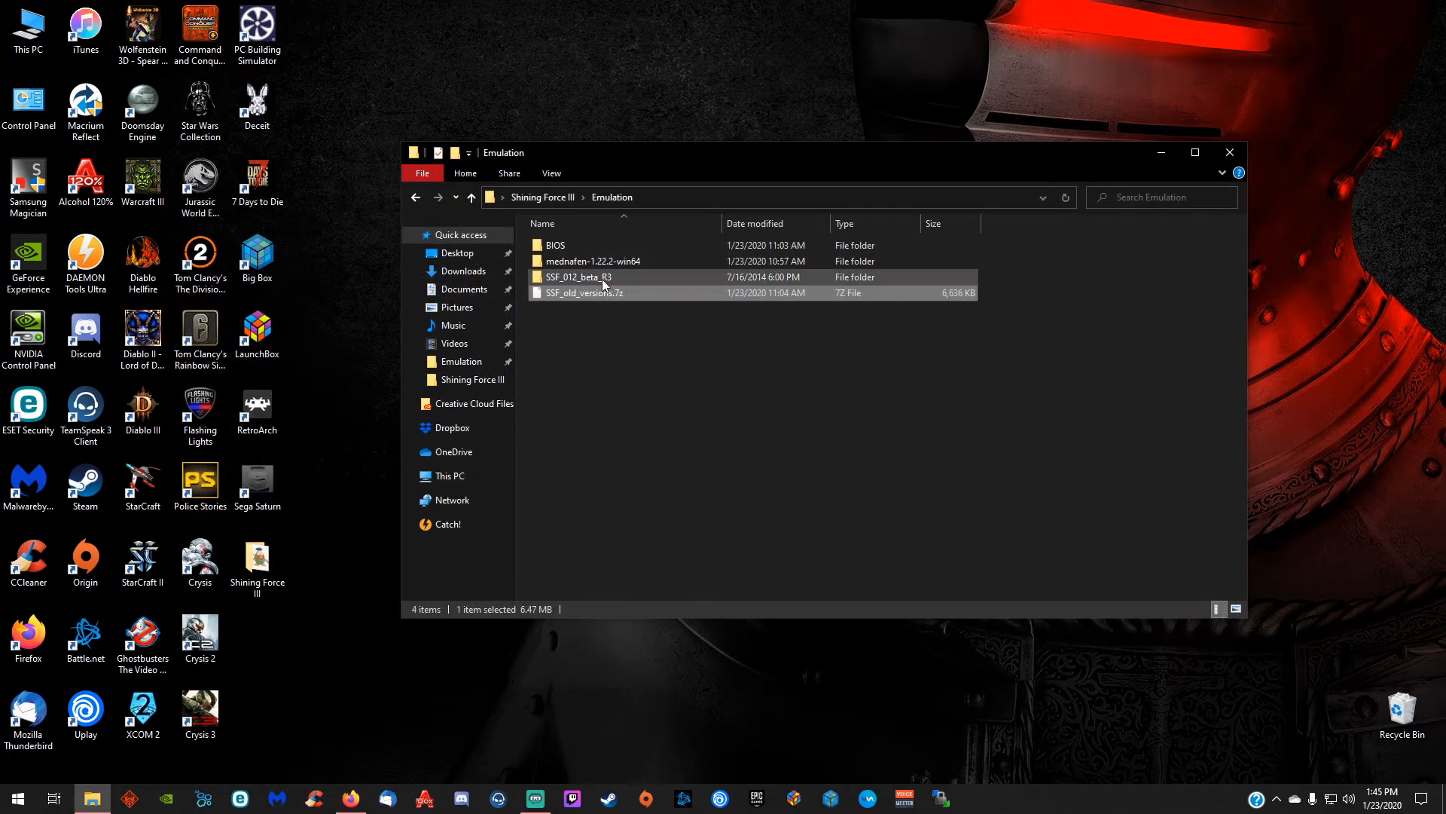
mouse_move(578, 278)
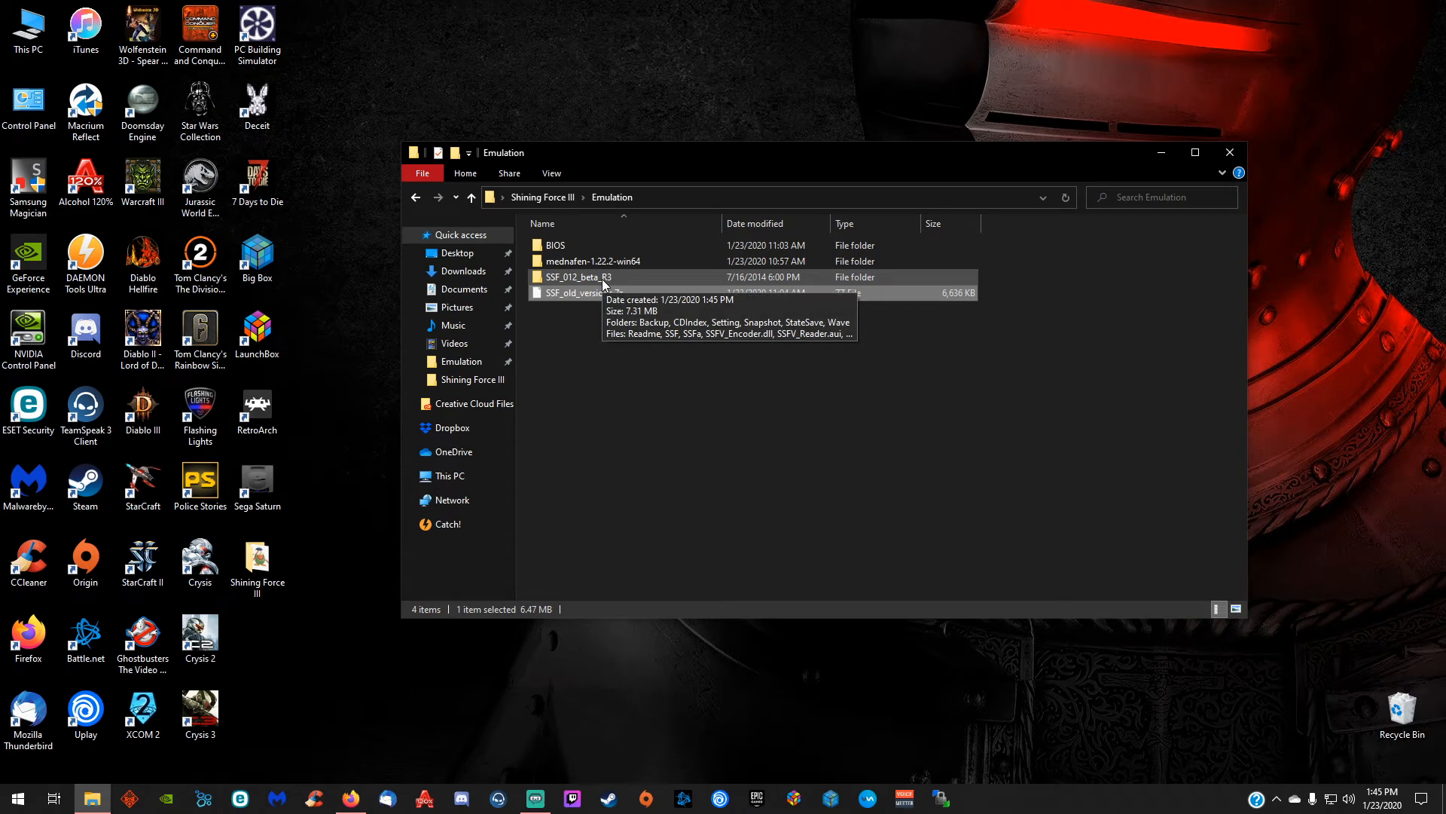
Enter the SSF_012_beta_R3 folder and launch the SSF emulator
double_click(578, 277)
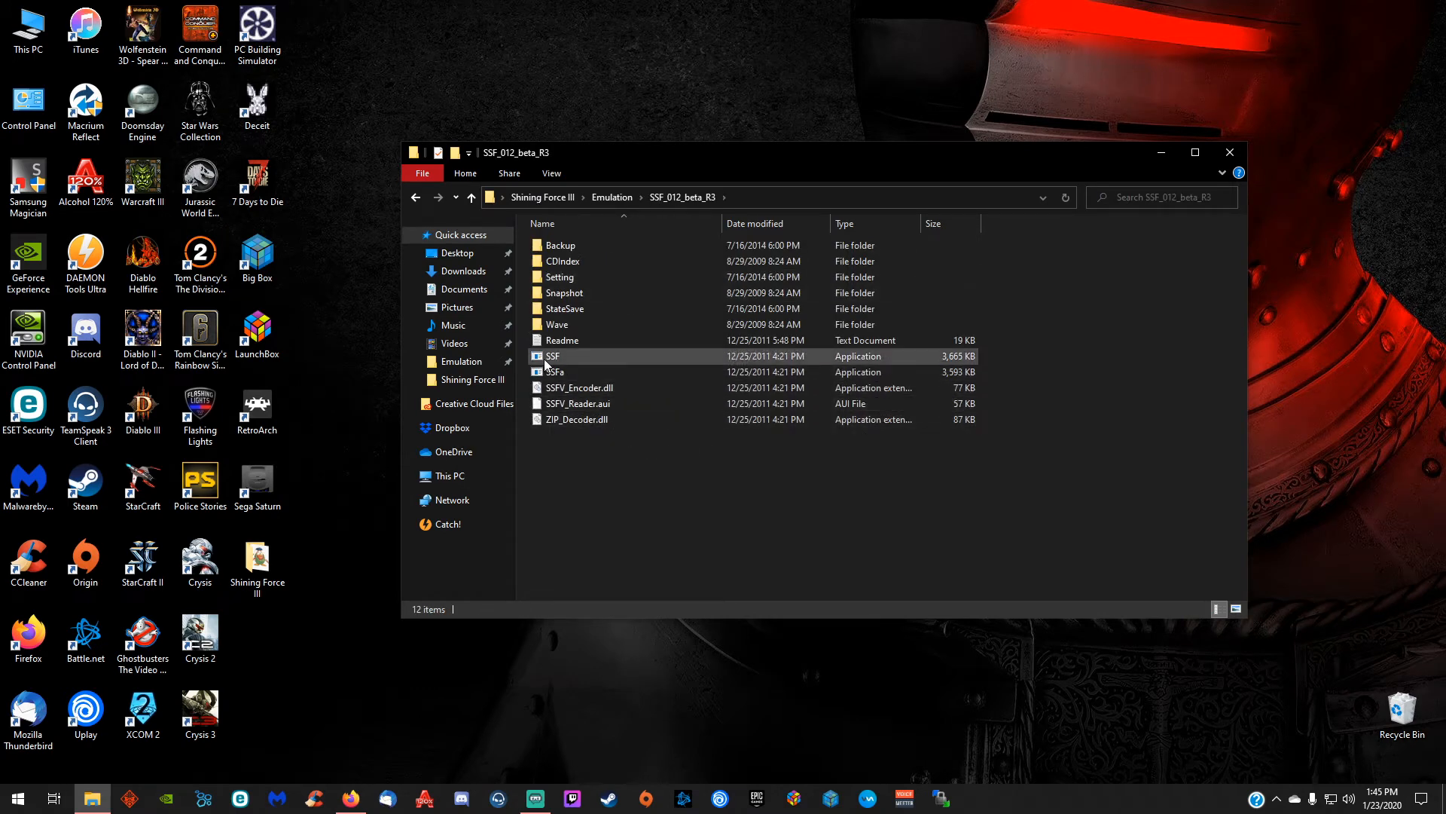
left_click(552, 356)
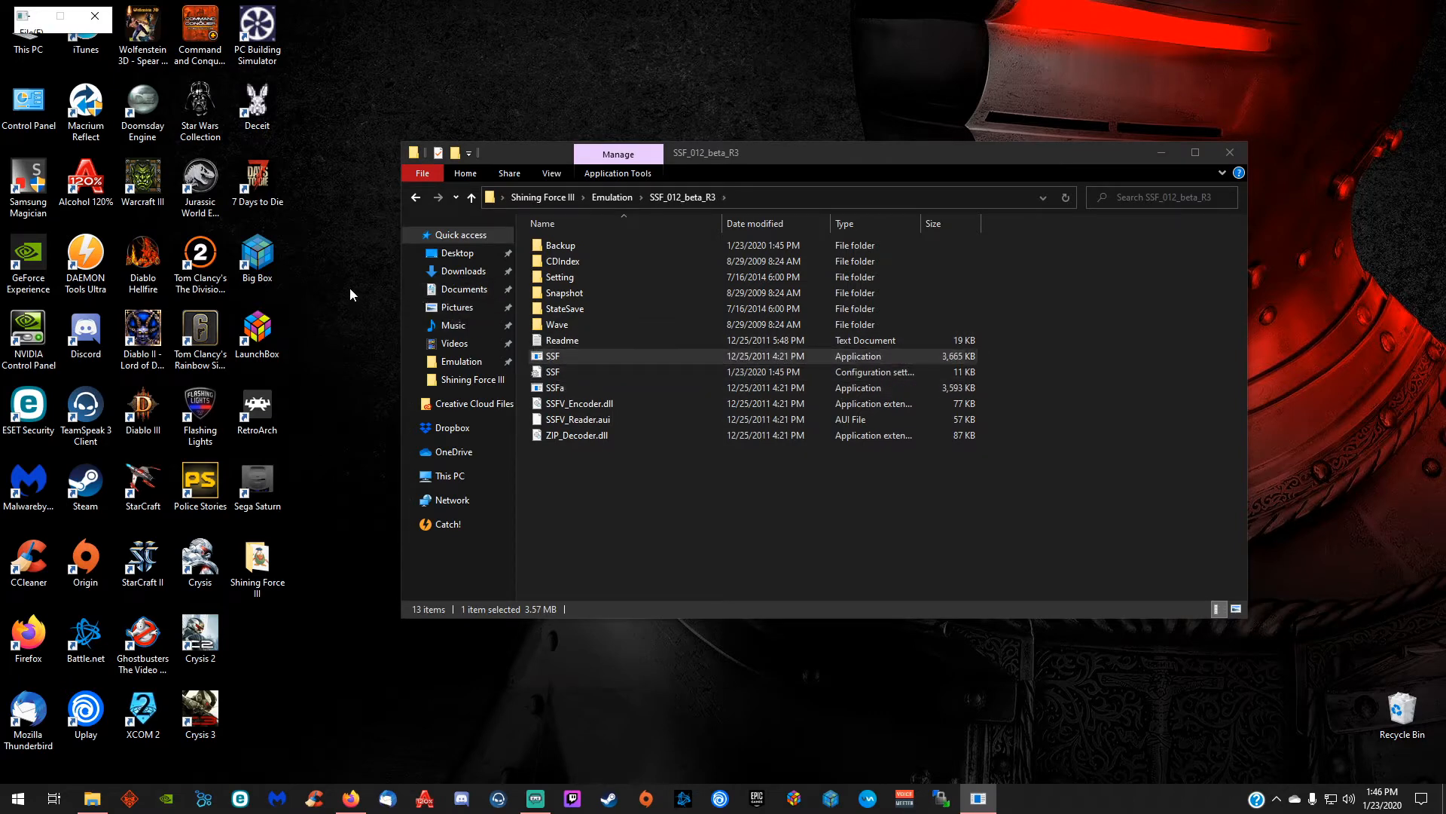
mouse_move(396, 106)
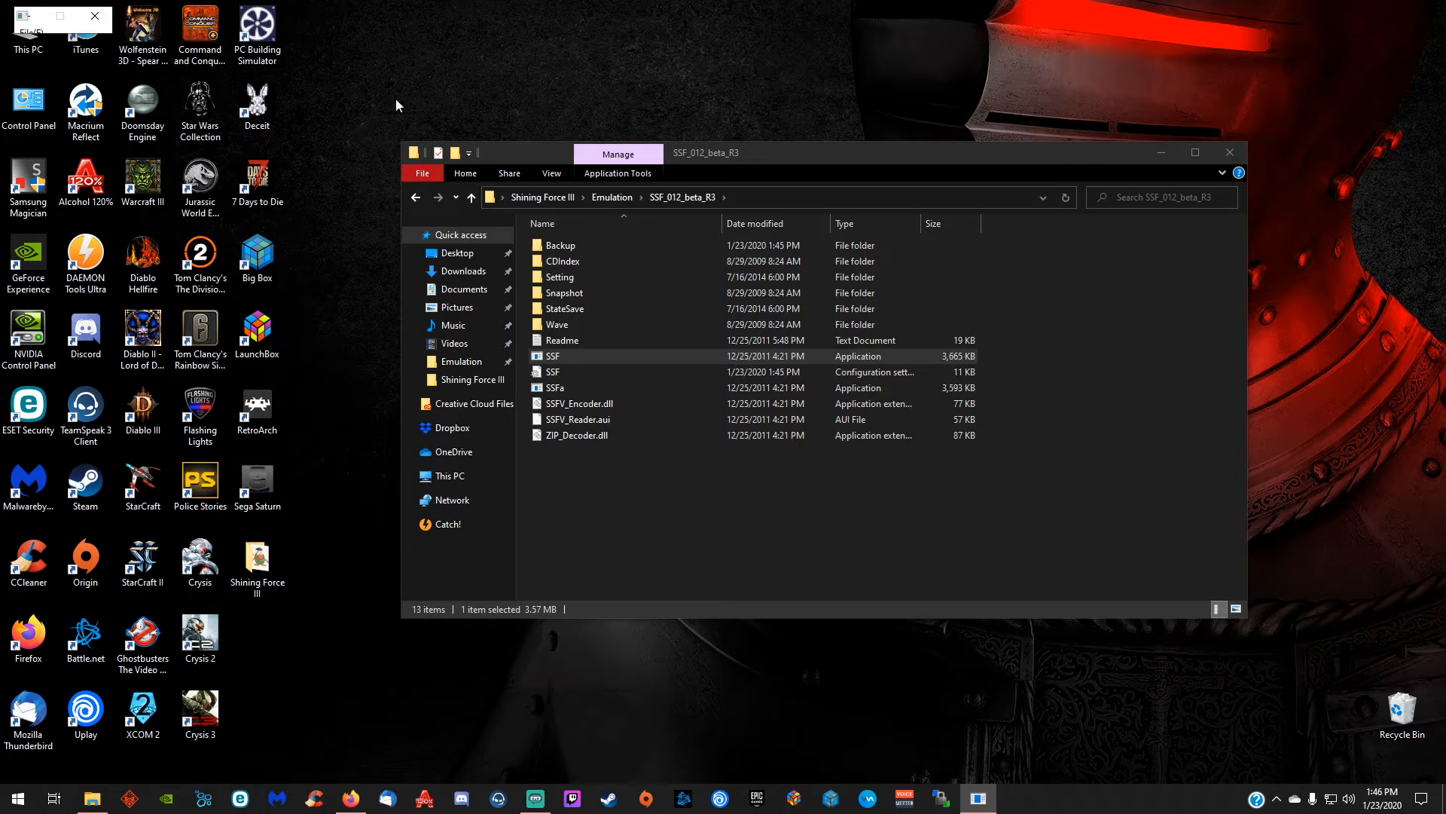
mouse_move(51, 23)
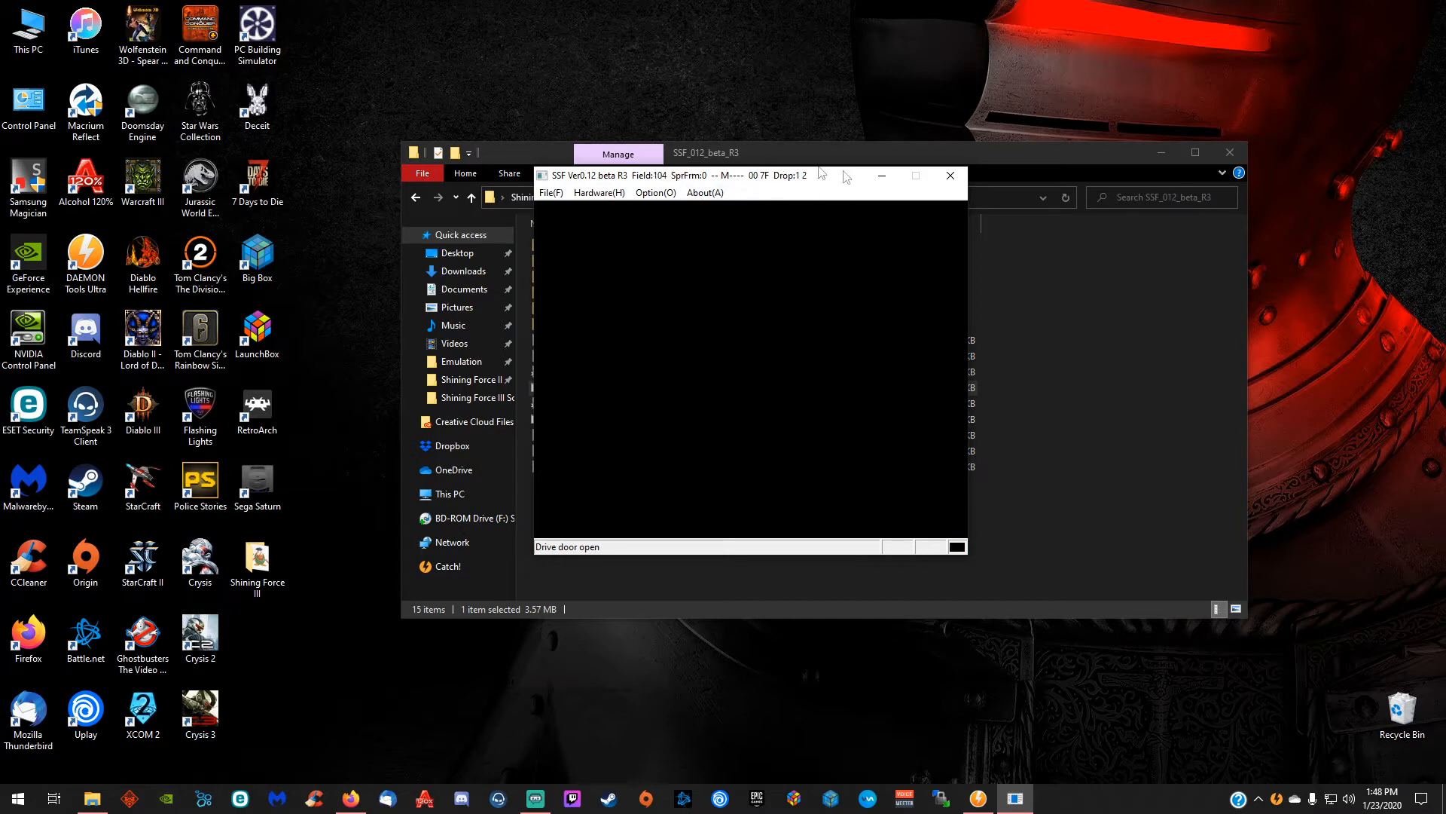
In SSF's Option dialog, set the CD Drive to DiscSoftVirtual
left_click(656, 193)
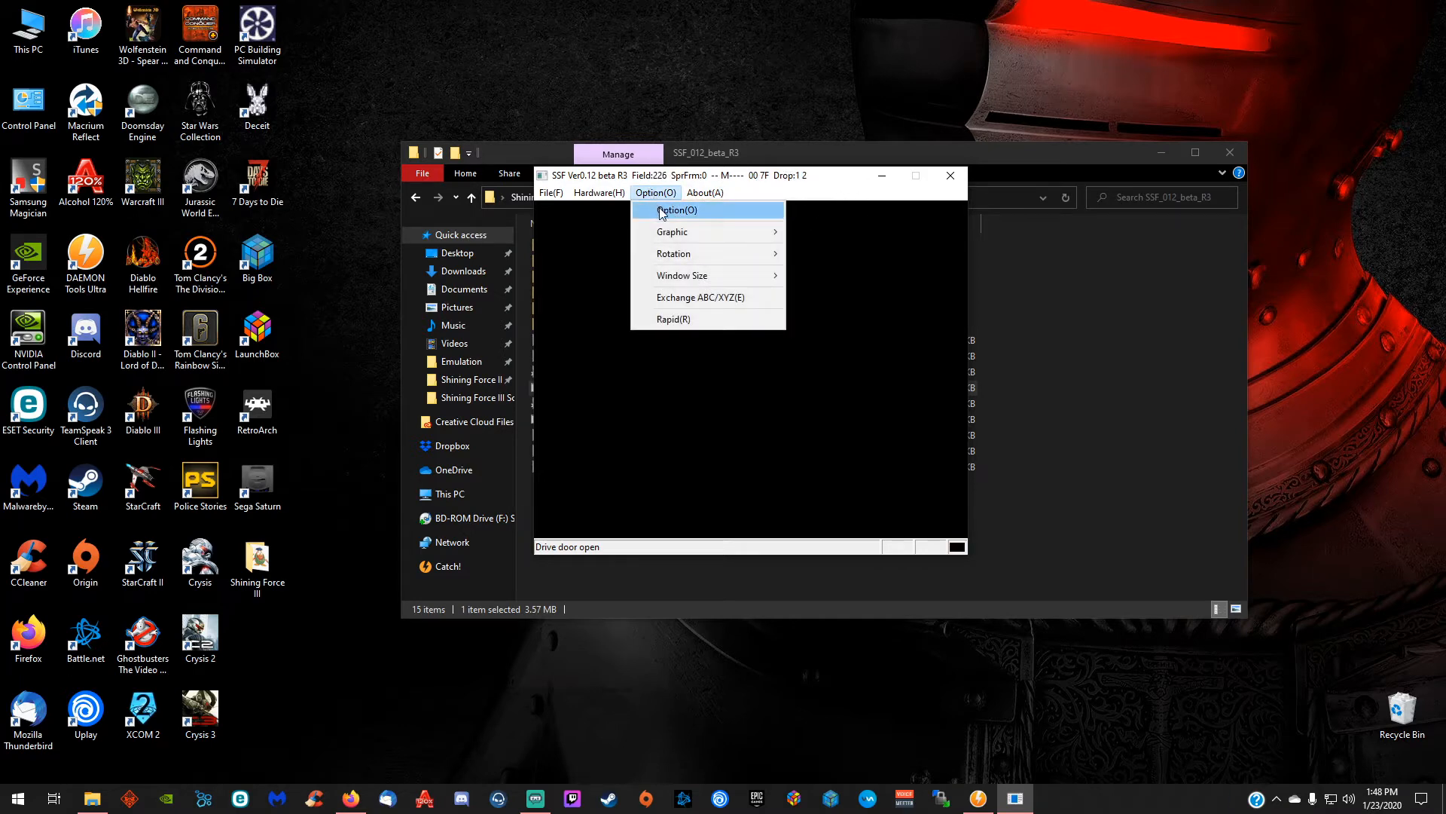
left_click(676, 210)
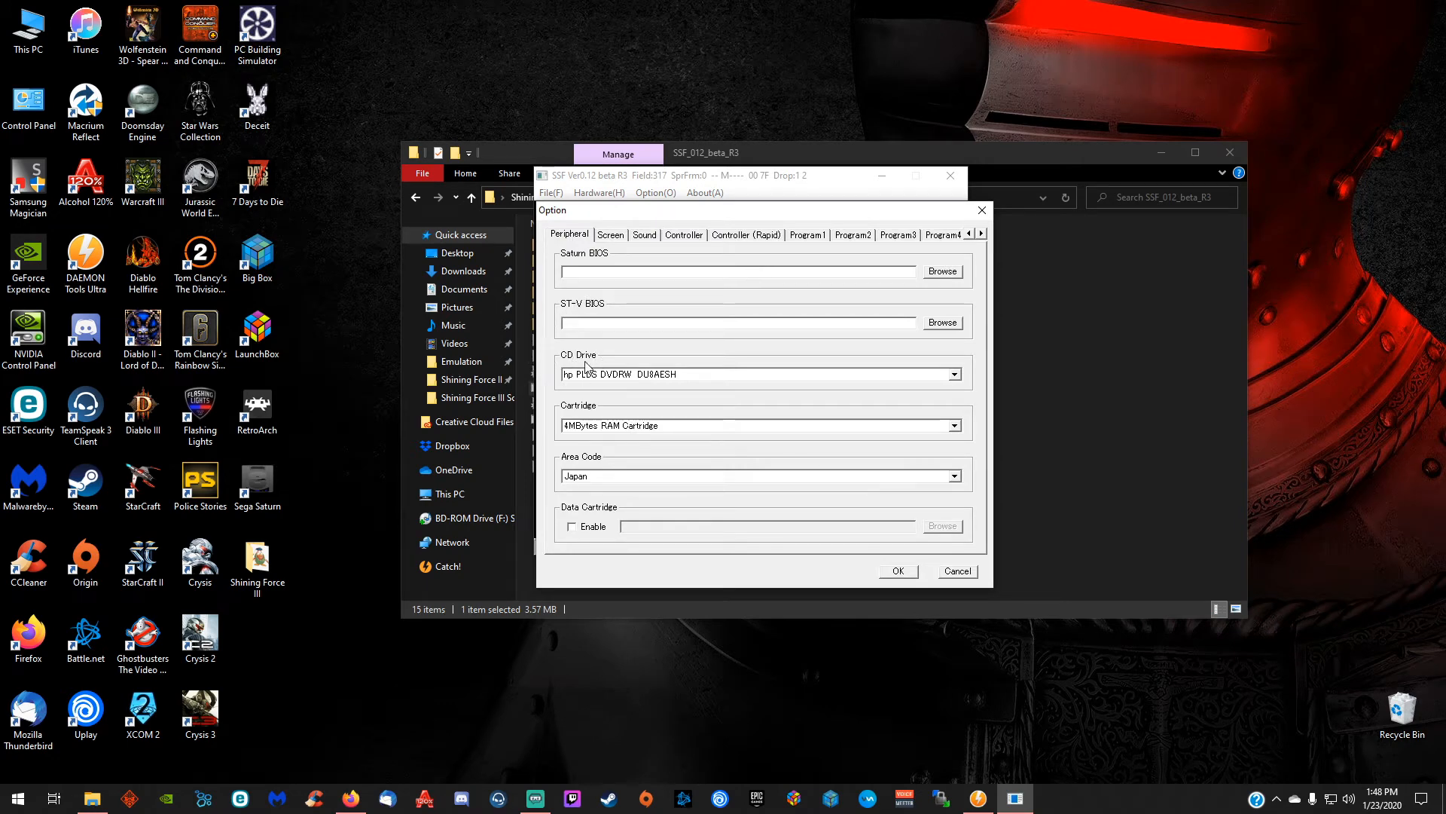
left_click(955, 374)
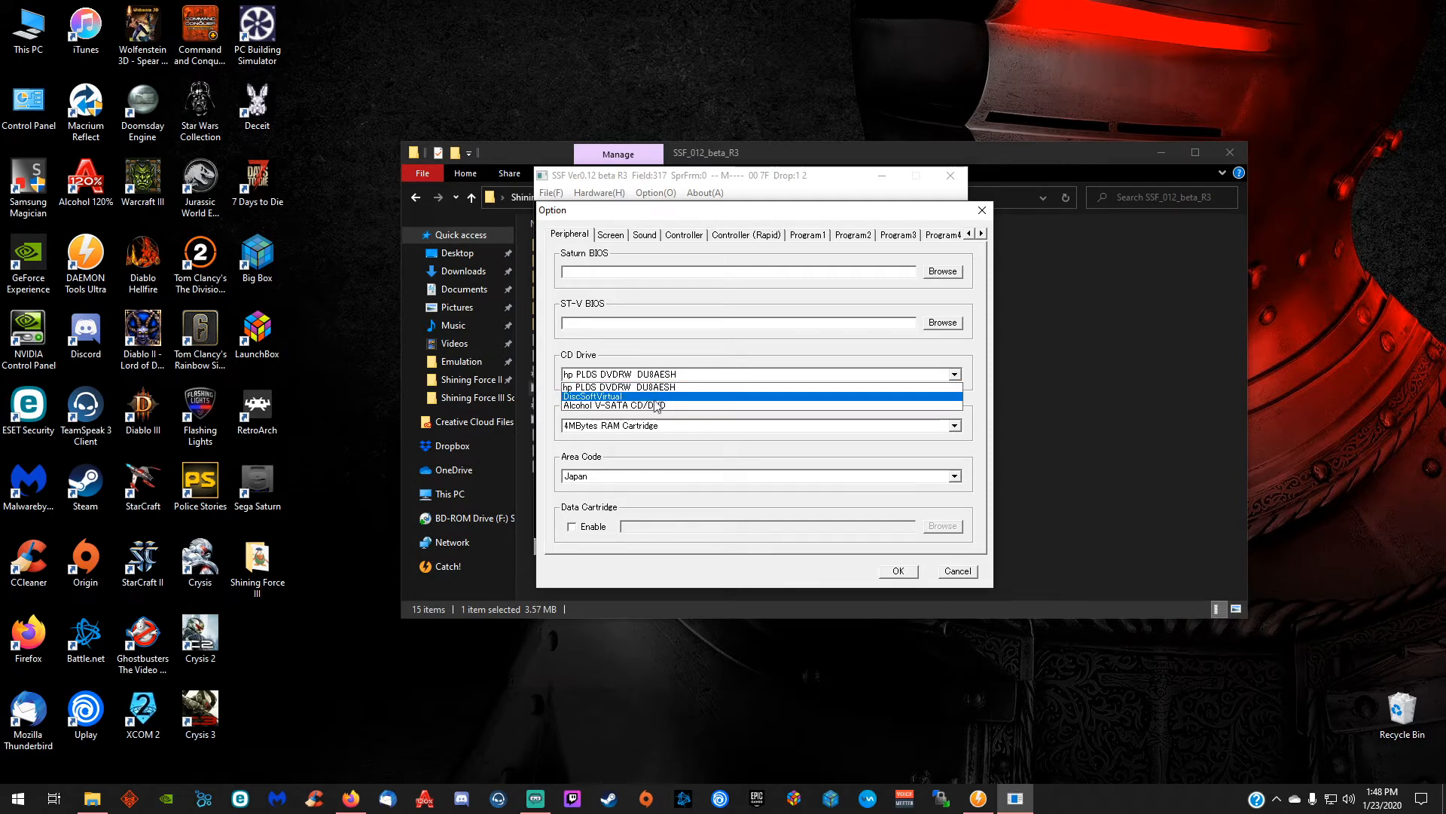
left_click(594, 396)
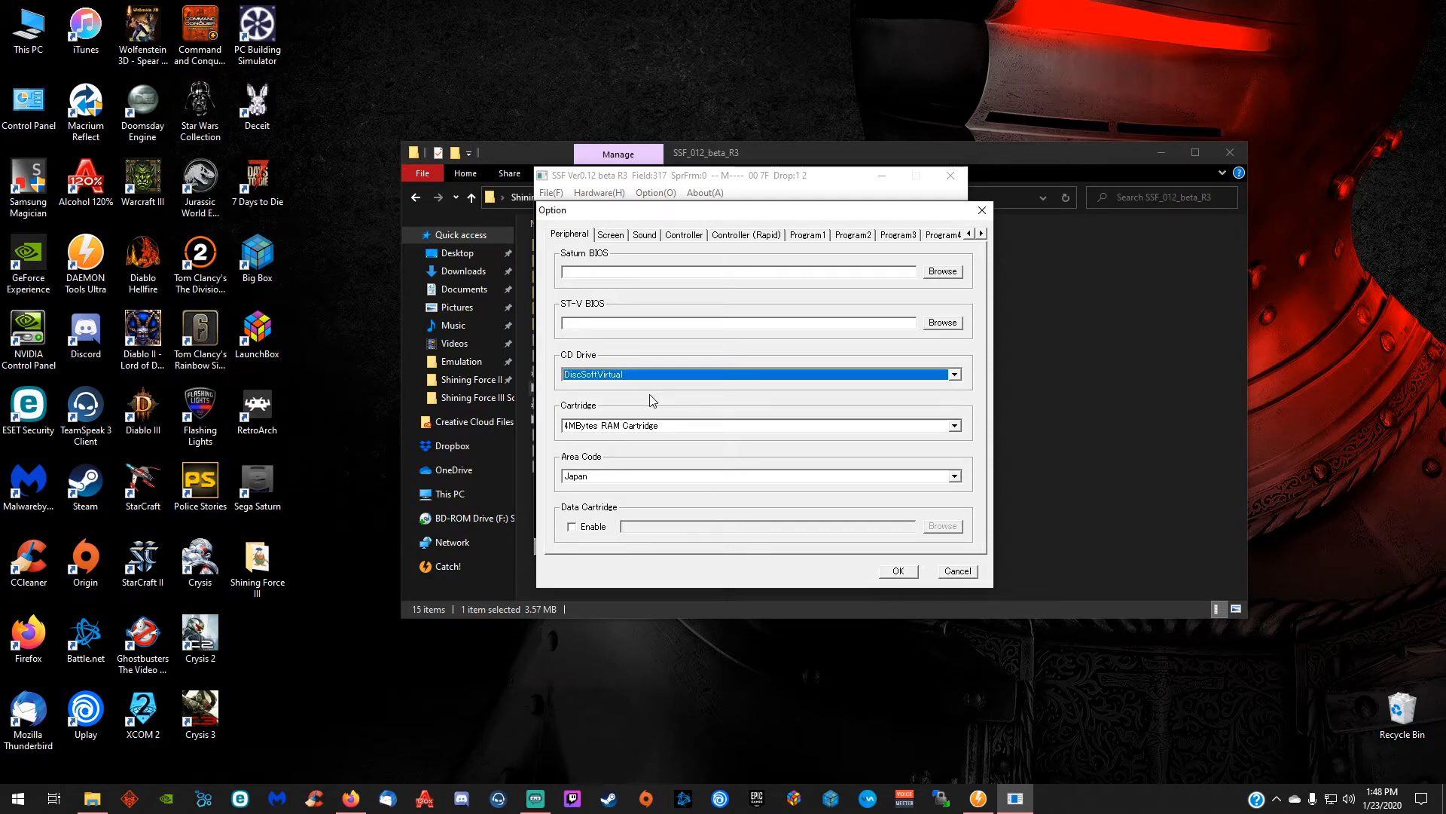
Set the cartridge to Backup RAM Cartridge and the area code to America, Canada, Brazil
left_click(955, 425)
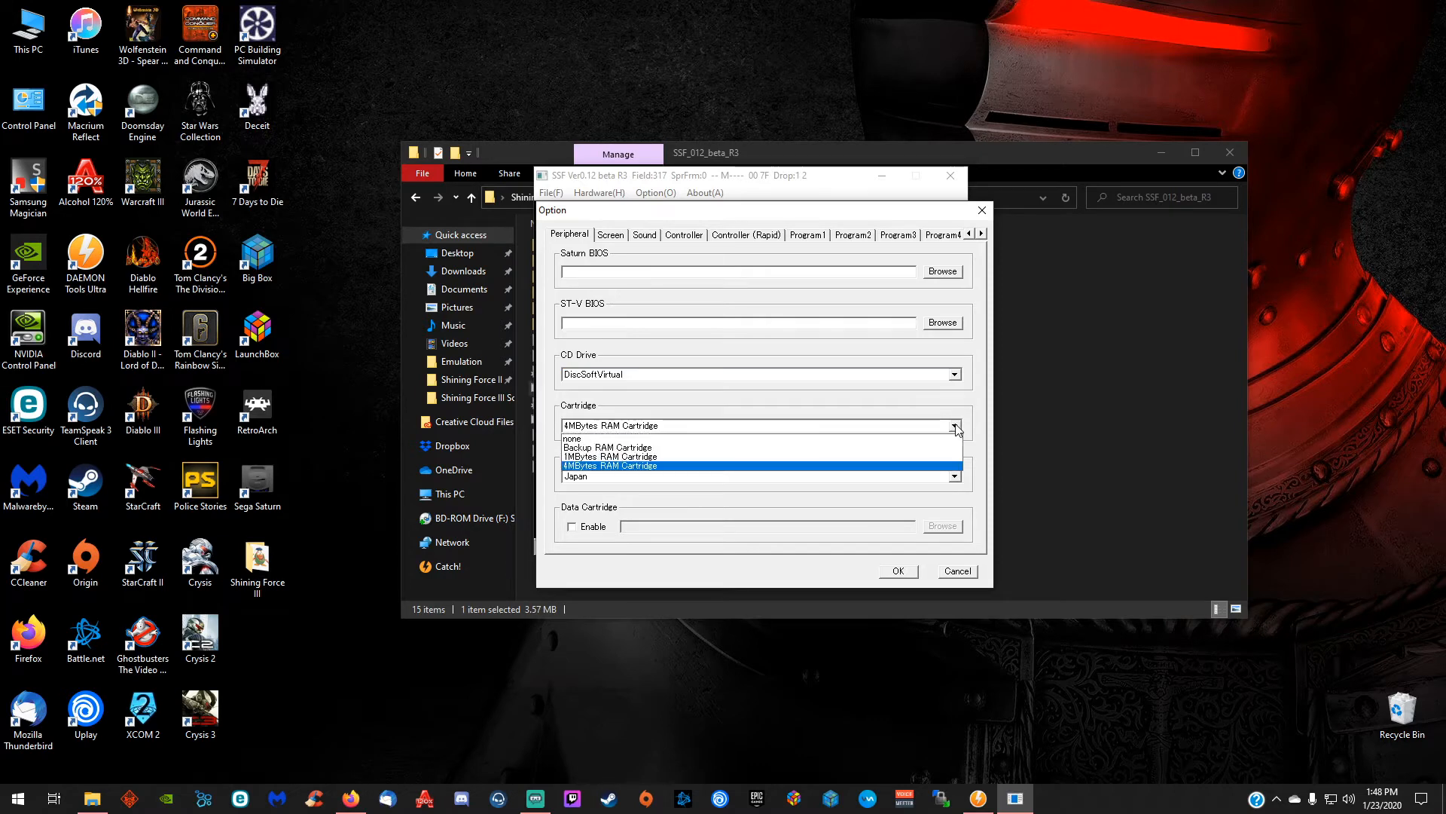
mouse_move(879, 452)
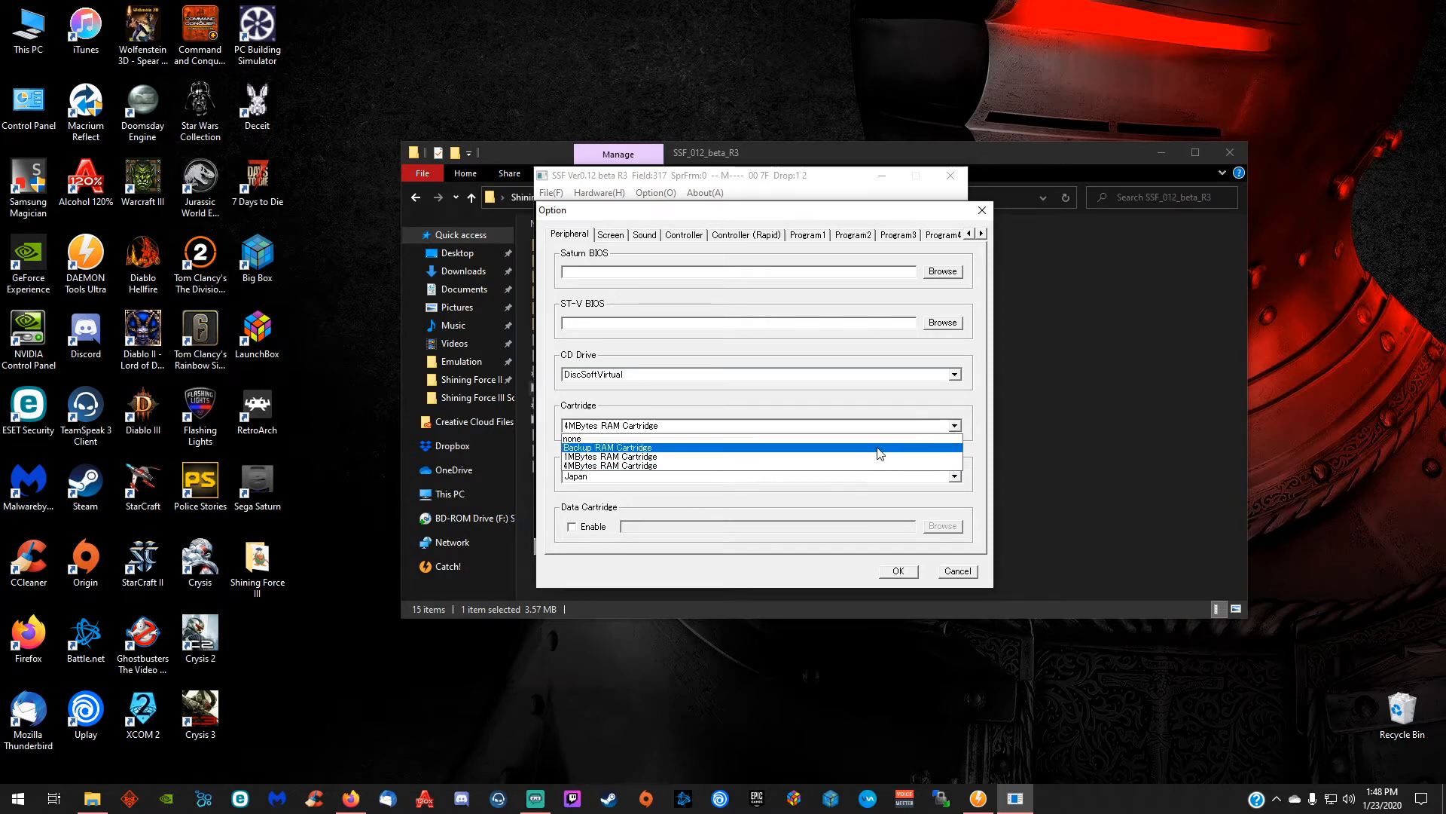
left_click(607, 447)
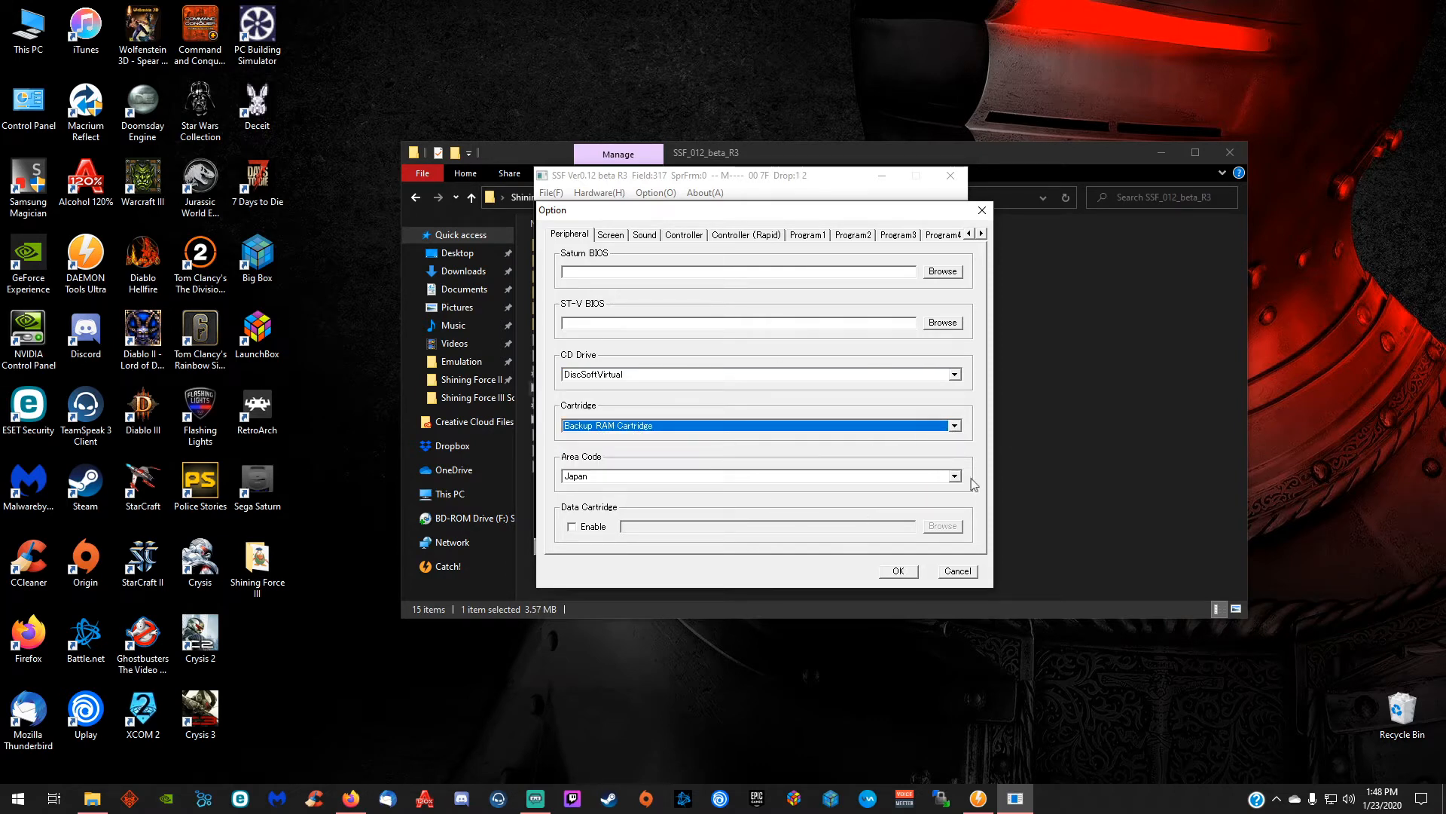
left_click(756, 476)
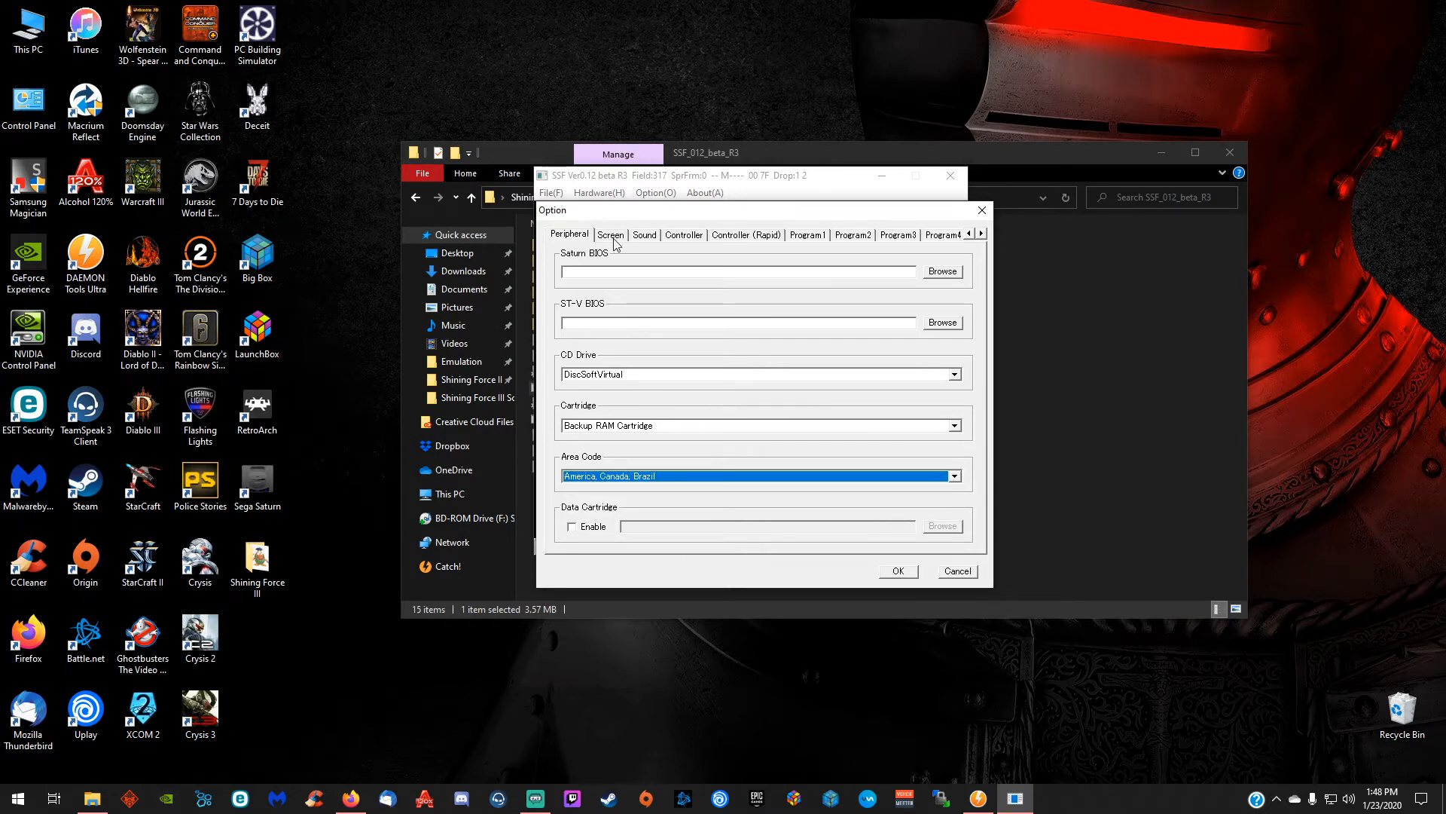
On the Screen settings enable Wide Screen 16:9, fullscreen VSynch Wait and Bilinear Filtering, with fullscreen aspect enforcement off
left_click(610, 235)
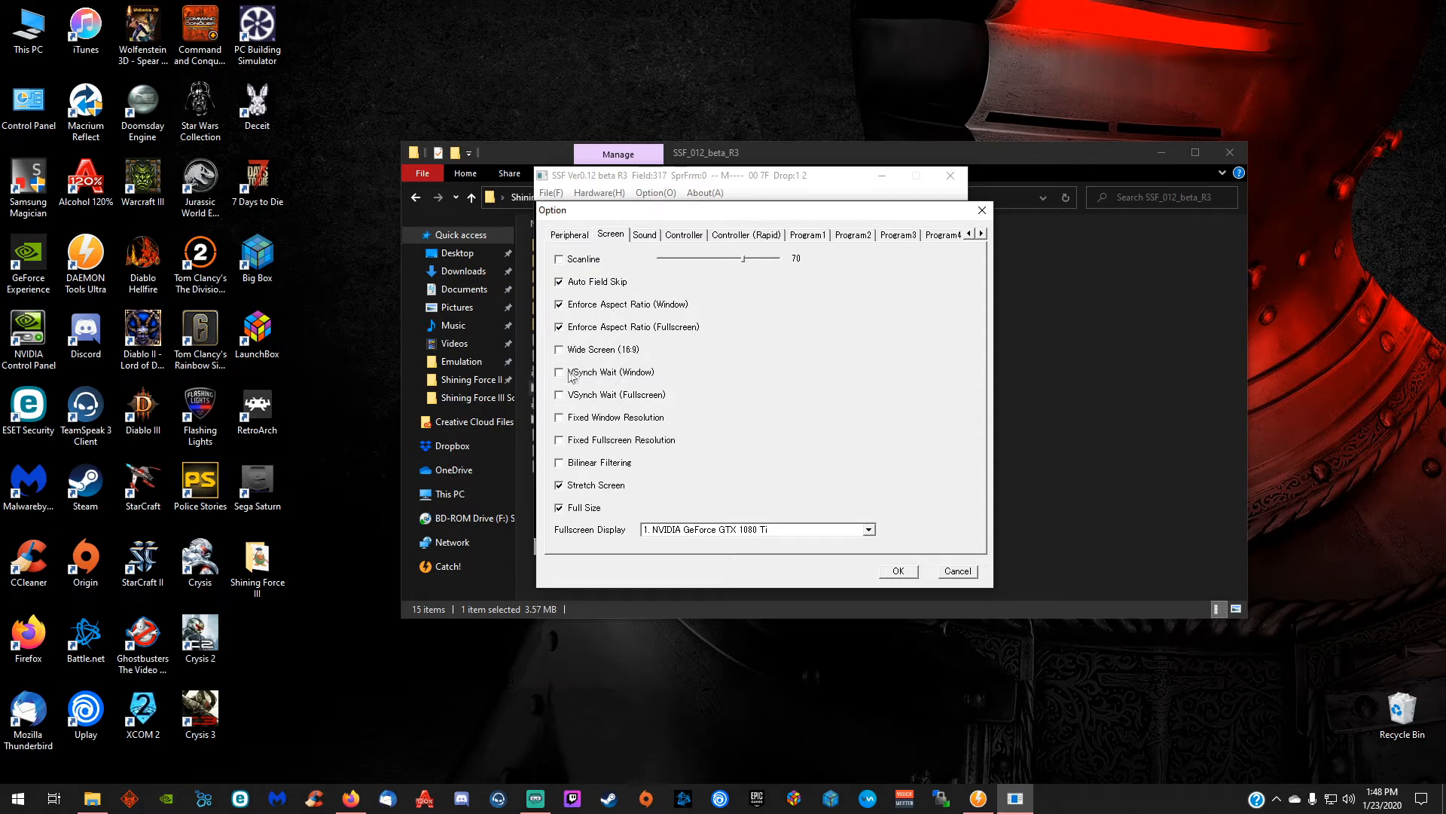
left_click(559, 352)
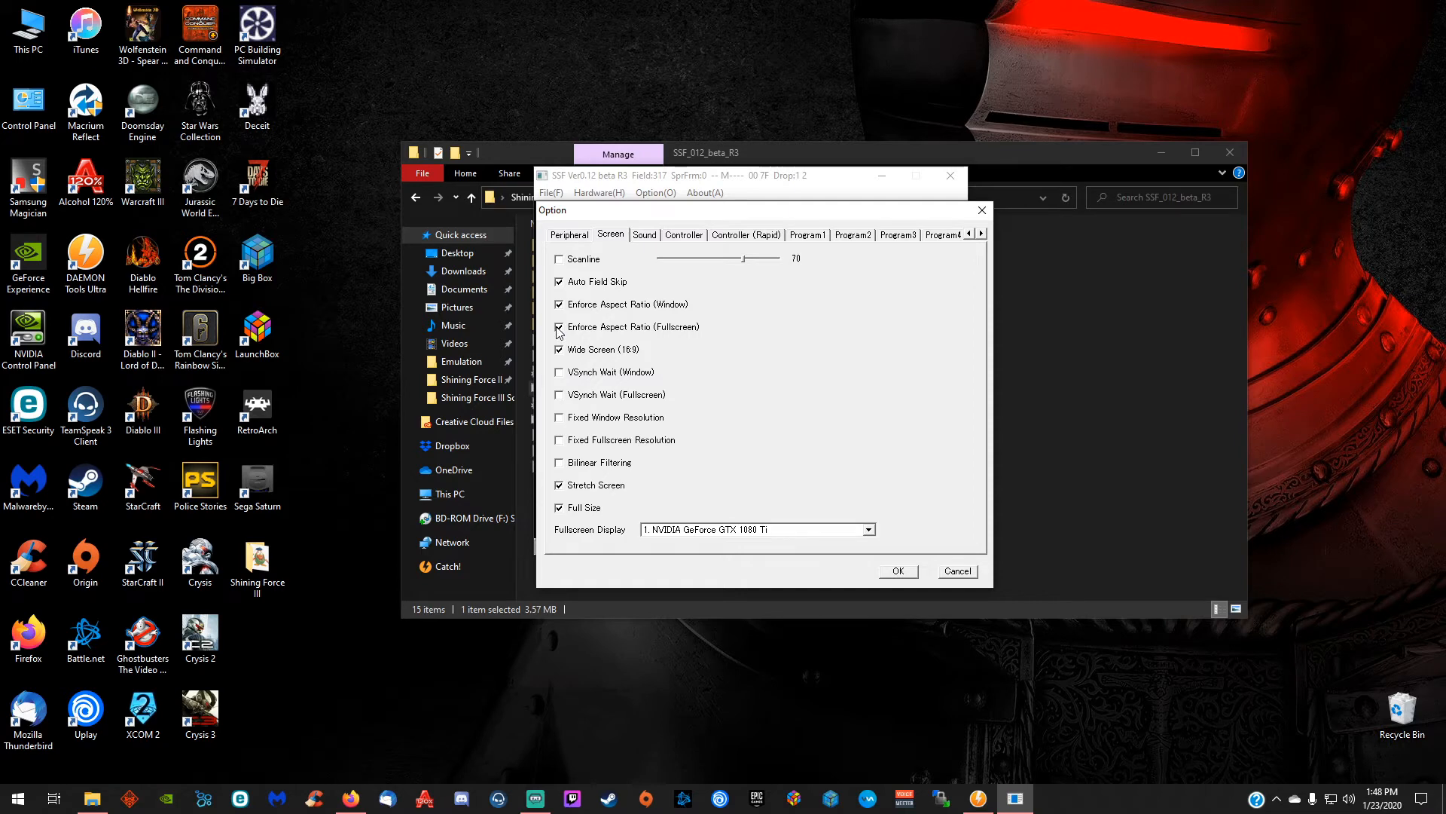
left_click(559, 327)
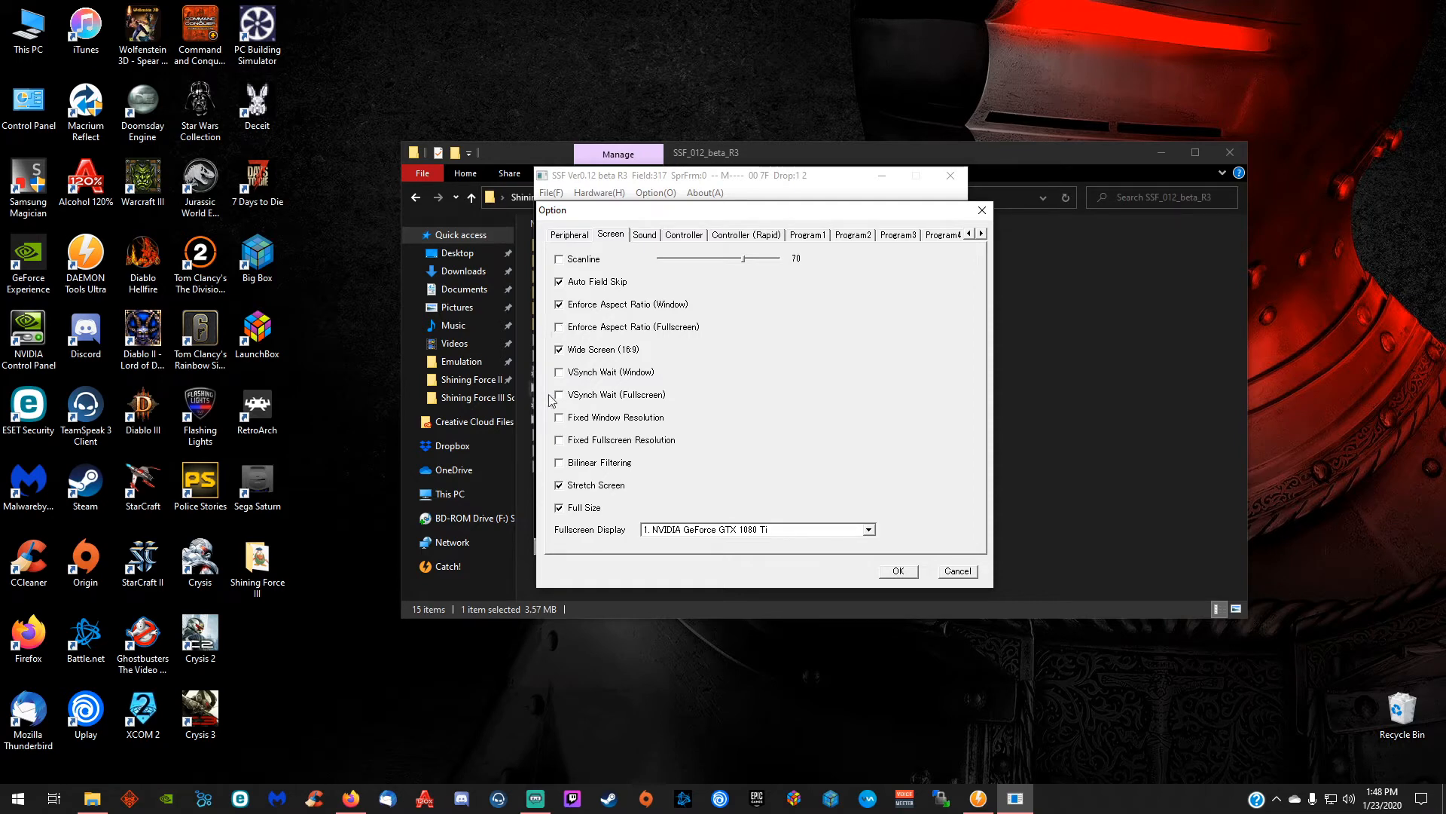
left_click(559, 395)
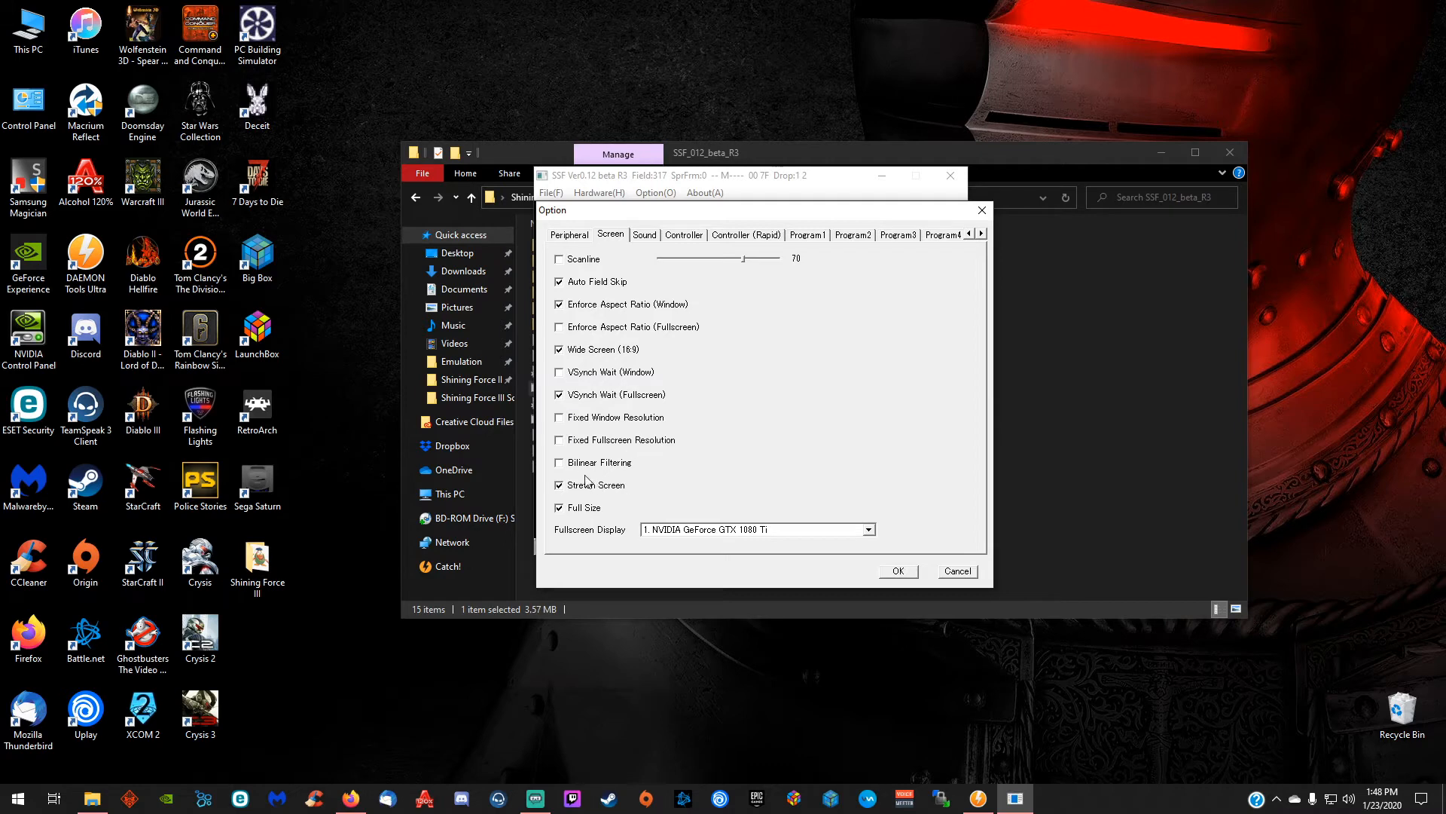
left_click(559, 463)
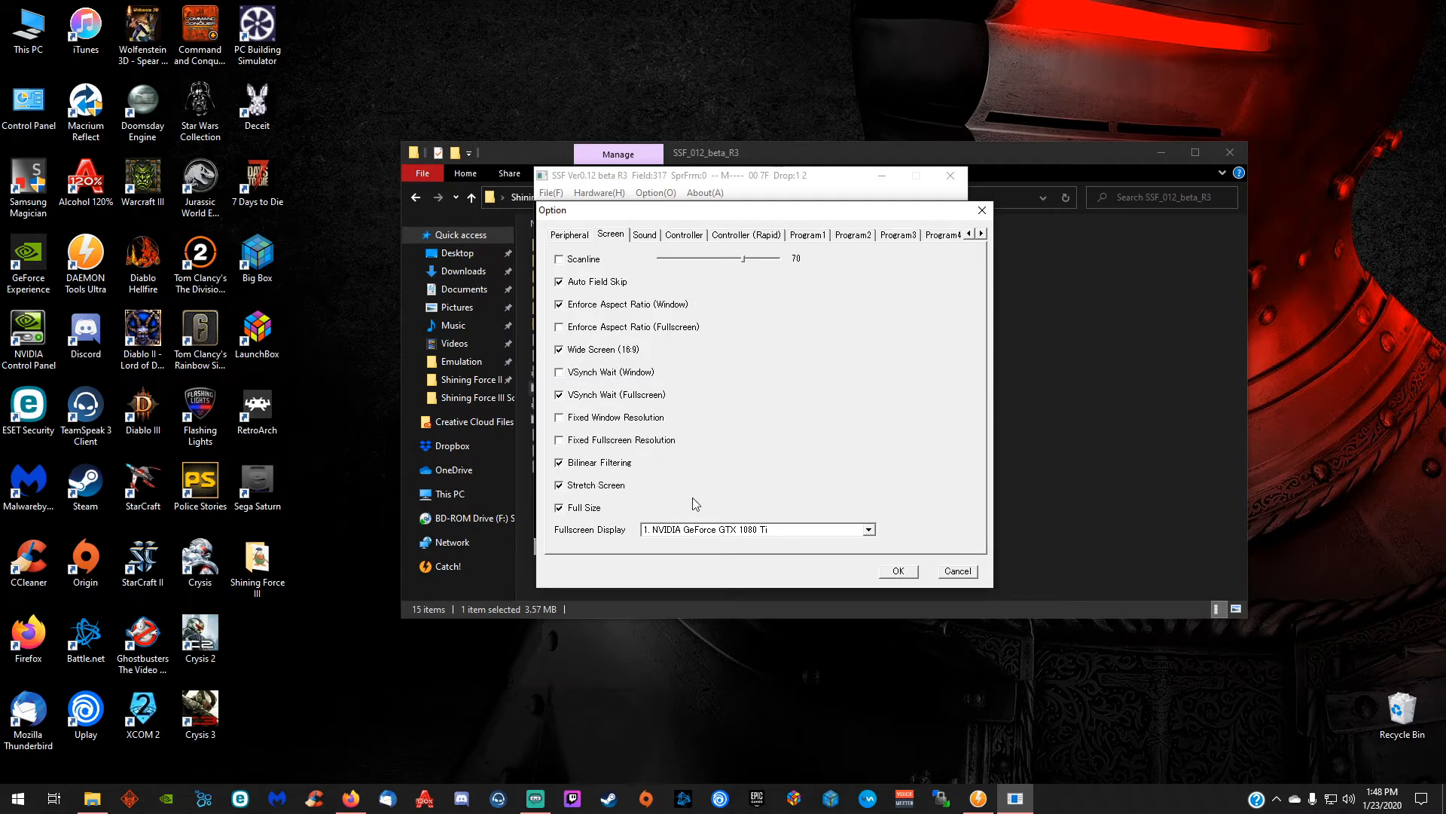
left_click(643, 235)
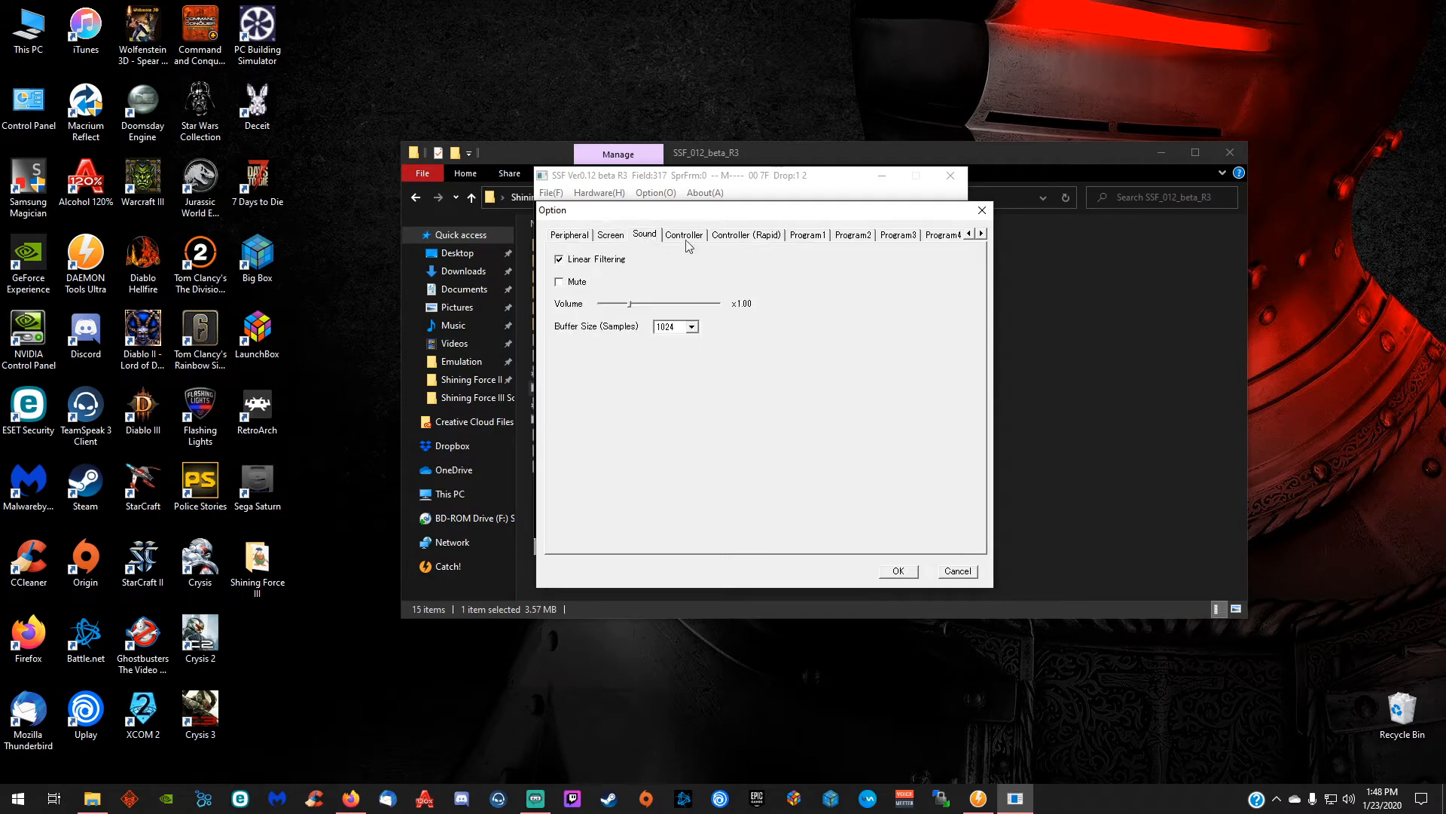
In the Controller settings, redefine the keyboard keys for Player 1's control pad
left_click(684, 235)
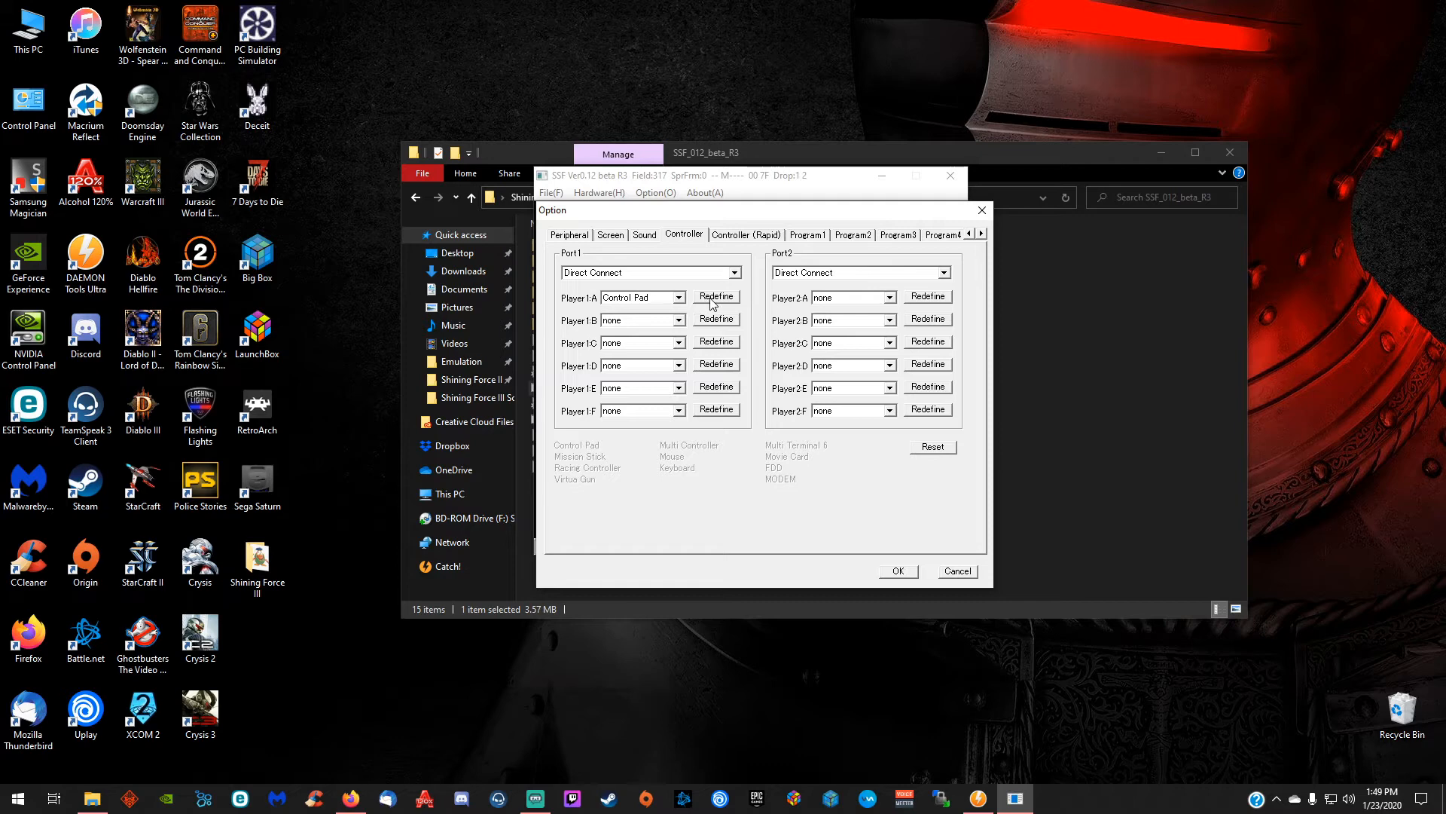
left_click(715, 297)
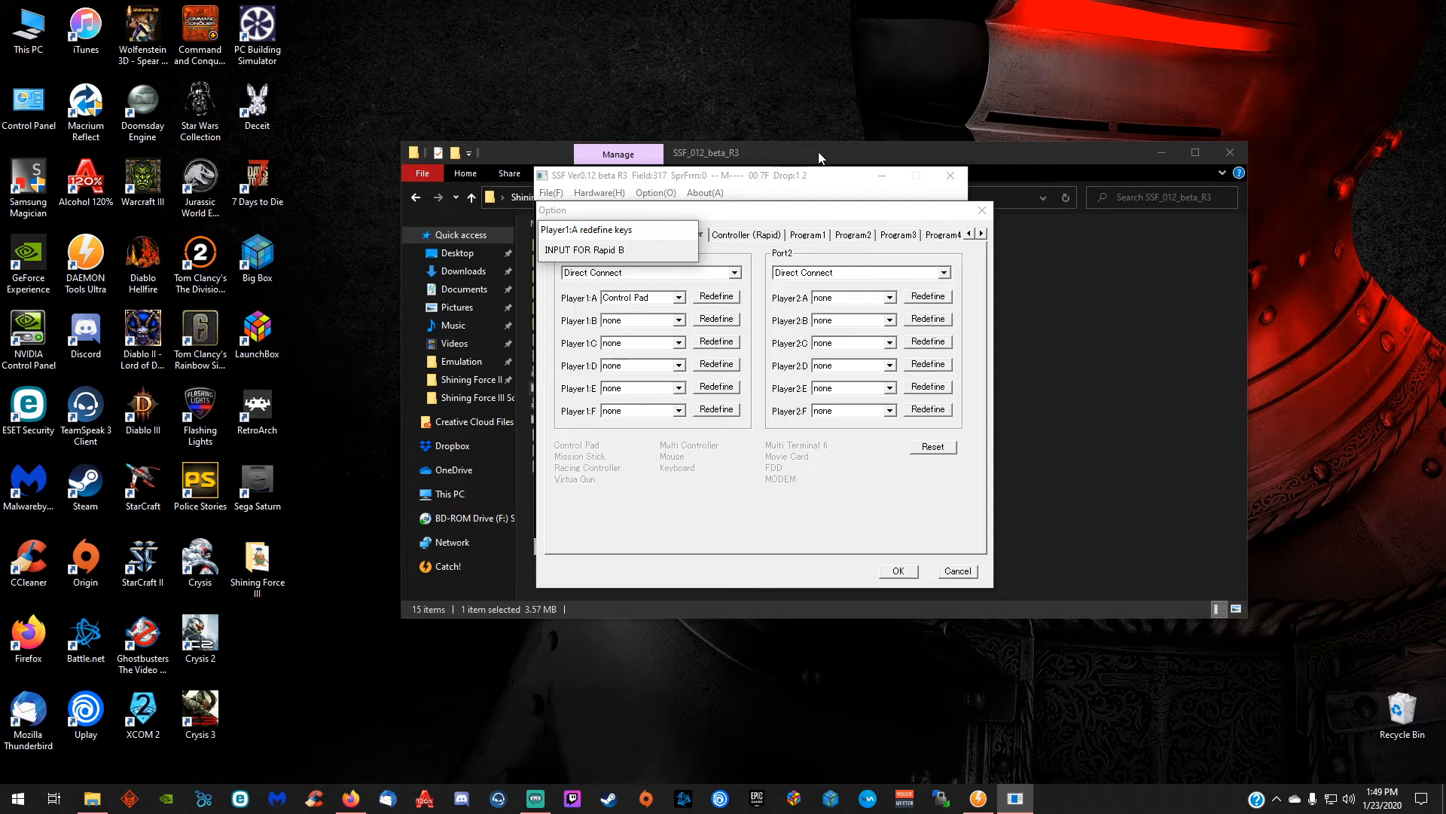
type("START")
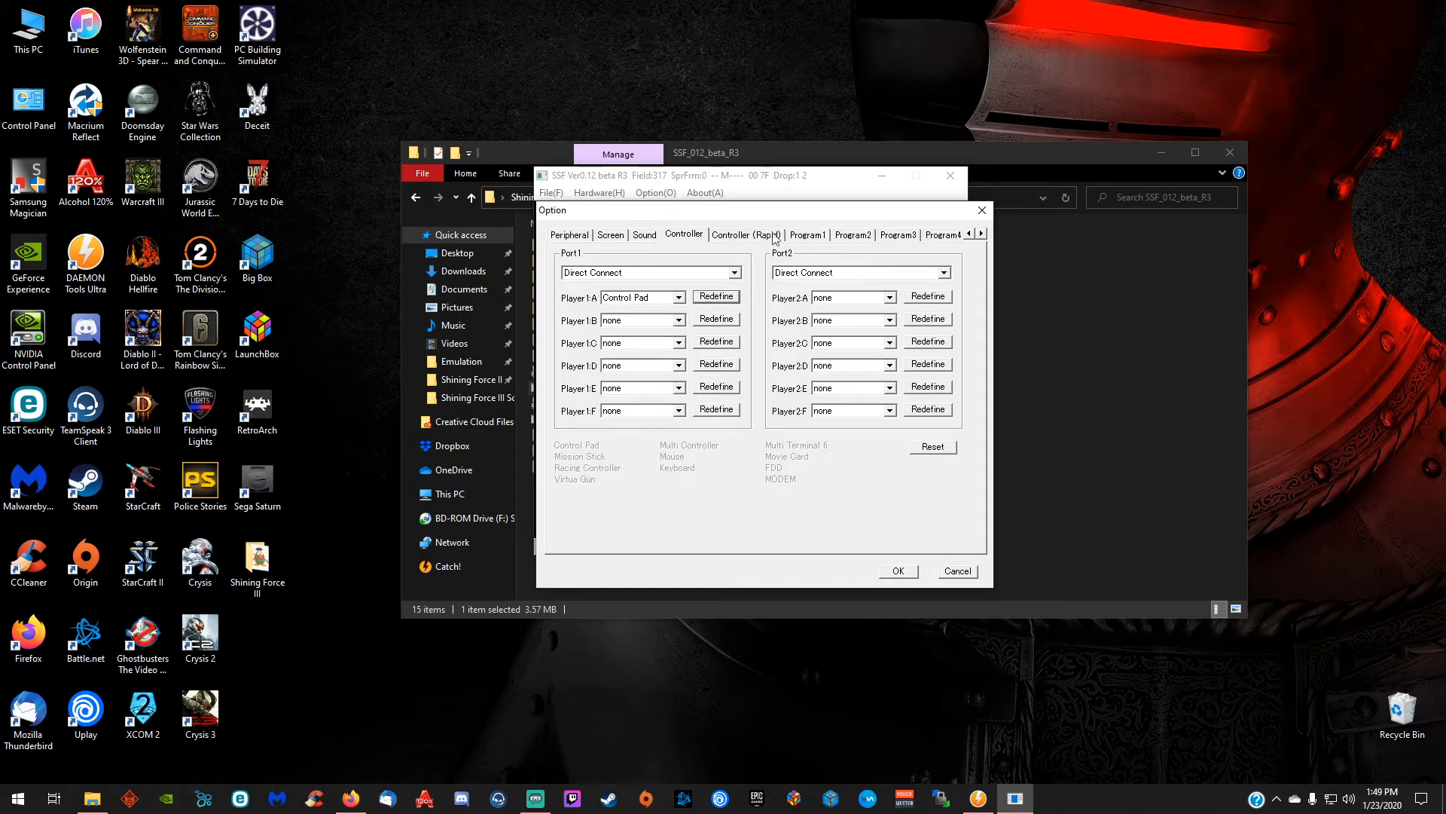
Review the Controller (Rapid), Program1 and Program3 settings and reach the EZ Setting presets
left_click(745, 235)
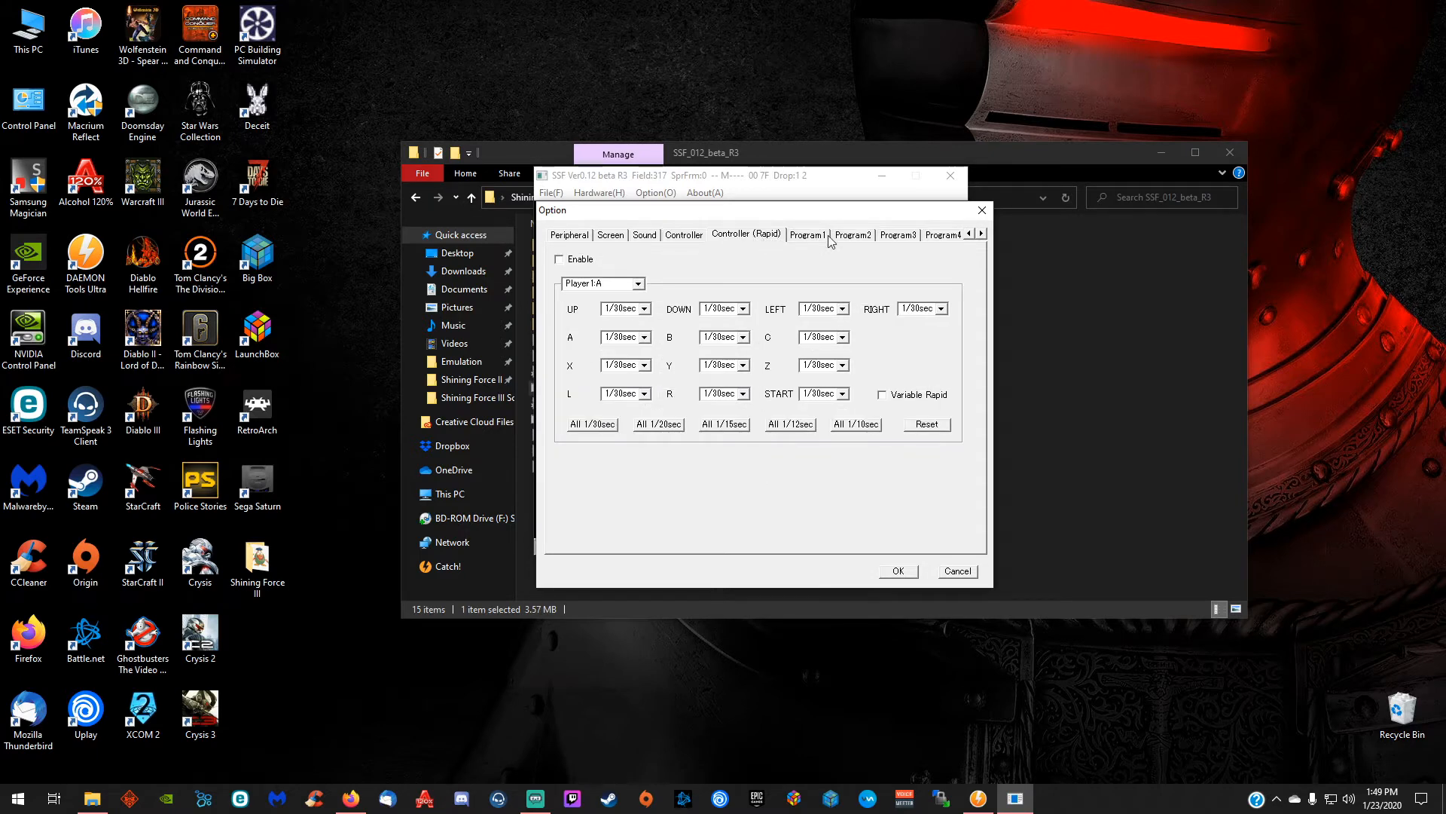
left_click(806, 235)
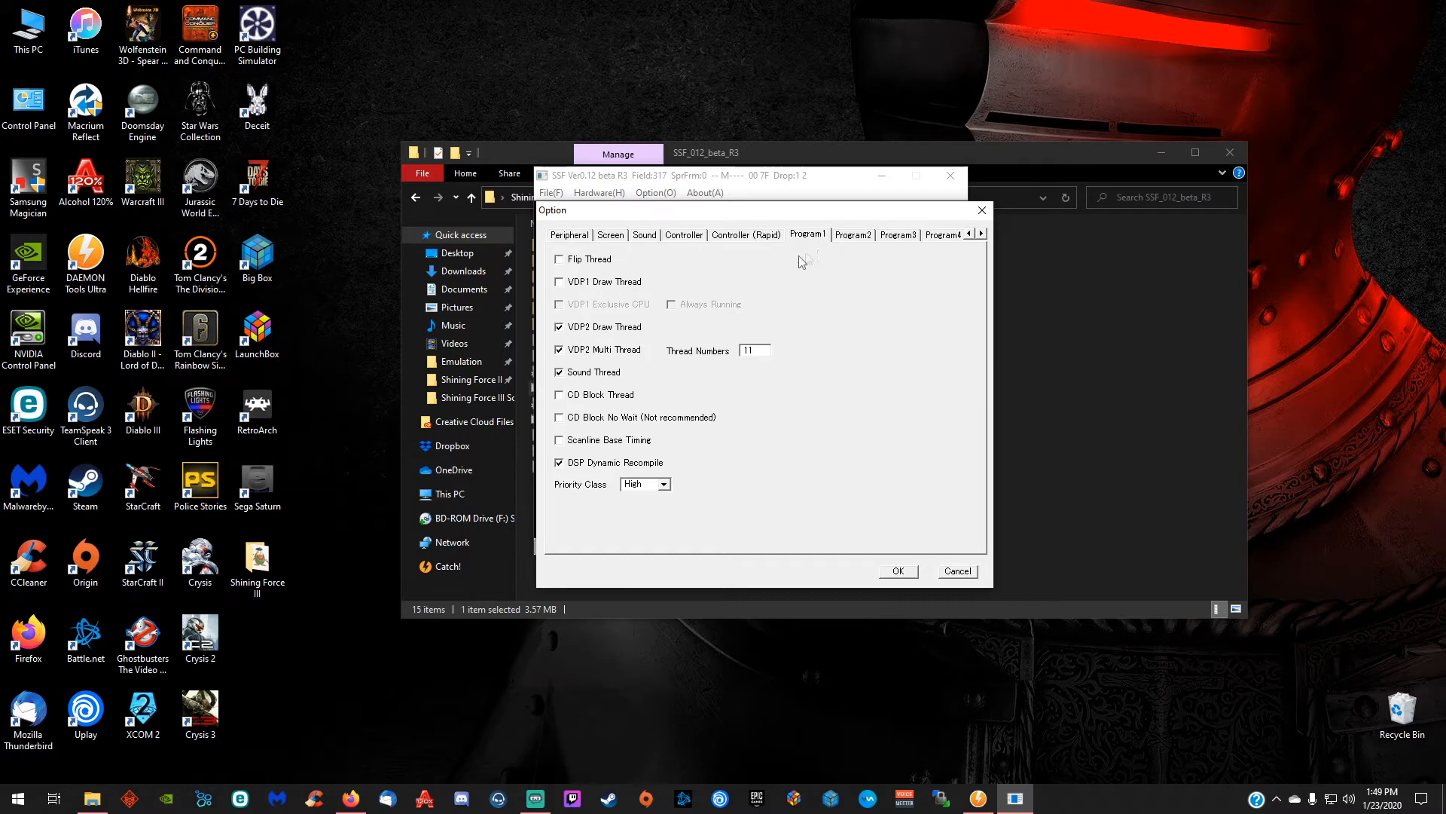
left_click(897, 235)
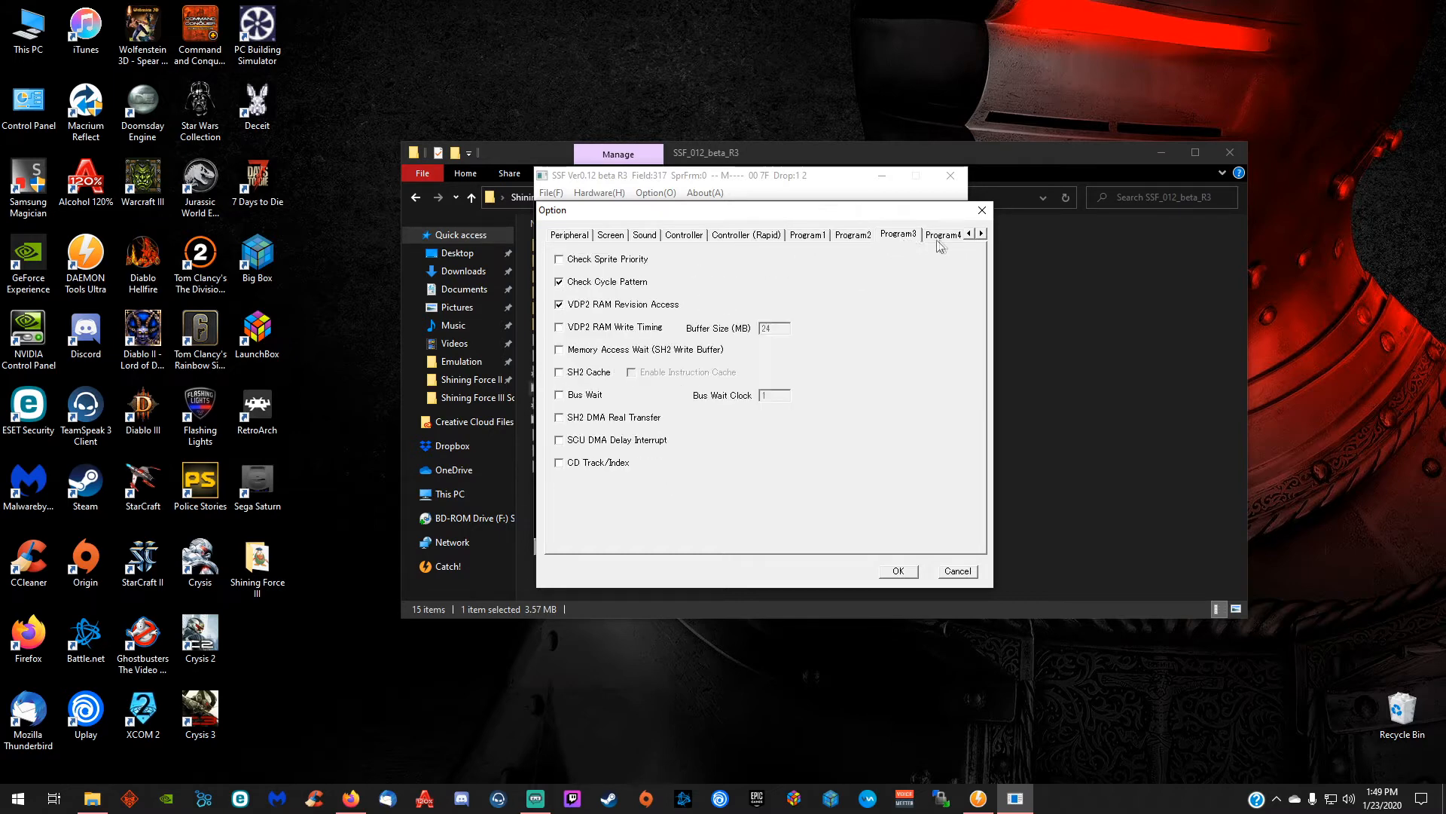
left_click(981, 233)
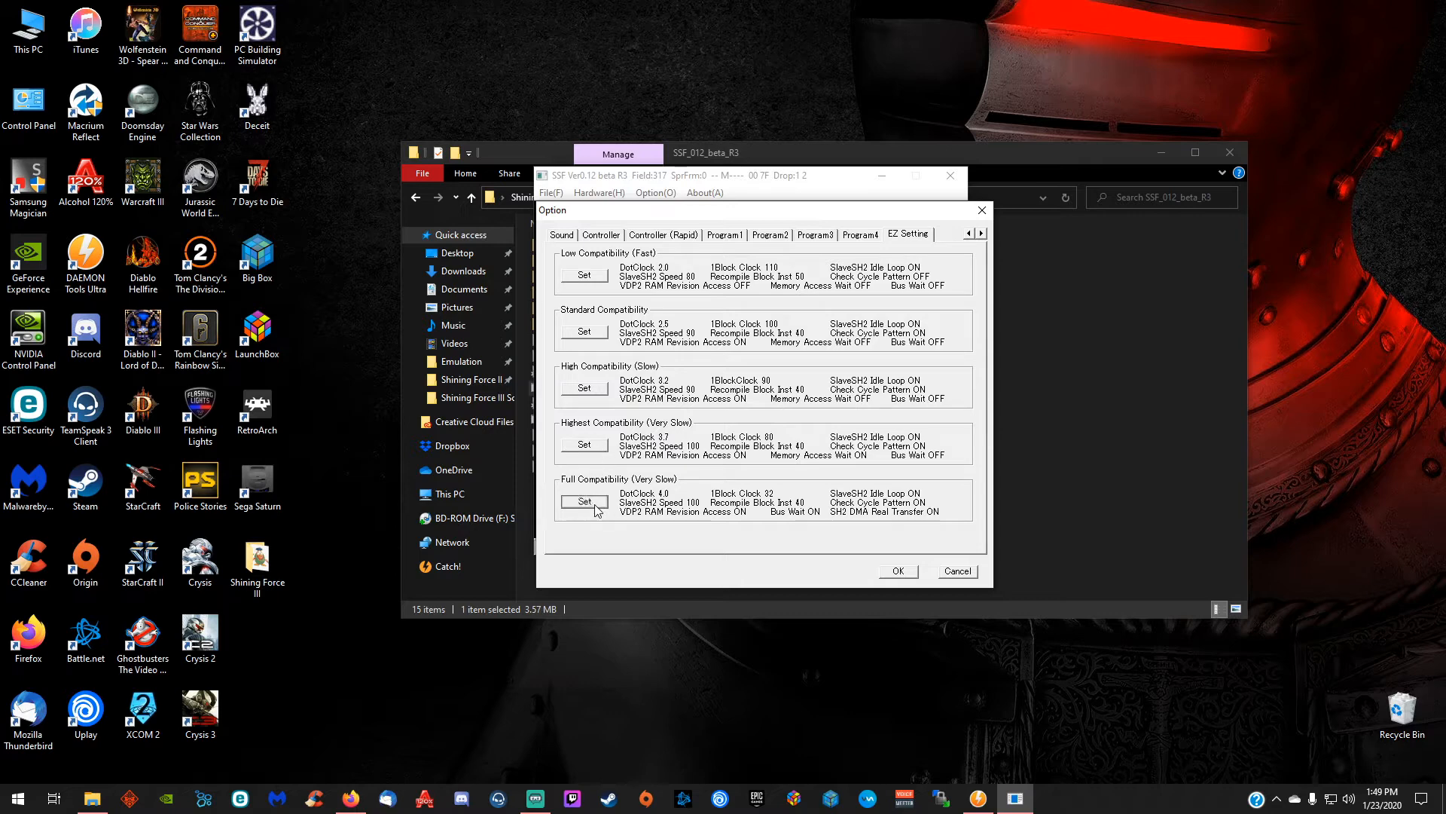
Apply the Full Compatibility preset, confirm the message, and close SSF
left_click(583, 500)
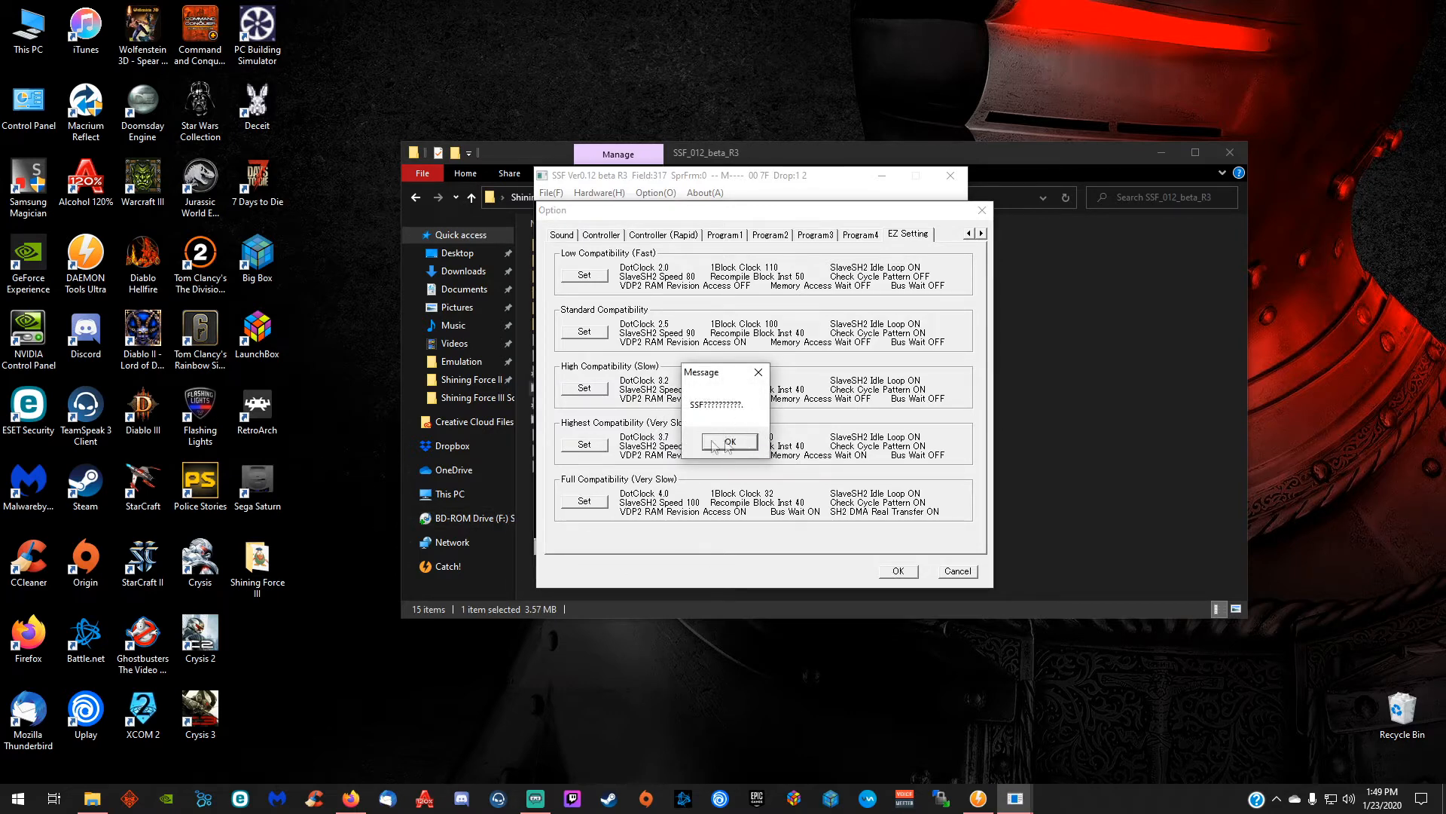
left_click(728, 442)
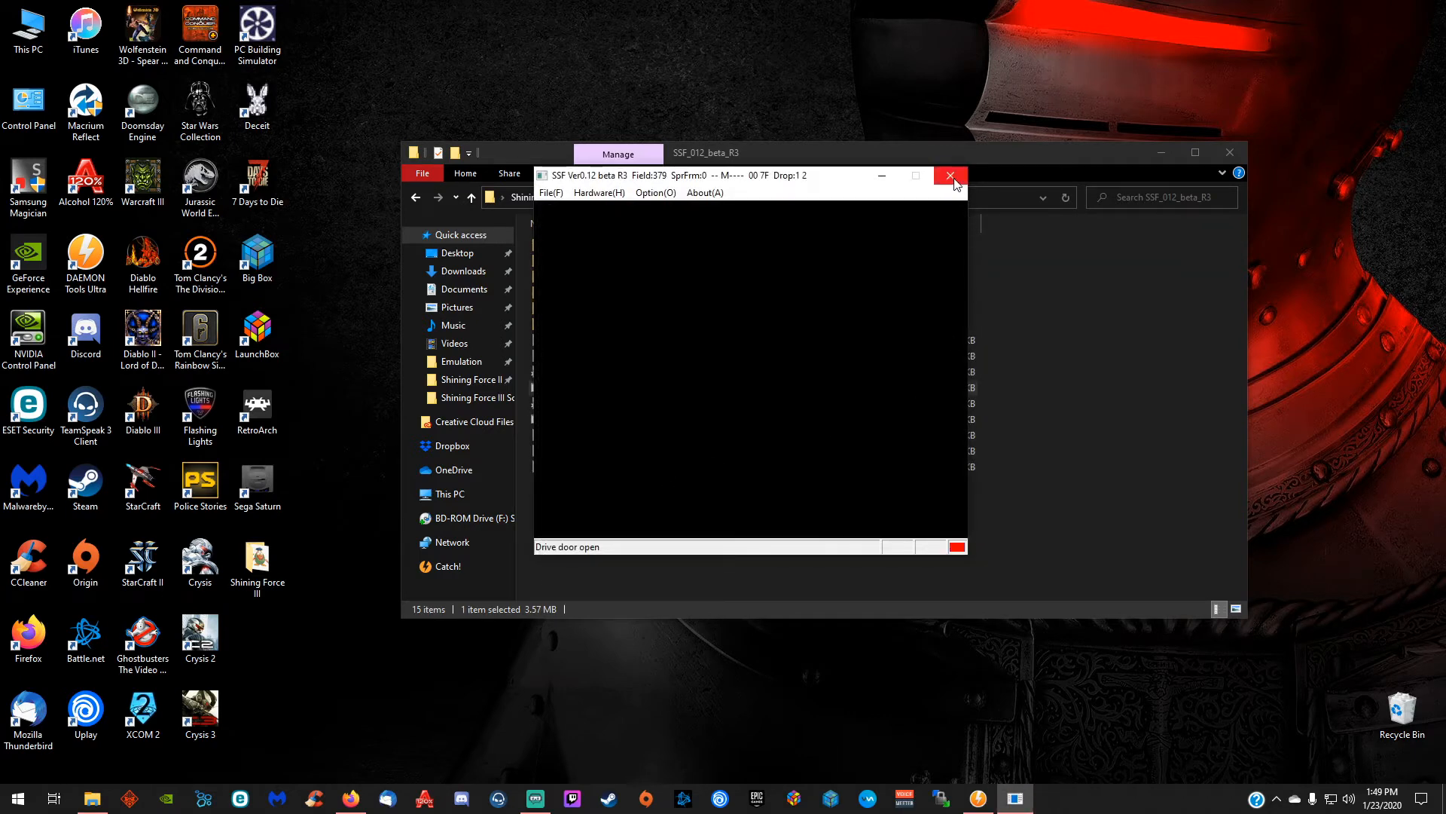
left_click(950, 175)
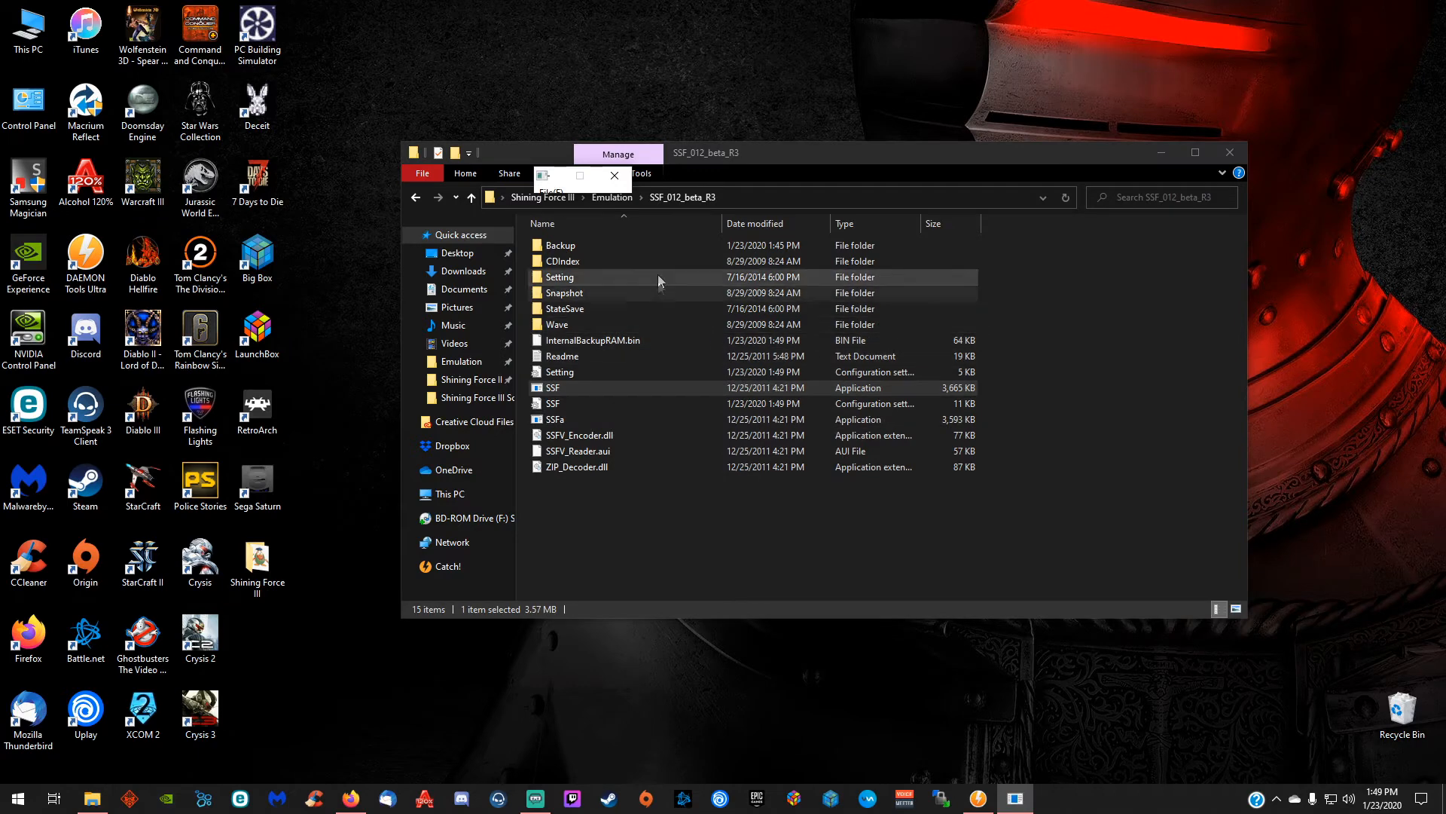
Relaunch SSF.exe so Shining Force III boots and reopen the Option dialog on Peripheral
double_click(553, 387)
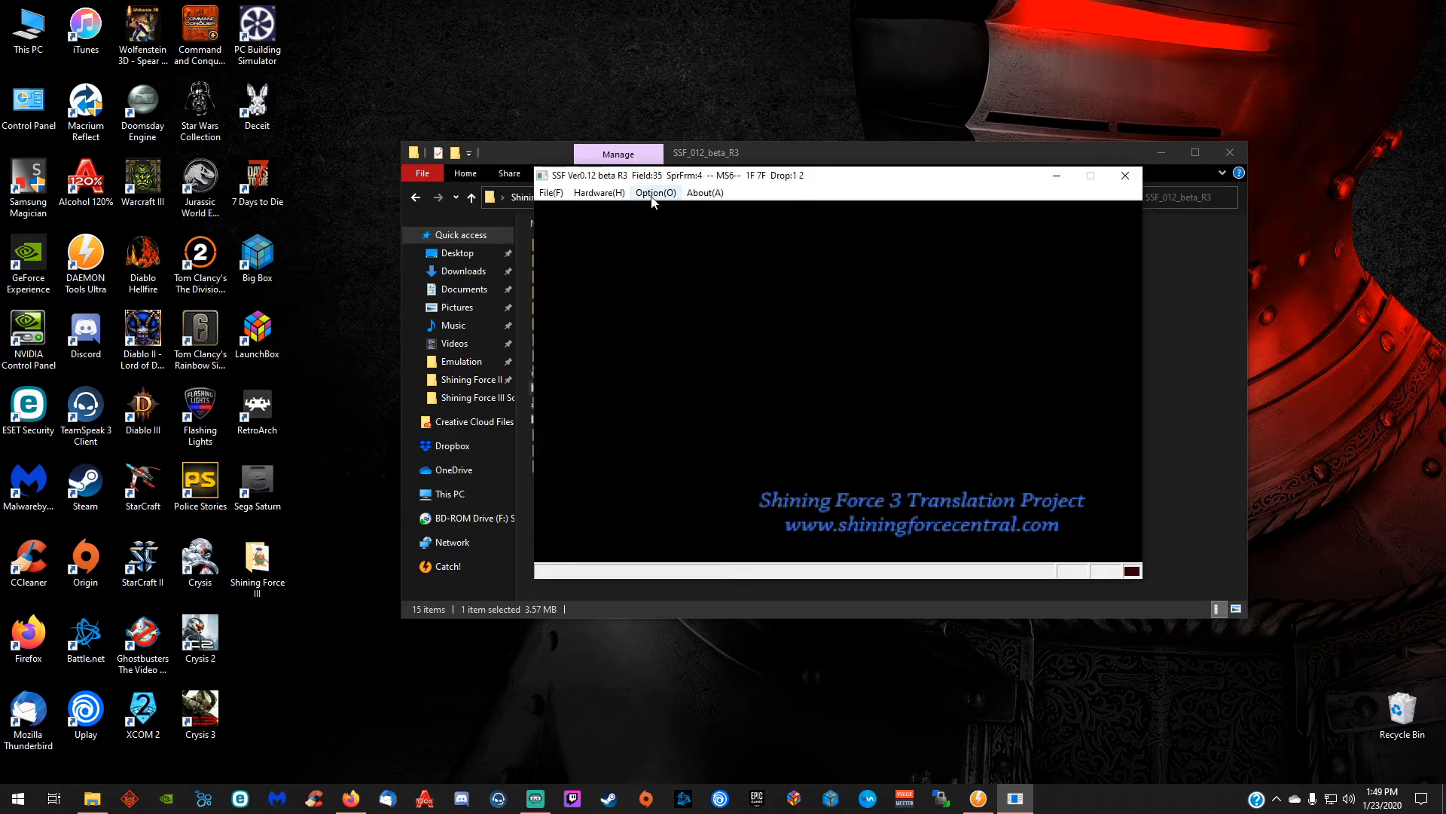
left_click(655, 193)
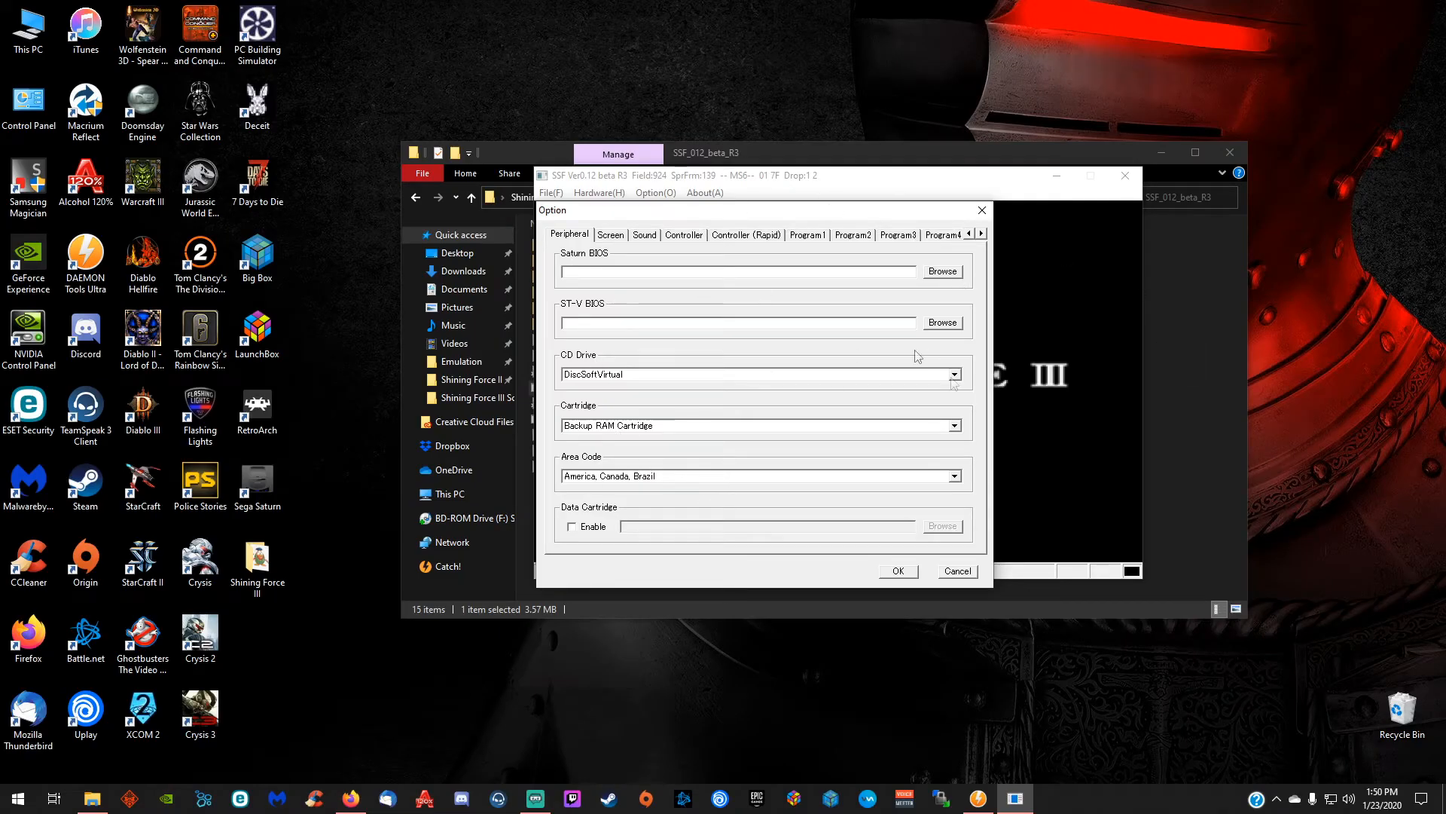
mouse_move(966, 357)
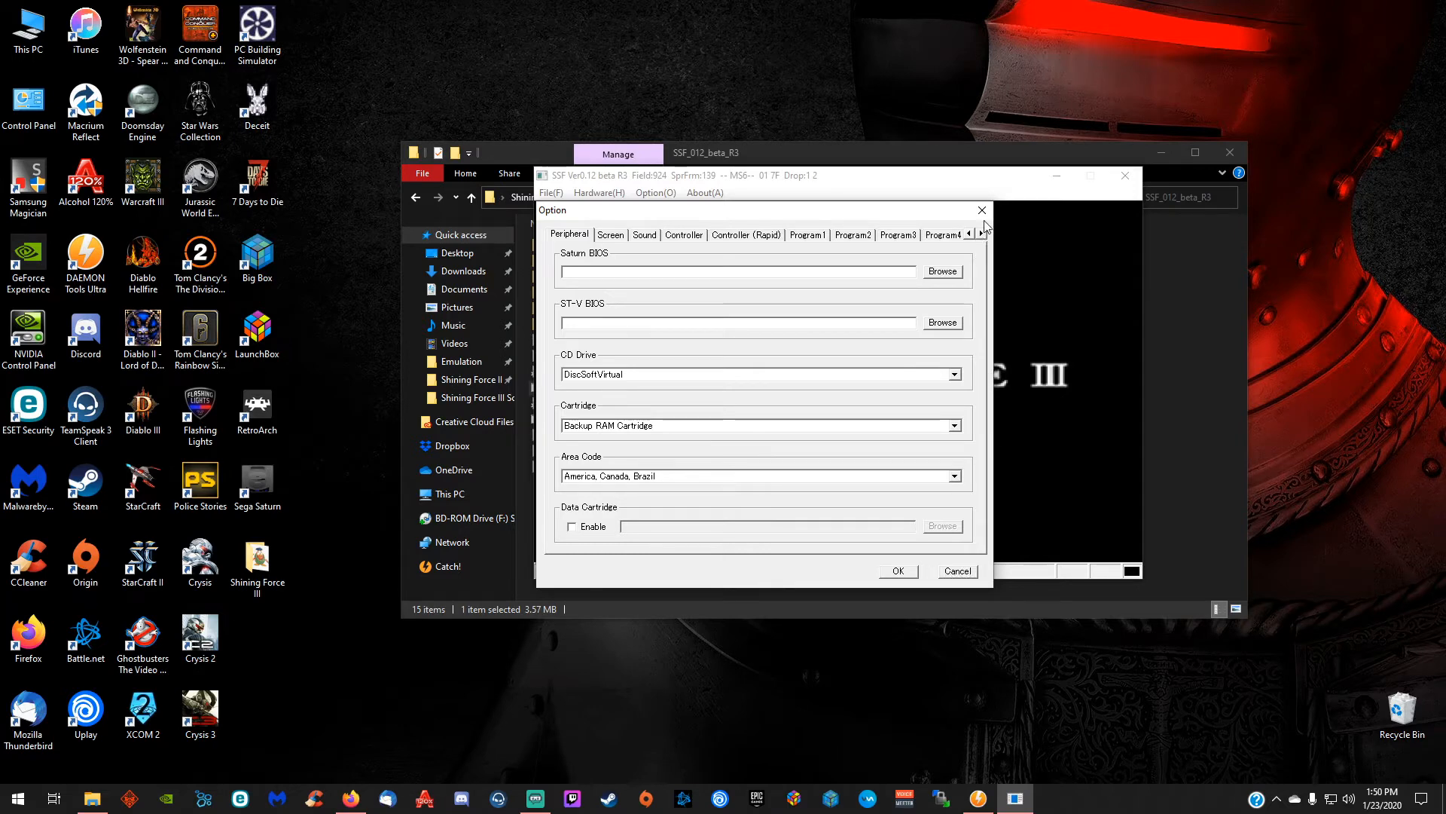
mouse_move(981, 211)
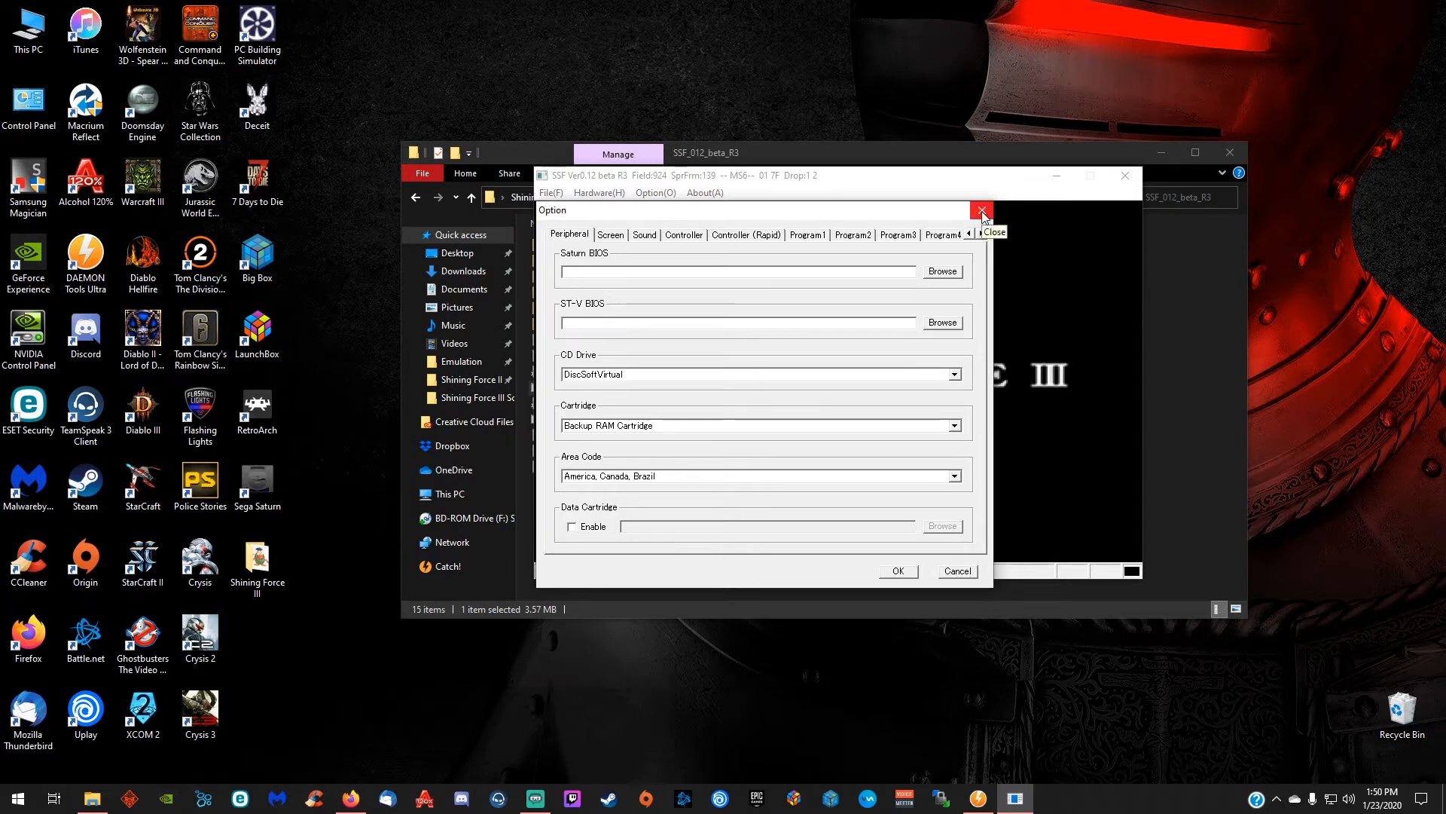
Close SSF's options, then inspect the BIOS folder and its mpr-17933.bin file
left_click(980, 212)
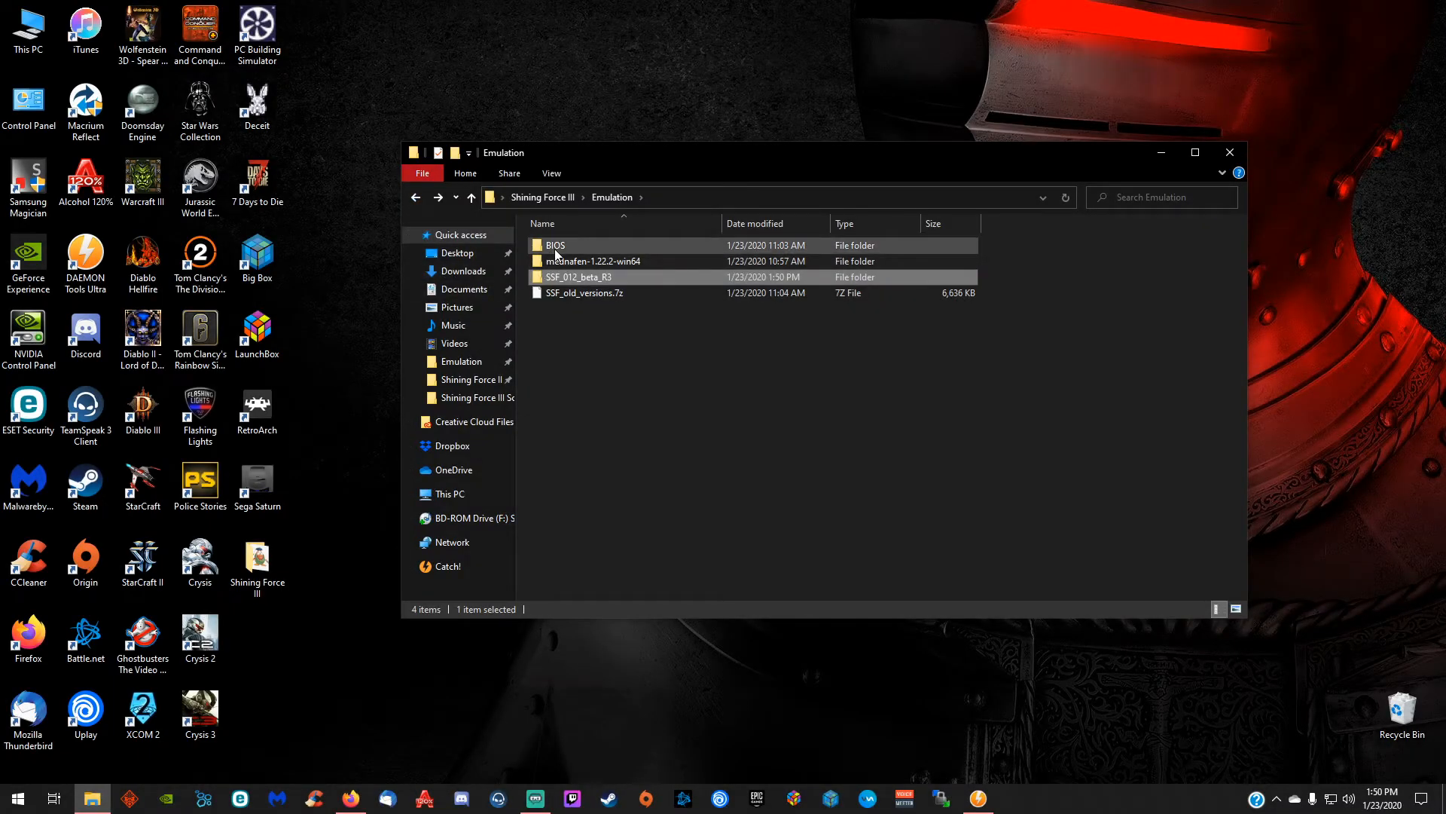
double_click(554, 245)
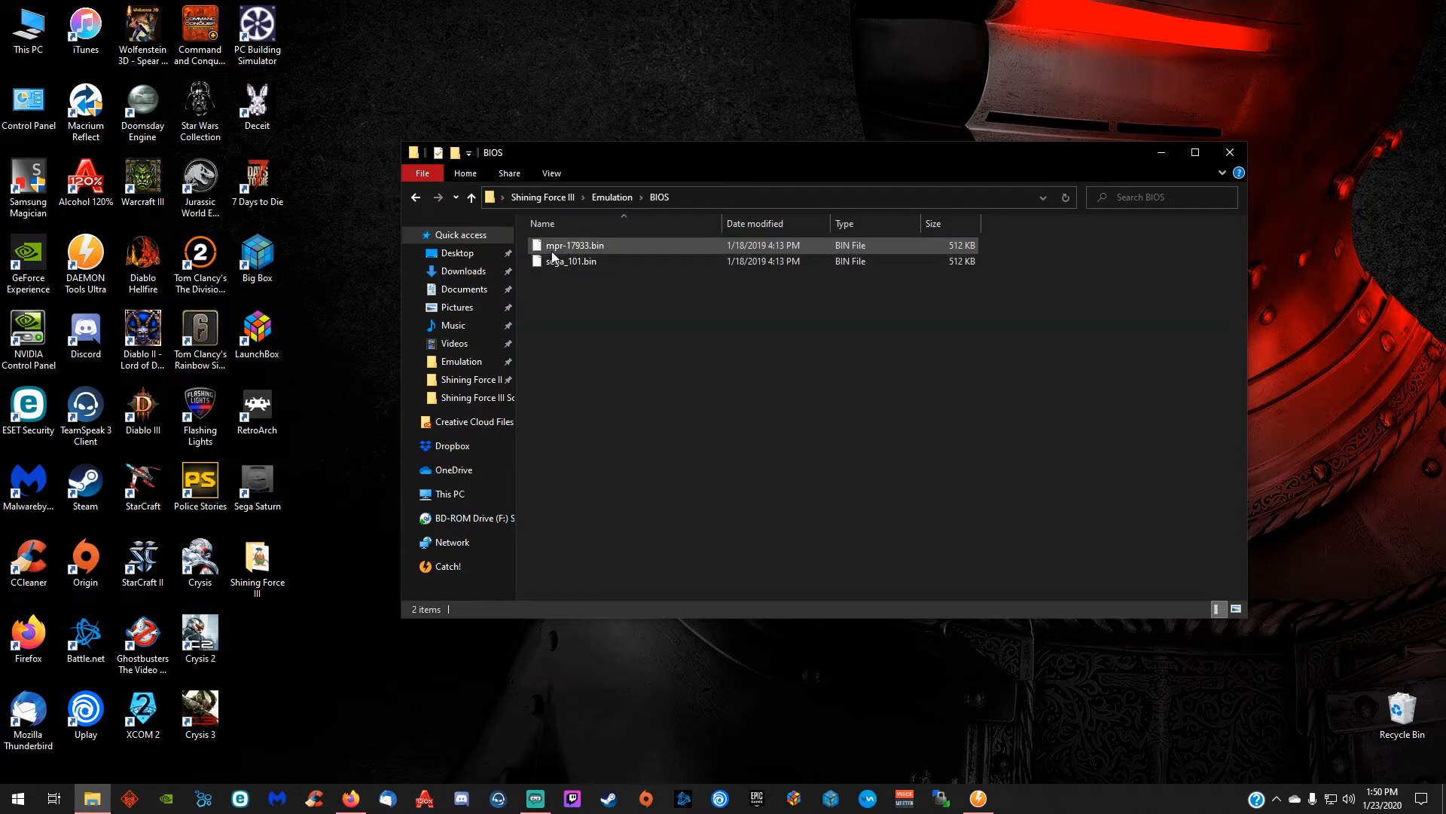
mouse_move(577, 260)
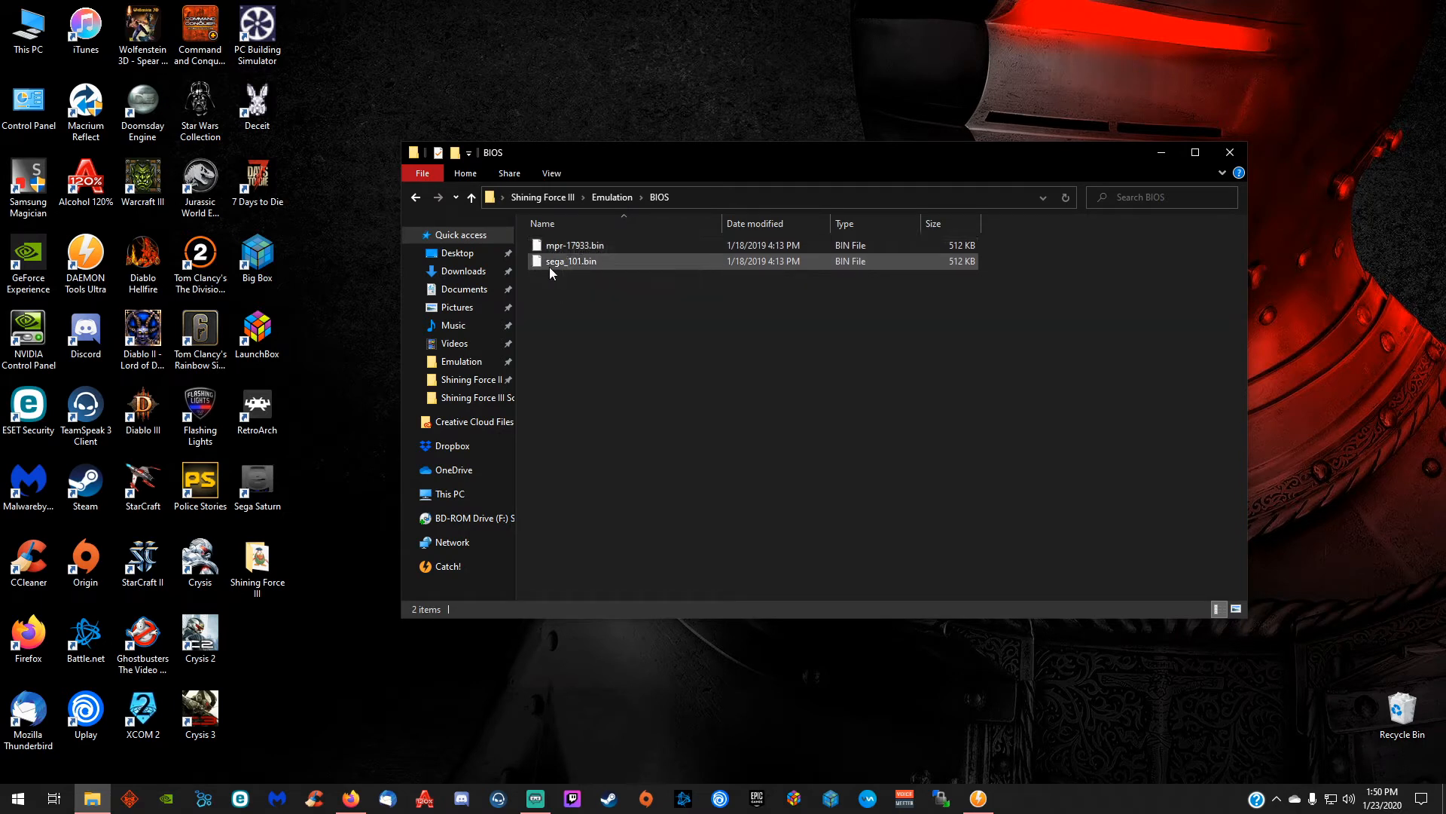
mouse_move(572, 261)
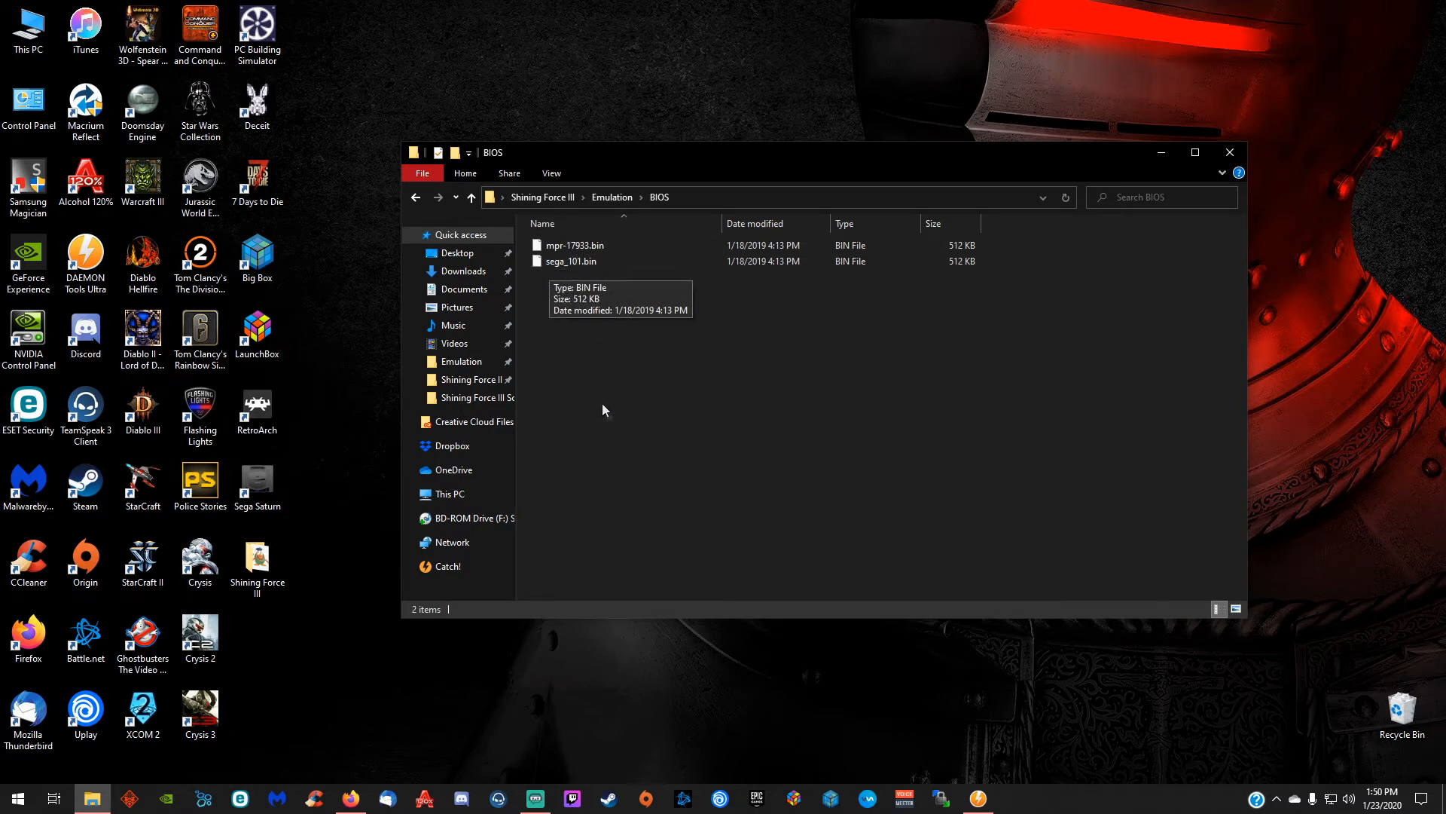
mouse_move(631, 410)
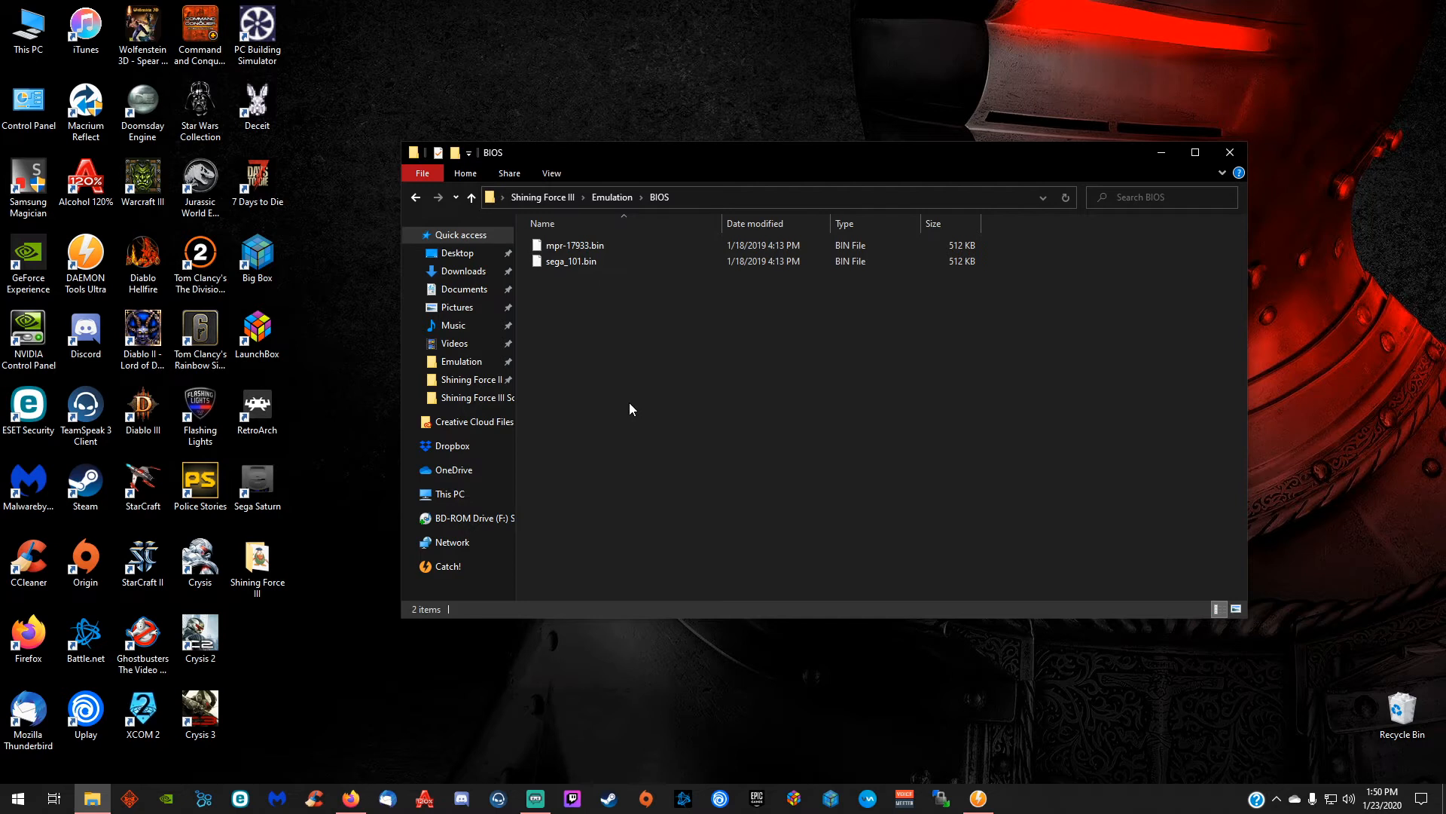
mouse_move(597, 439)
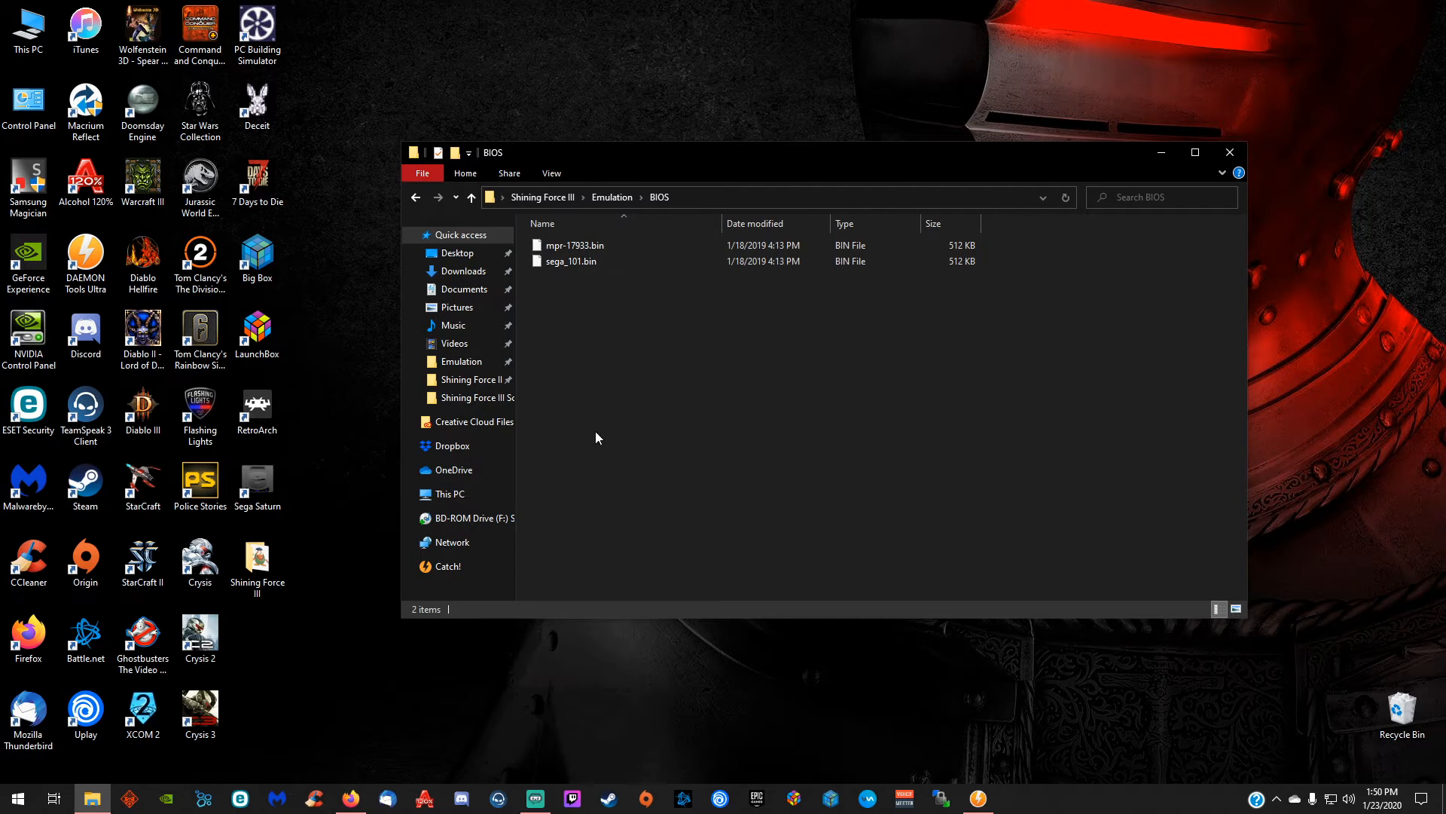
mouse_move(577, 260)
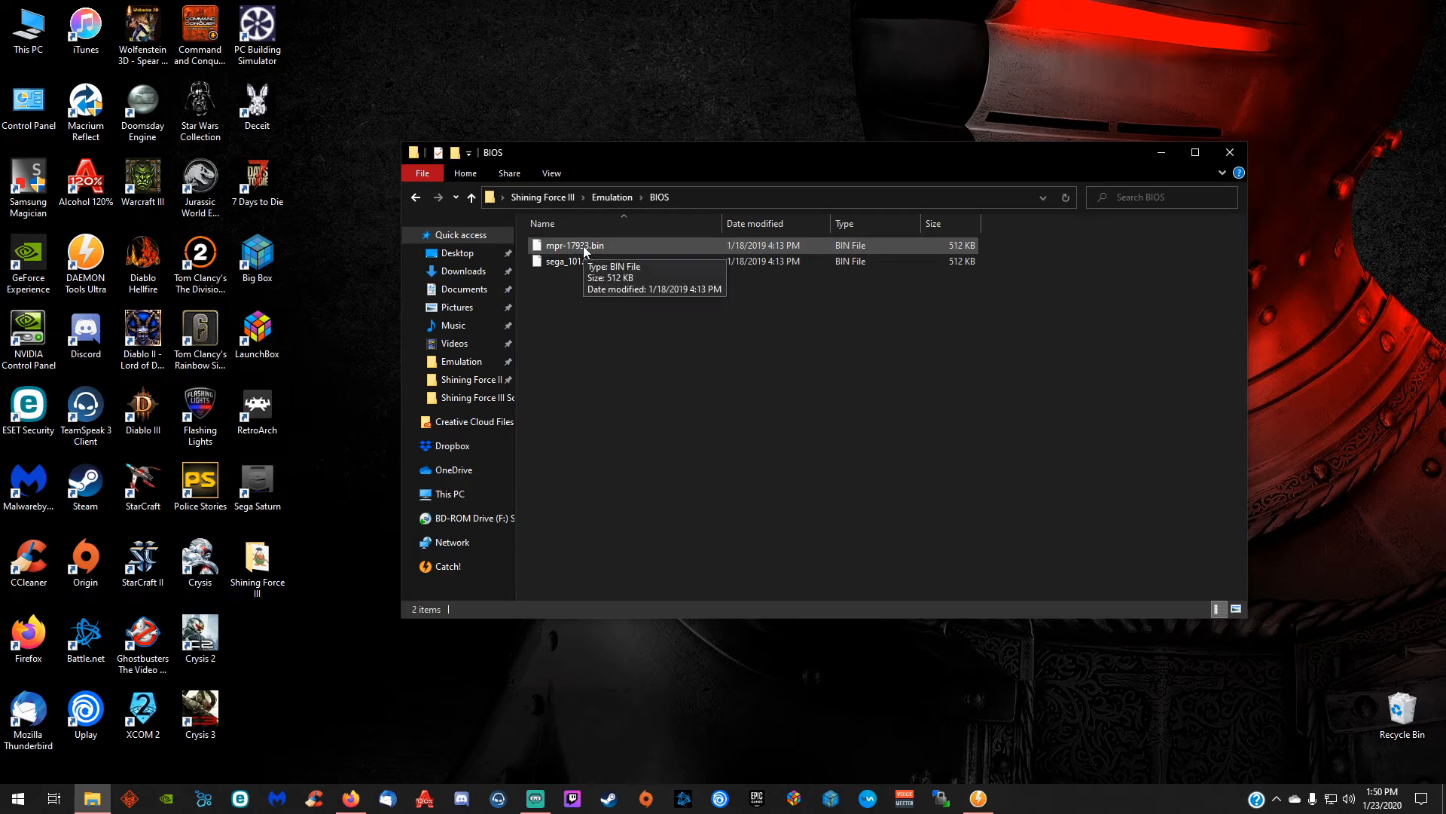
left_click(574, 244)
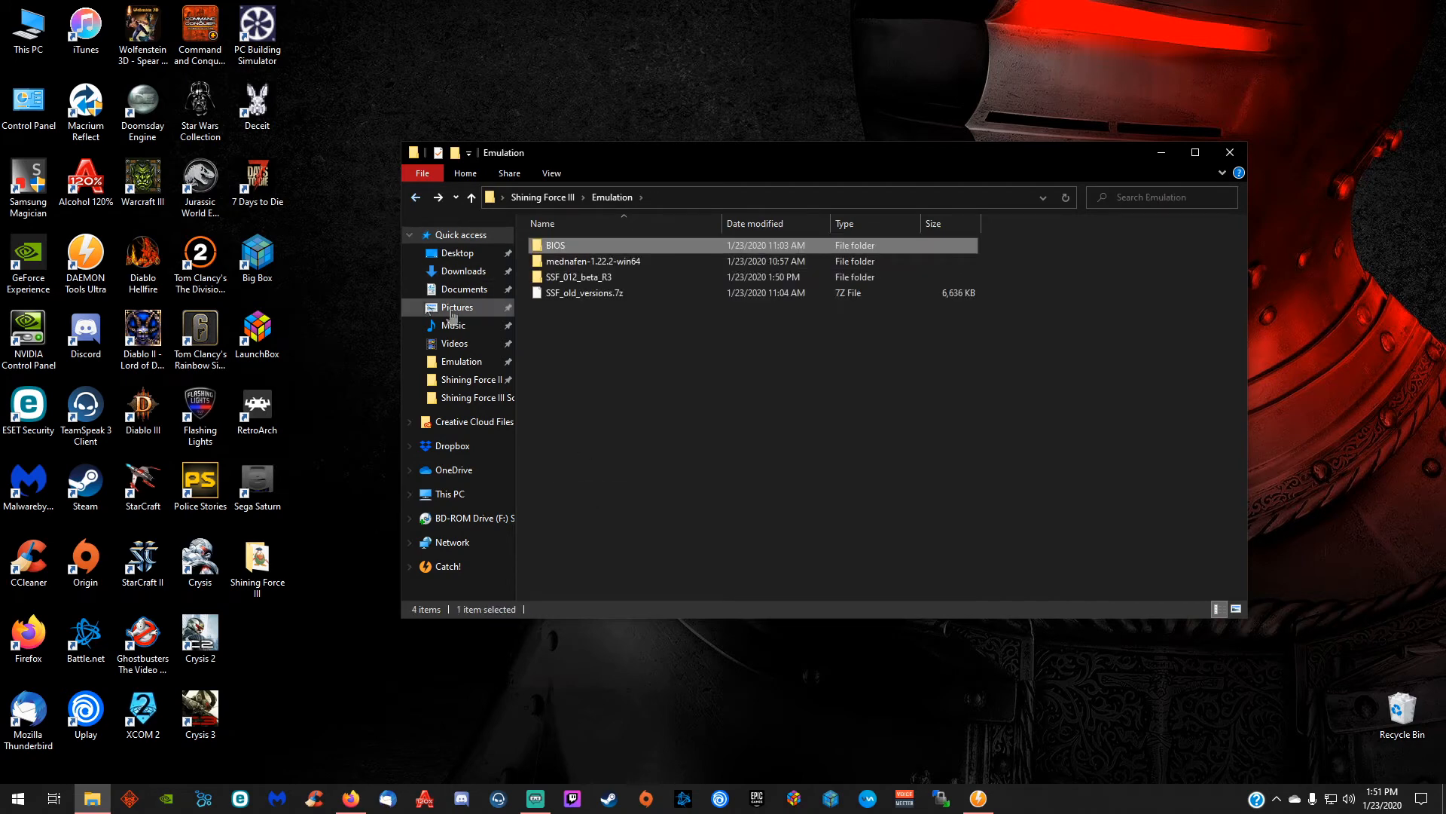
mouse_move(592, 261)
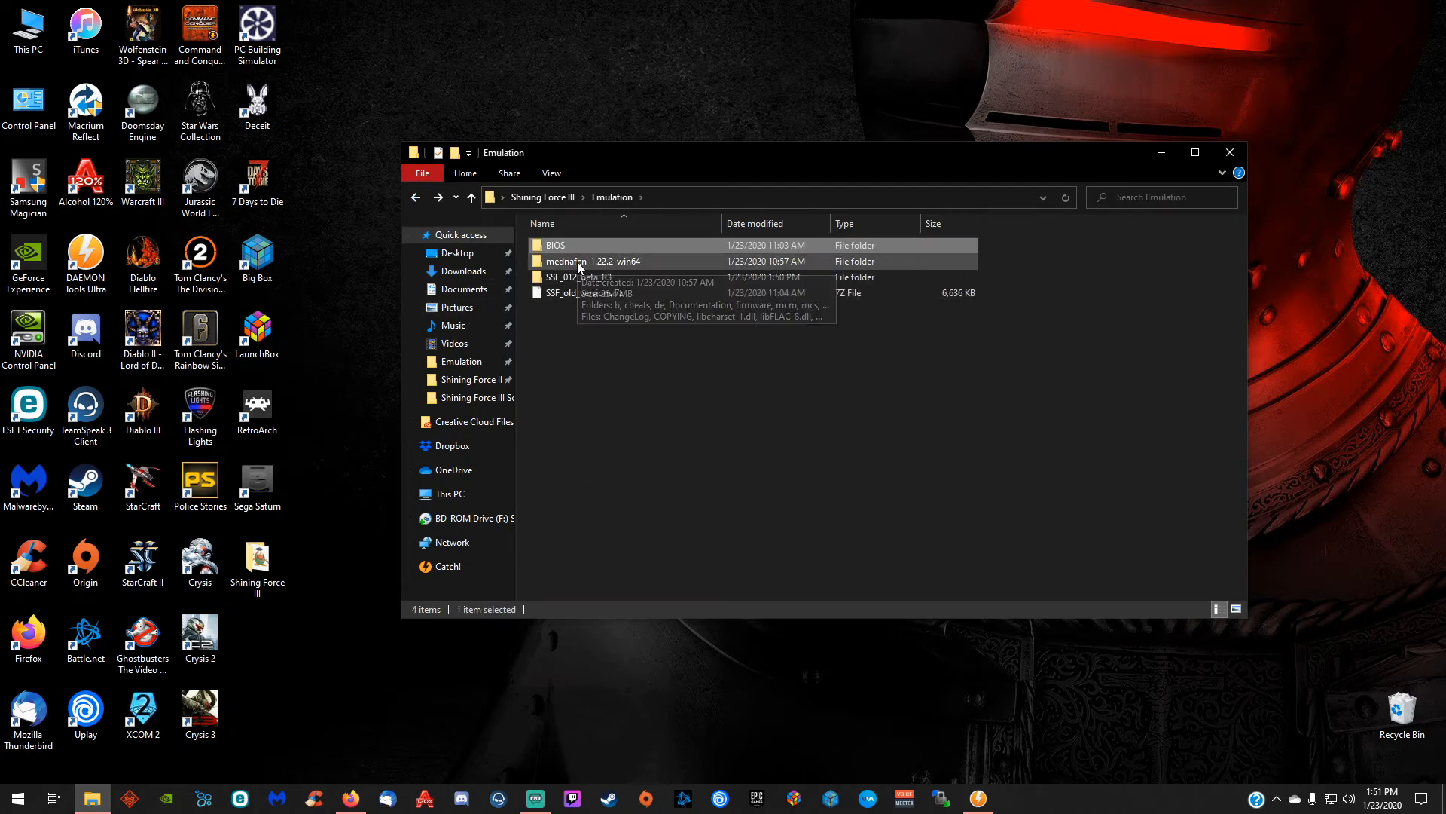
Browse into the mednafen-1.22.2-win64 folder and its firmware subfolder
double_click(605, 261)
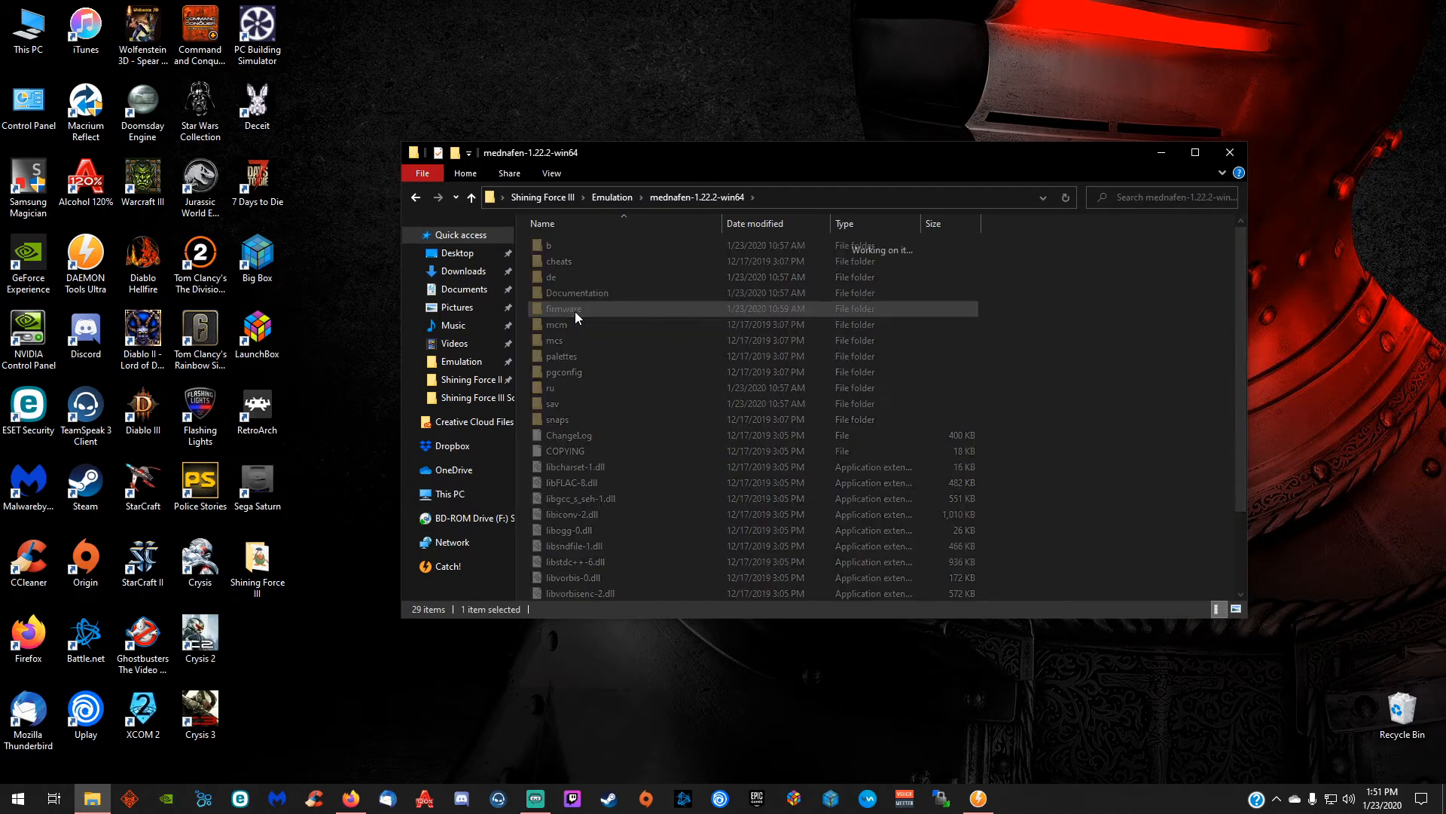
double_click(563, 308)
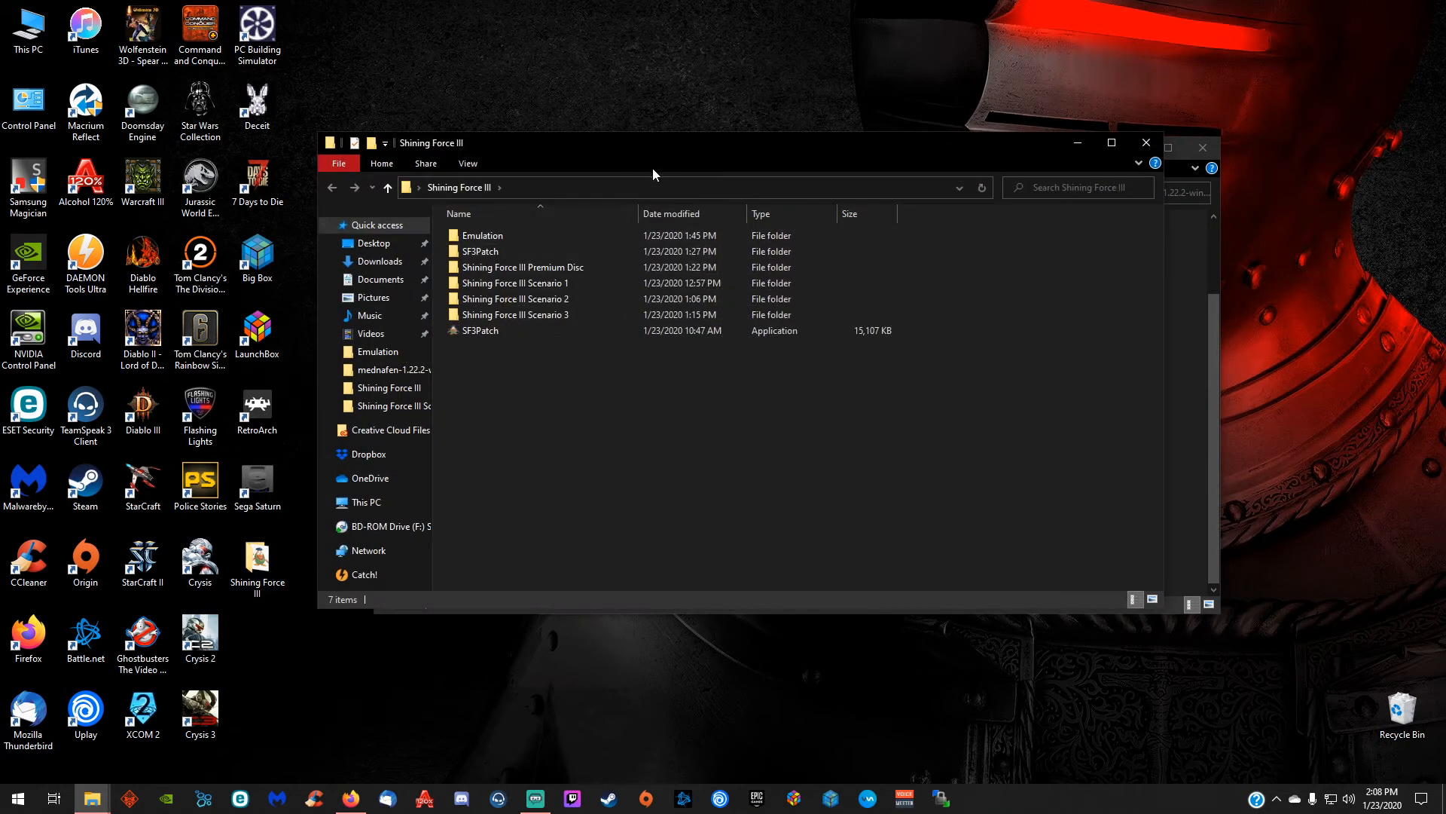
mouse_move(871, 153)
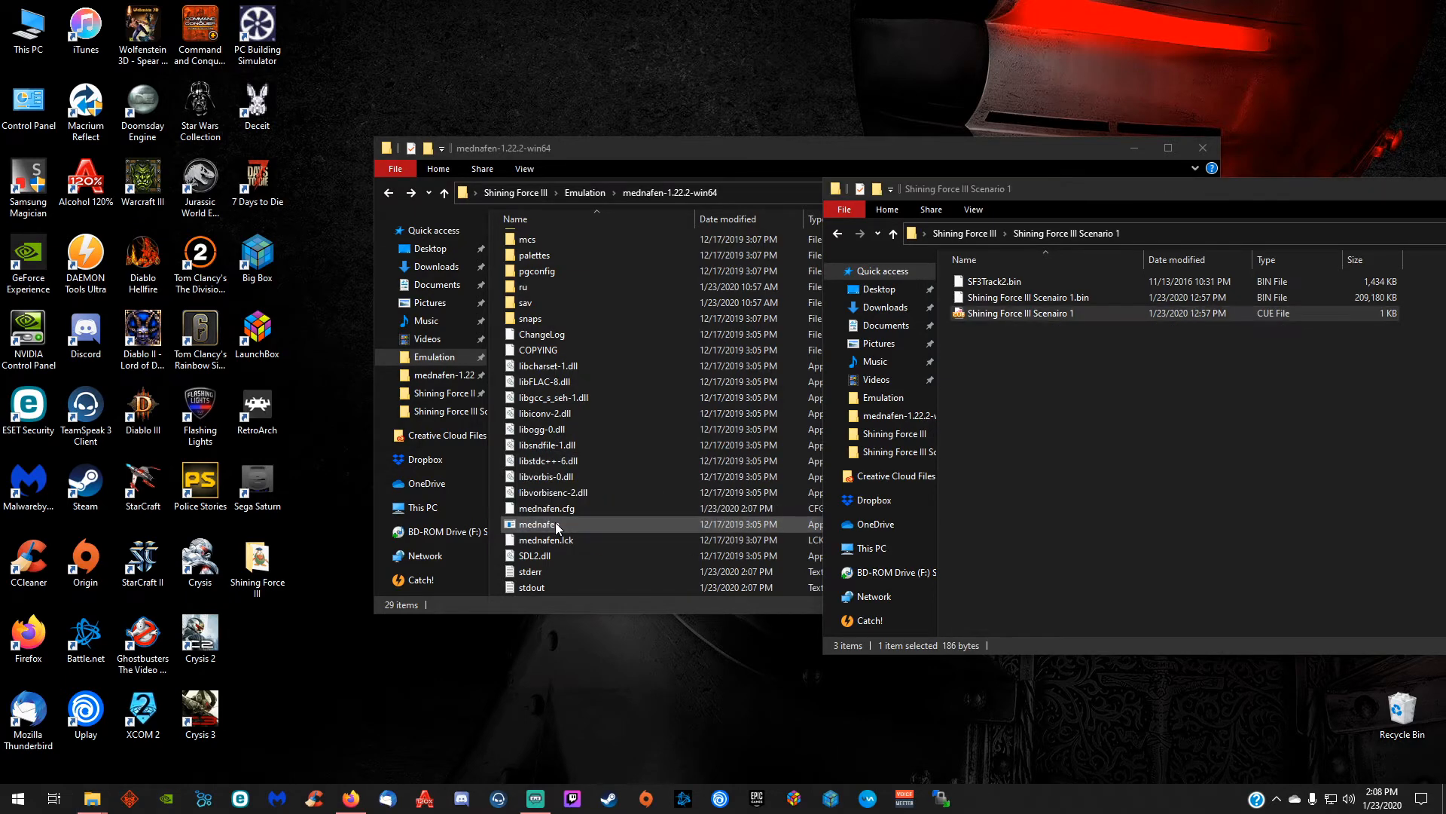
Run the Scenario 1 disc in Mednafen and dismiss the unsafe backslash path error
double_click(540, 524)
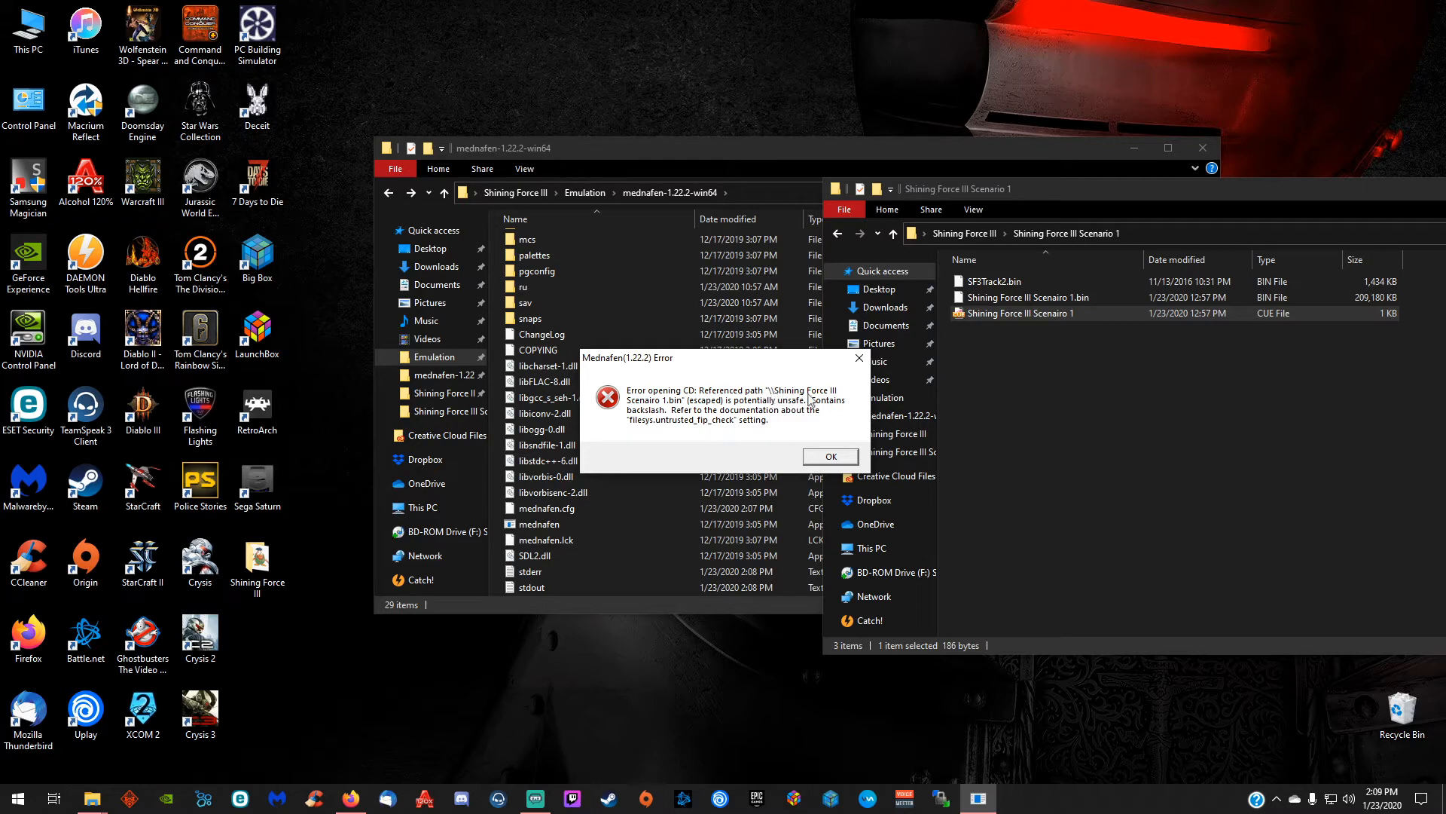
mouse_move(811, 399)
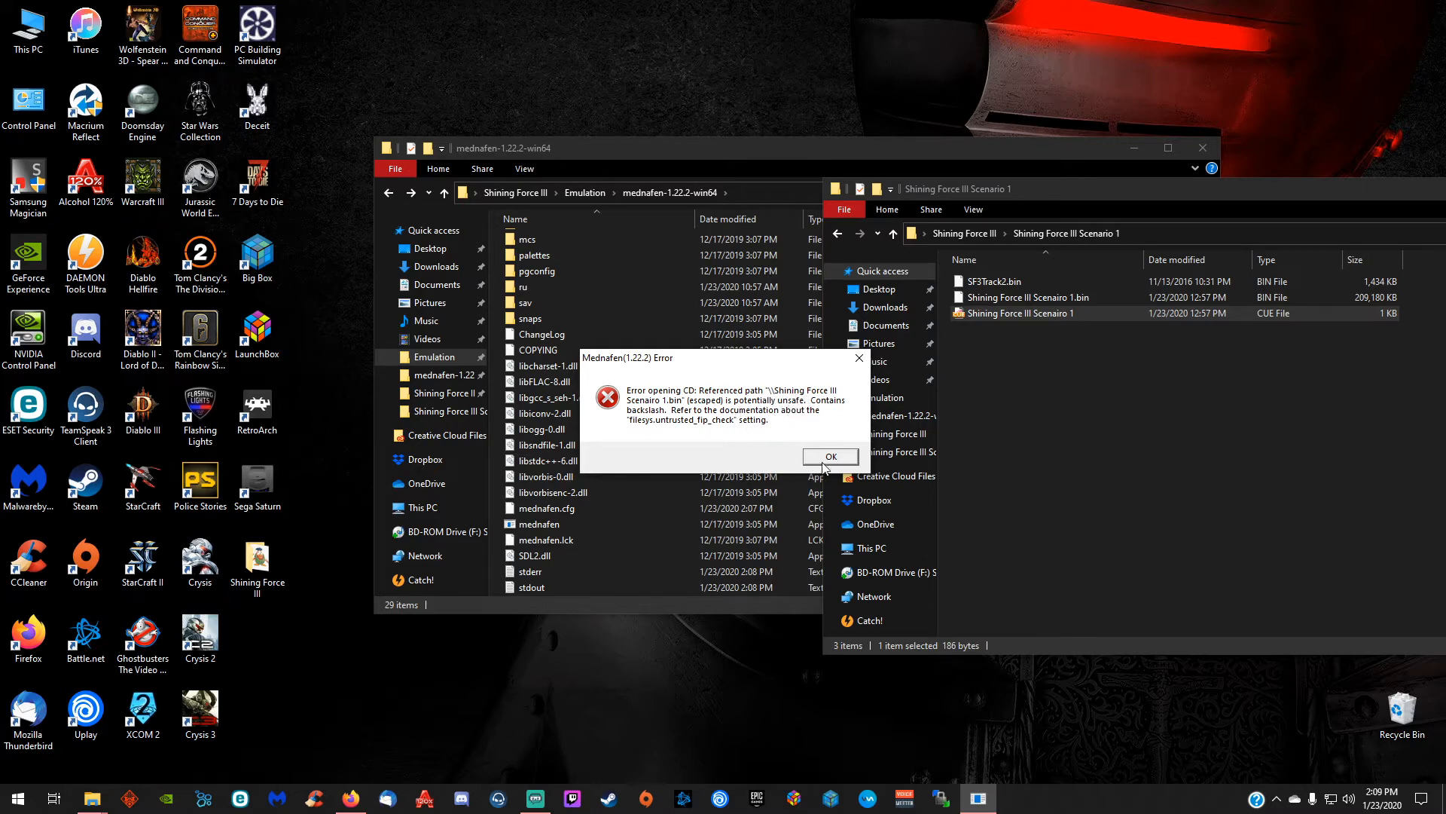
left_click(829, 457)
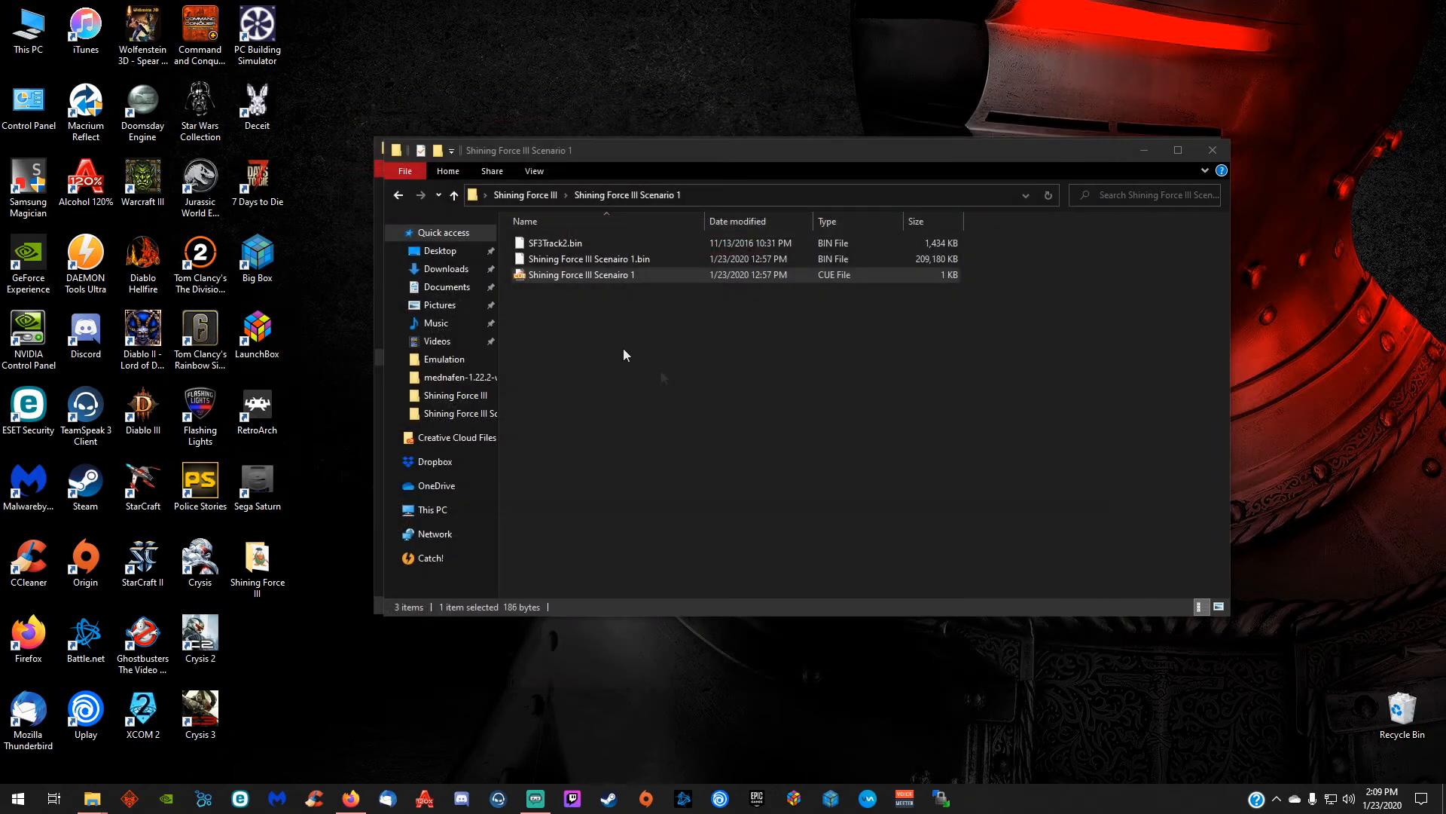
Open the Scenario 1 CUE file for editing in Notepad++
left_click(581, 274)
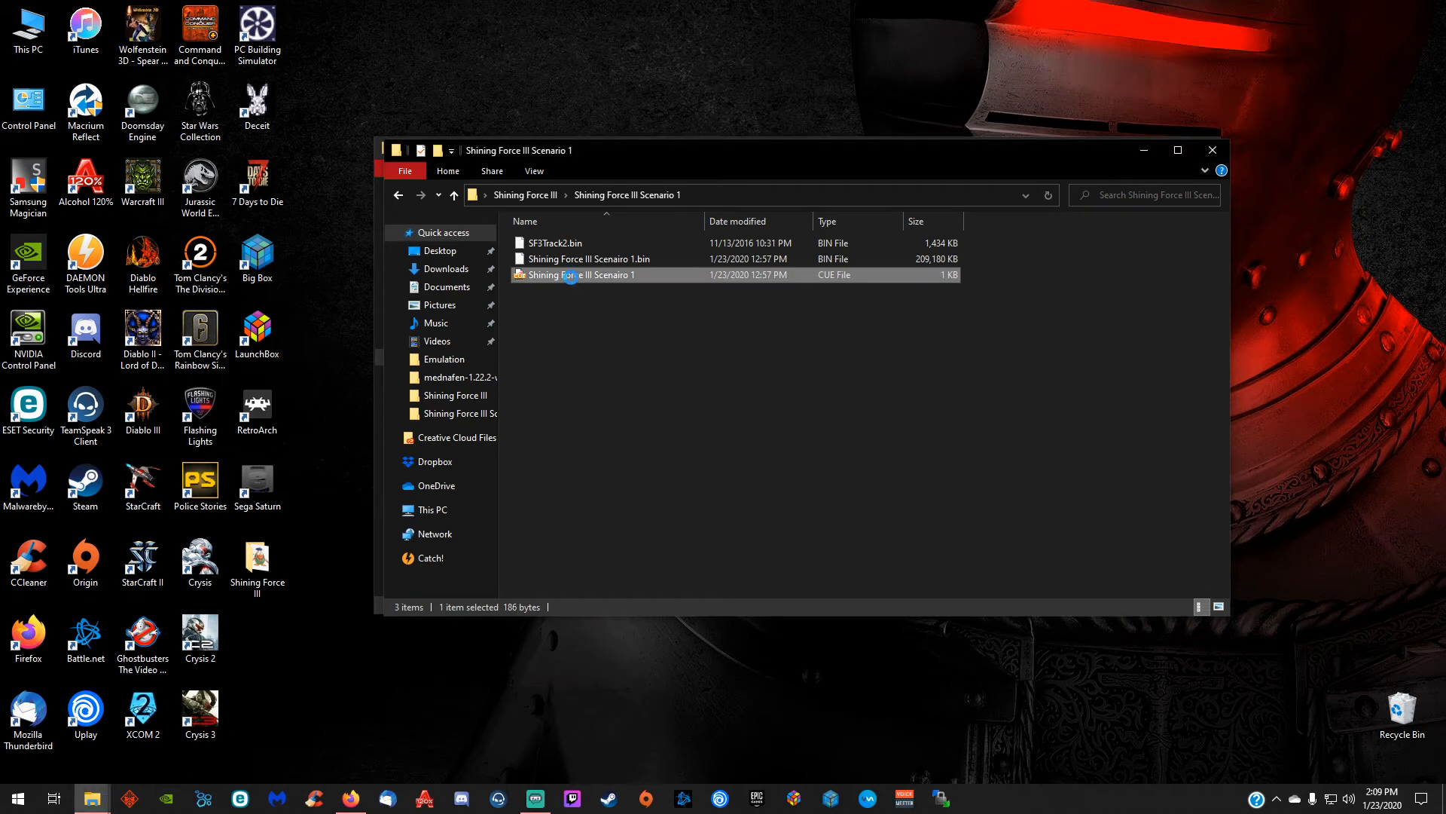
right_click(578, 274)
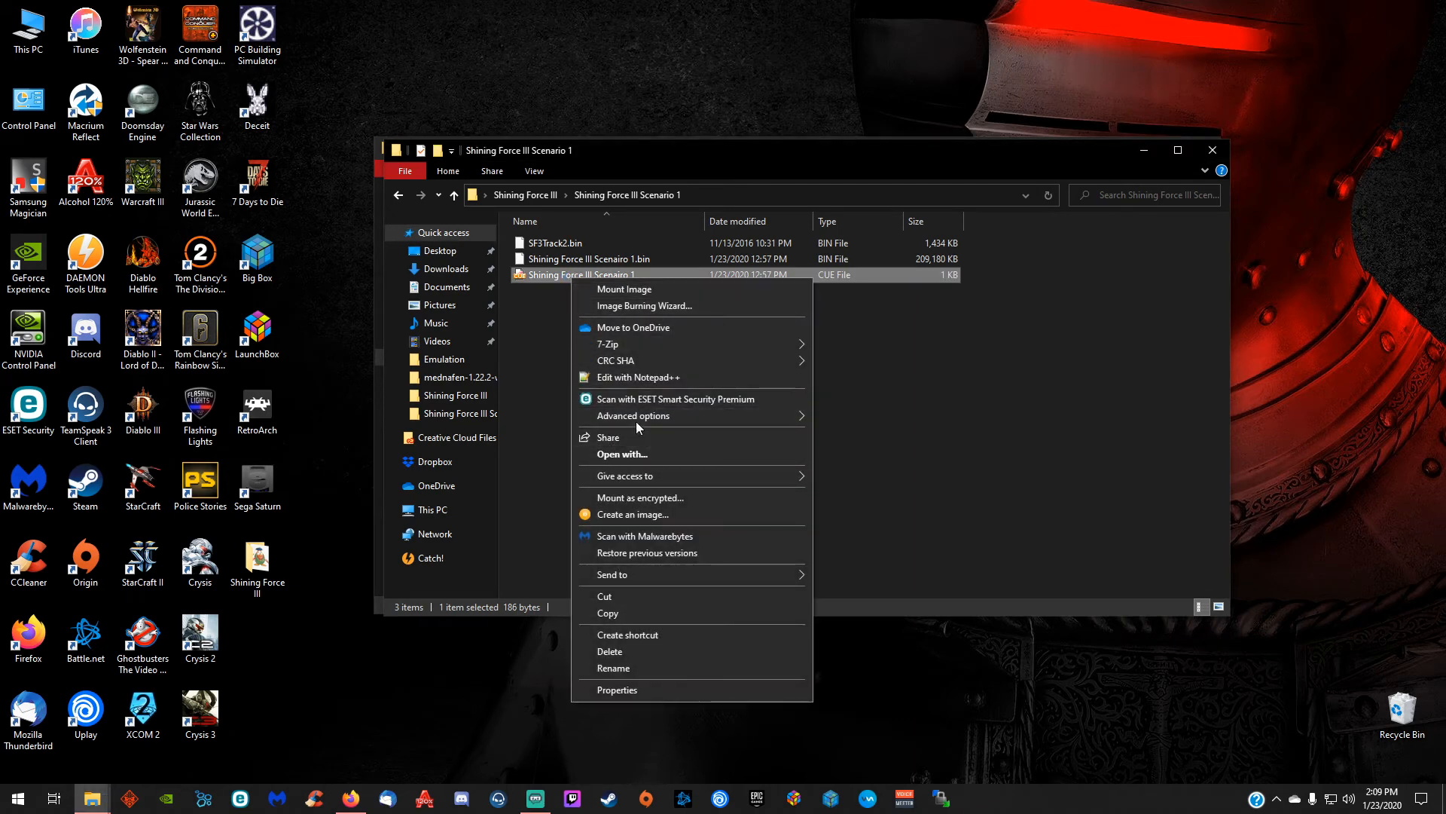
mouse_move(636, 377)
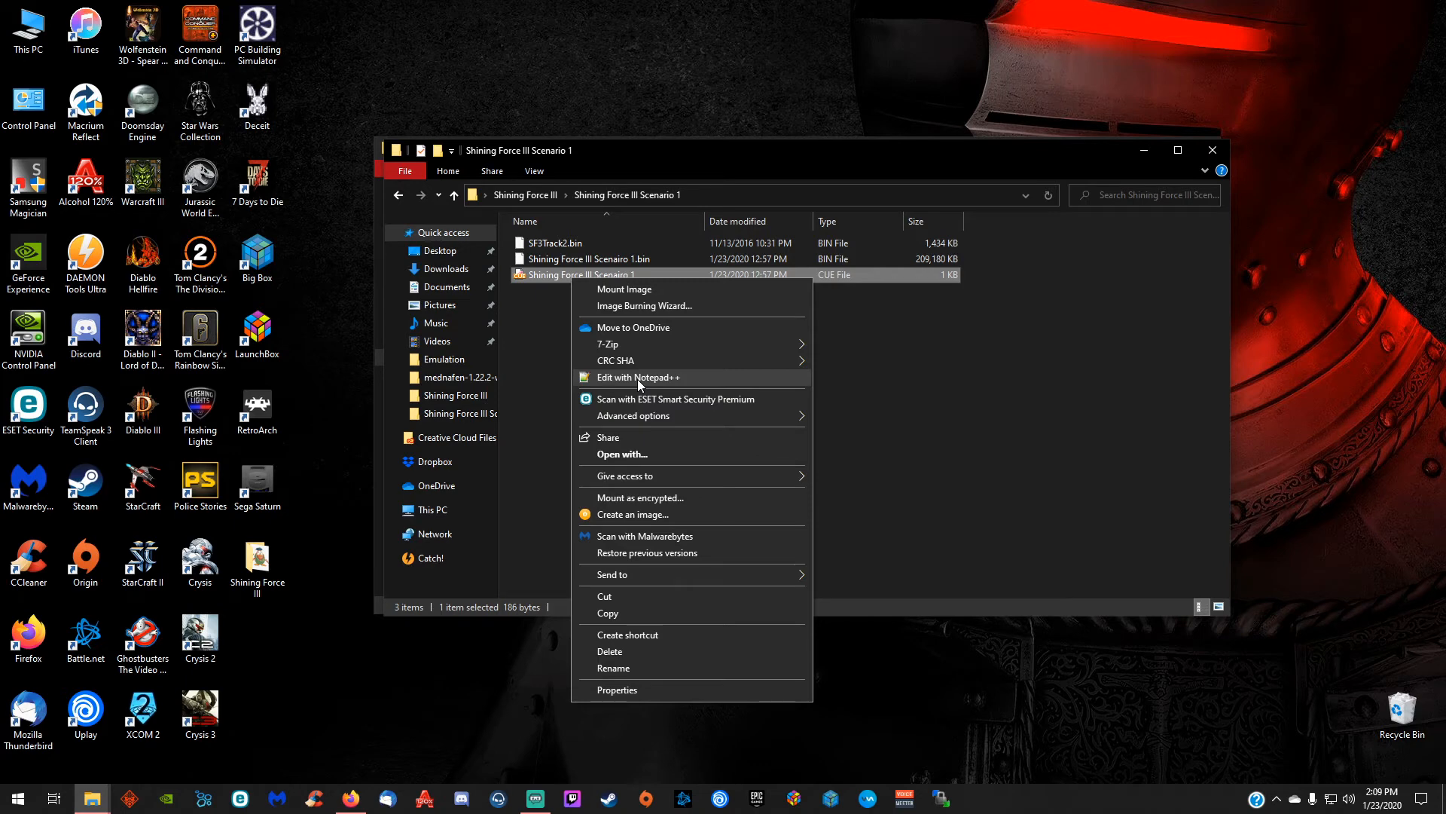
left_click(636, 376)
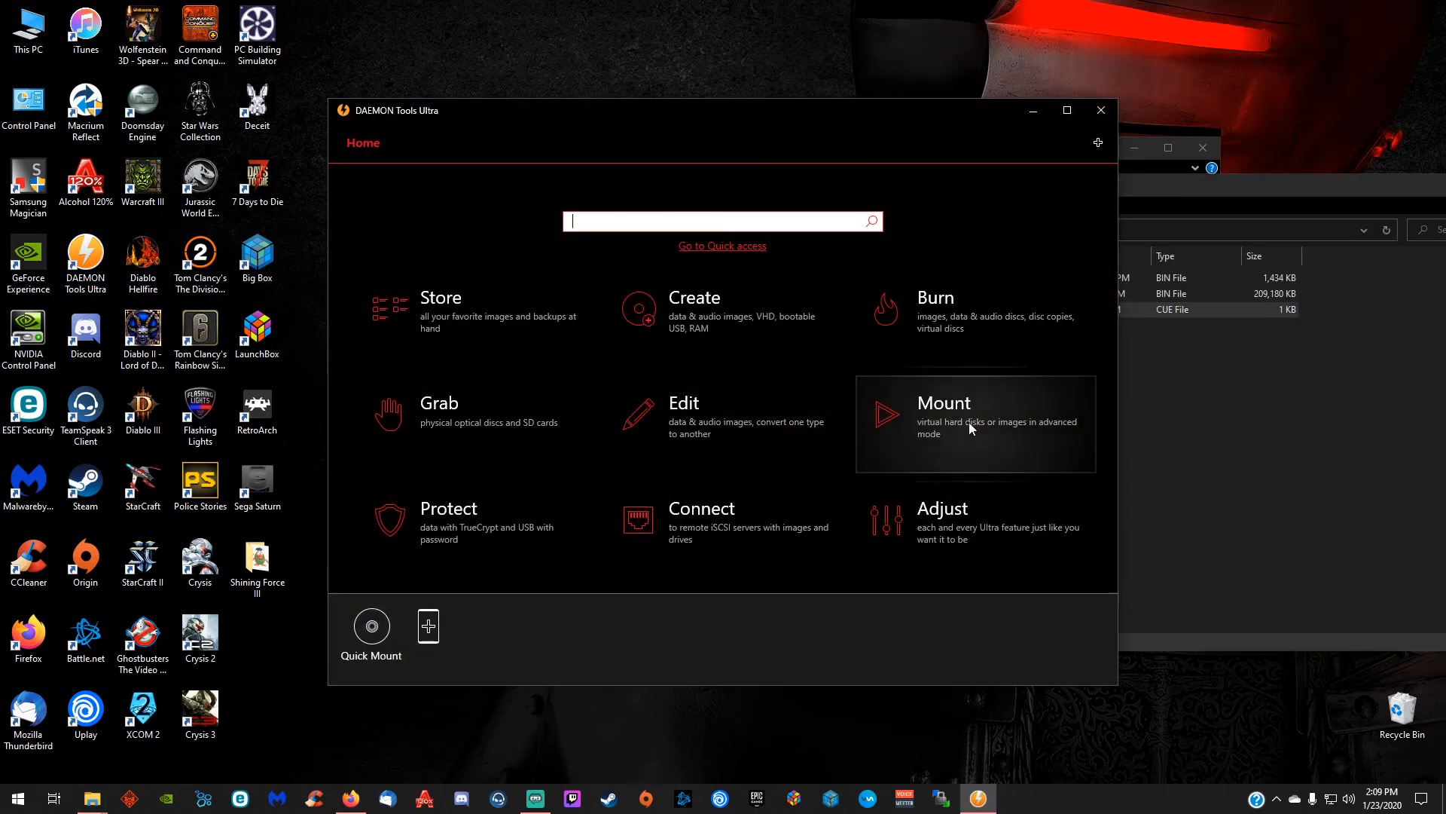
Mount the edited Scenario 1 .cue image as virtual drive F: via DAEMON Tools advanced mount
left_click(945, 402)
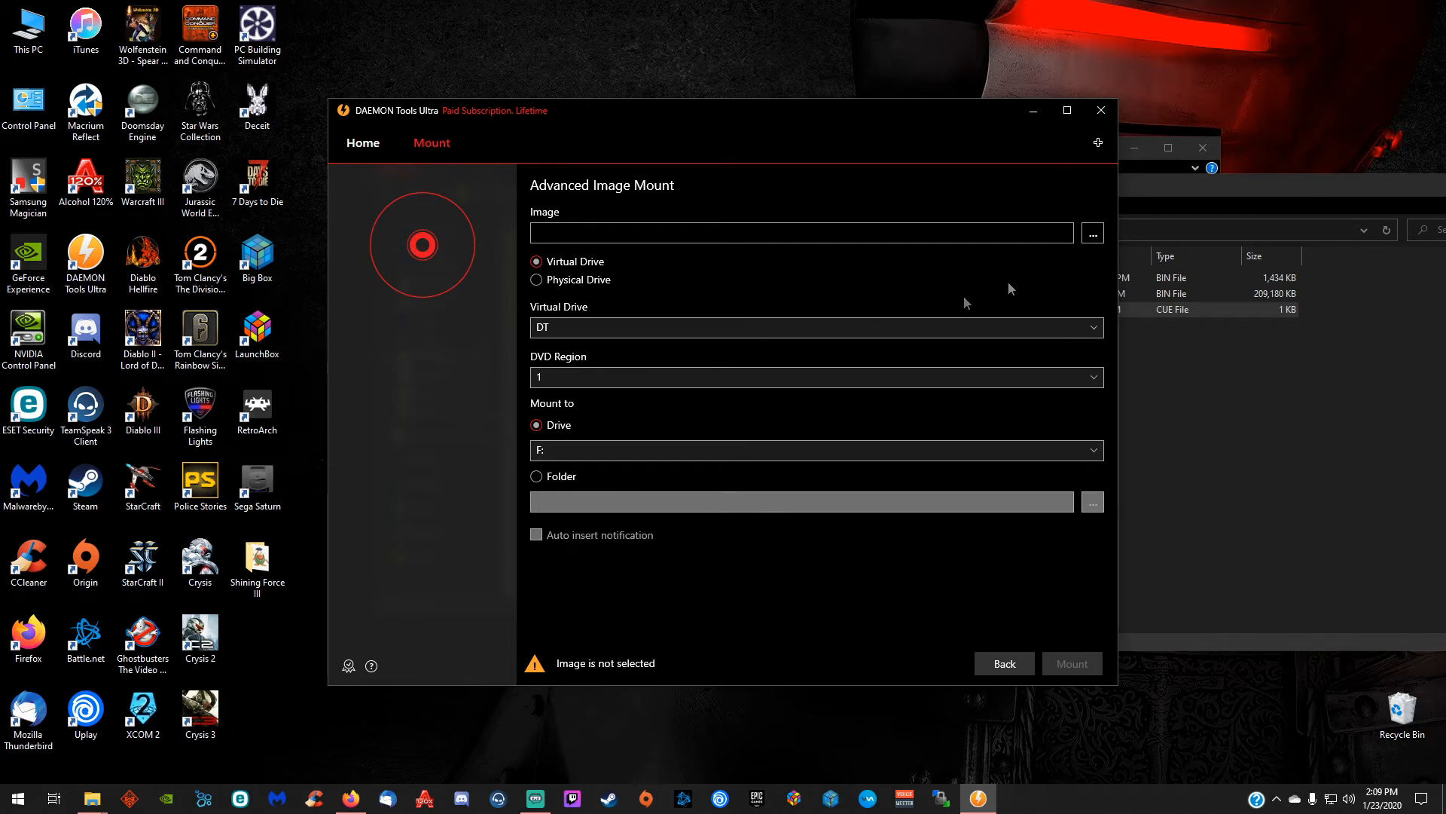
left_click(1092, 232)
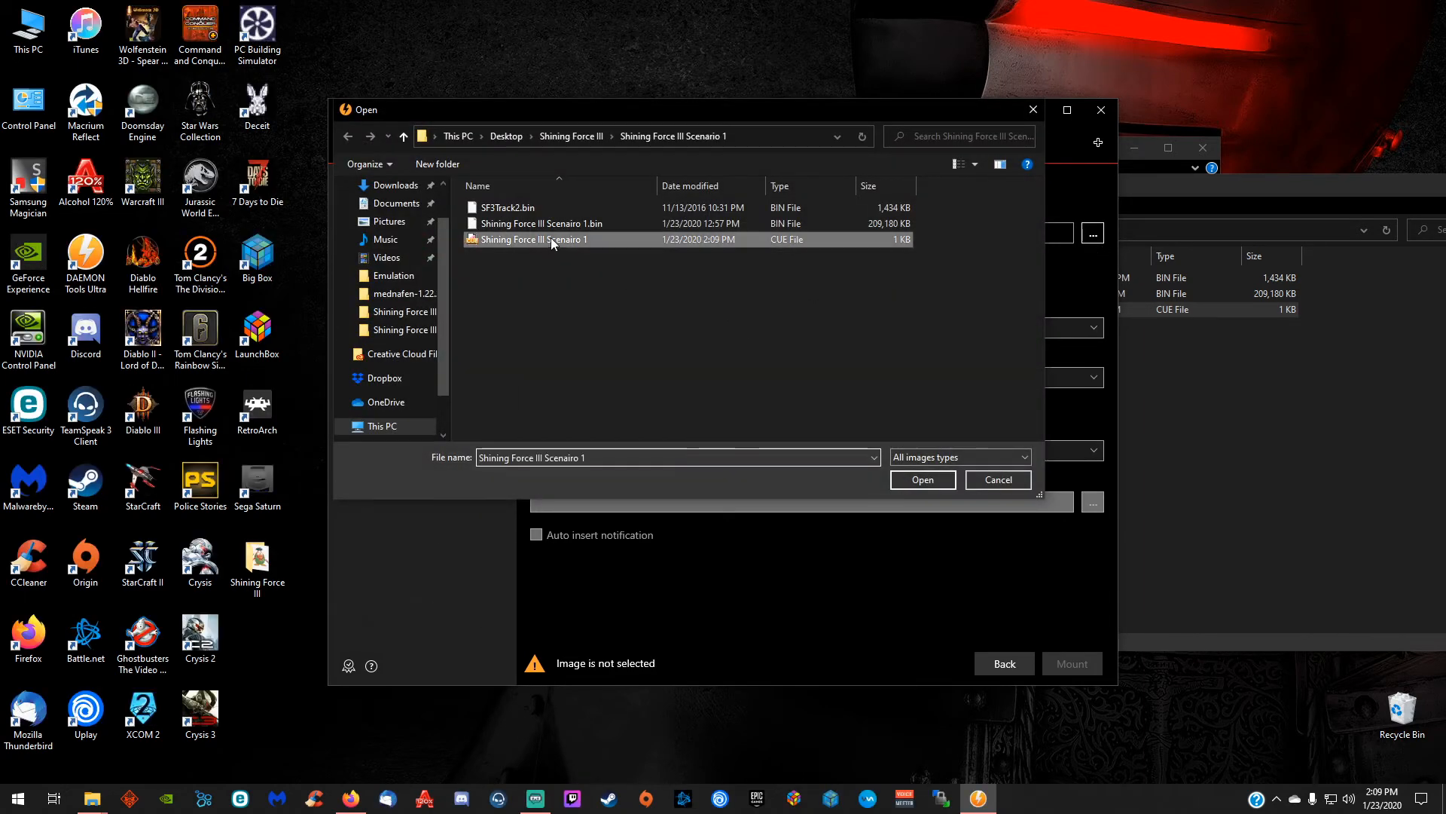
left_click(922, 479)
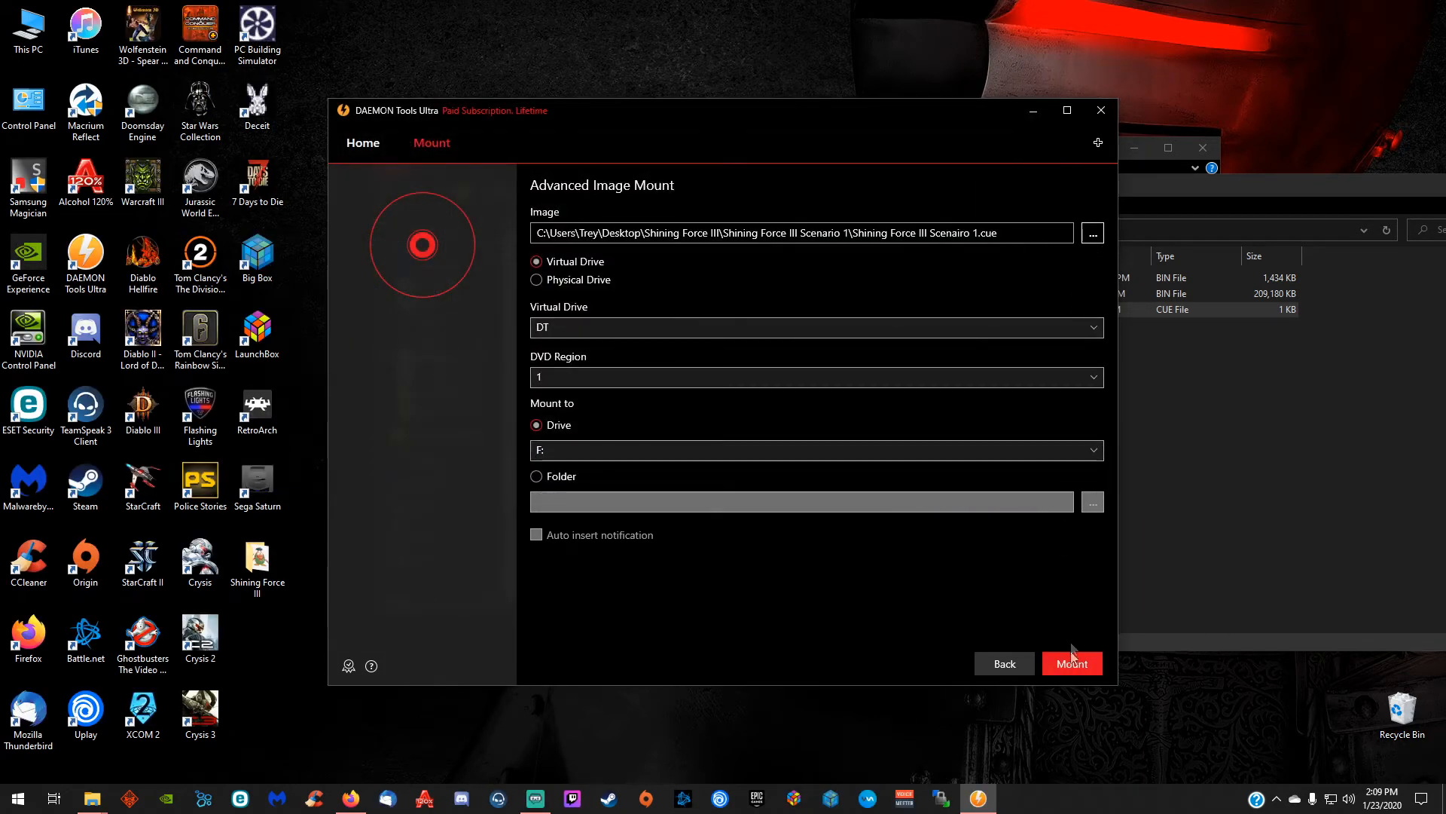
left_click(1072, 663)
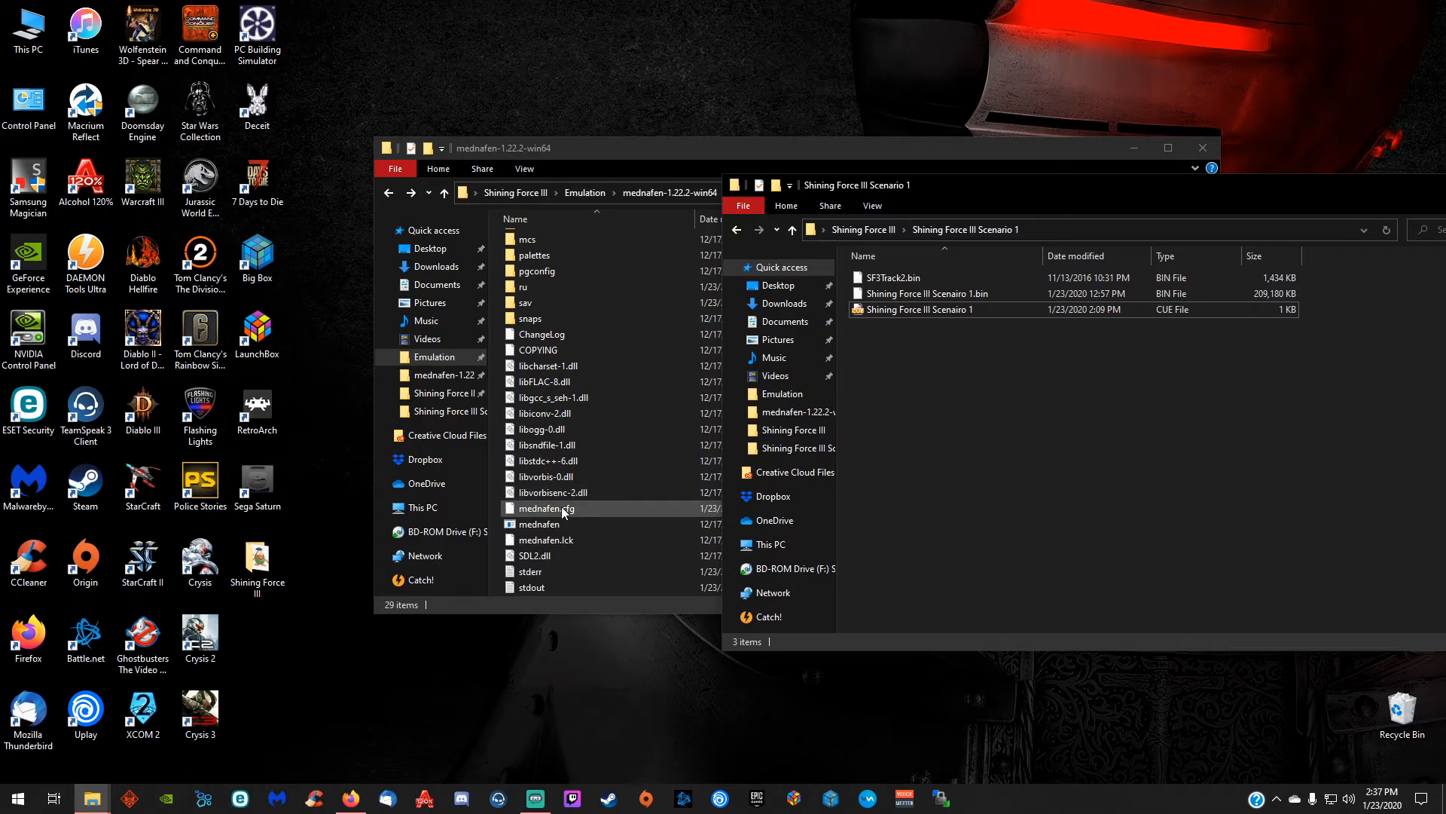
Open mednafen.cfg in Notepad++ and locate the Virtual Port 1 '3dpad' input device line
right_click(544, 507)
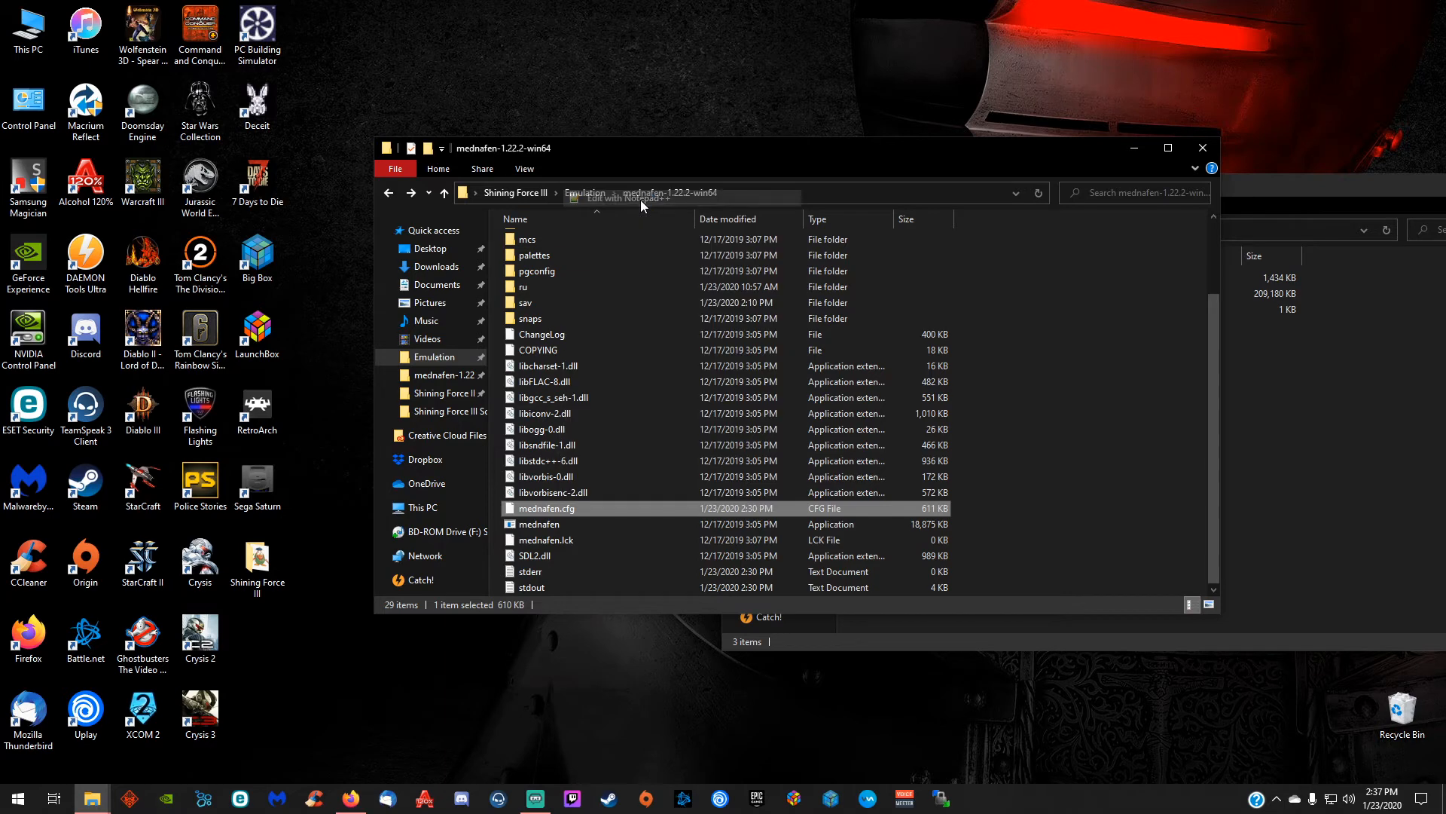
left_click(453, 181)
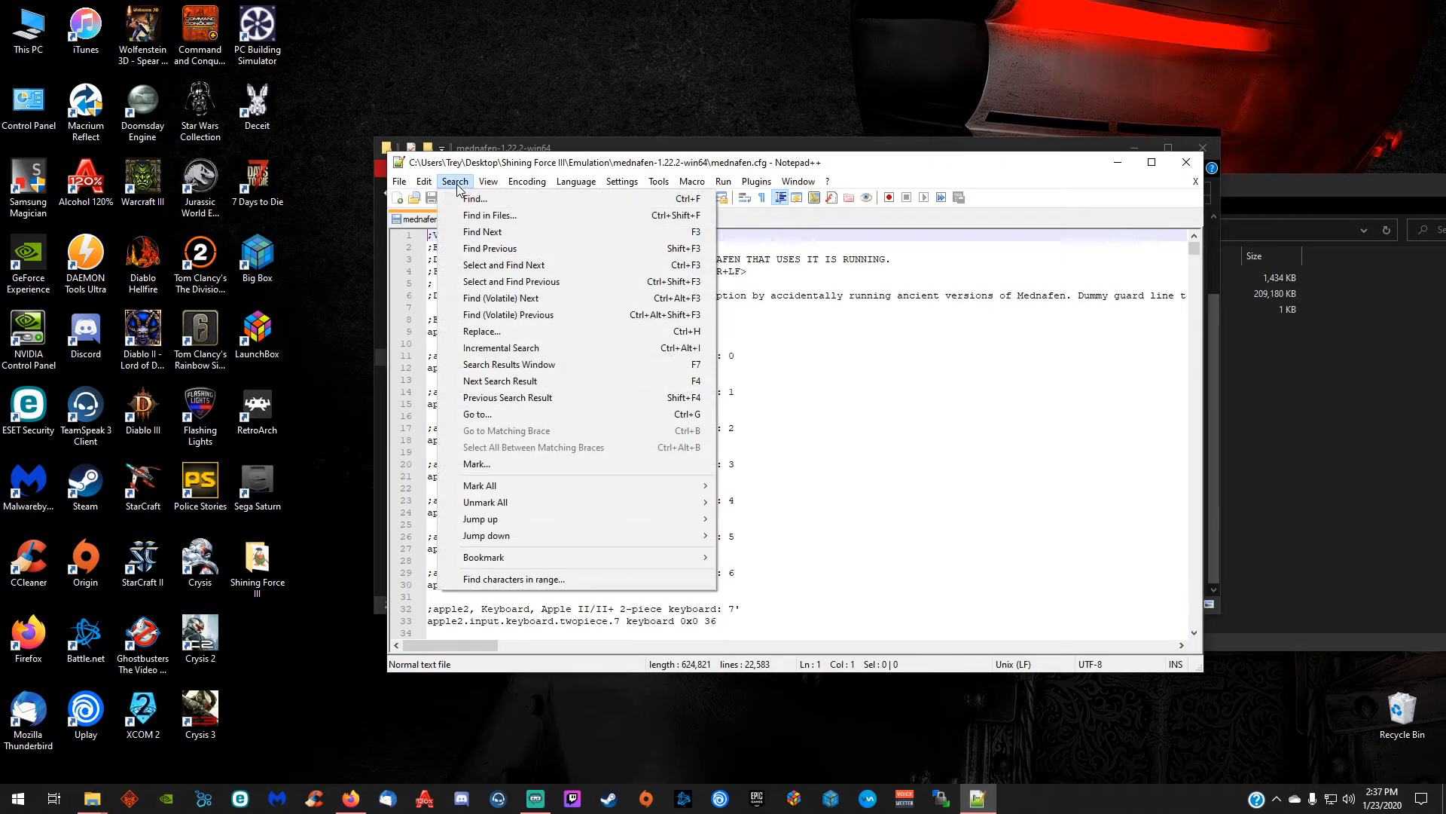
left_click(474, 199)
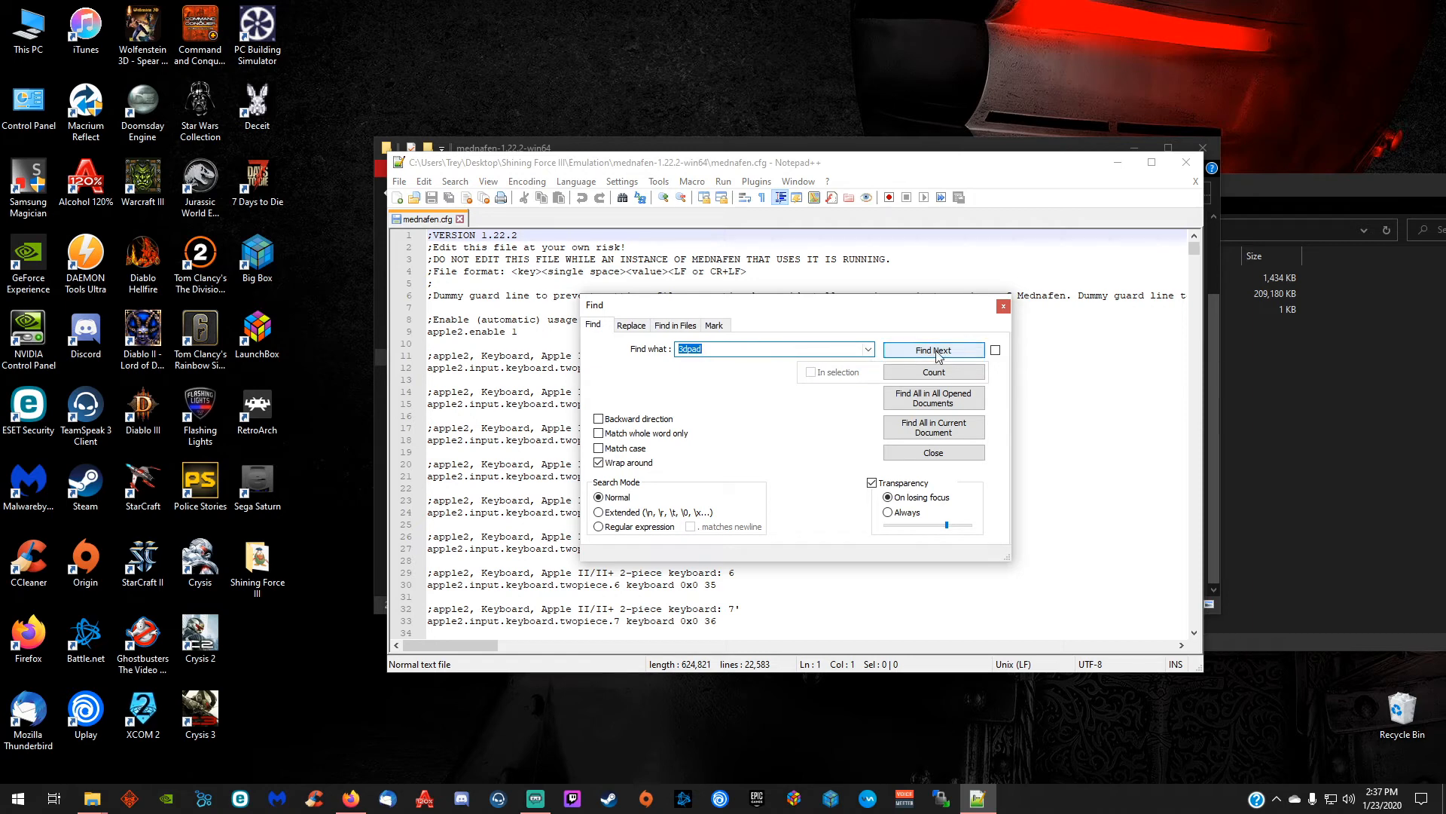
left_click(932, 350)
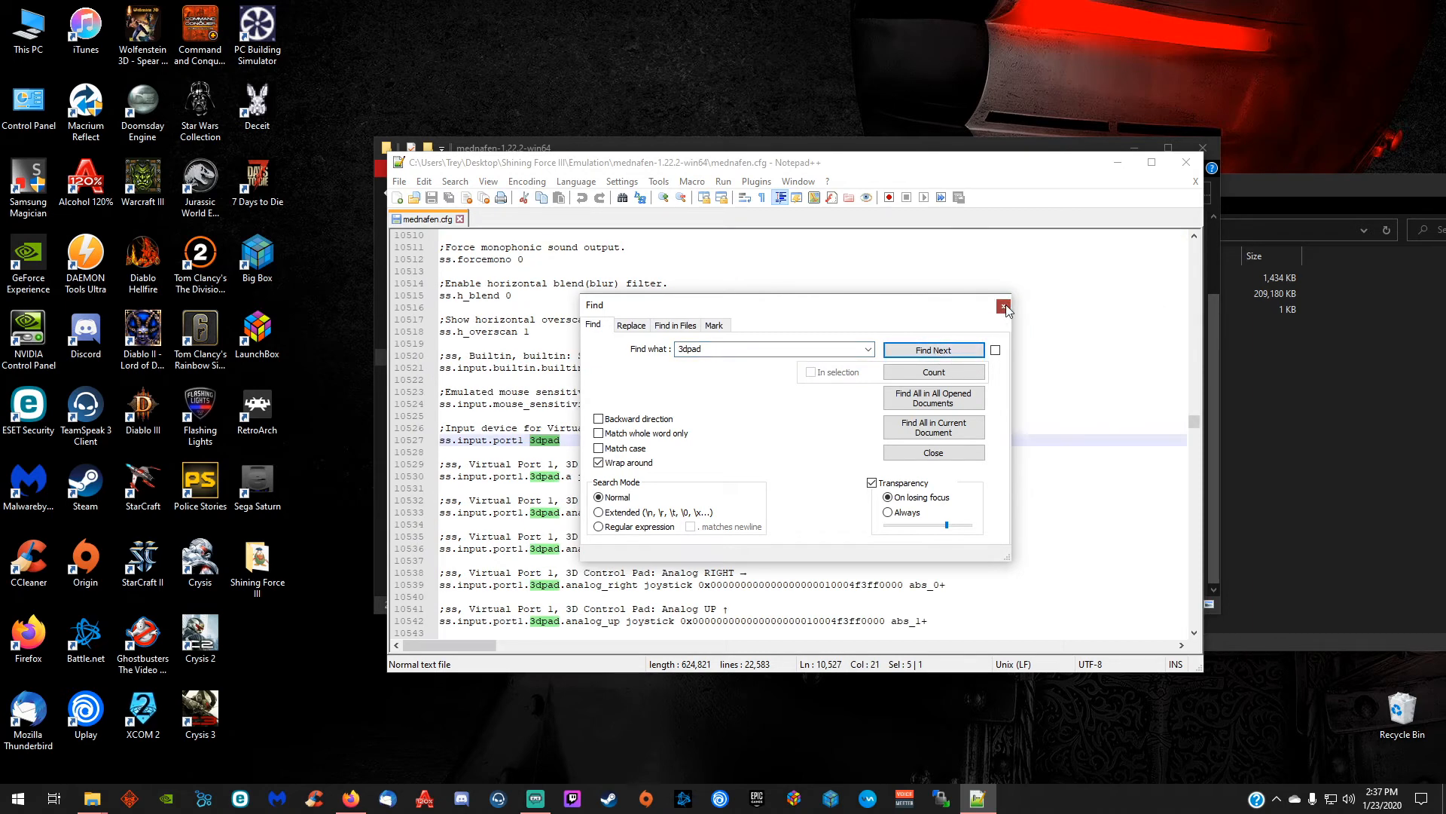
left_click(1004, 306)
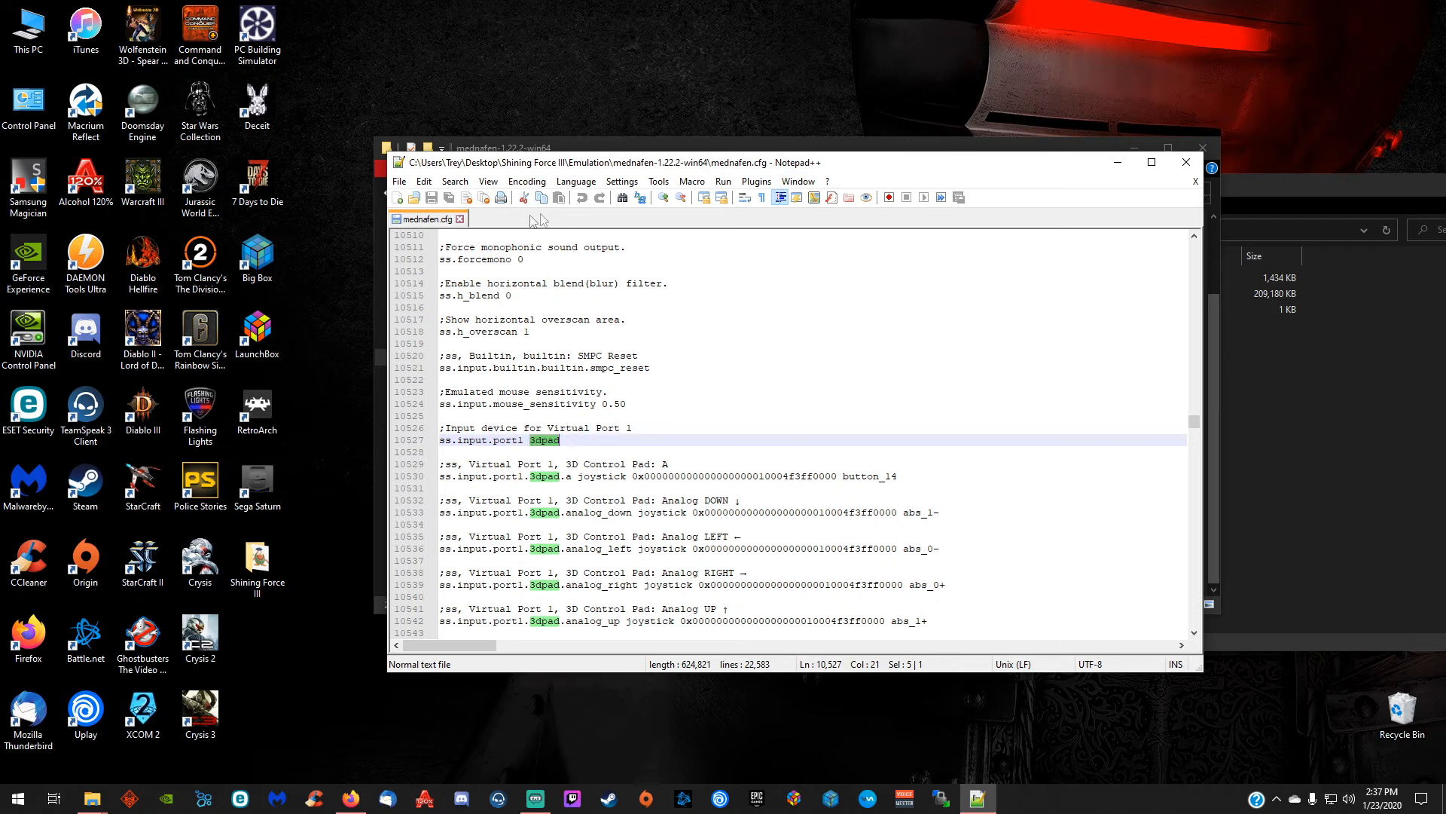
left_click(453, 181)
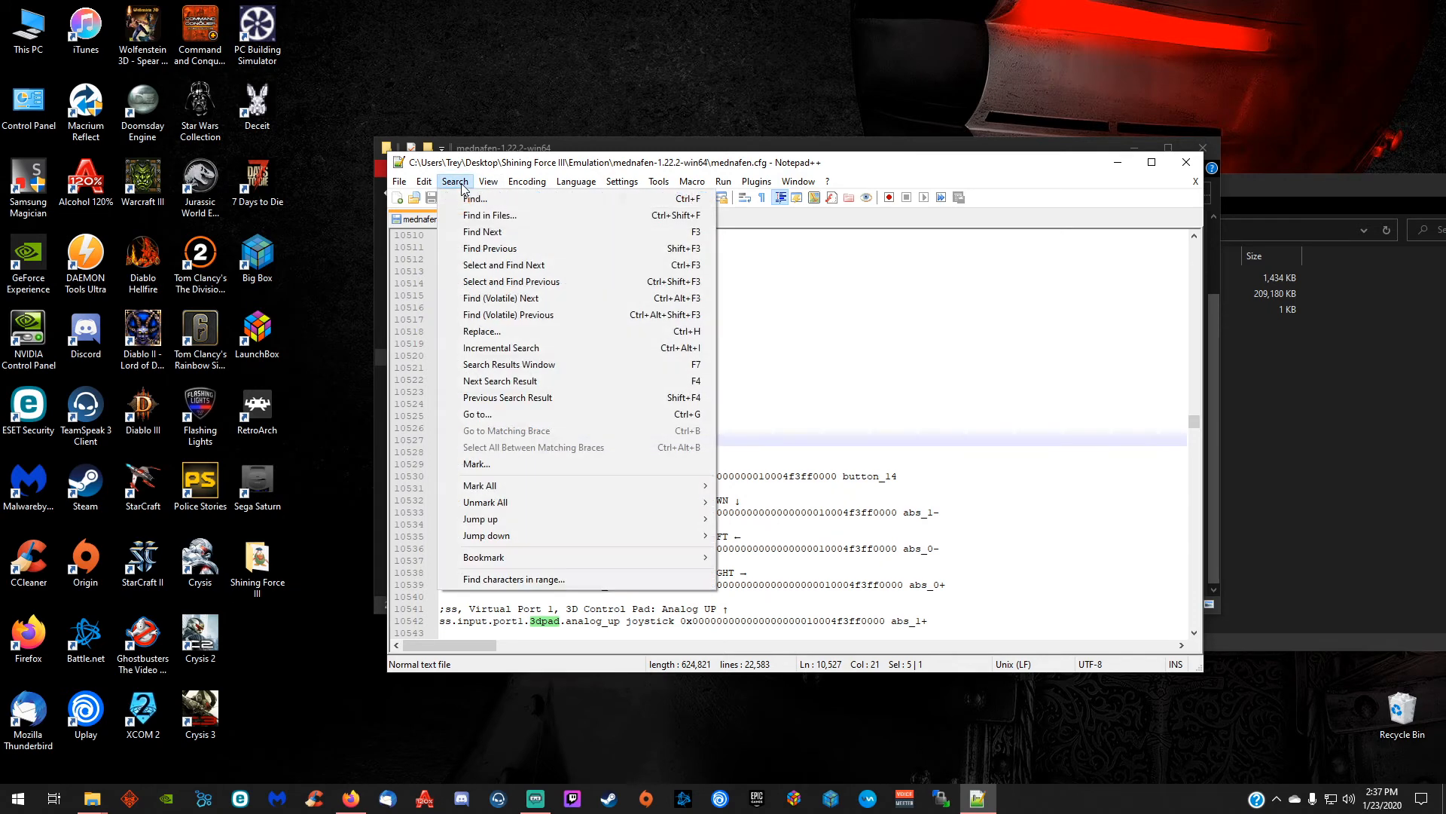
Run a second Find in mednafen.cfg for the next controller setting
left_click(474, 199)
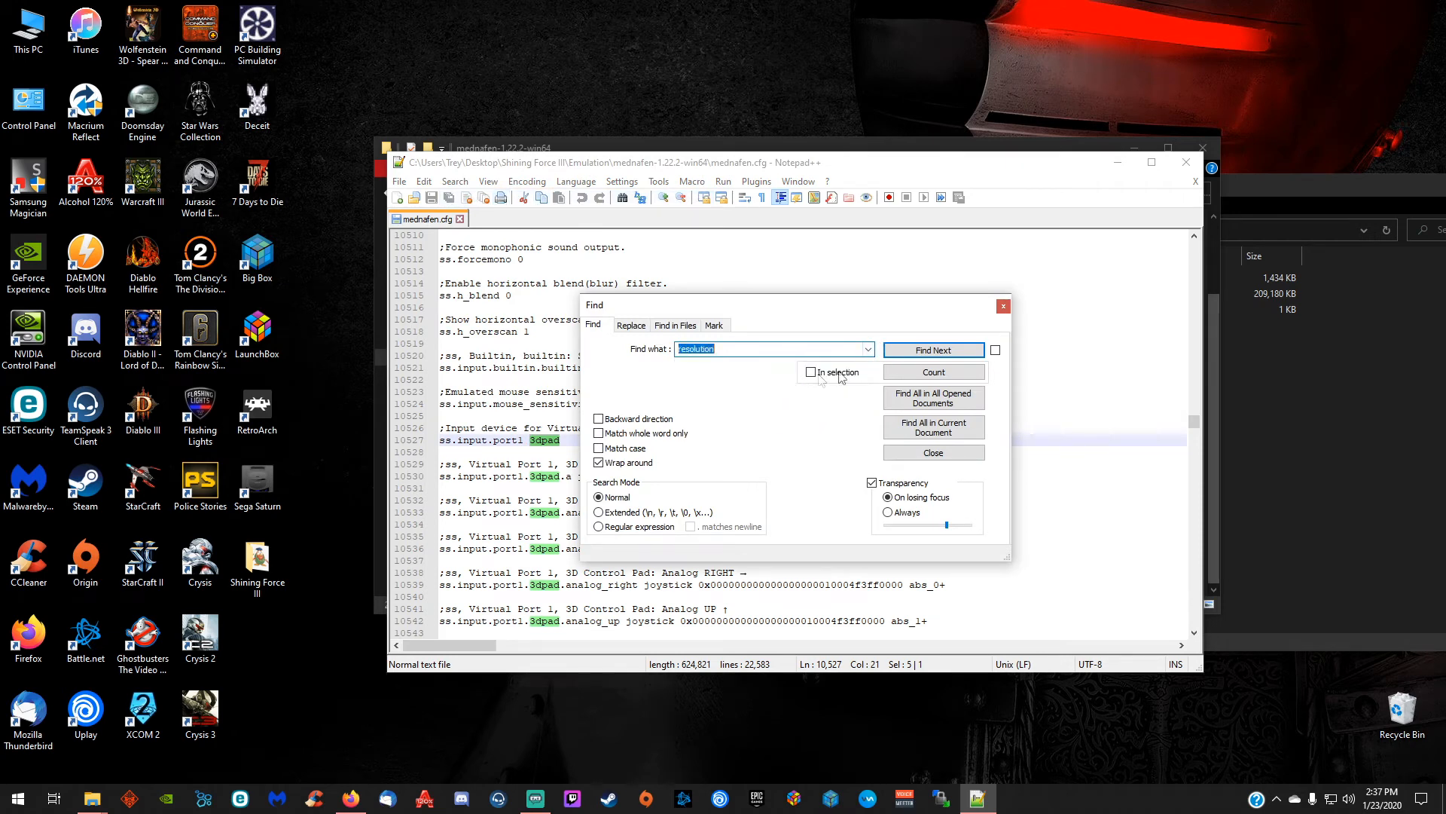
left_click(933, 350)
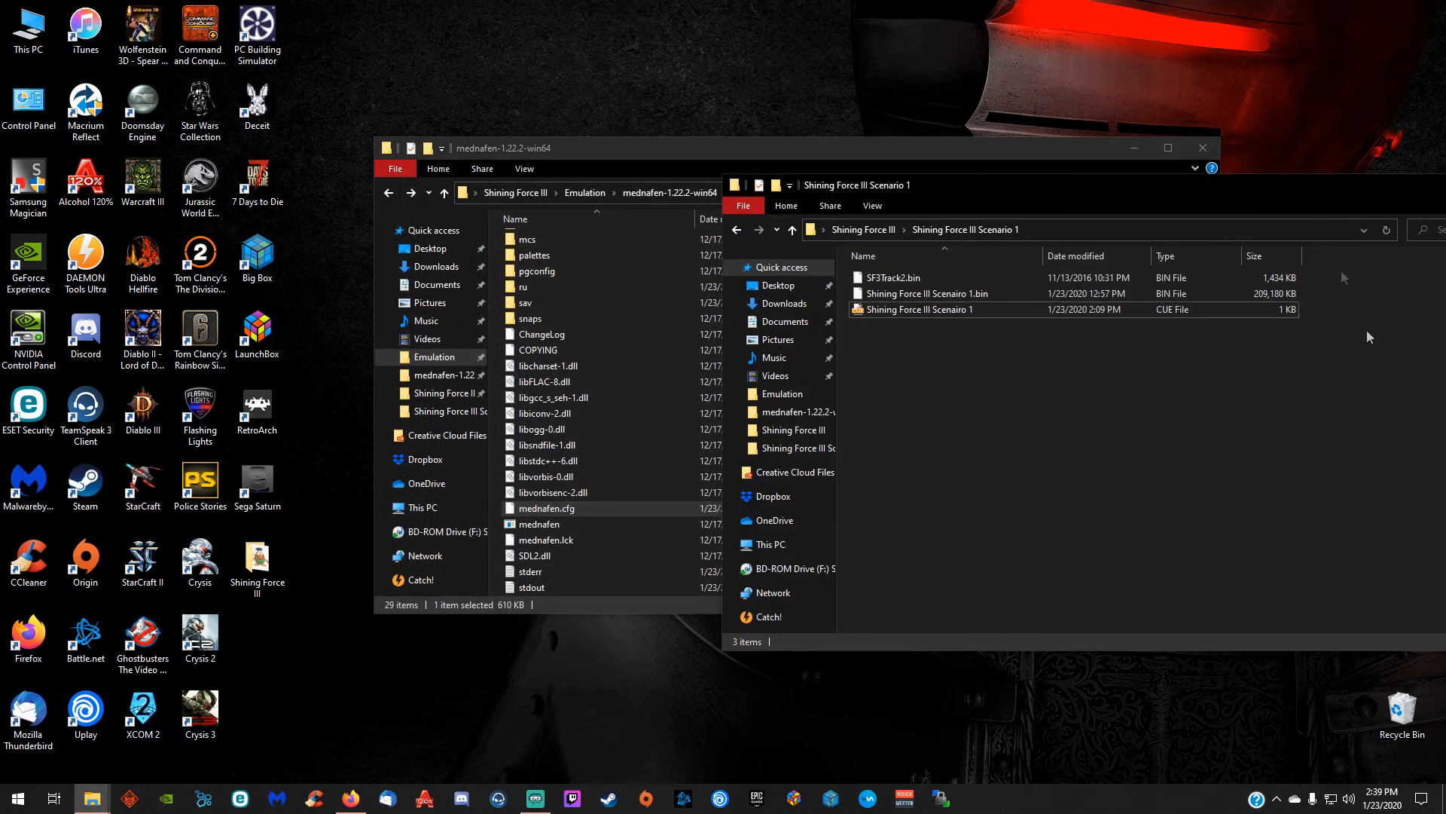
Drop the Scenario 1 cue file onto mednafen.exe to launch the game
left_click(918, 309)
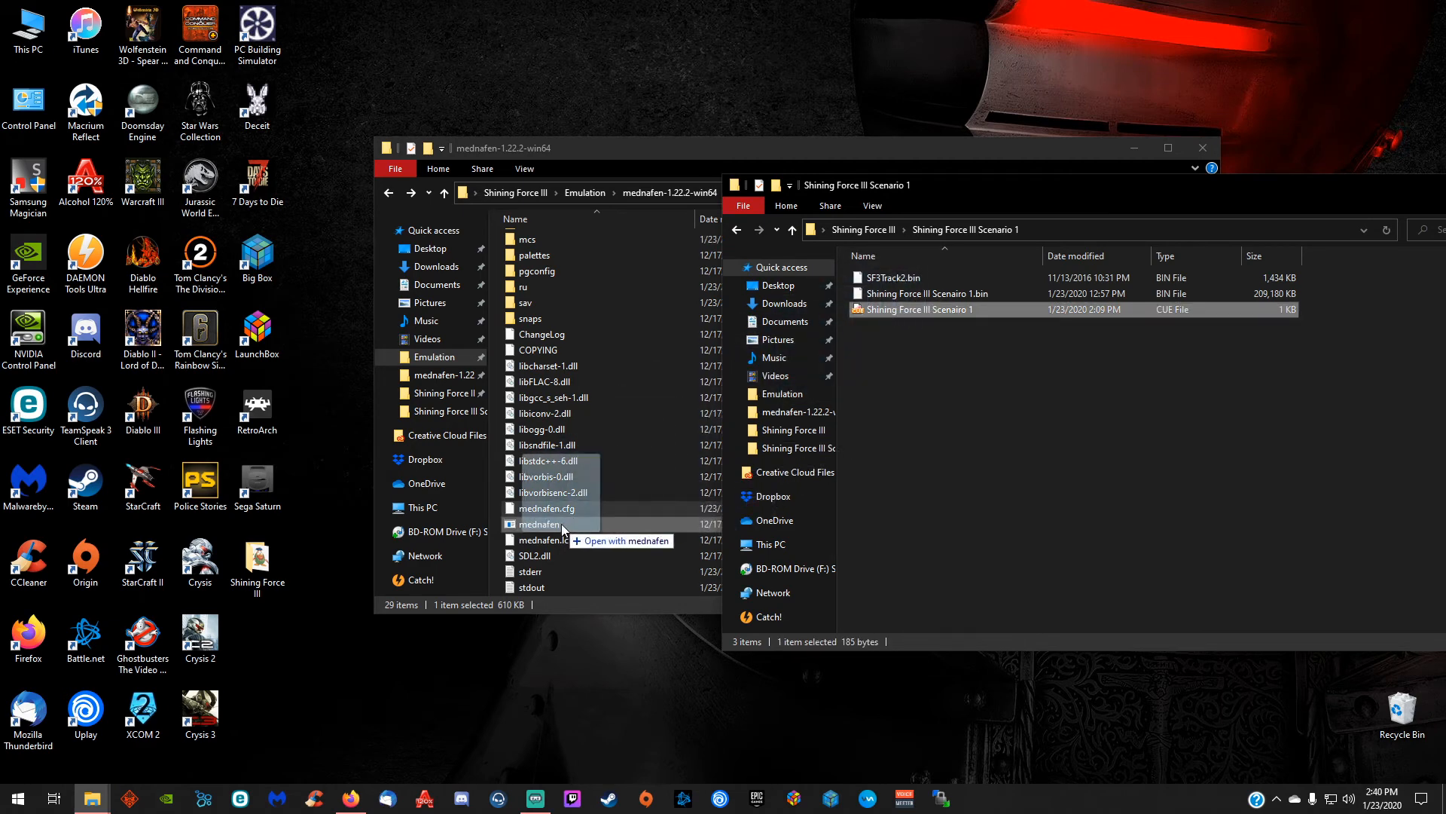
double_click(544, 524)
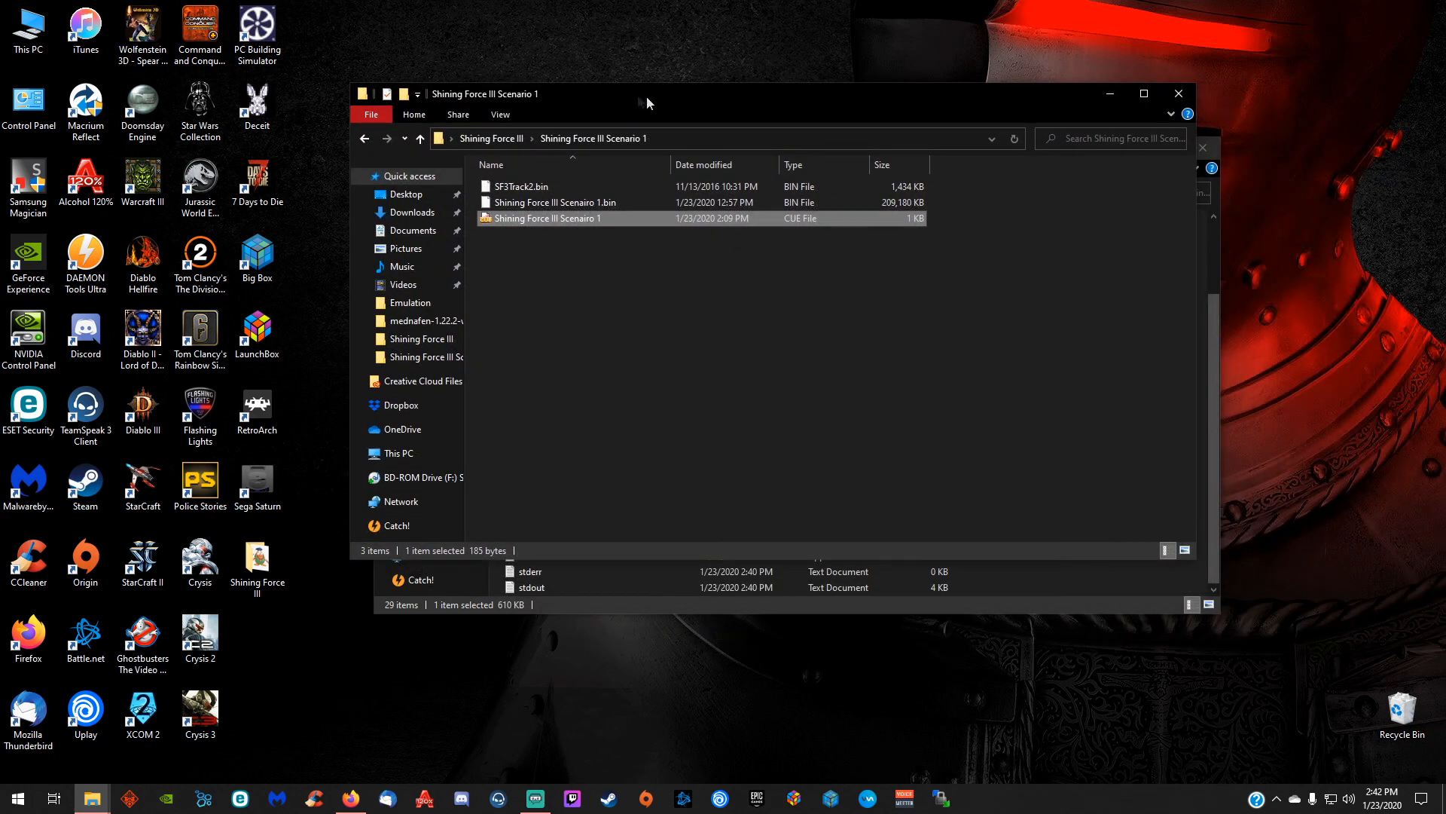
mouse_move(837, 110)
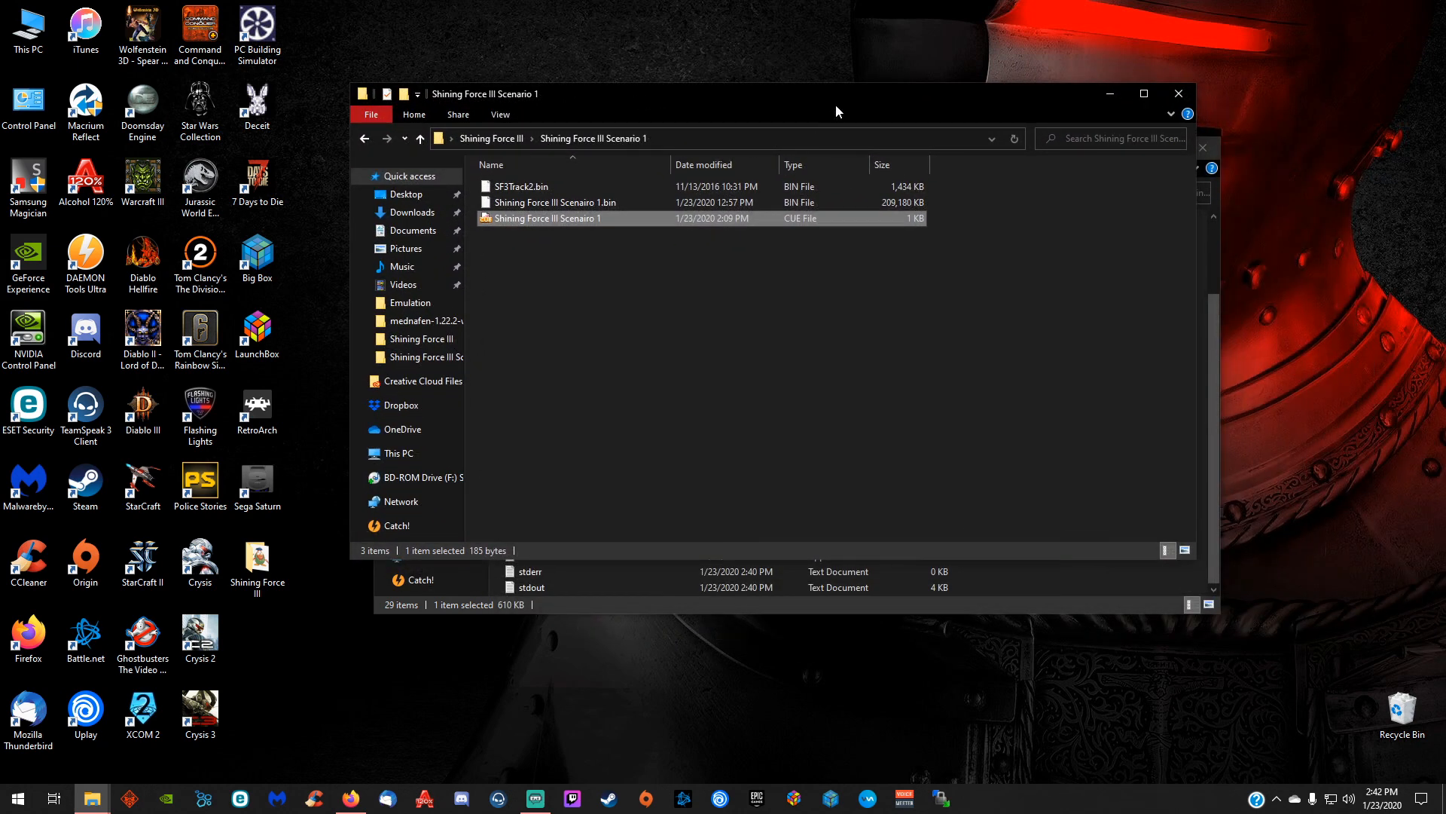
mouse_move(83, 297)
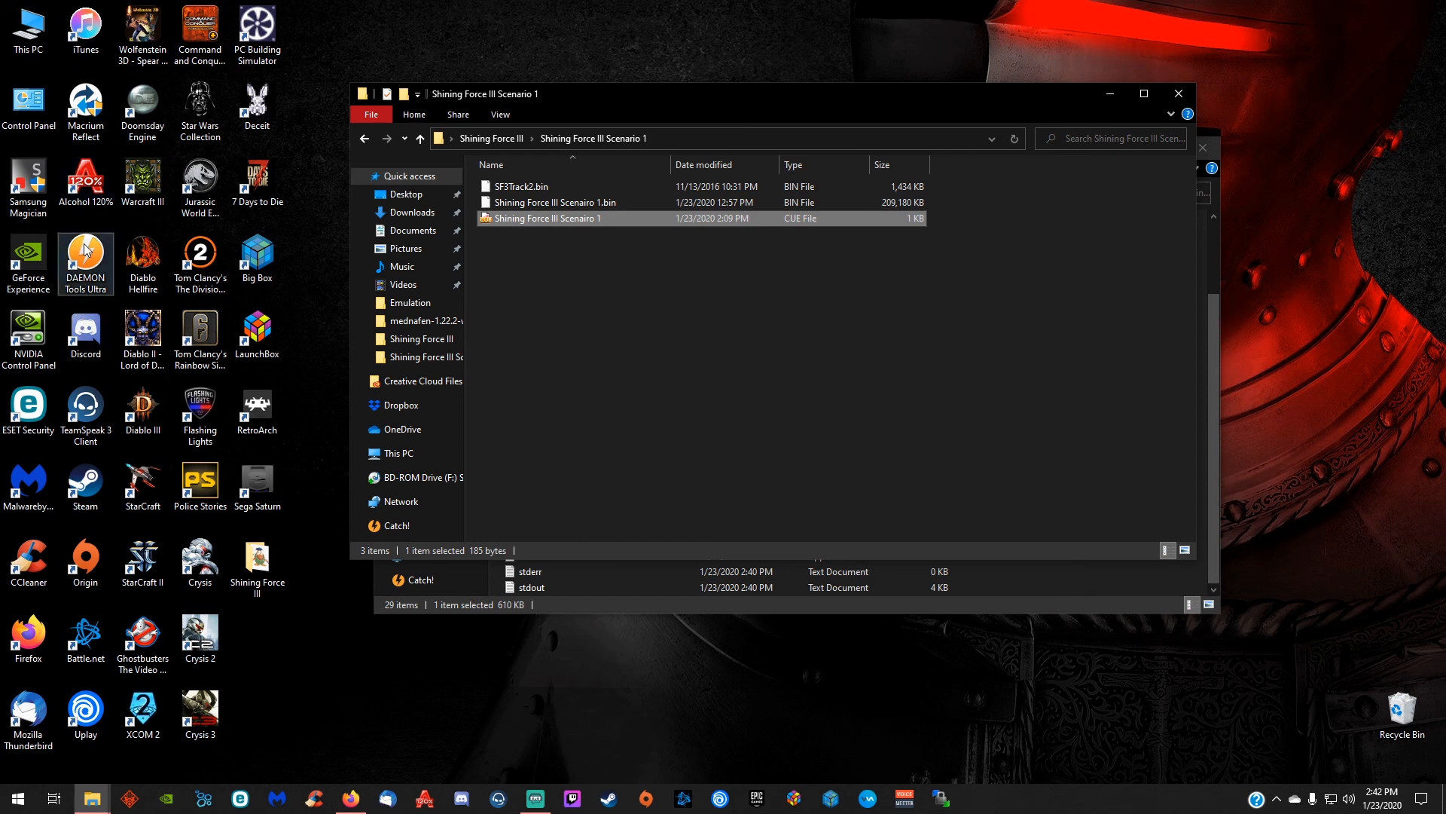
mouse_move(776, 244)
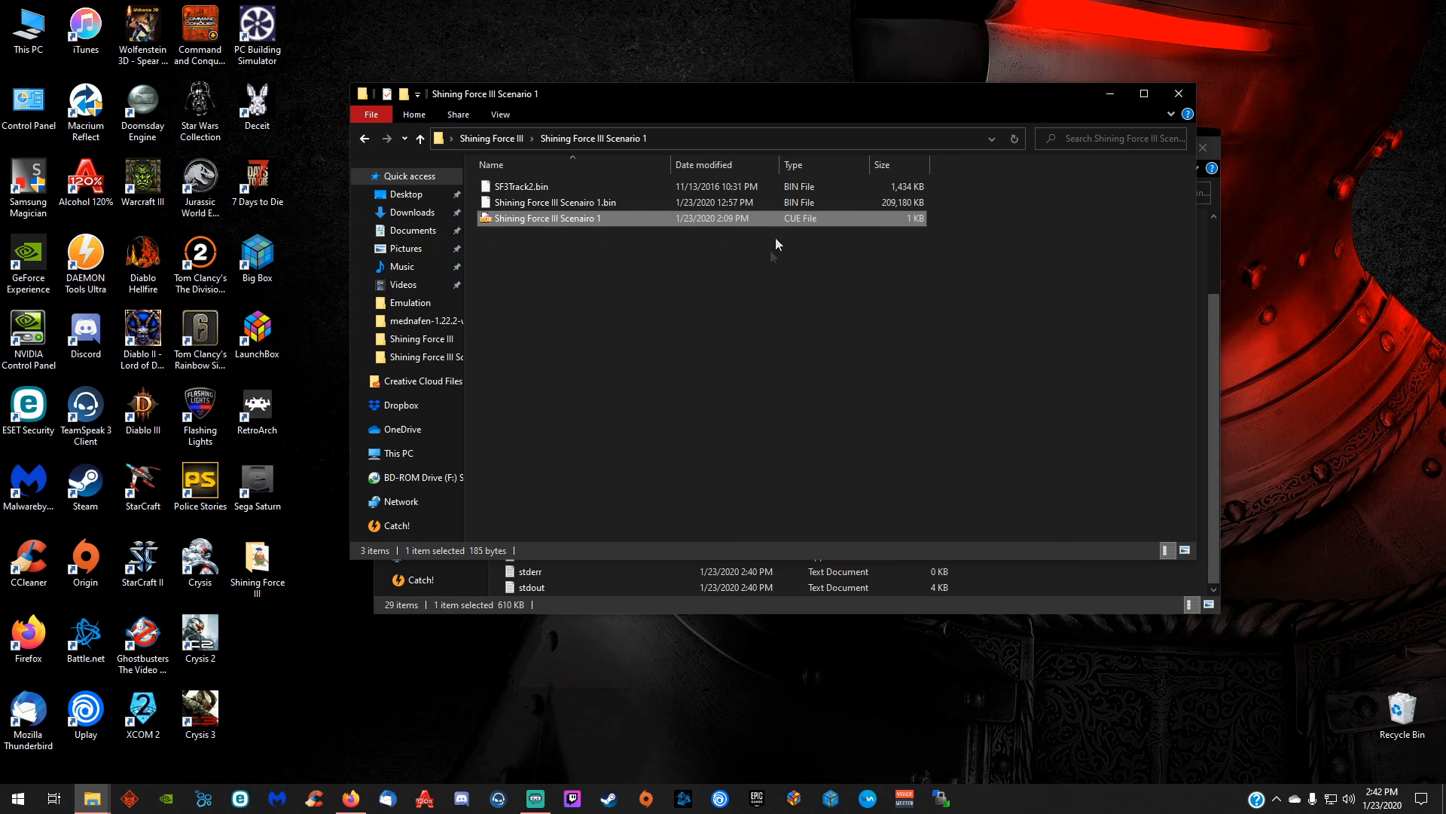